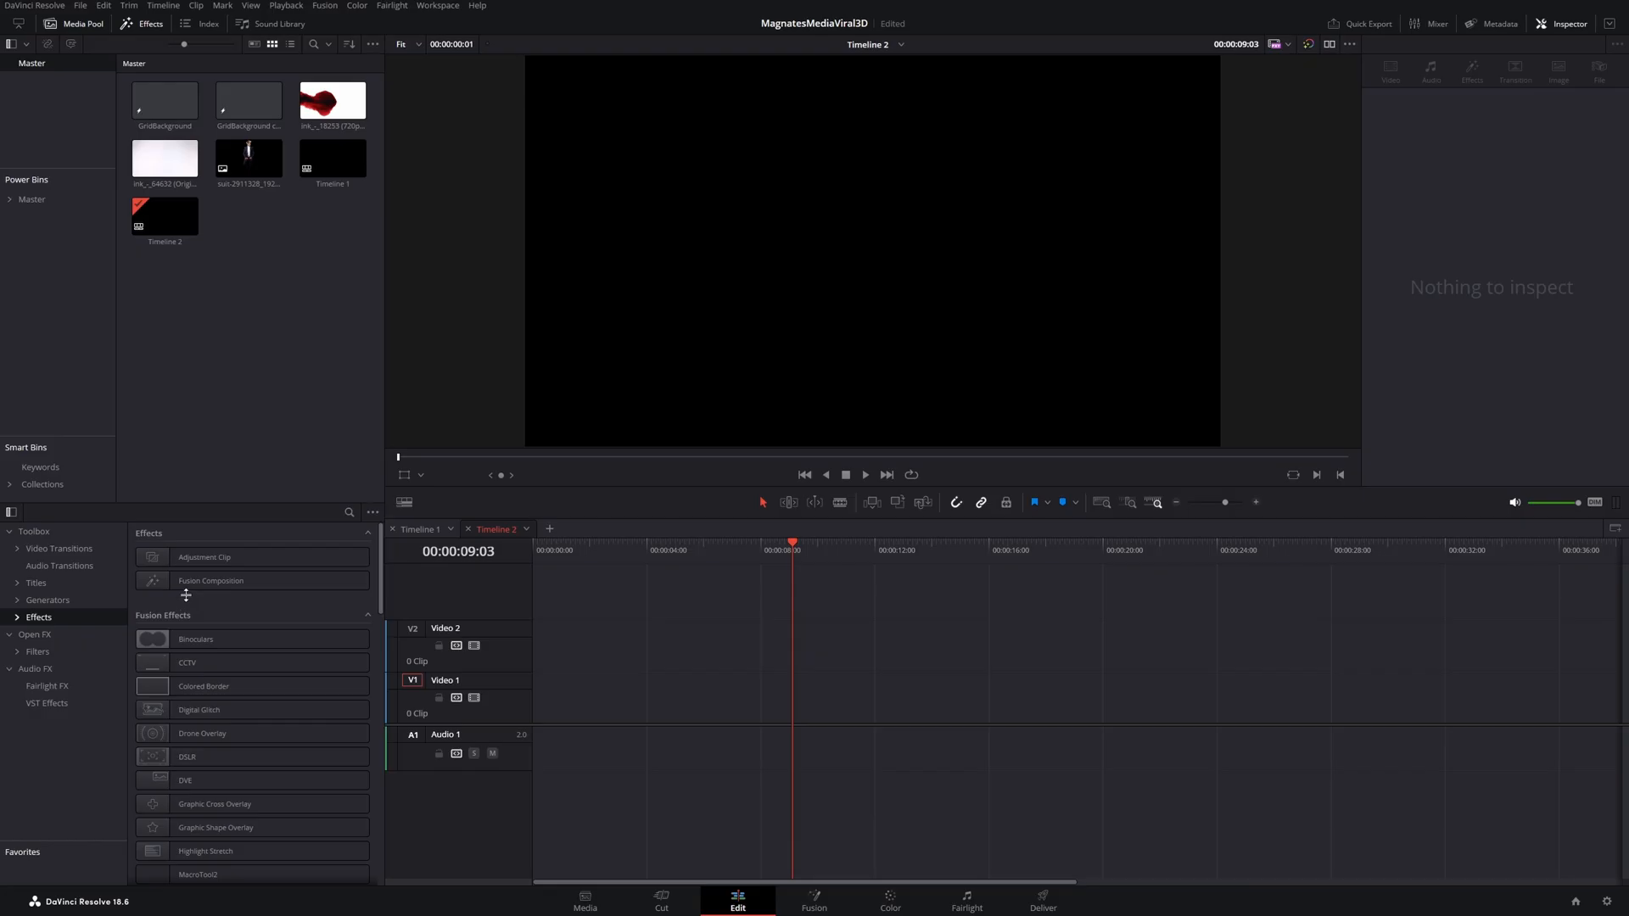
Drop a Fusion Composition onto Video 1 of Timeline 2 and switch to the Fusion page
{"action": "left_click_drag", "start_coordinate": [211, 580], "coordinate": [645, 702]}
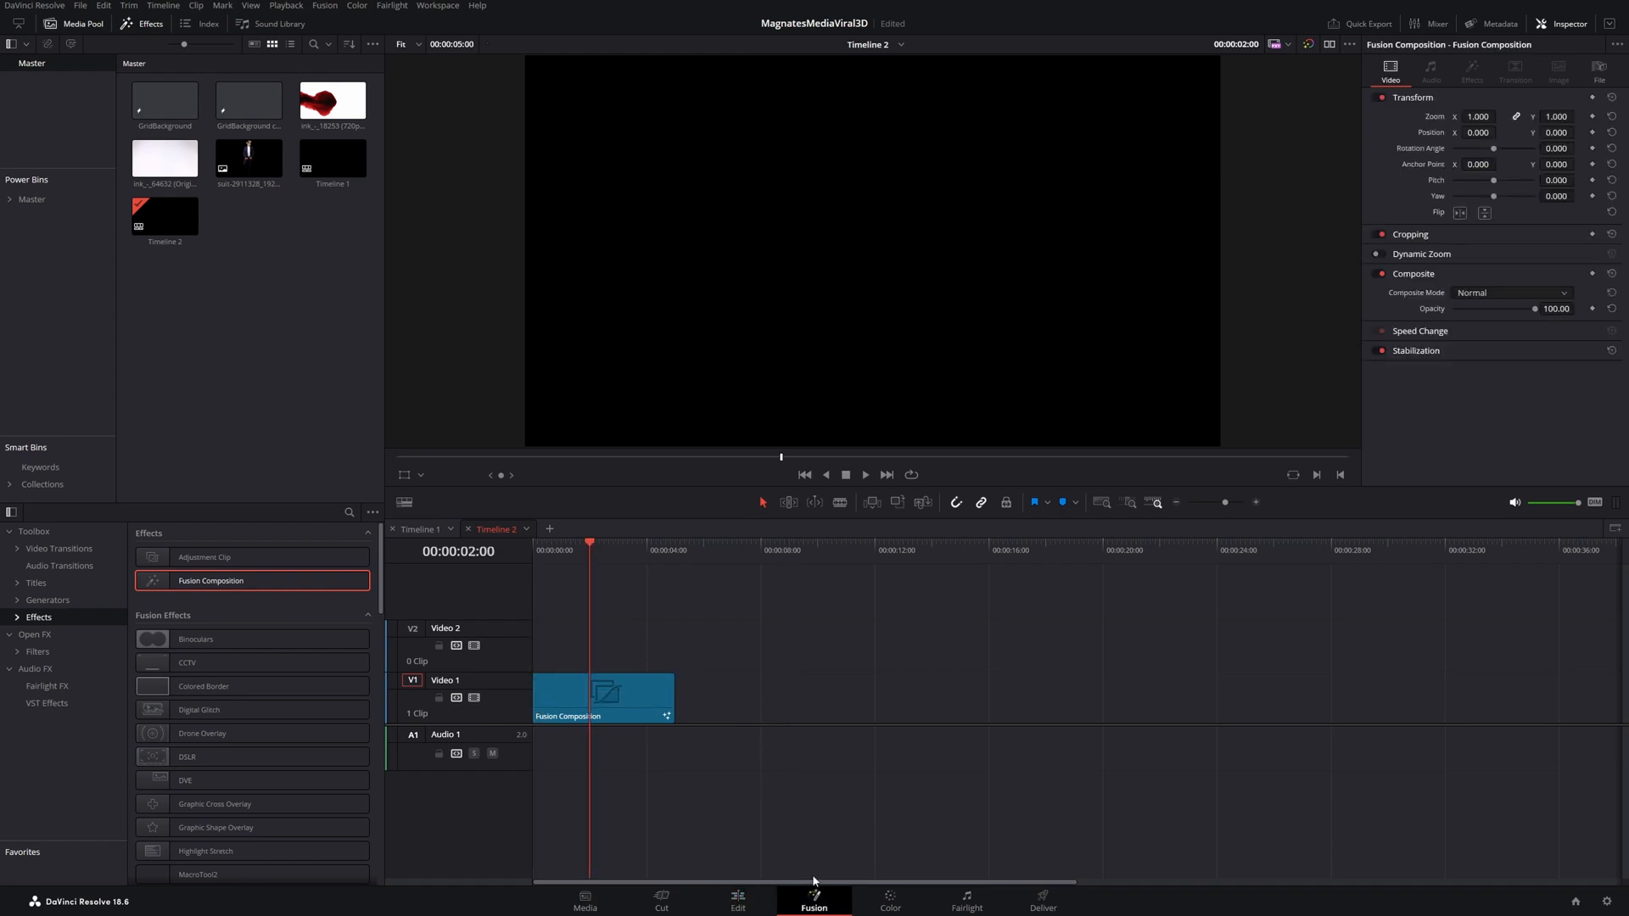
{"action": "left_click", "coordinate": [814, 899]}
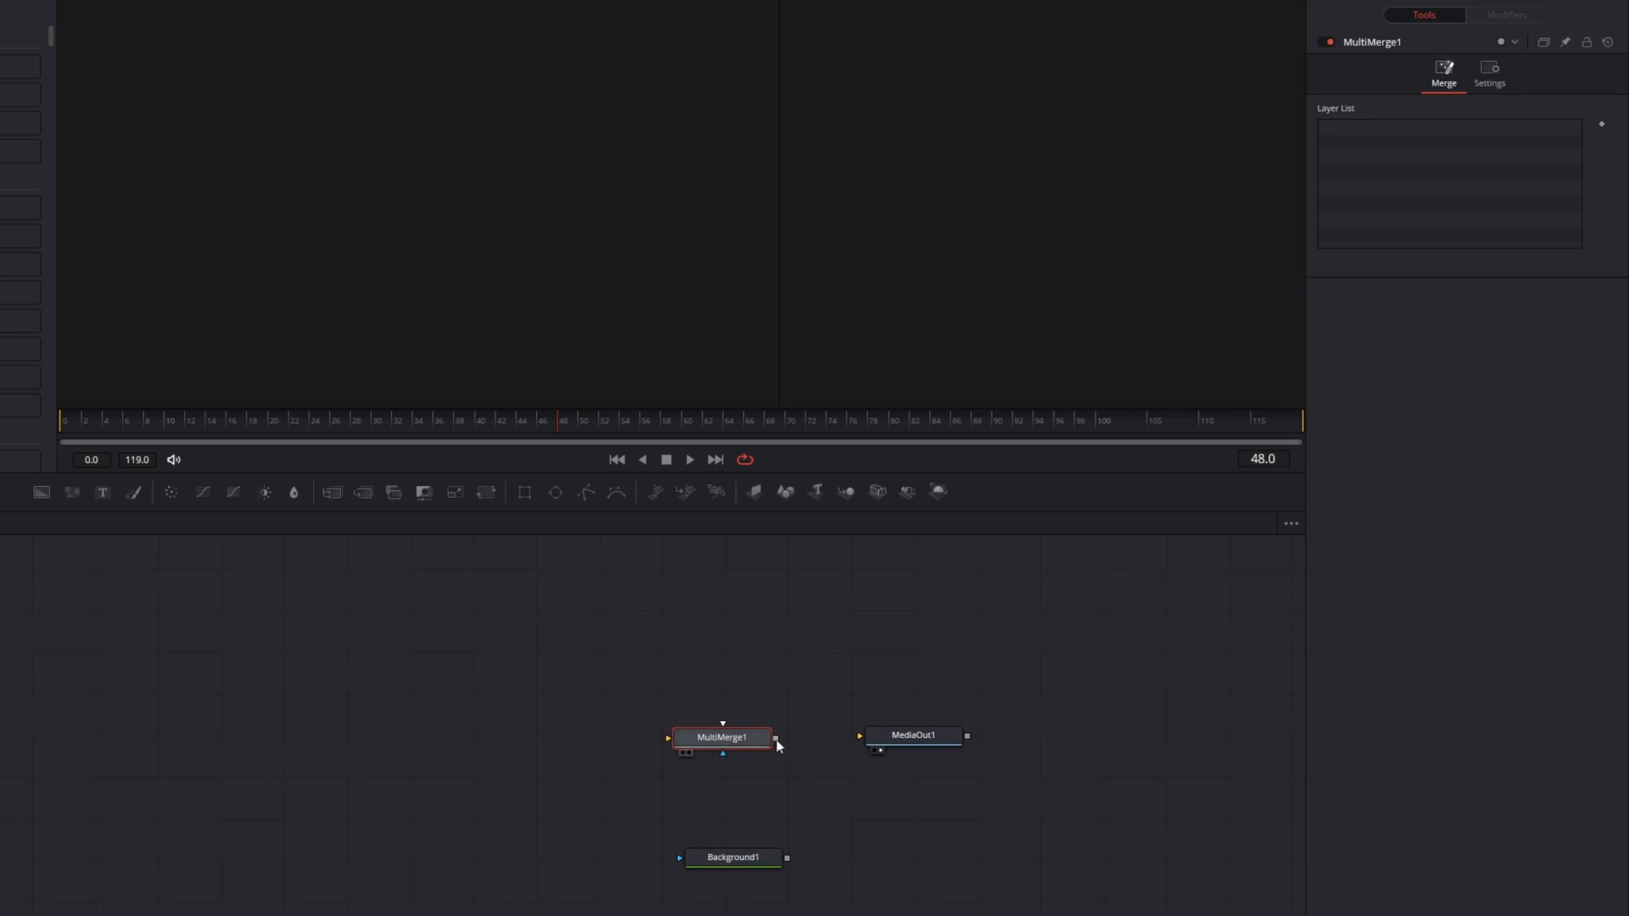
Wire MultiMerge1 into MediaOut1, feed Background1 into MultiMerge1, and adjust an Inspector slider
{"action": "left_click_drag", "start_coordinate": [775, 738], "coordinate": [860, 735]}
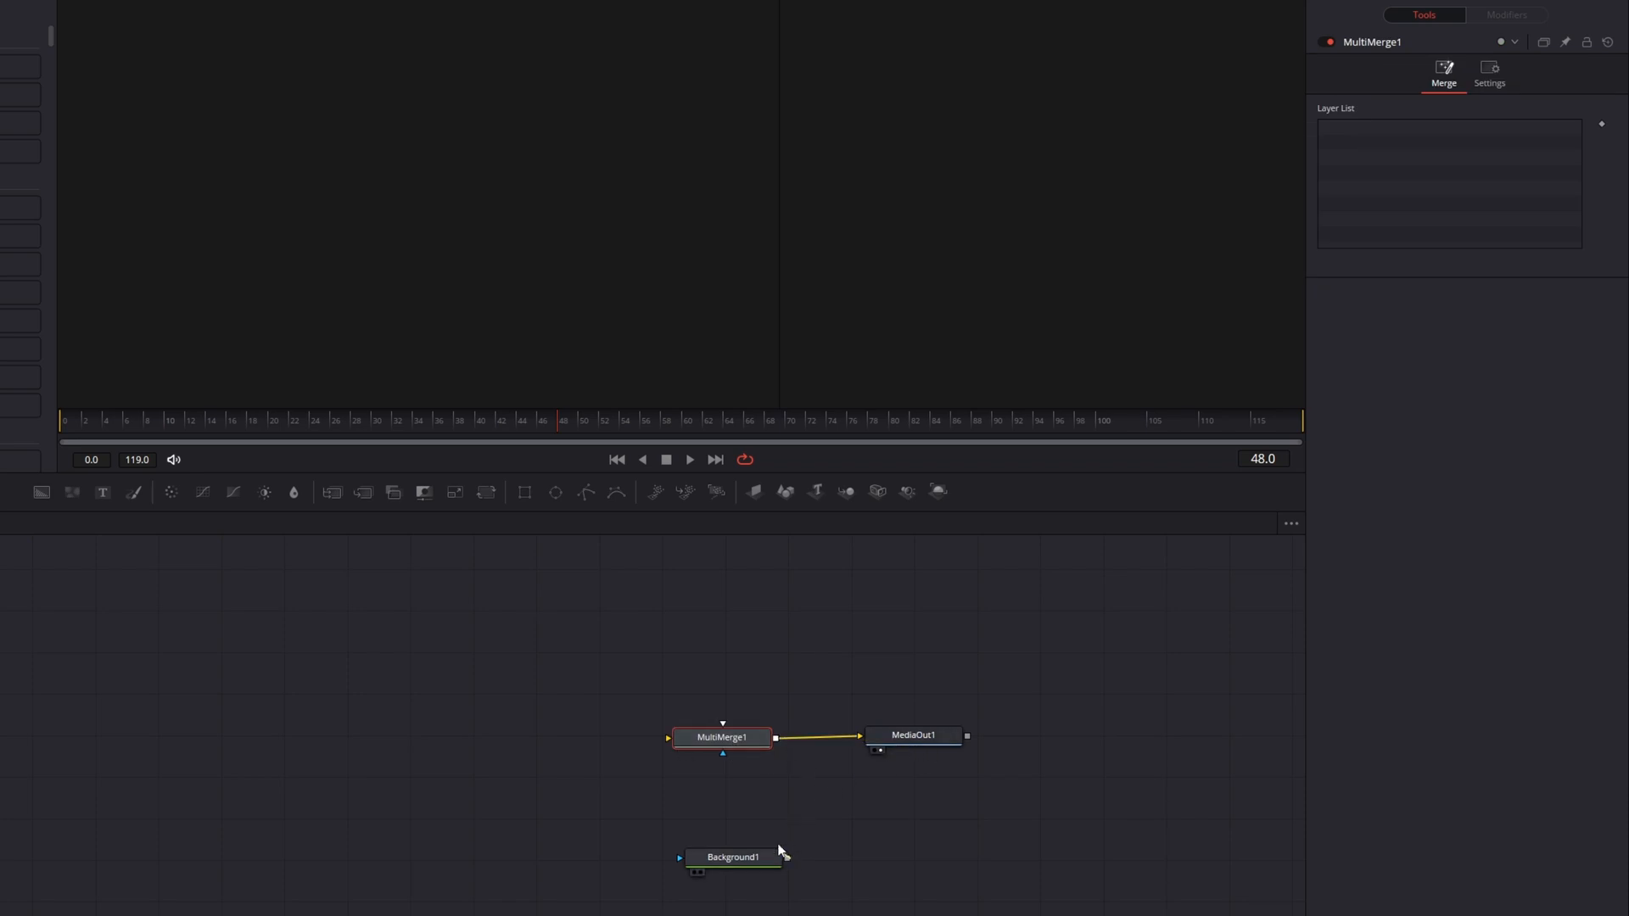
{"action": "left_click_drag", "start_coordinate": [734, 841], "coordinate": [723, 738]}
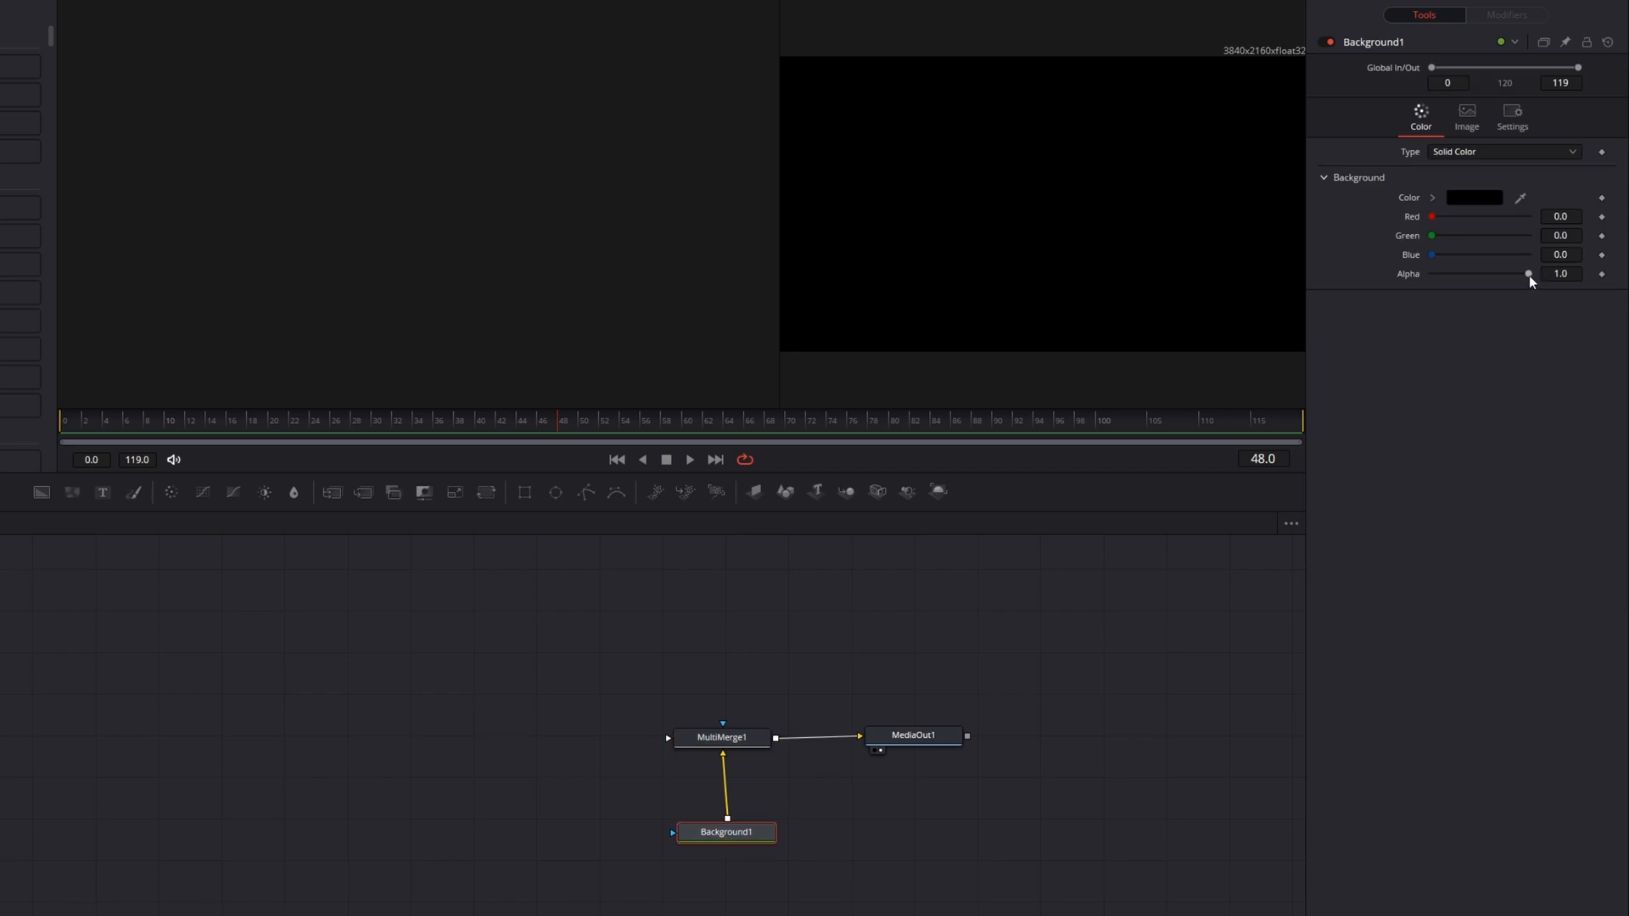
{"action": "left_click_drag", "start_coordinate": [1526, 273], "coordinate": [1432, 273]}
{"action": "type", "text": "rende"}
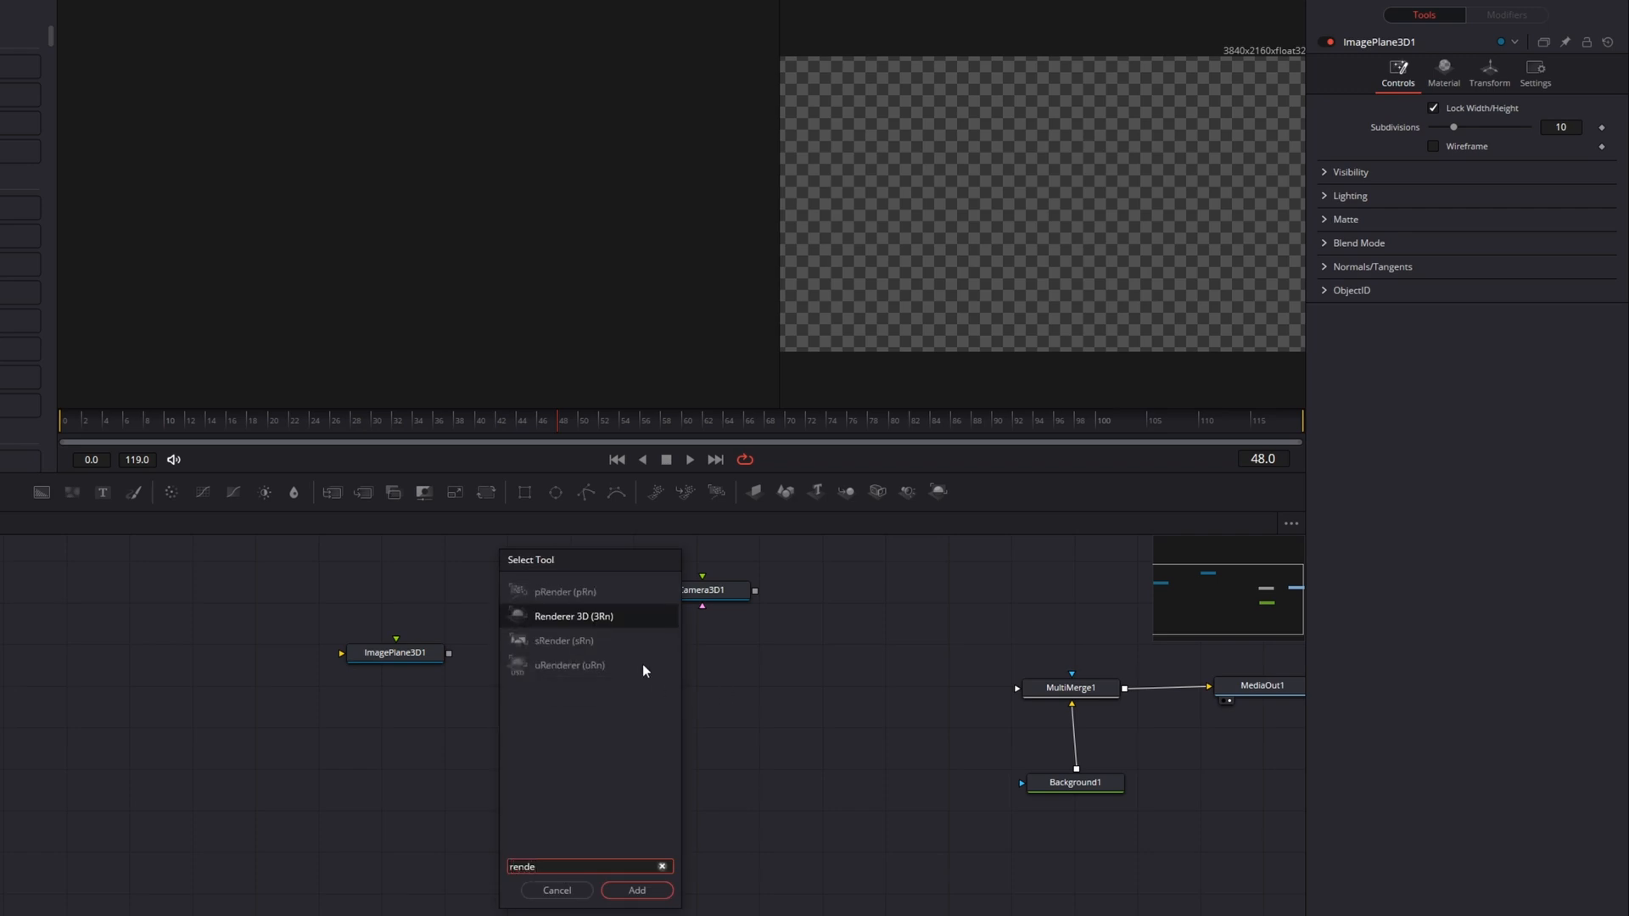
Add Renderer3D and Merge3D nodes and connect ImagePlane3D1 into Merge3D1
{"action": "left_click", "coordinate": [636, 890]}
{"action": "type", "text": "merge"}
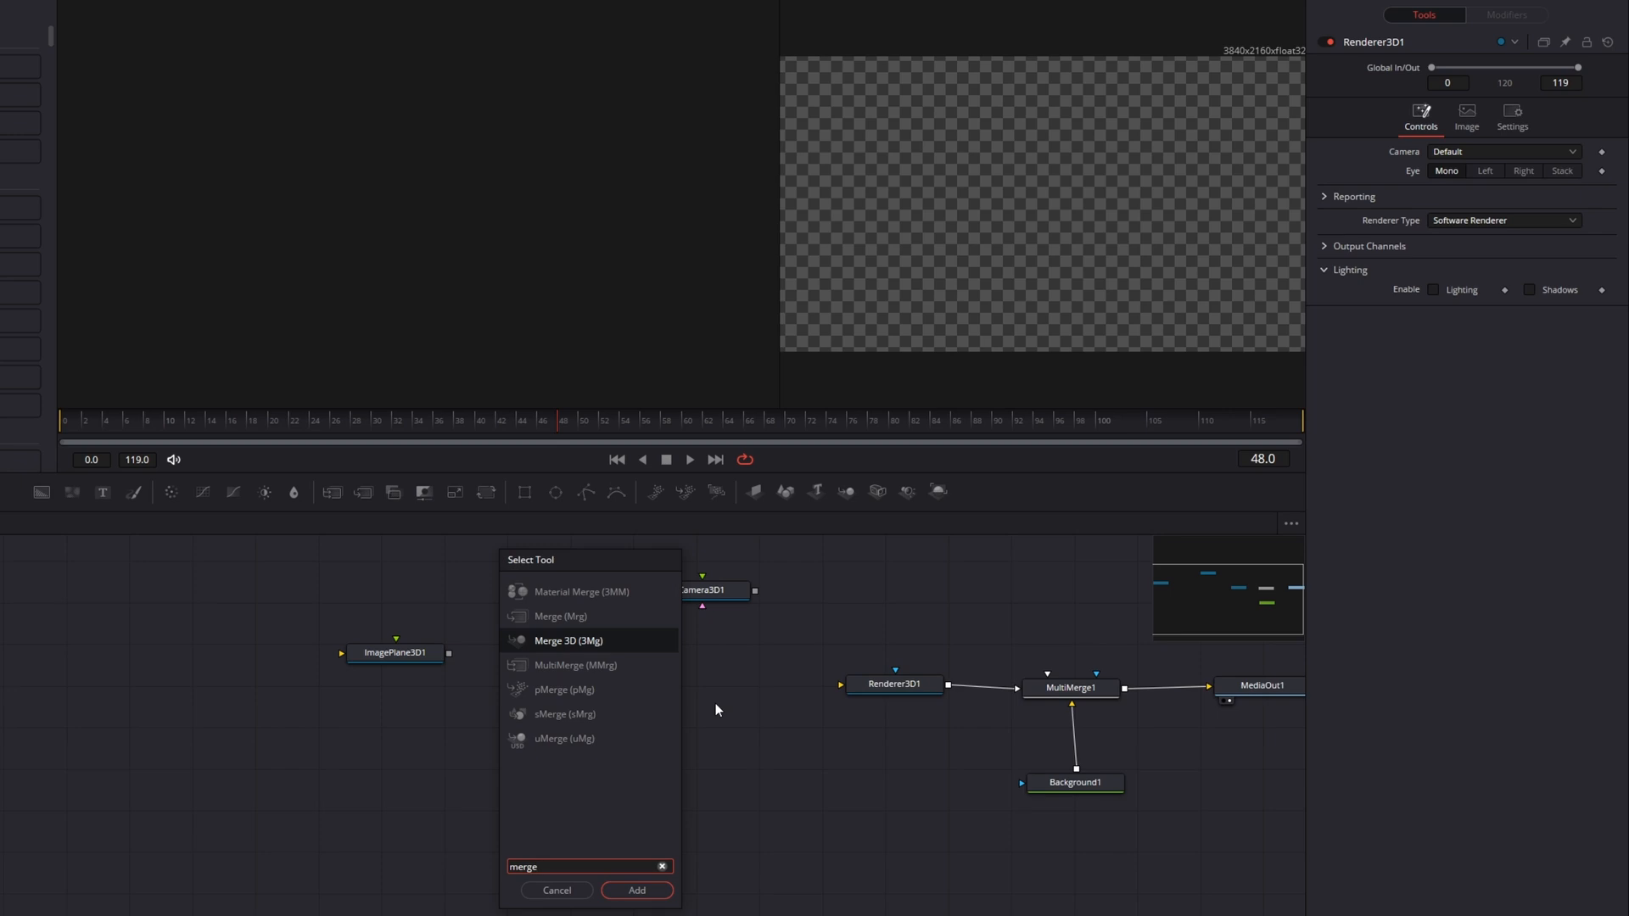
{"action": "left_click", "coordinate": [634, 891]}
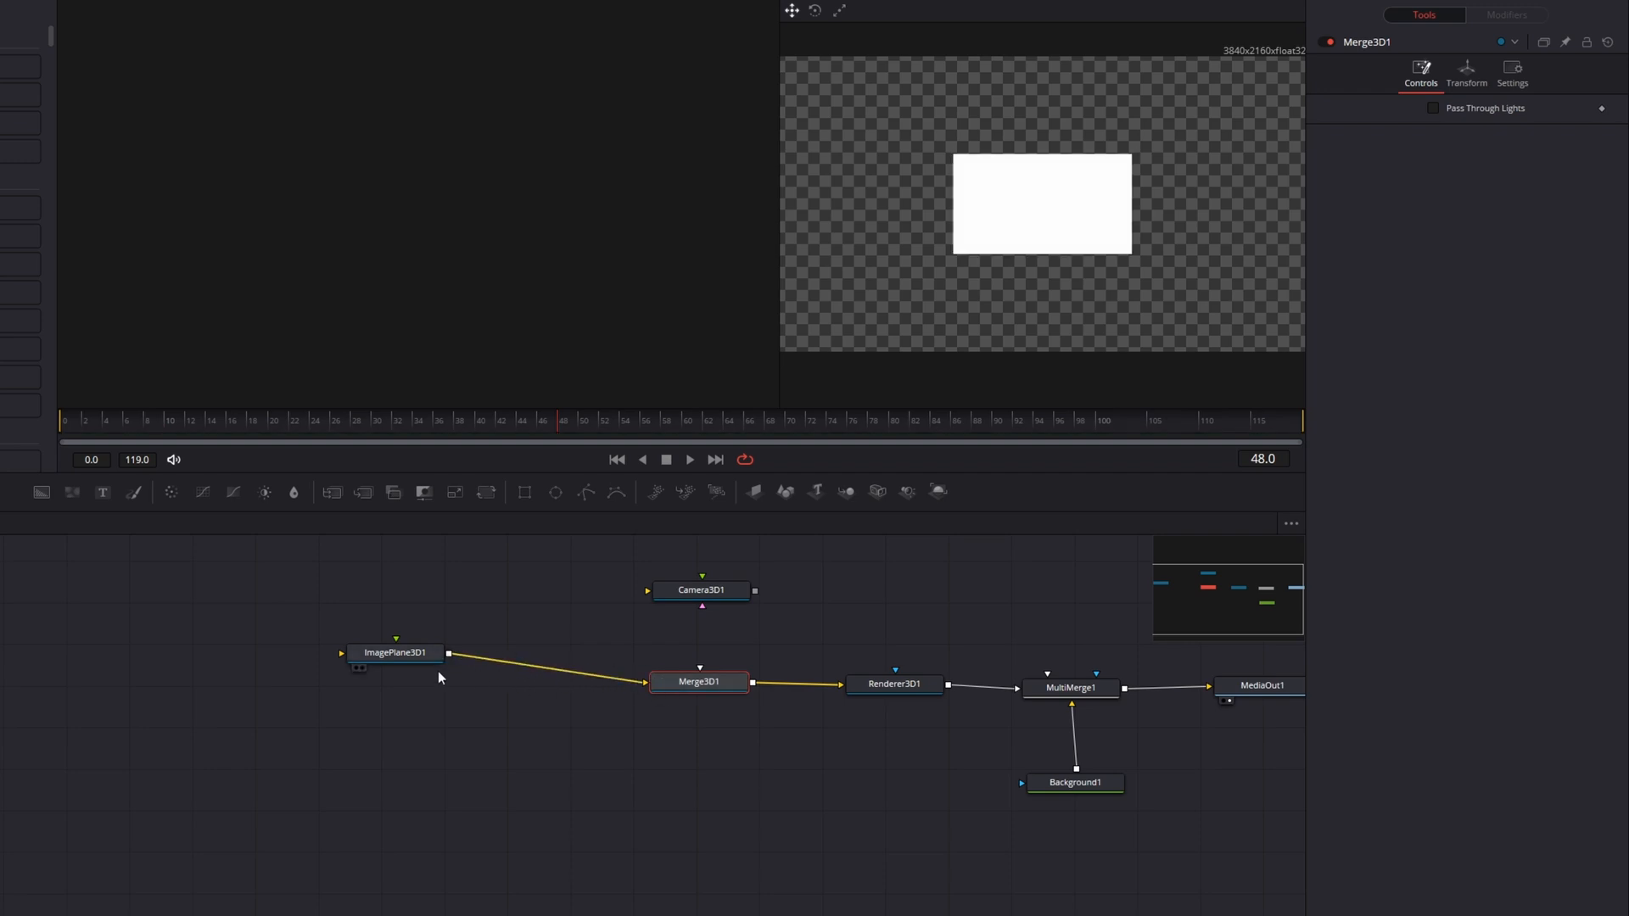
{"action": "left_click_drag", "start_coordinate": [396, 651], "coordinate": [519, 682]}
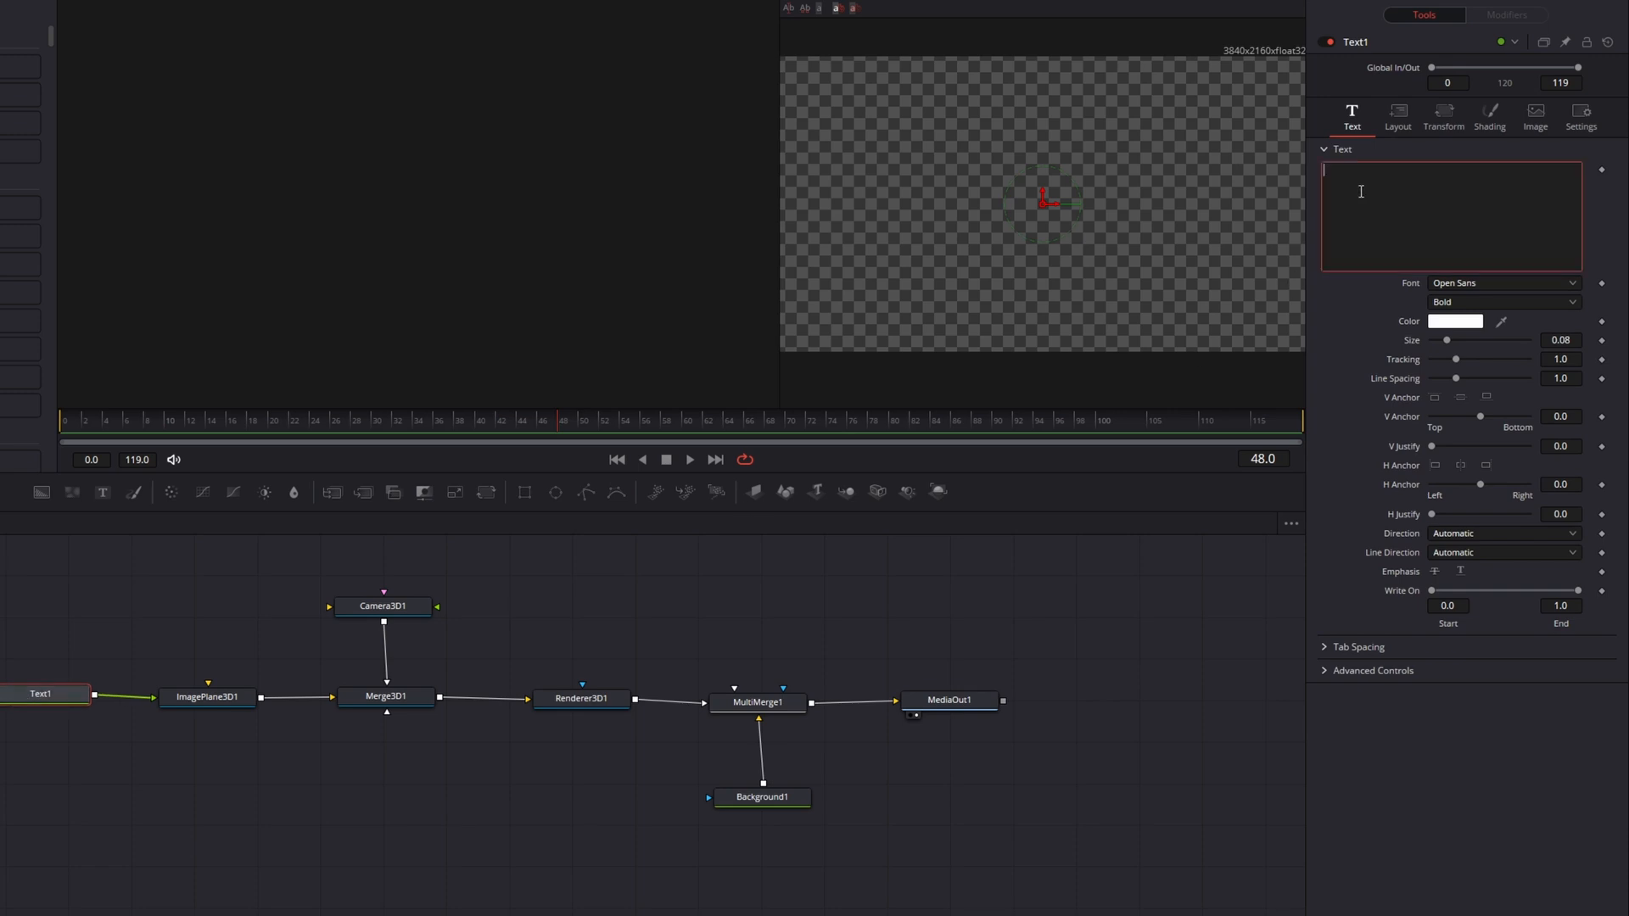
Enter the FILMIC FOOTPRINTS title text and colour it red
{"action": "type", "text": "Fl"}
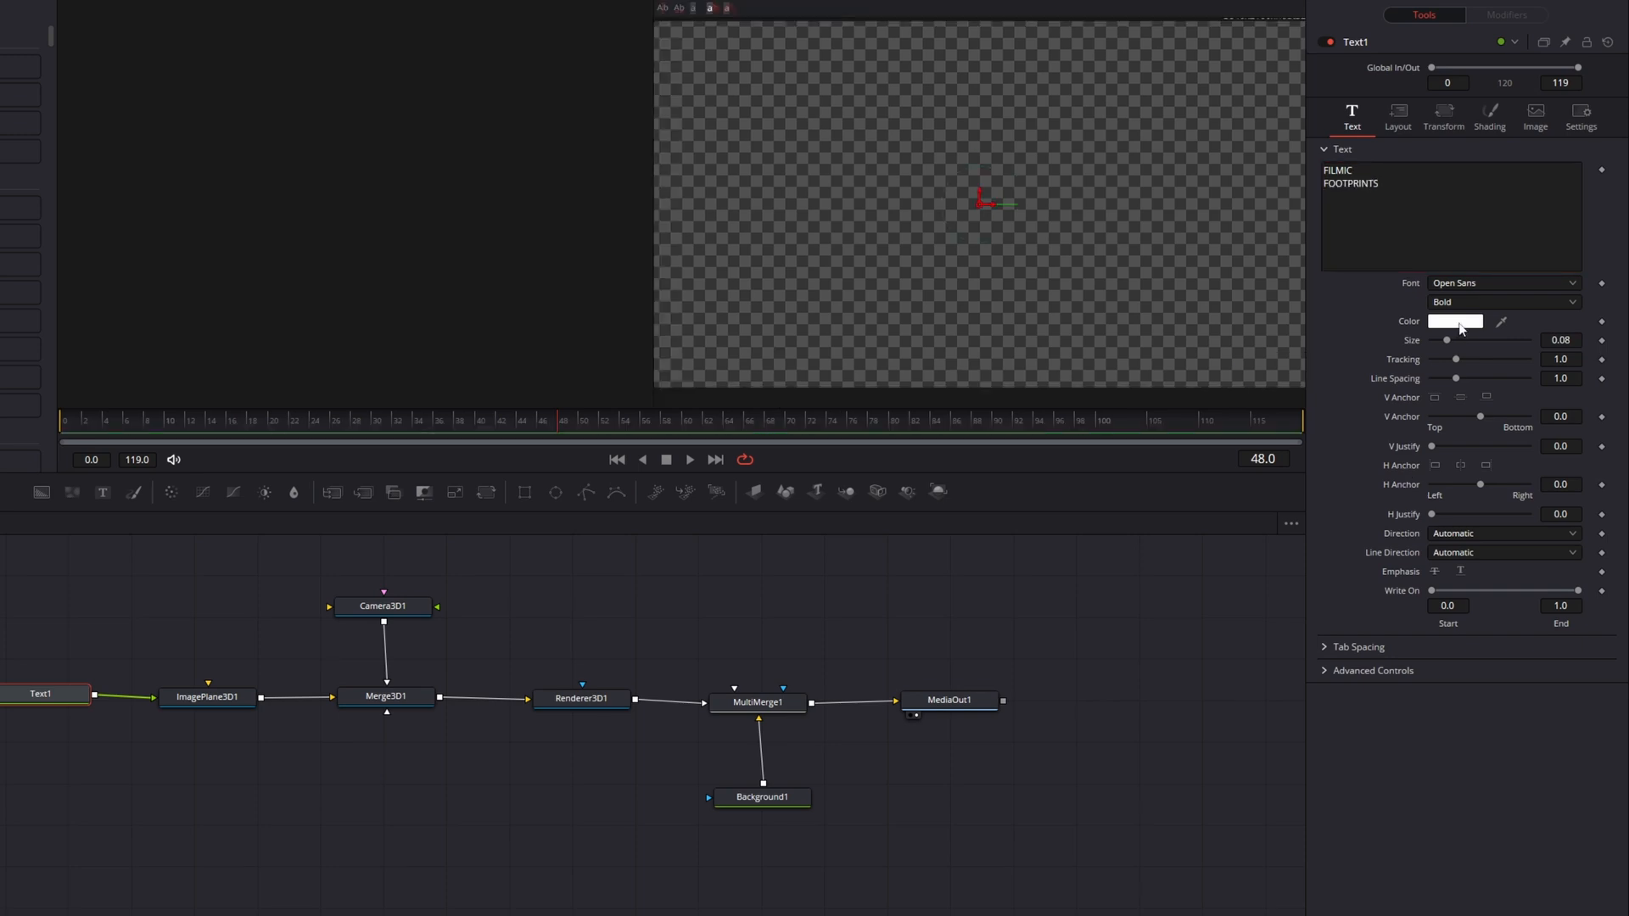
{"action": "left_click", "coordinate": [1454, 321]}
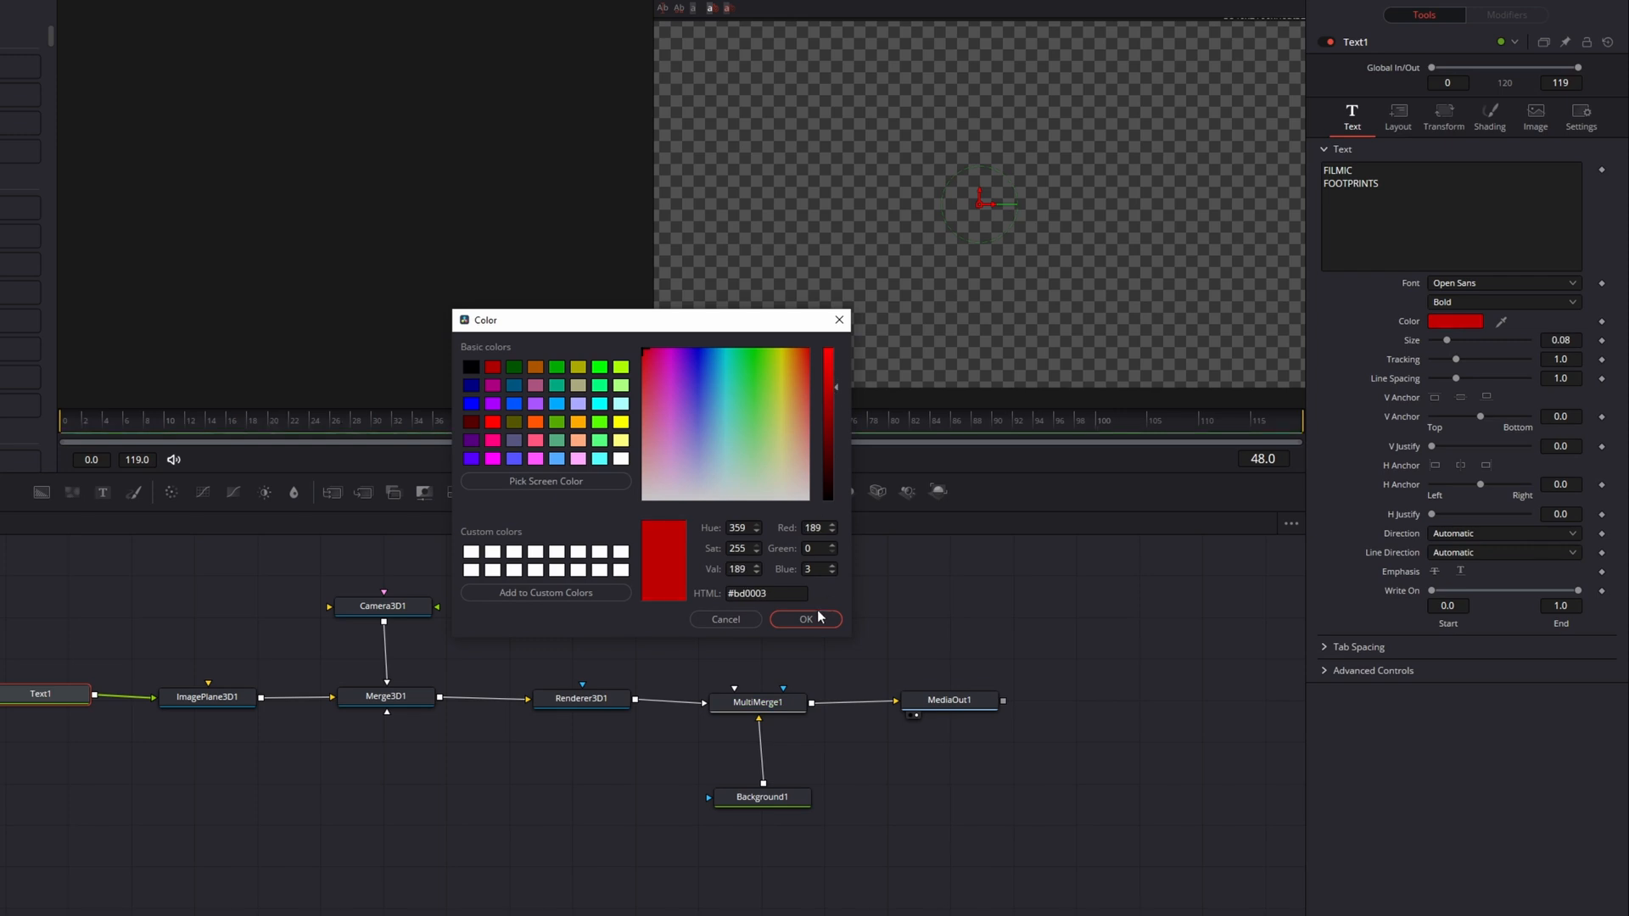
{"action": "left_click", "coordinate": [804, 620]}
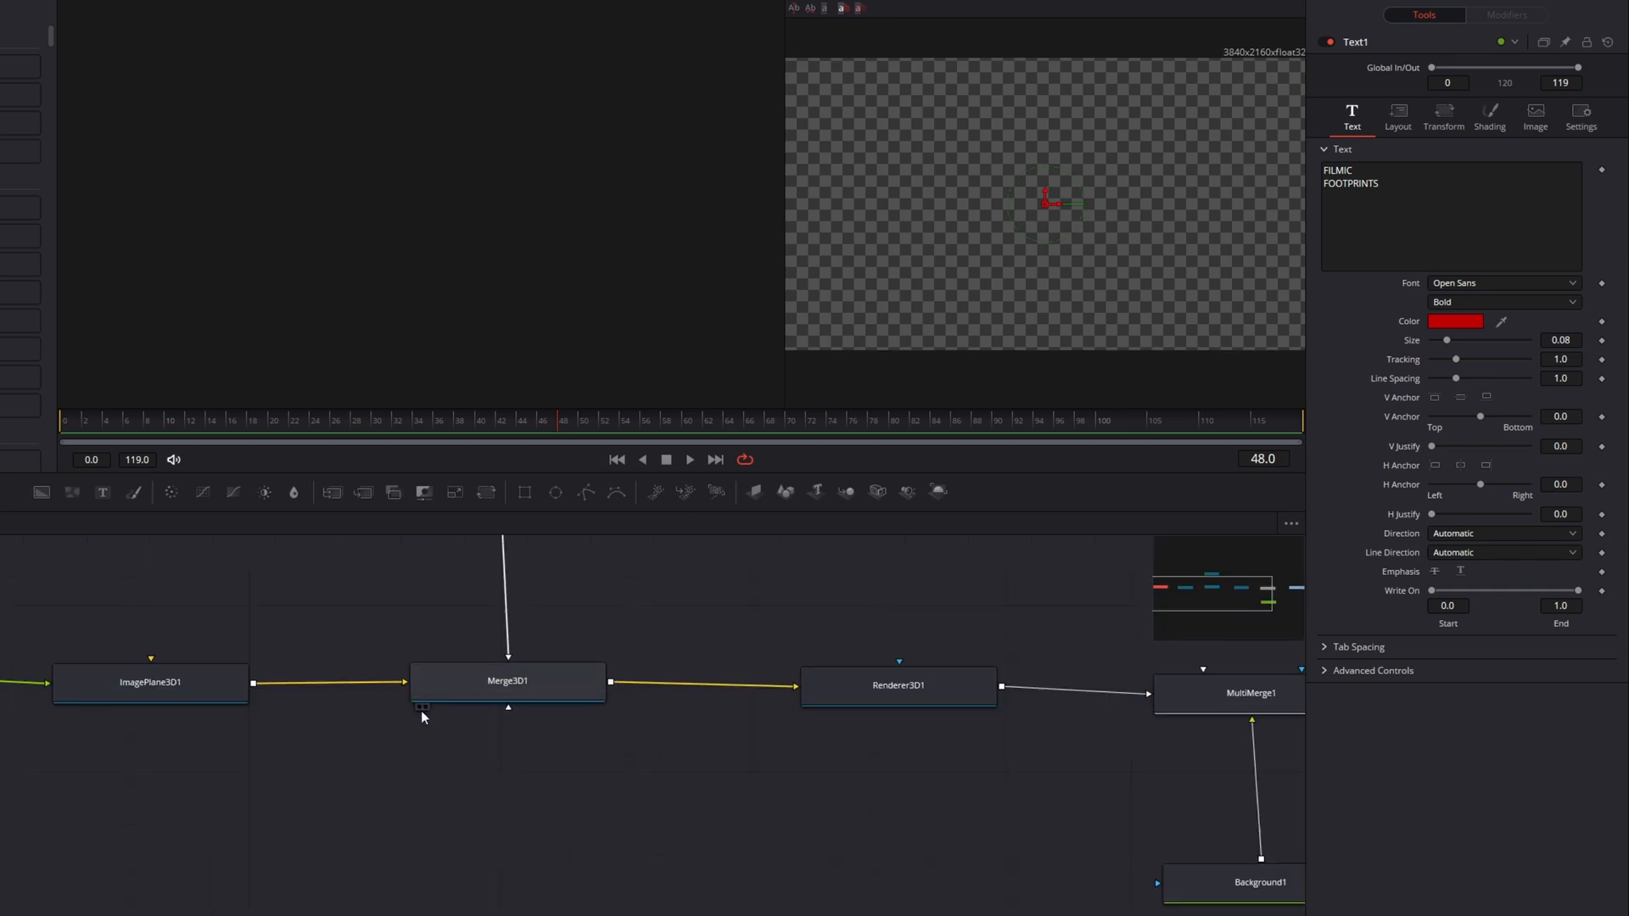
View Merge3D1's 3D scene and pull Camera3D1 back so the full red title renders
{"action": "left_click", "coordinate": [507, 680]}
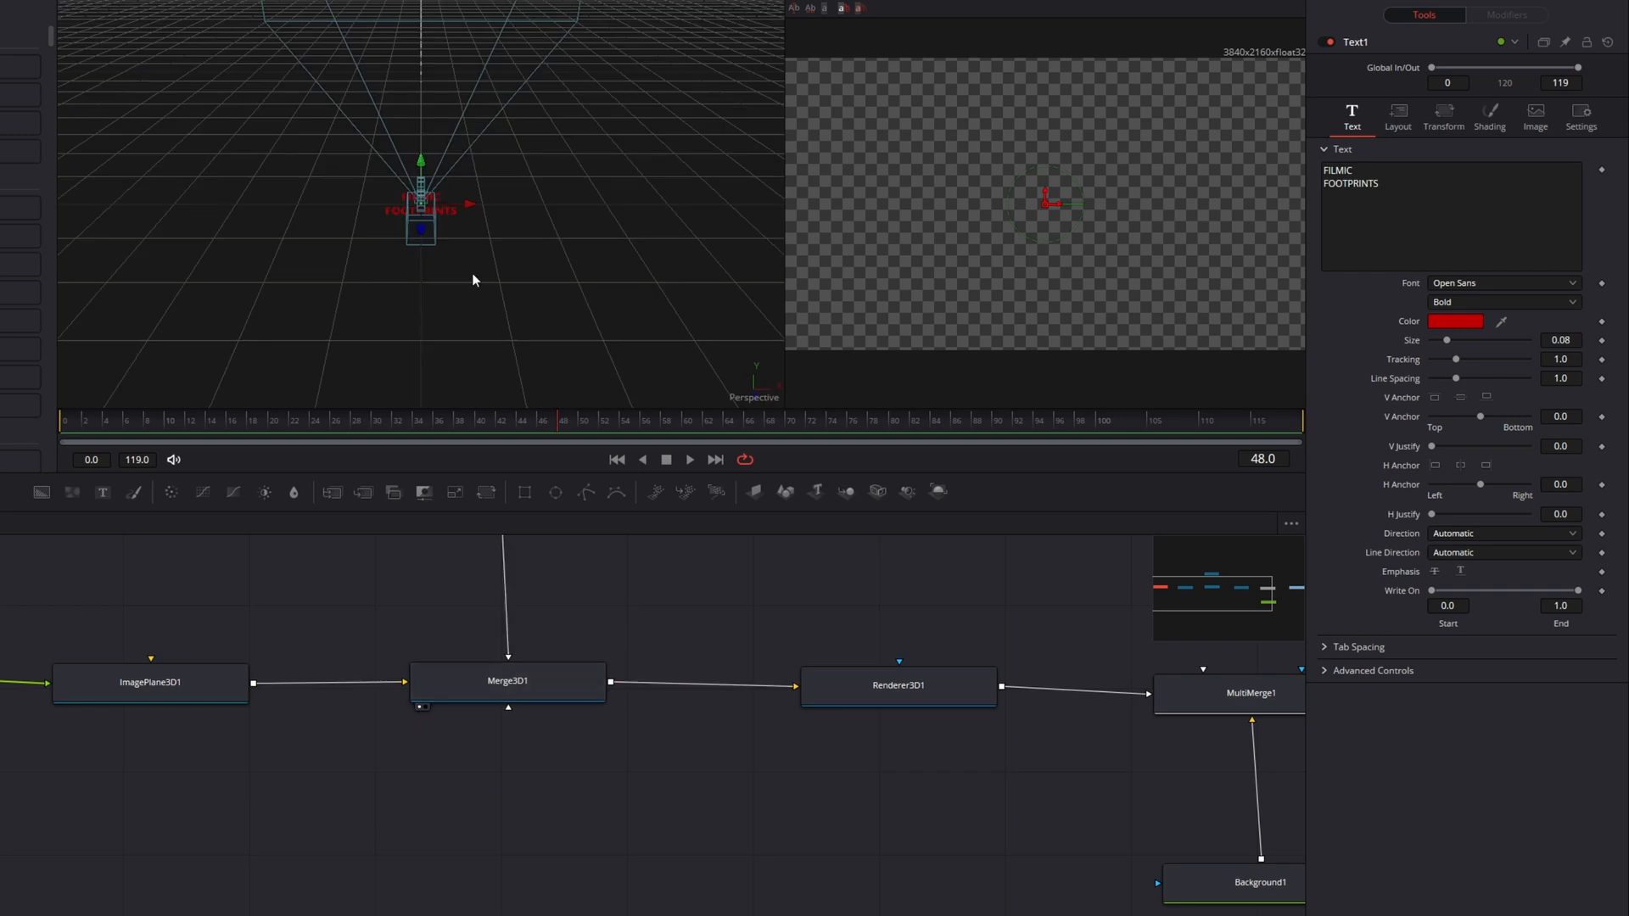
{"action": "left_click_drag", "start_coordinate": [421, 207], "coordinate": [456, 229]}
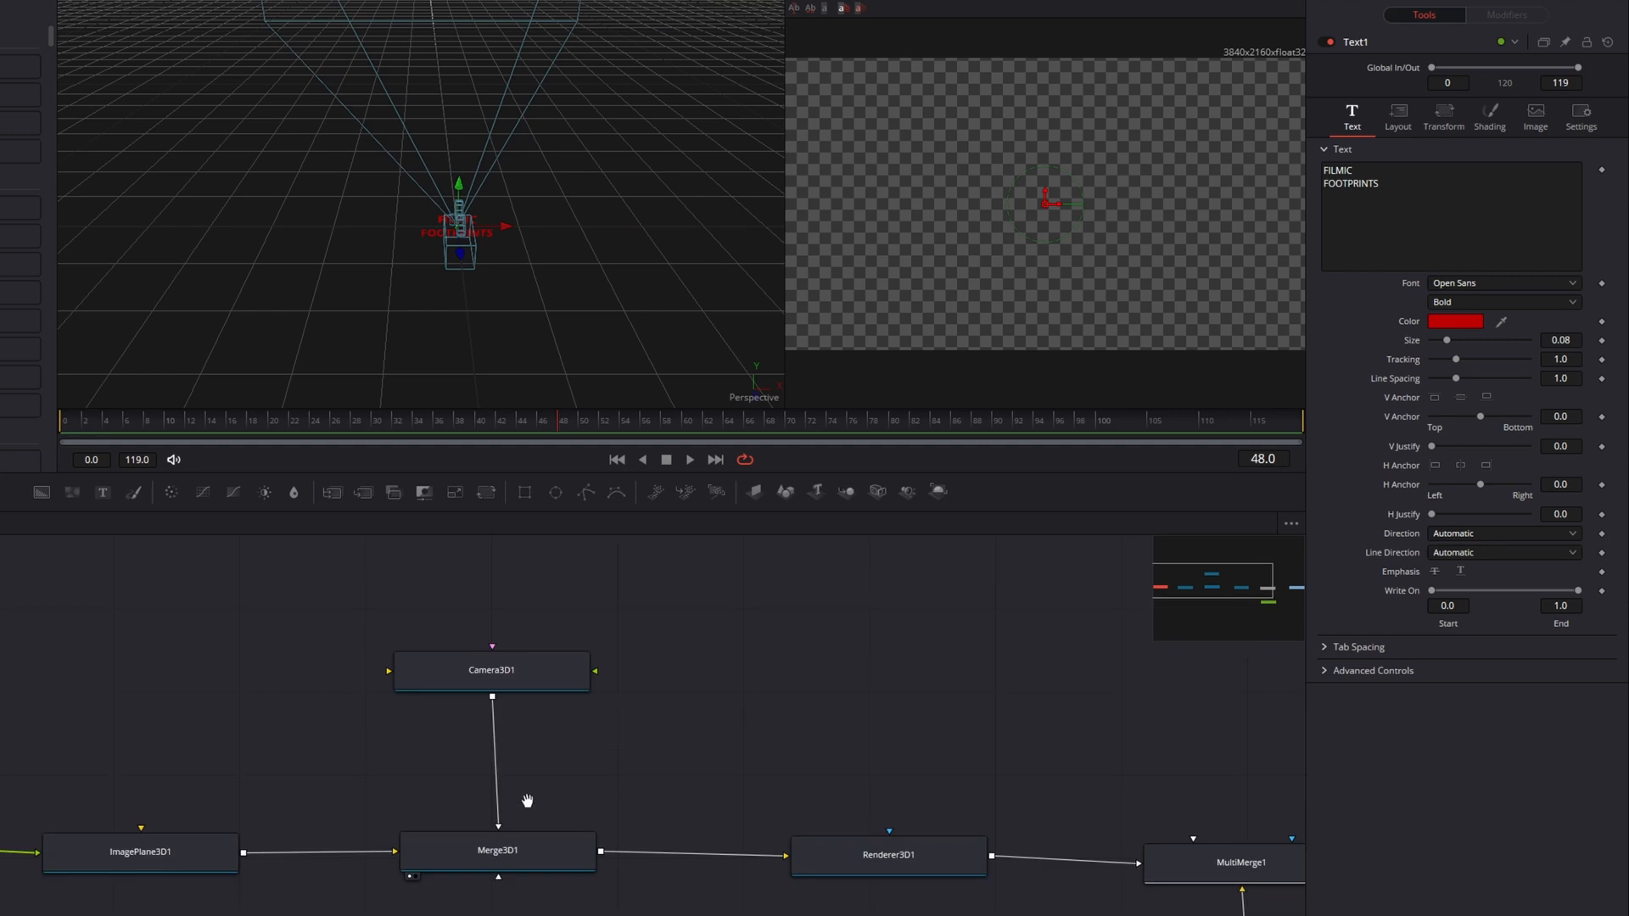
{"action": "left_click", "coordinate": [492, 668]}
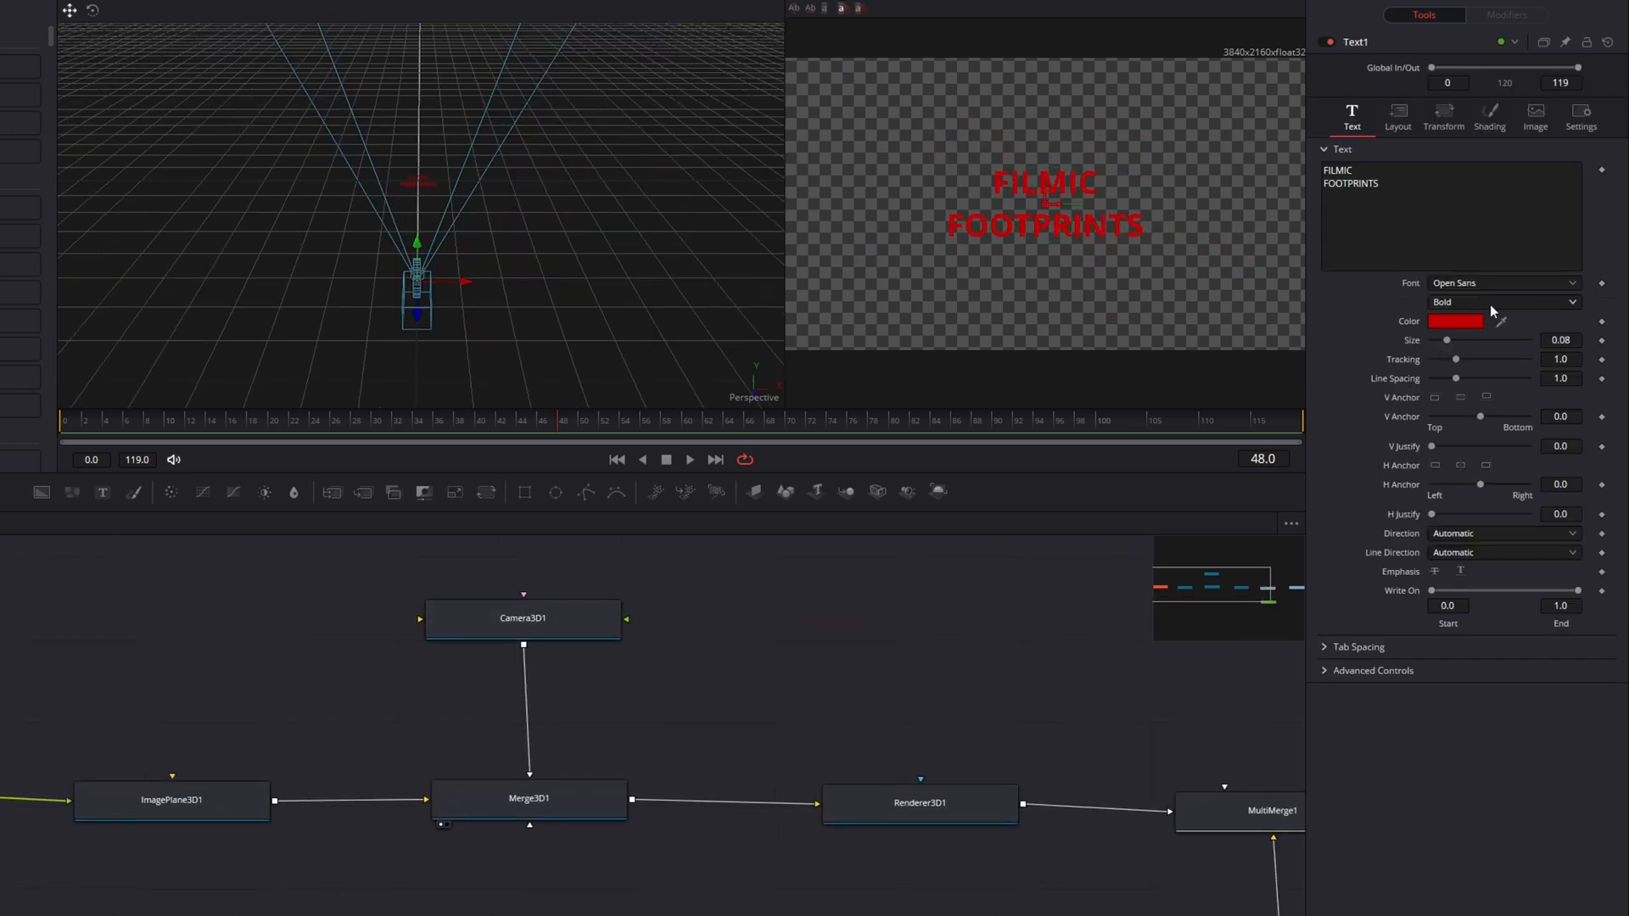
Set Text1's font to Montserrat with the Black weight
{"action": "left_click", "coordinate": [1503, 283]}
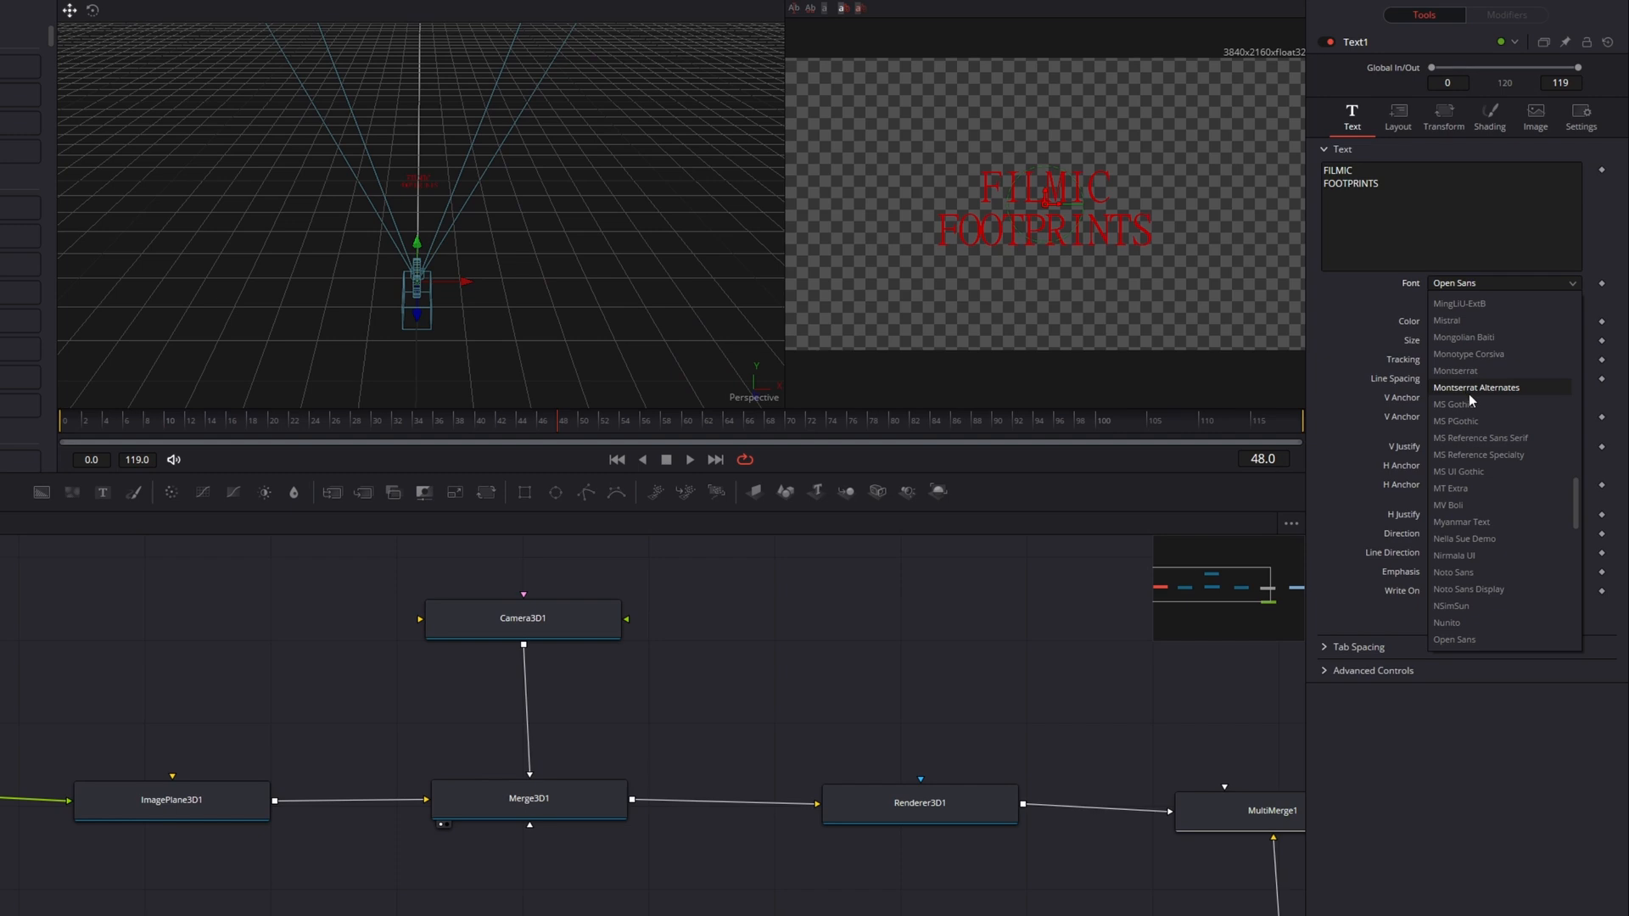
{"action": "mouse_move", "coordinate": [1467, 606]}
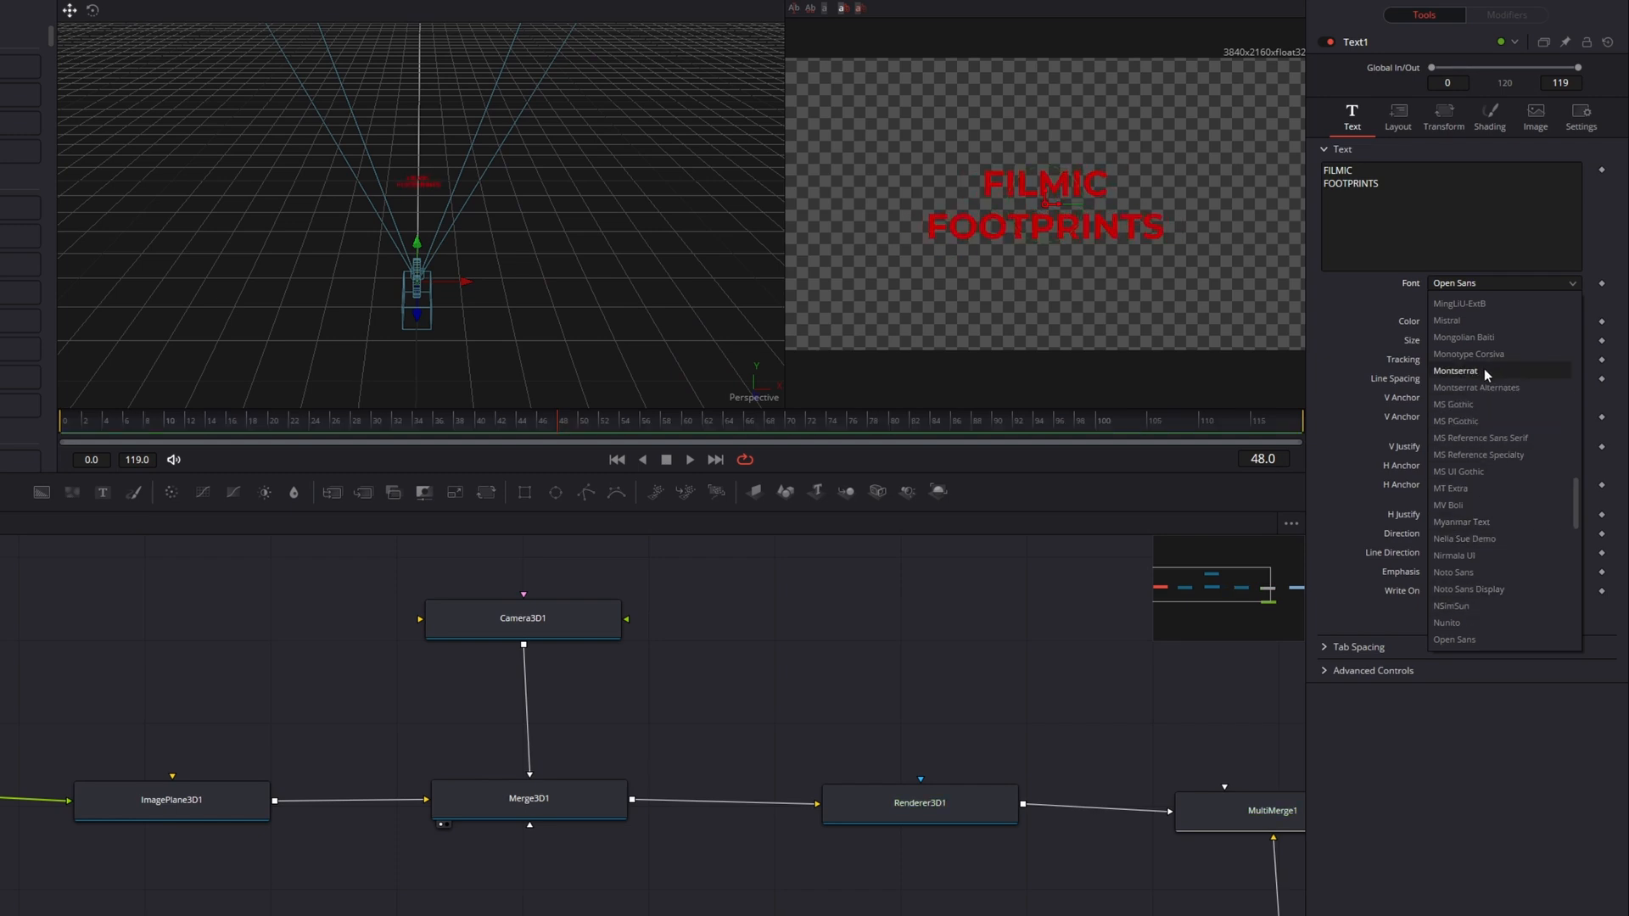
{"action": "left_click", "coordinate": [1456, 372]}
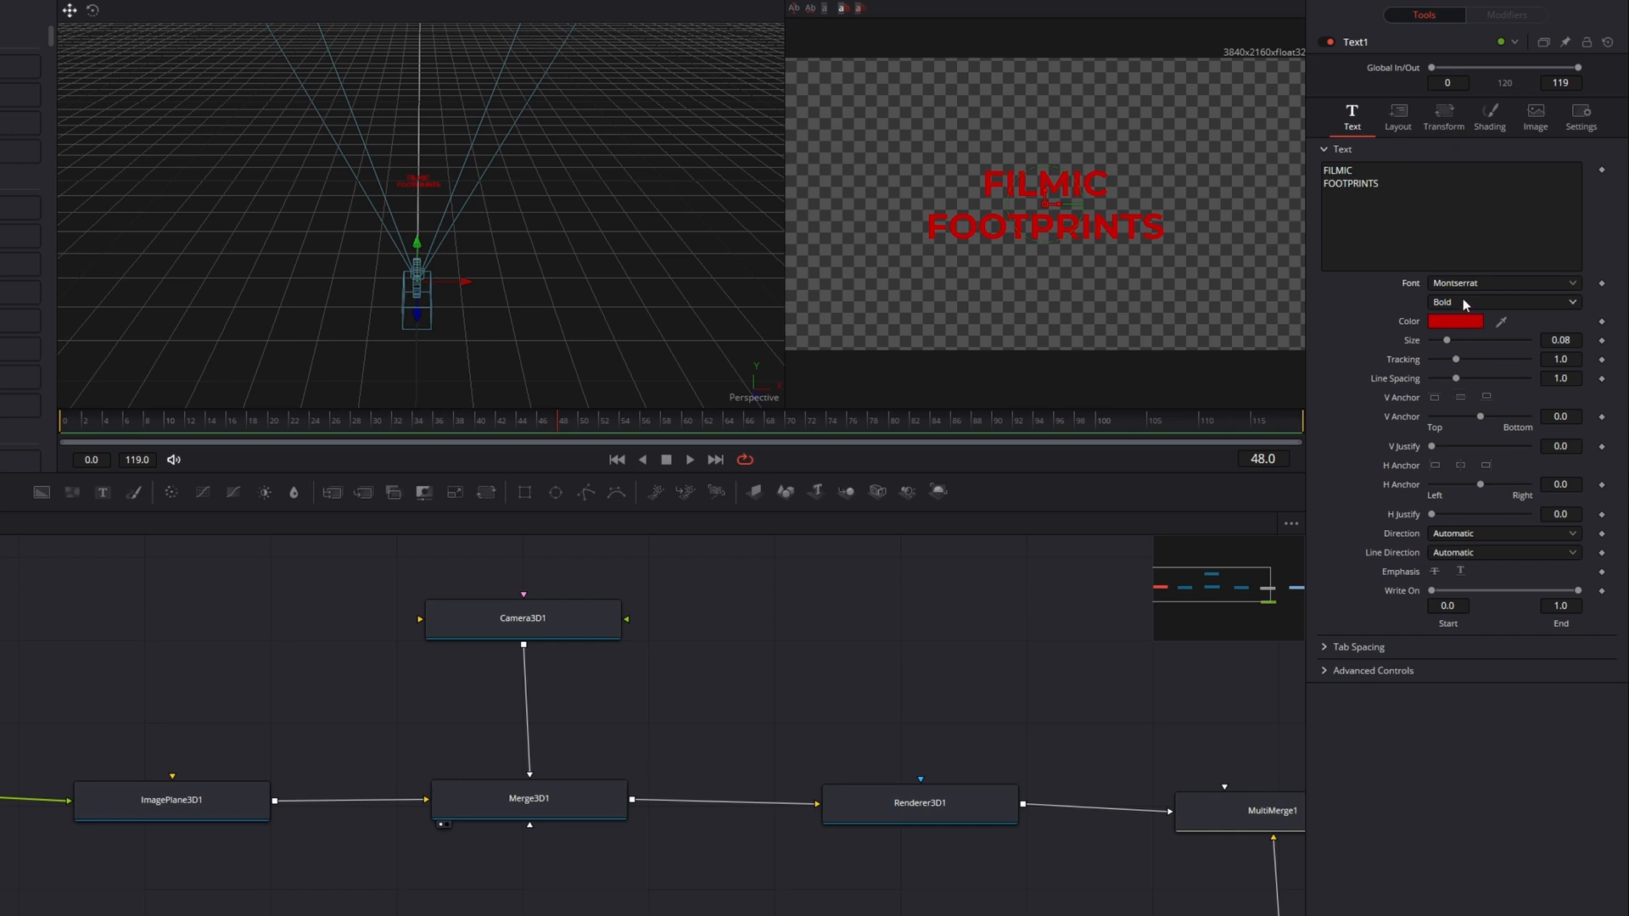
{"action": "left_click", "coordinate": [1501, 302]}
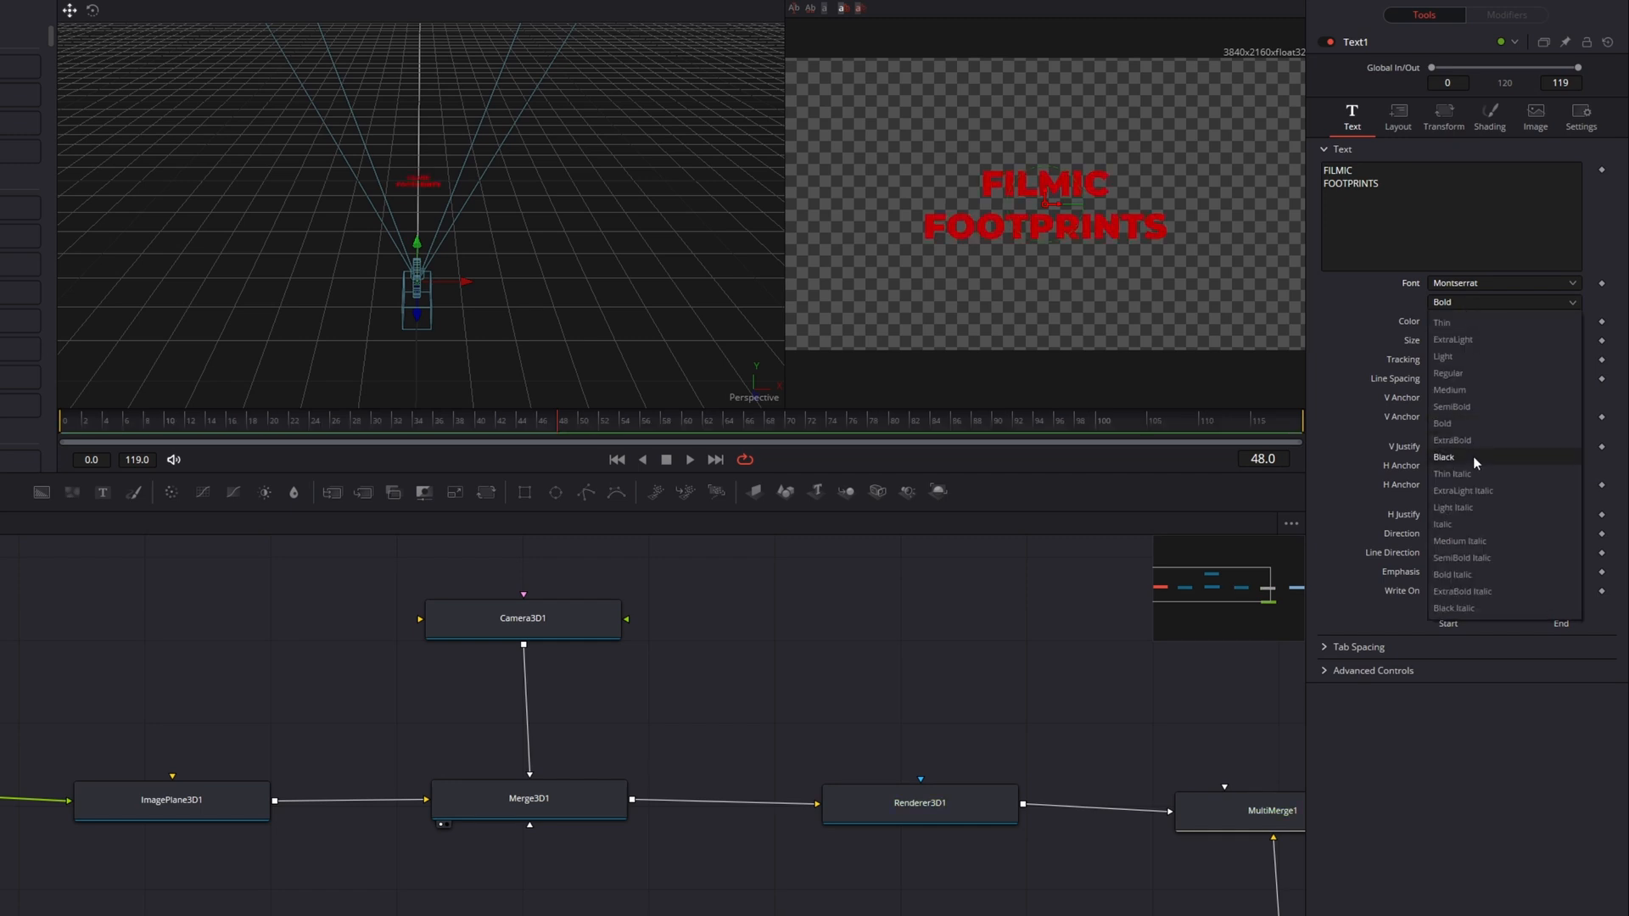
{"action": "left_click", "coordinate": [1443, 456]}
{"action": "type", "text": "merge"}
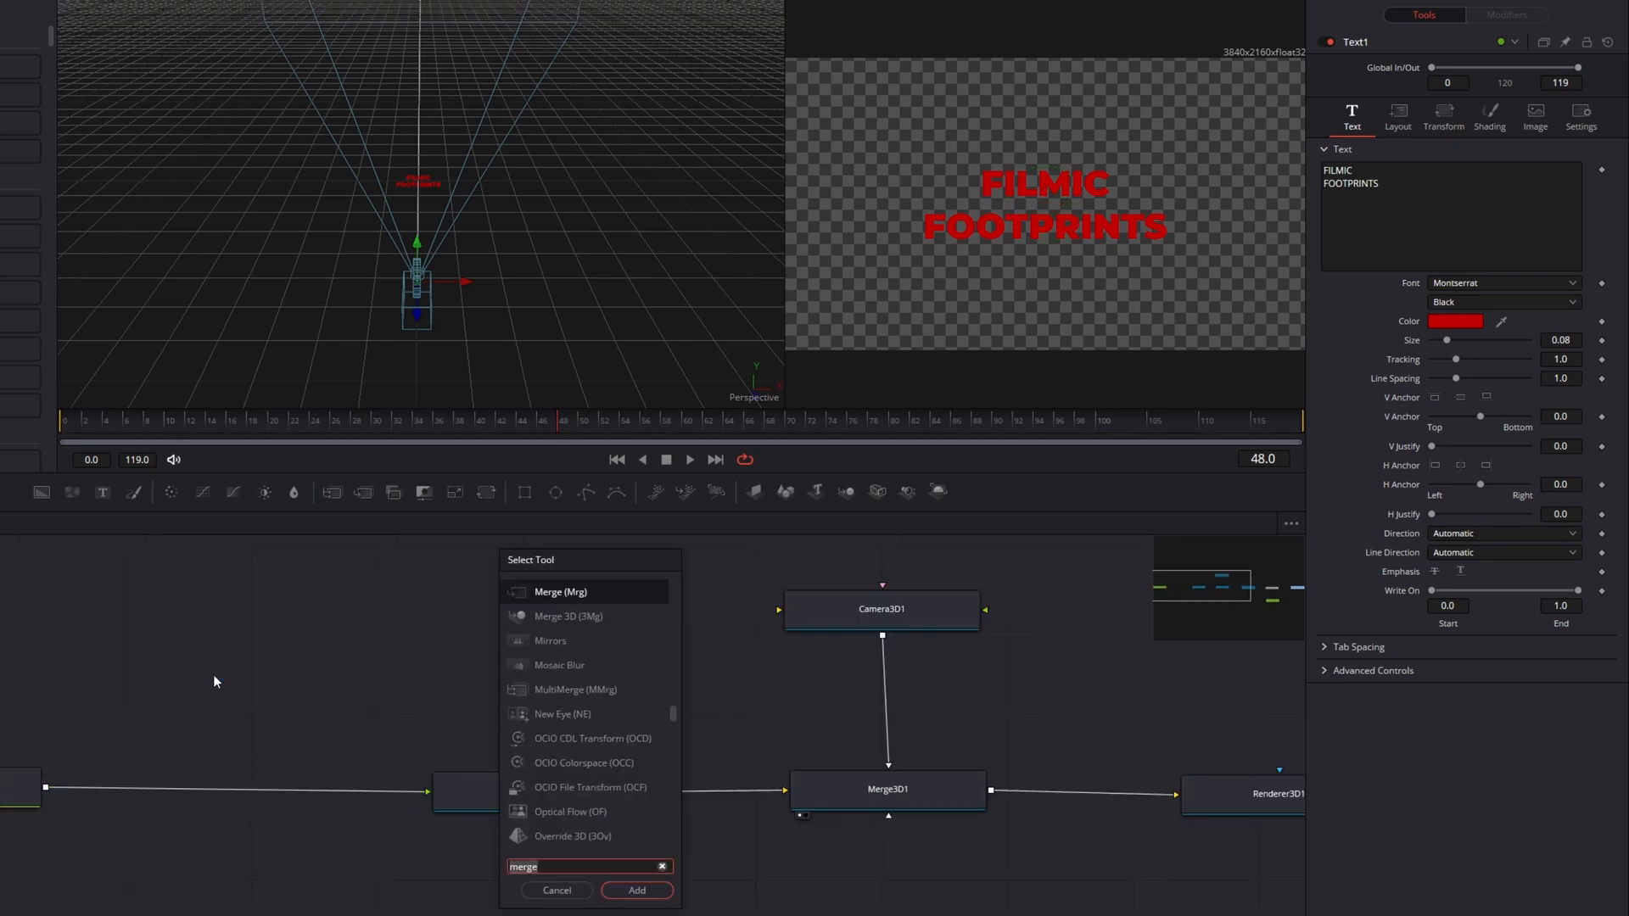
Add a Soft Glow node and insert it between Text1 and ImagePlane3D1
{"action": "type", "text": "soft"}
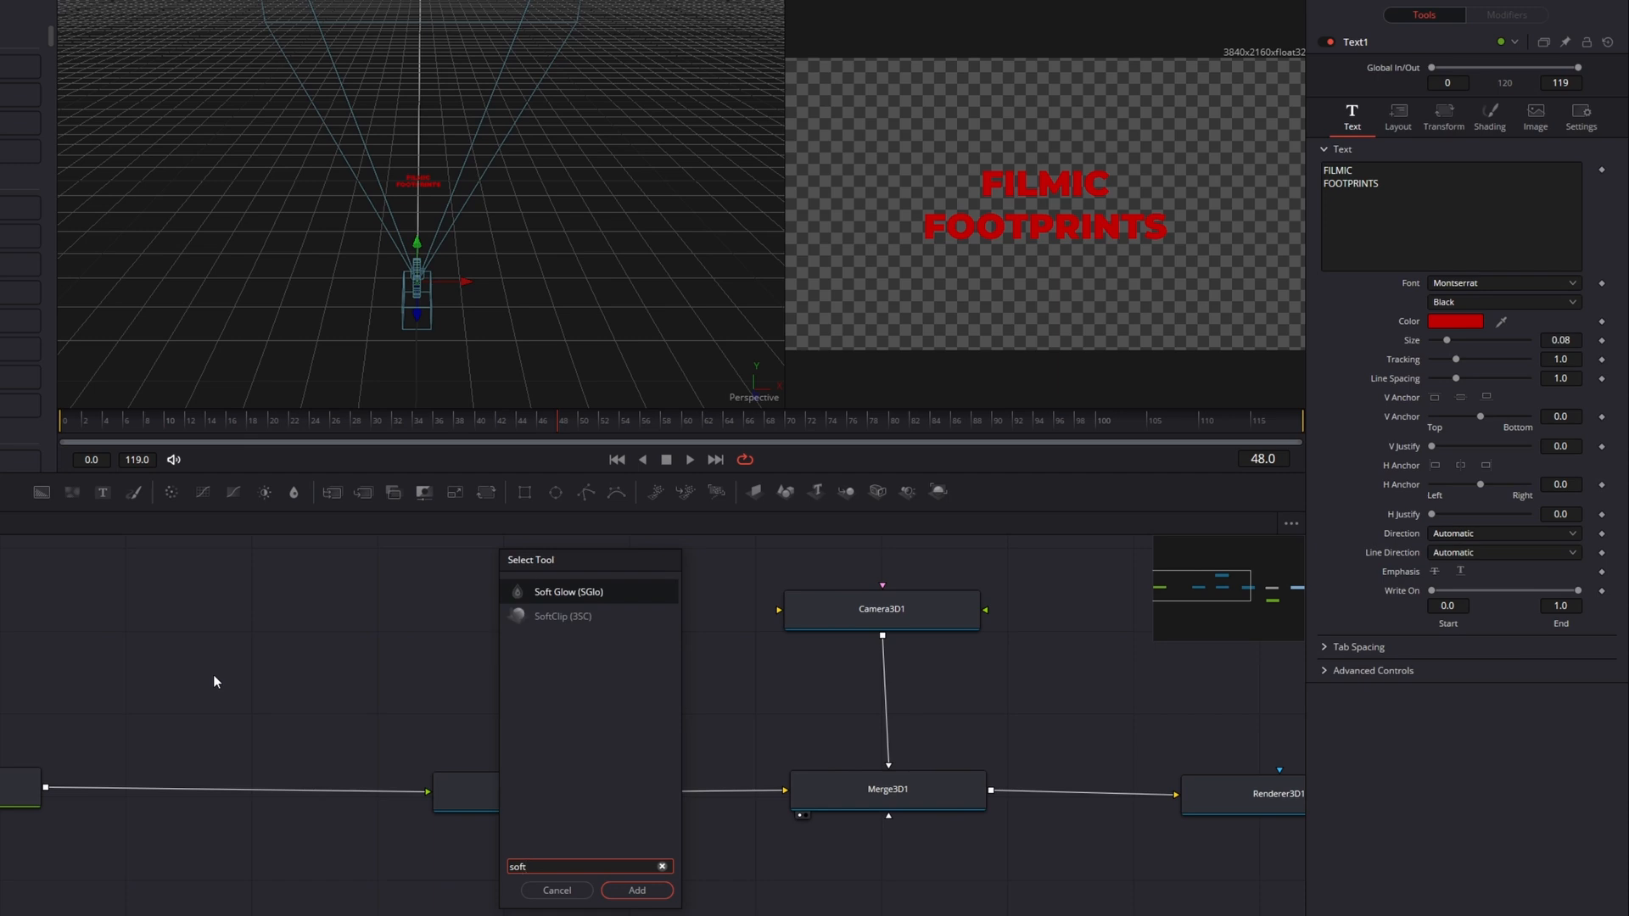
{"action": "left_click", "coordinate": [636, 891]}
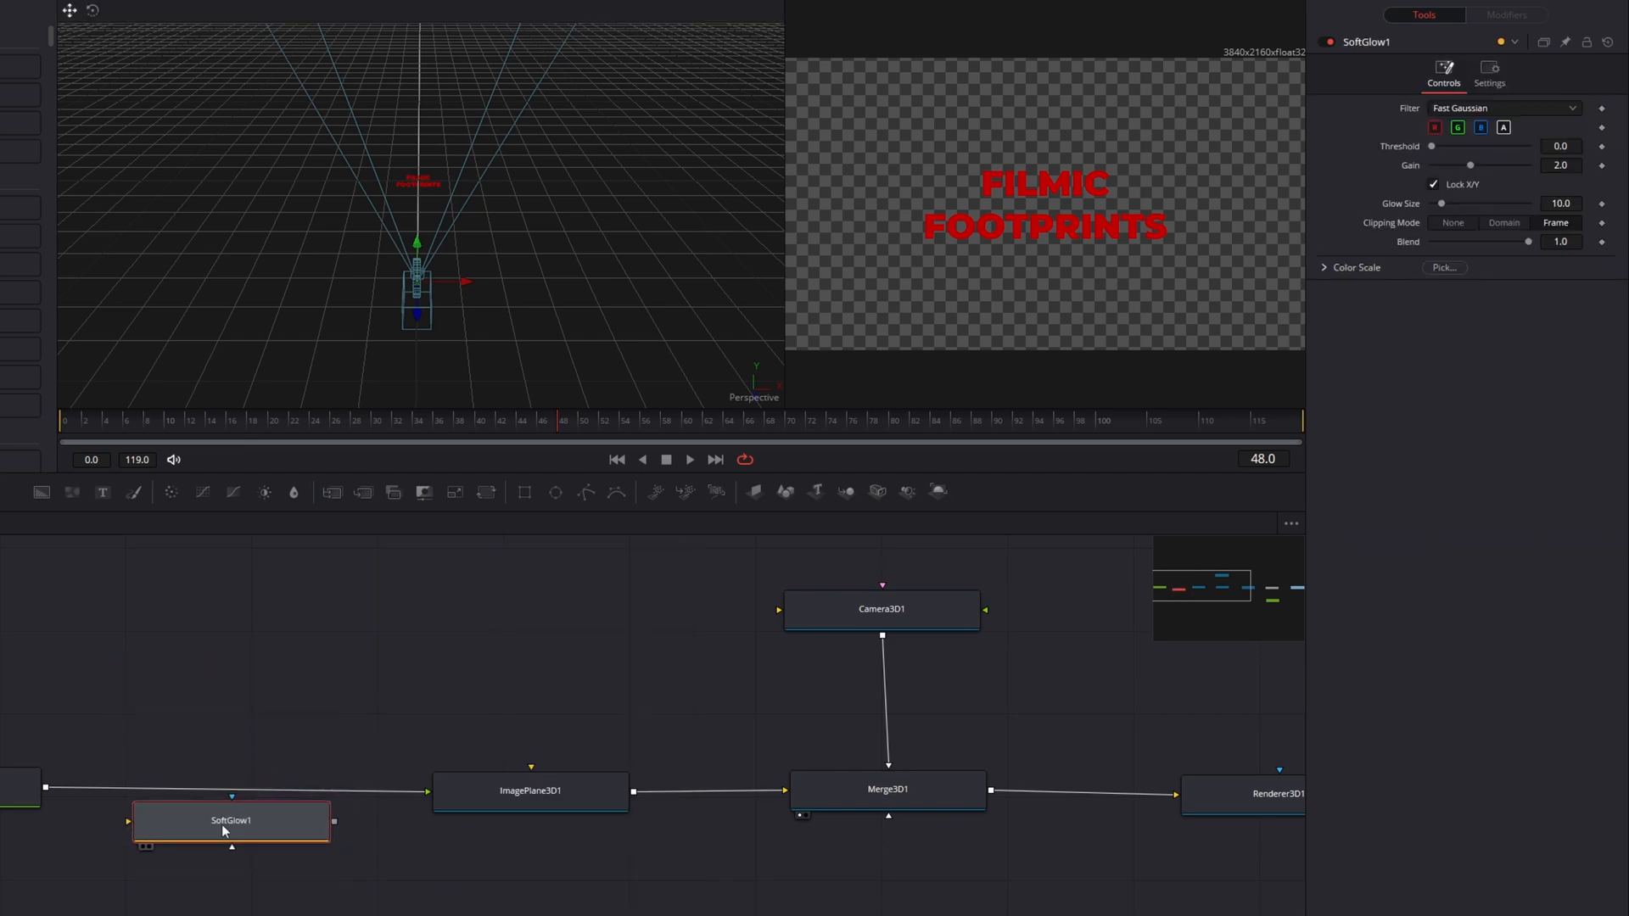
{"action": "left_click_drag", "start_coordinate": [221, 831], "coordinate": [231, 794]}
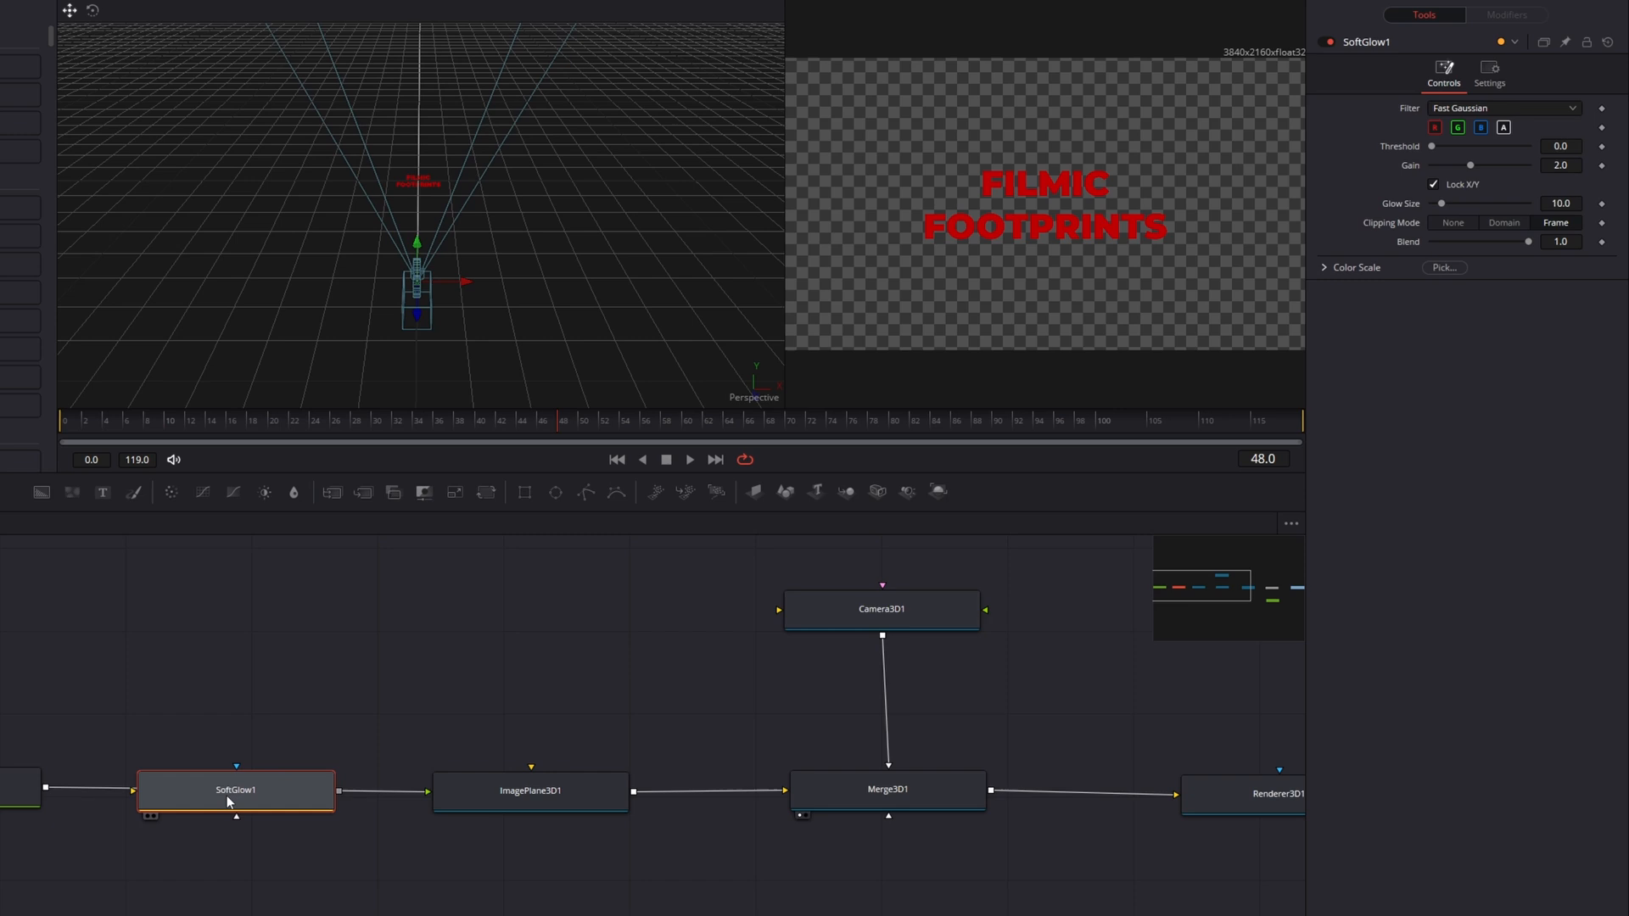
{"action": "left_click", "coordinate": [234, 789]}
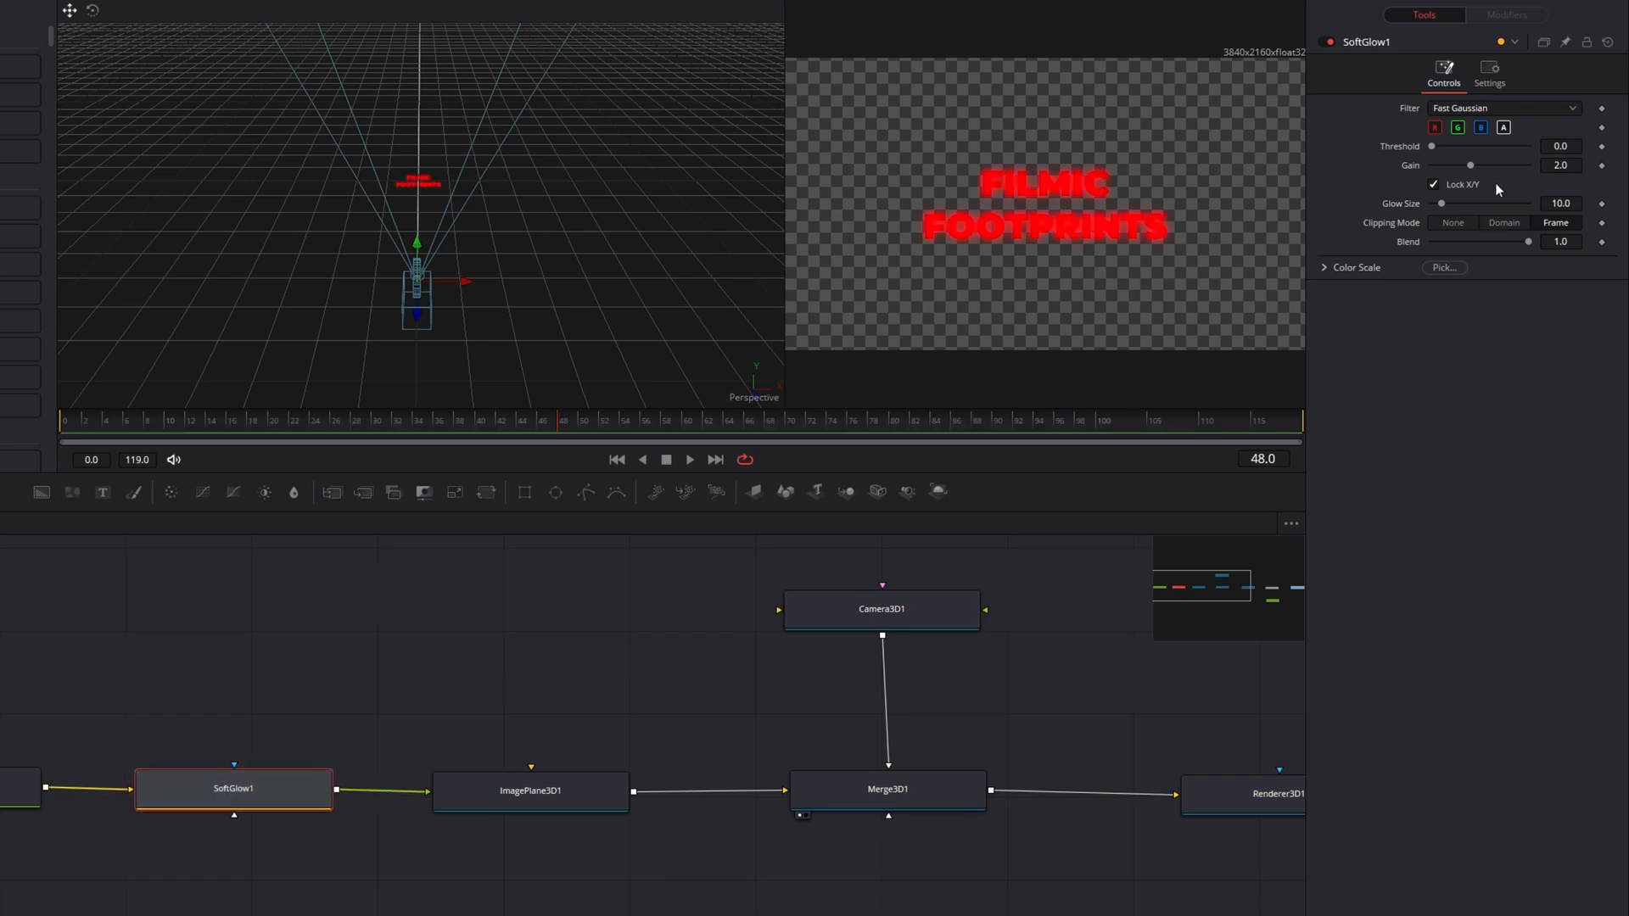
Lower SoftGlow1's gain to about 1.26 and adjust its glow size on the title
{"action": "left_click_drag", "start_coordinate": [1469, 164], "coordinate": [1456, 164]}
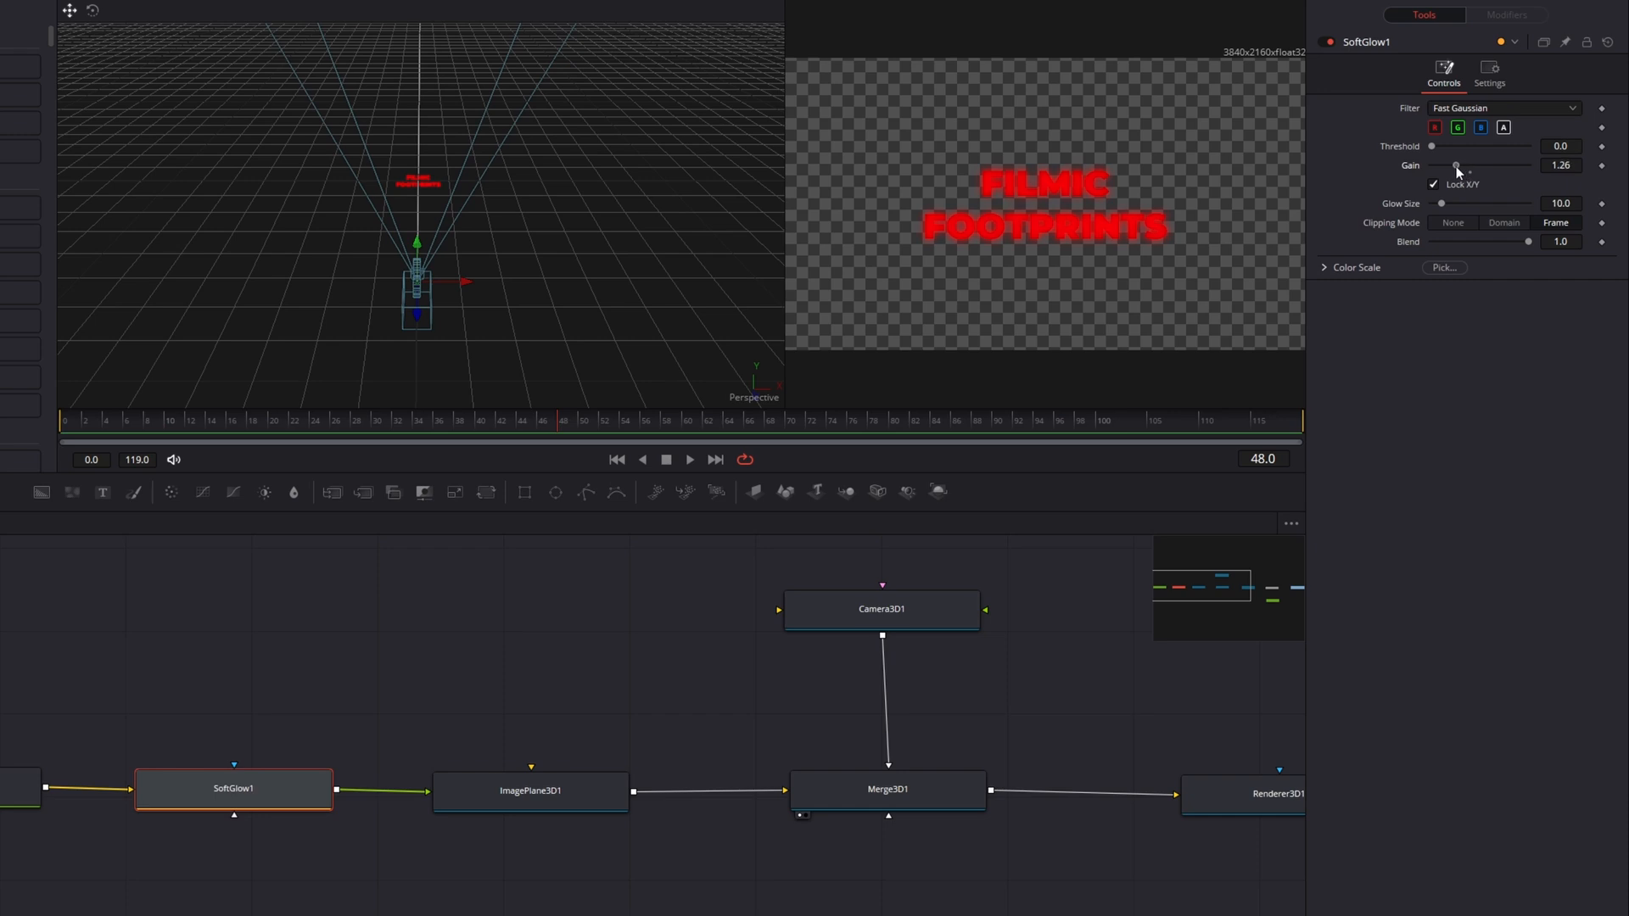
{"action": "left_click_drag", "start_coordinate": [1455, 166], "coordinate": [1448, 166]}
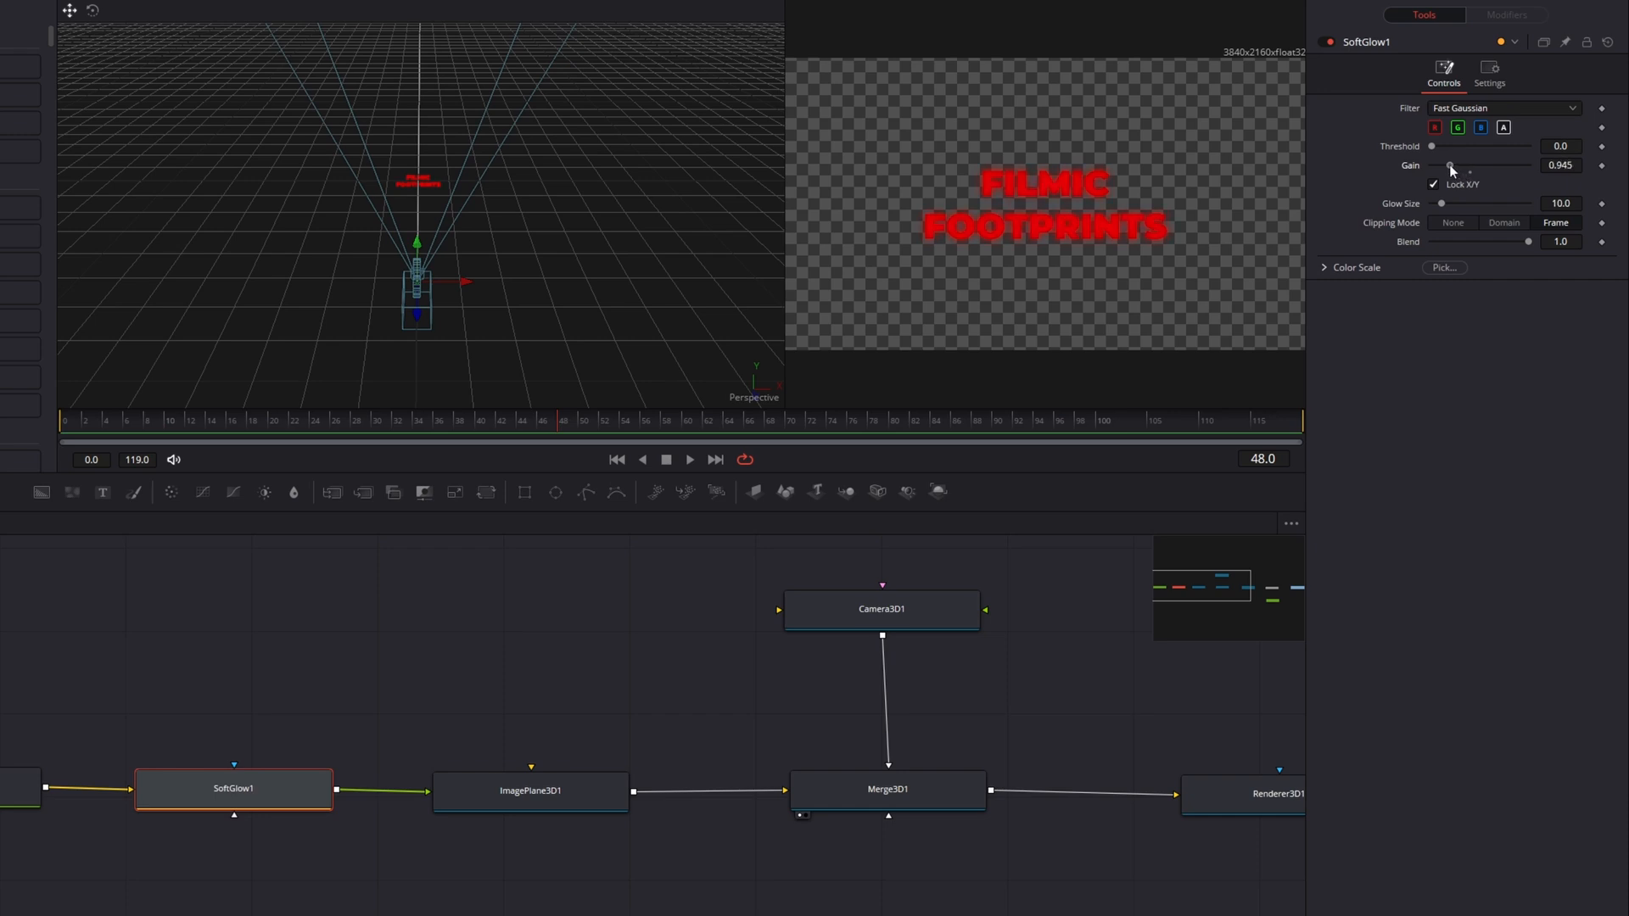
{"action": "left_click_drag", "start_coordinate": [1442, 203], "coordinate": [1452, 204]}
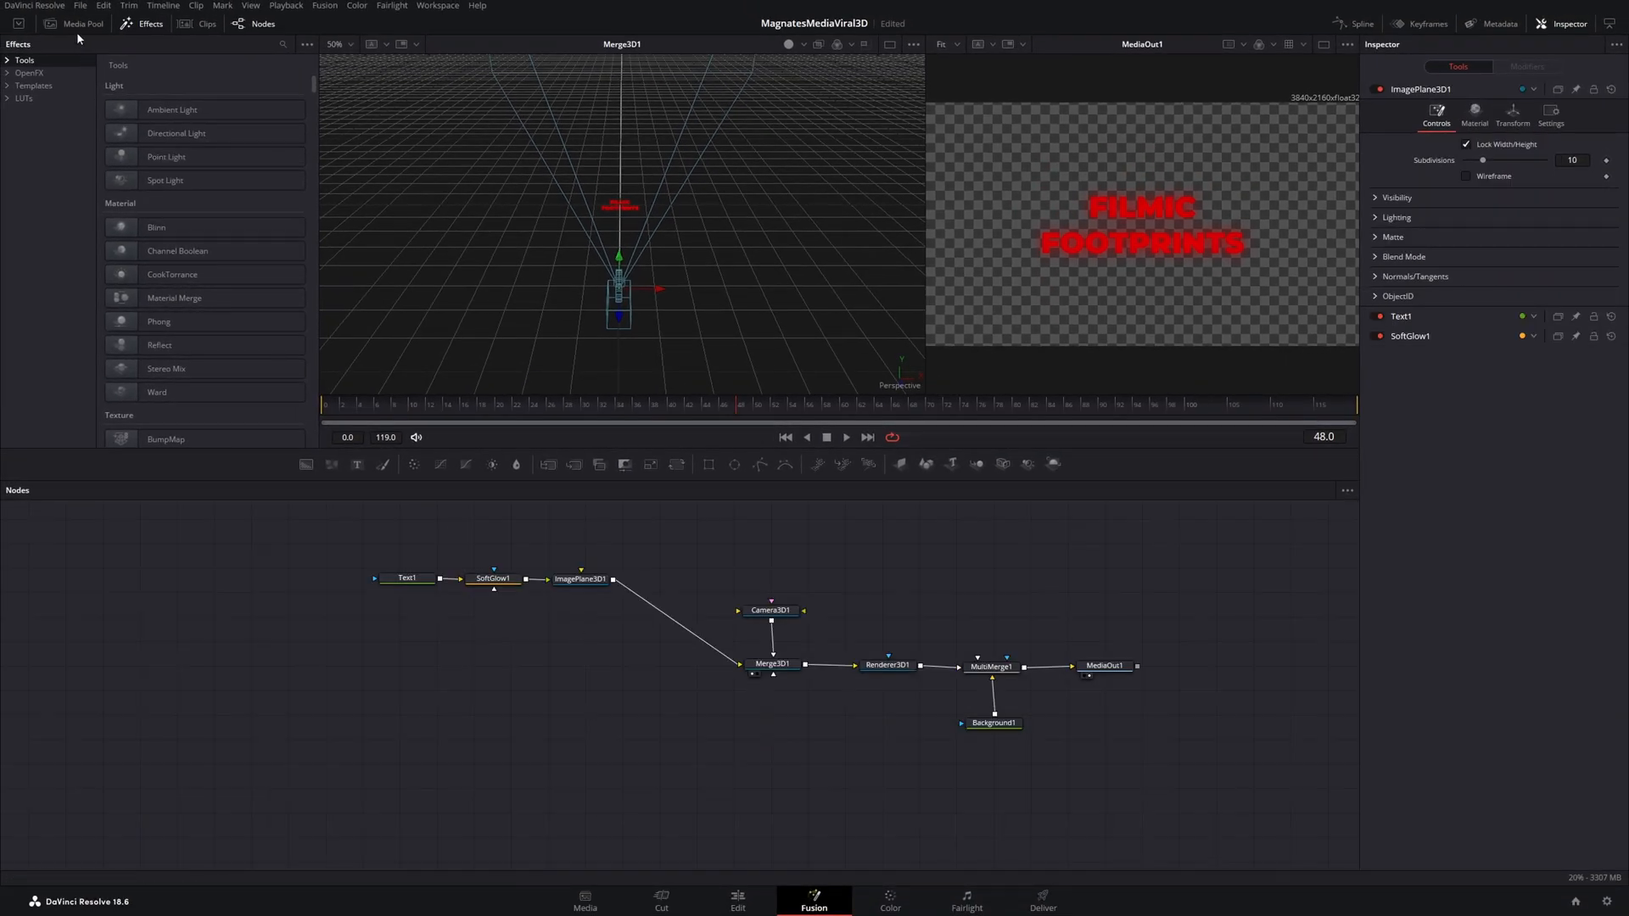
Drag the suit photo from the Media Pool into the graph and give it its own ImagePlane3D feeding Merge3D1
{"action": "left_click", "coordinate": [80, 22]}
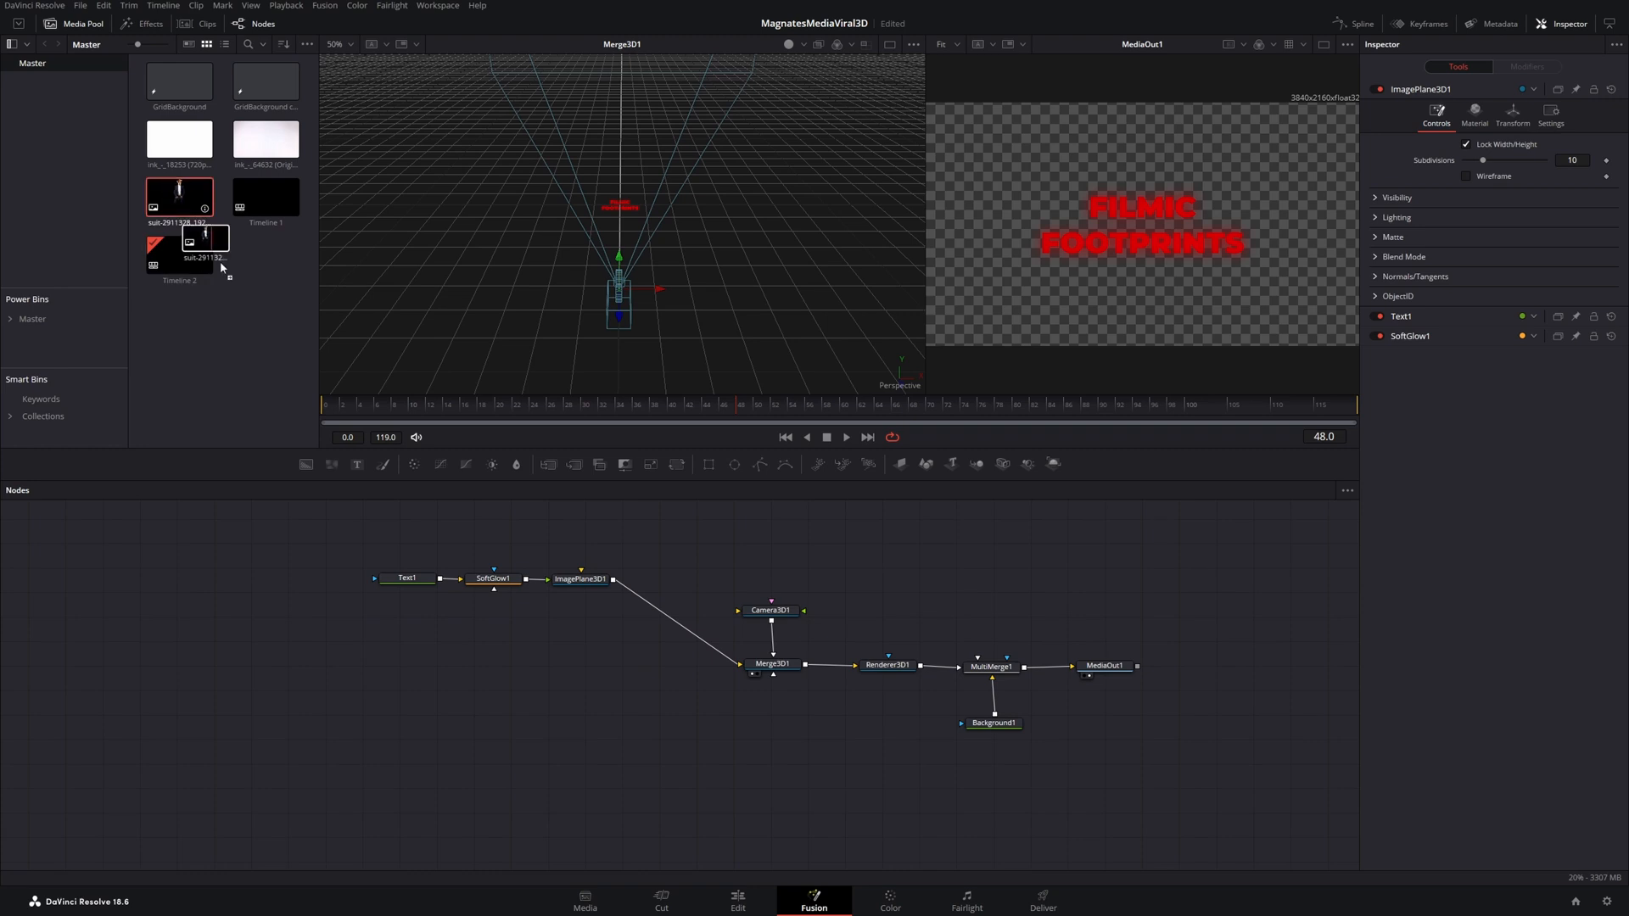
{"action": "left_click_drag", "start_coordinate": [178, 202], "coordinate": [393, 675]}
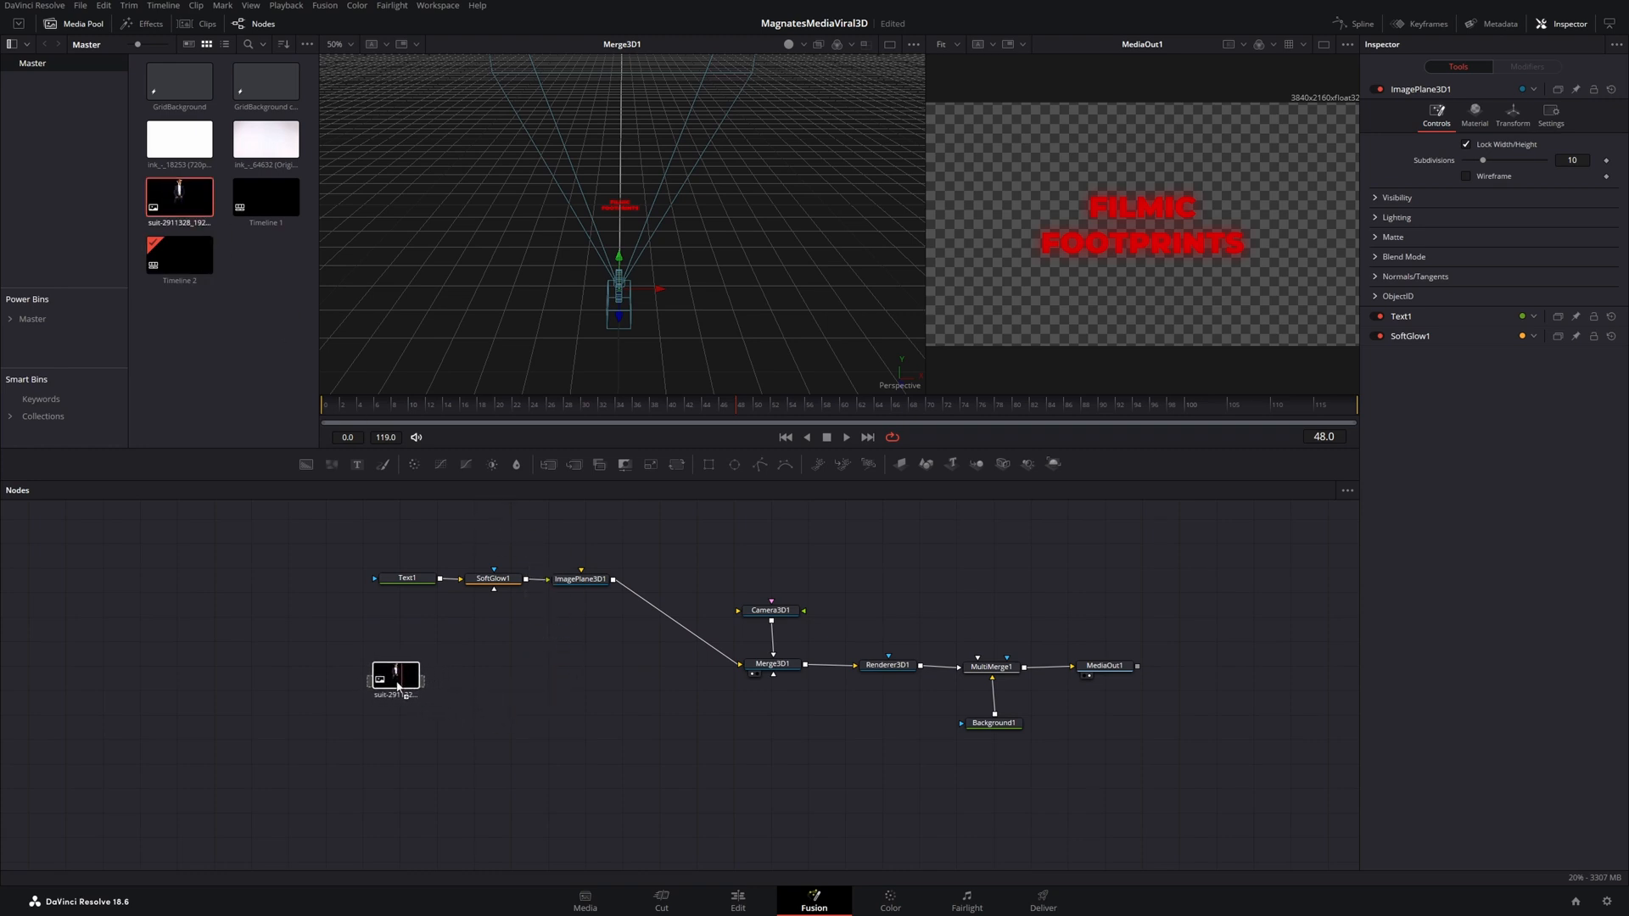
{"action": "left_click", "coordinate": [395, 680]}
{"action": "type", "text": "image"}
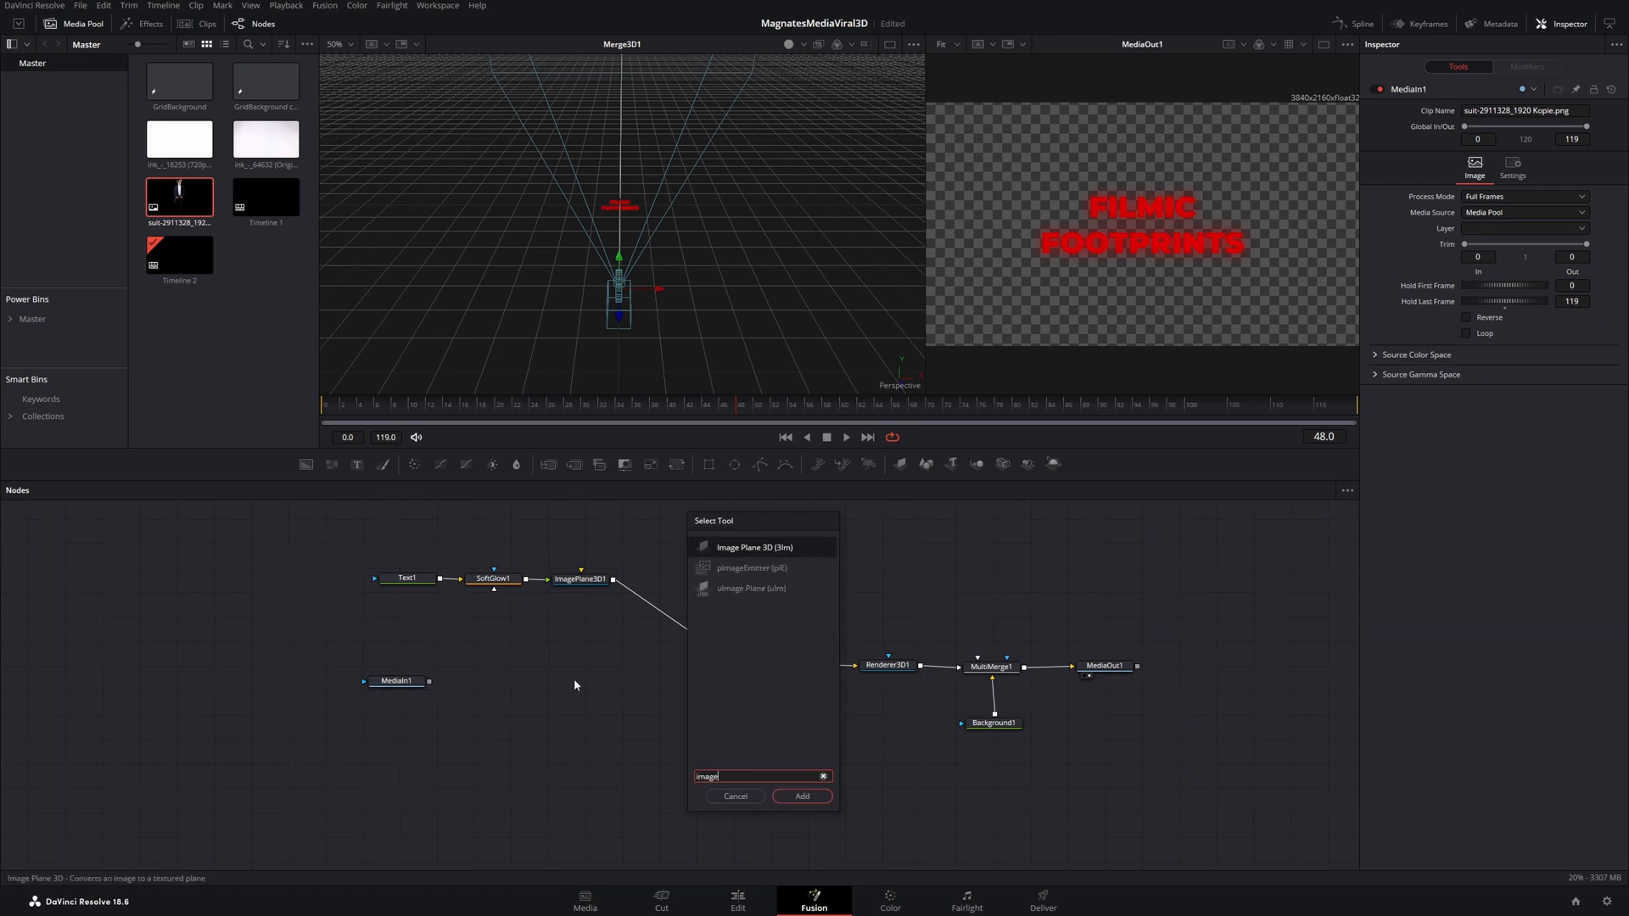
{"action": "left_click", "coordinate": [800, 796]}
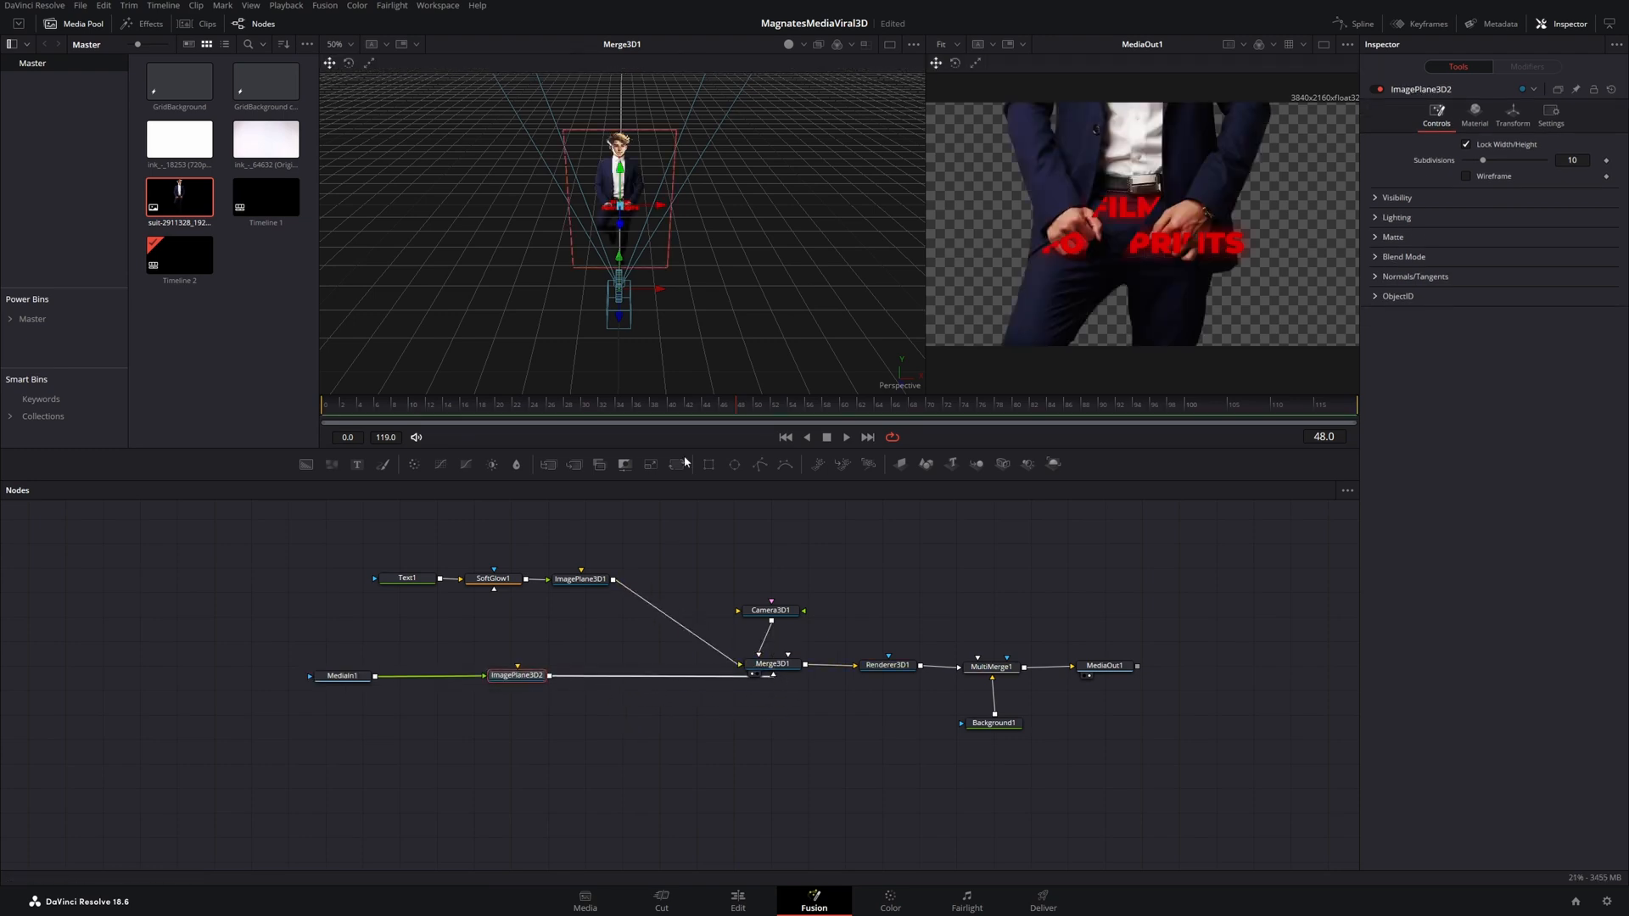
{"action": "mouse_move", "coordinate": [1513, 112]}
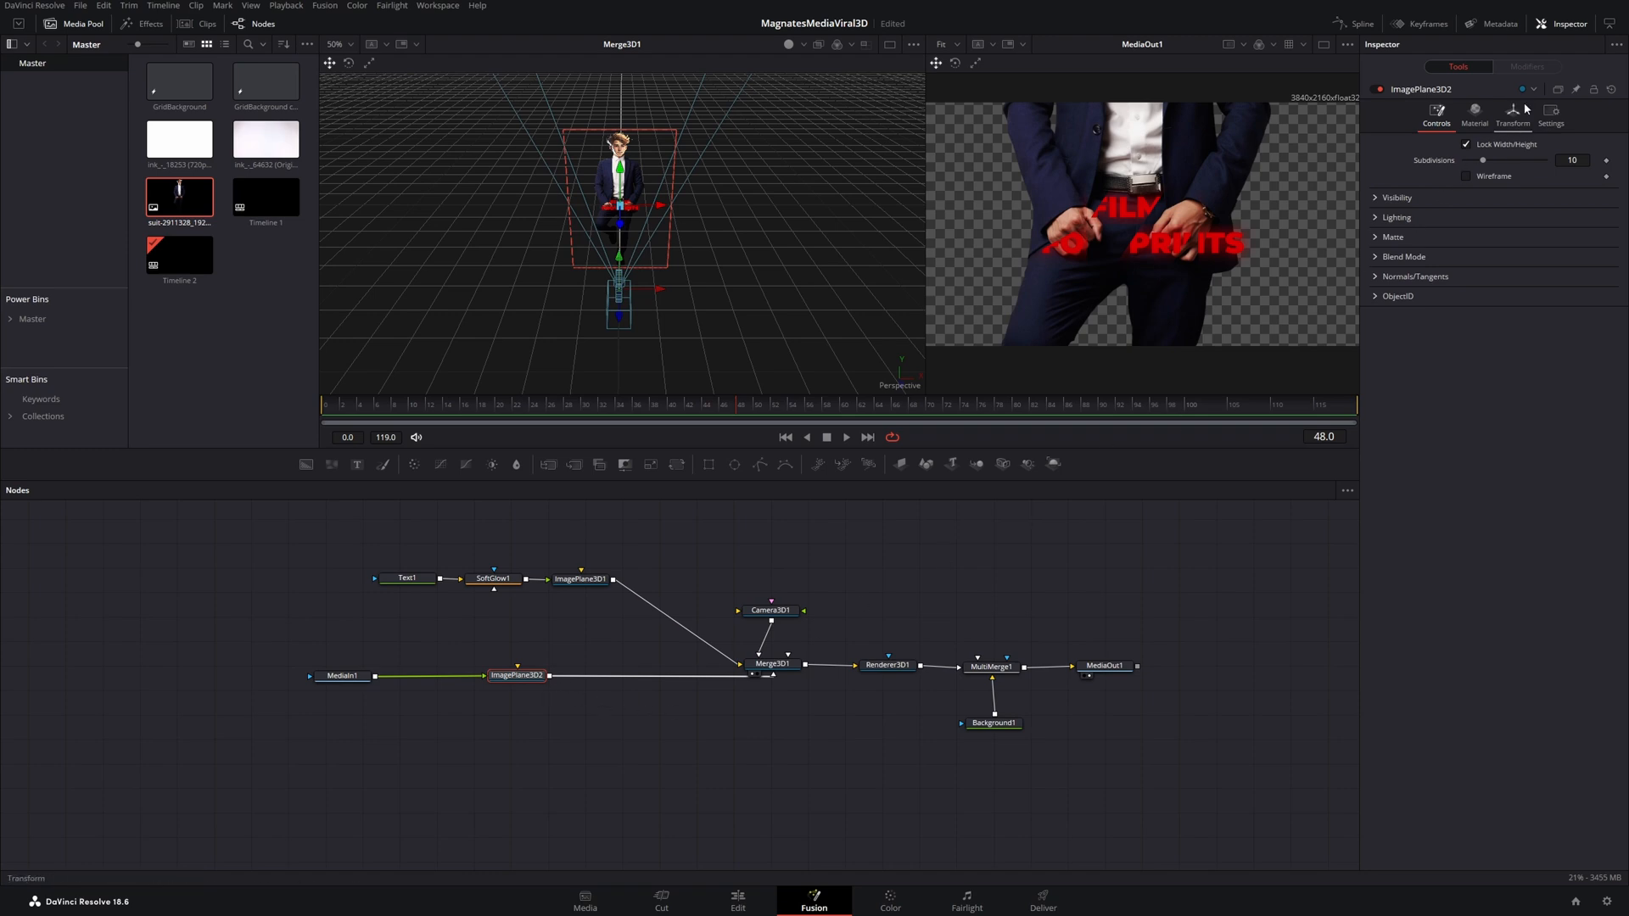
Scale ImagePlane3D2 down in its Transform settings so the man fills less of the frame
{"action": "left_click", "coordinate": [1511, 112]}
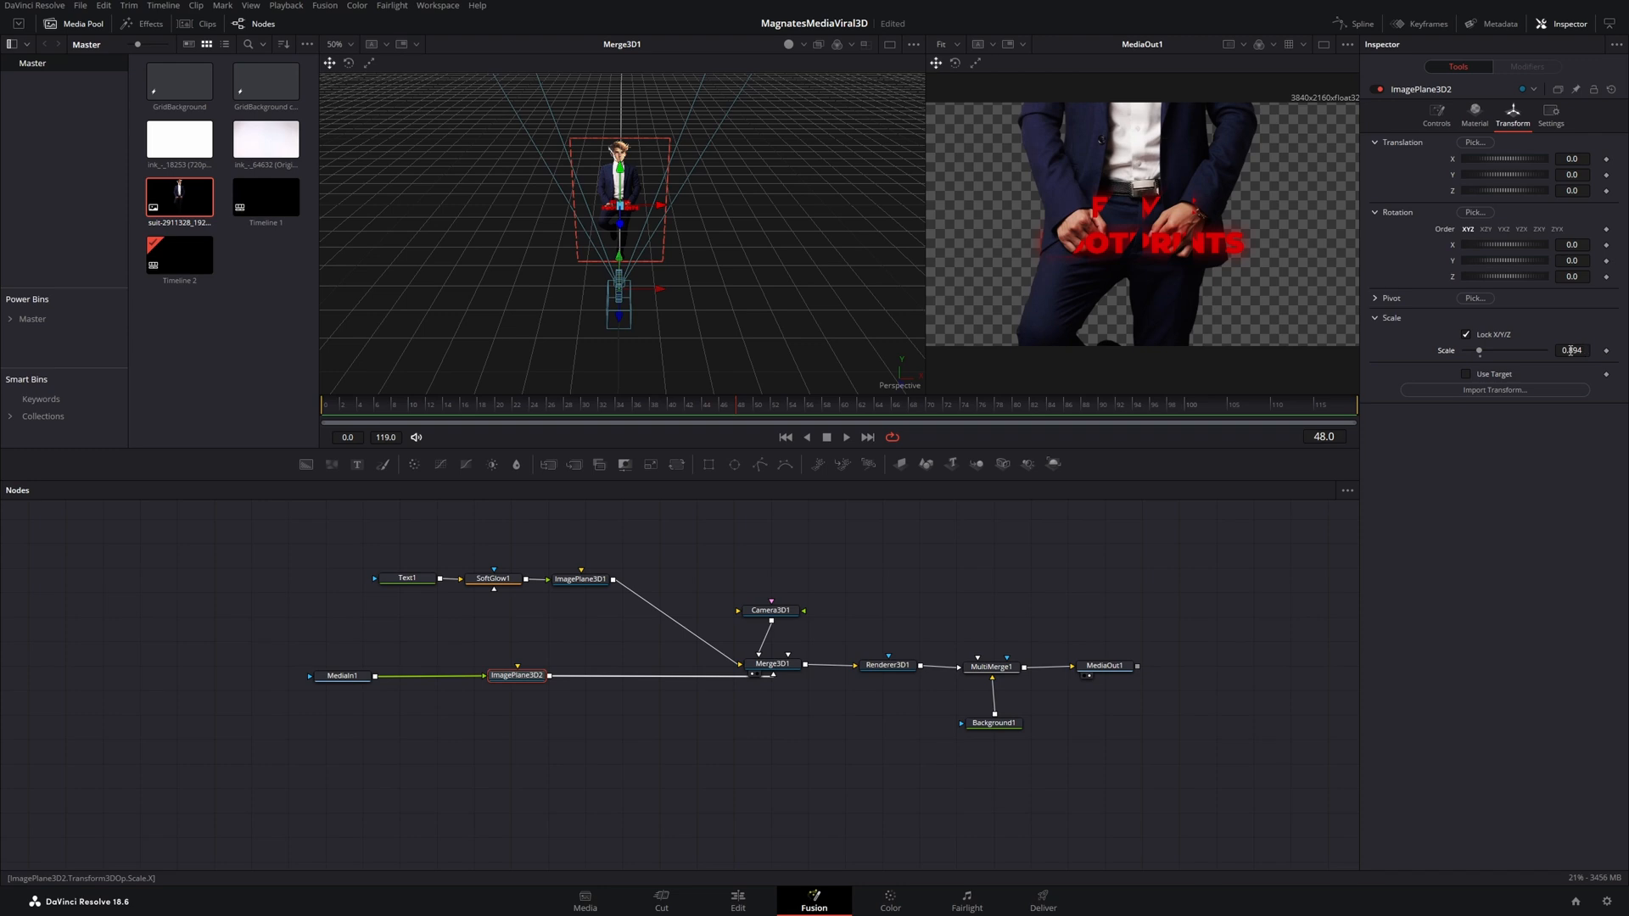
{"action": "left_click_drag", "start_coordinate": [1479, 350], "coordinate": [1469, 349]}
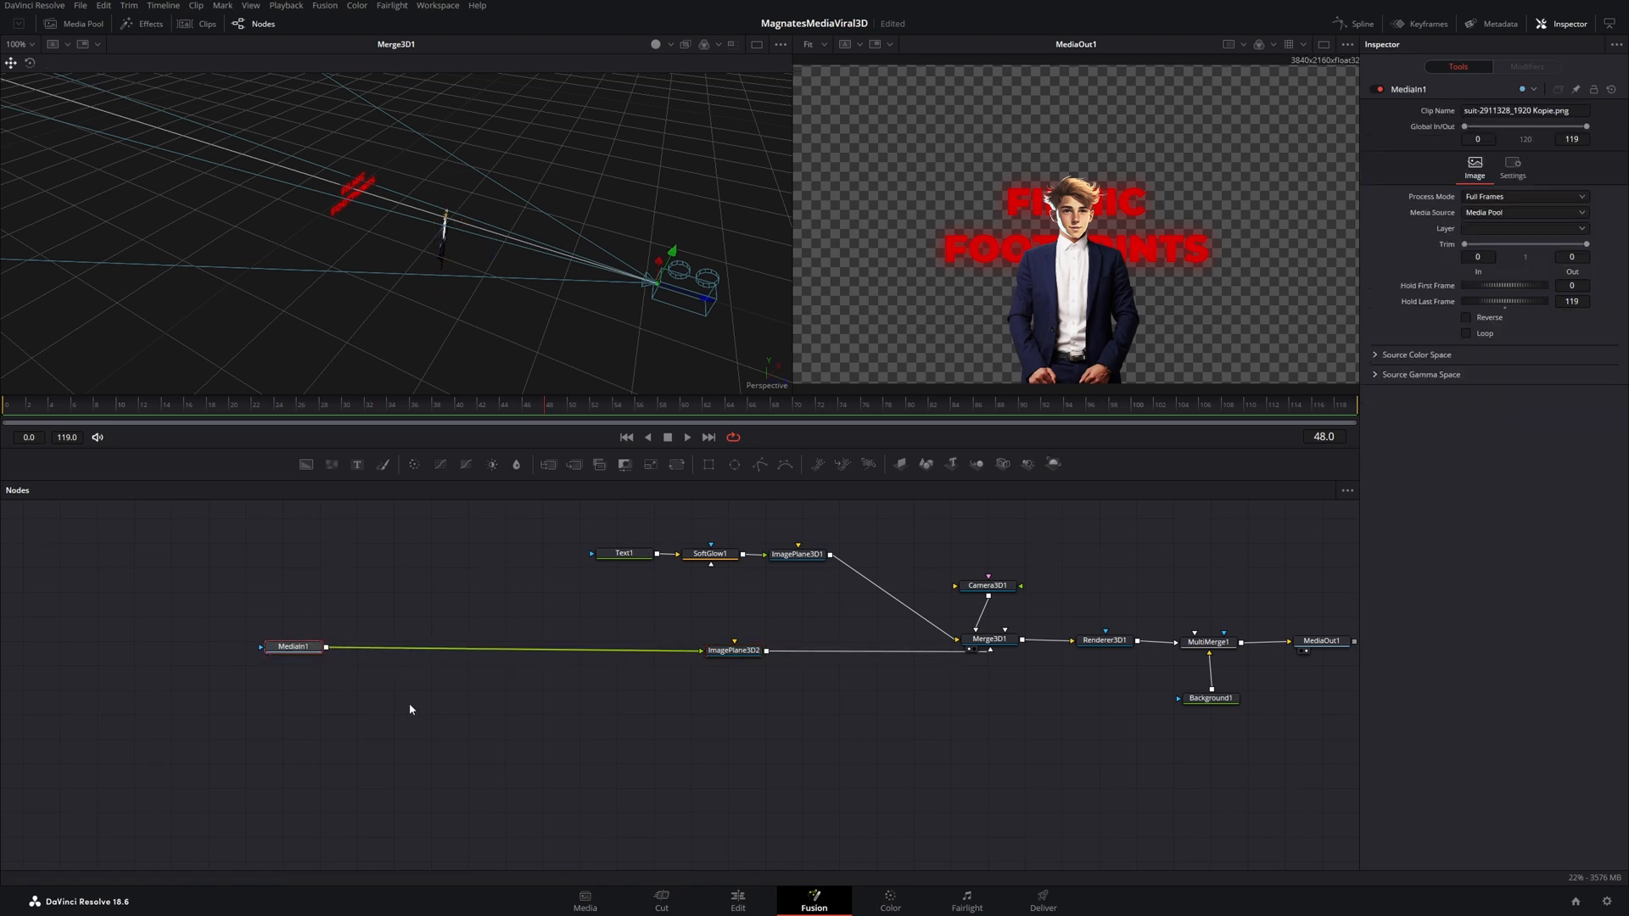
Add a Color Corrector and drop it onto the link between MediaIn1 and ImagePlane3D2
{"action": "type", "text": "colo"}
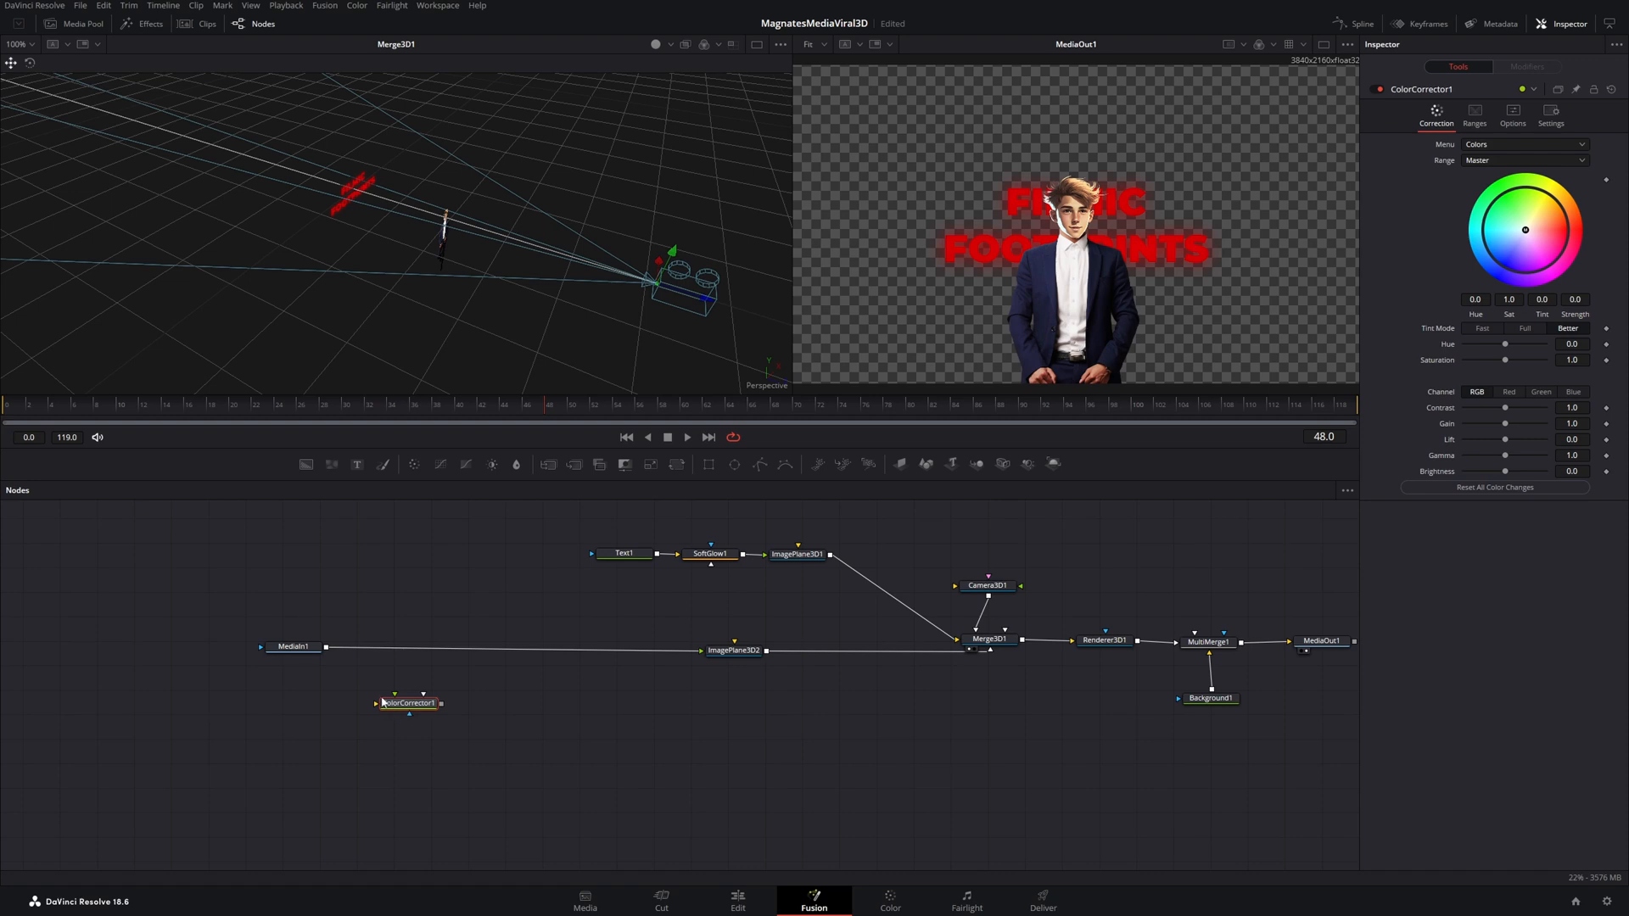
{"action": "left_click_drag", "start_coordinate": [405, 702], "coordinate": [406, 646]}
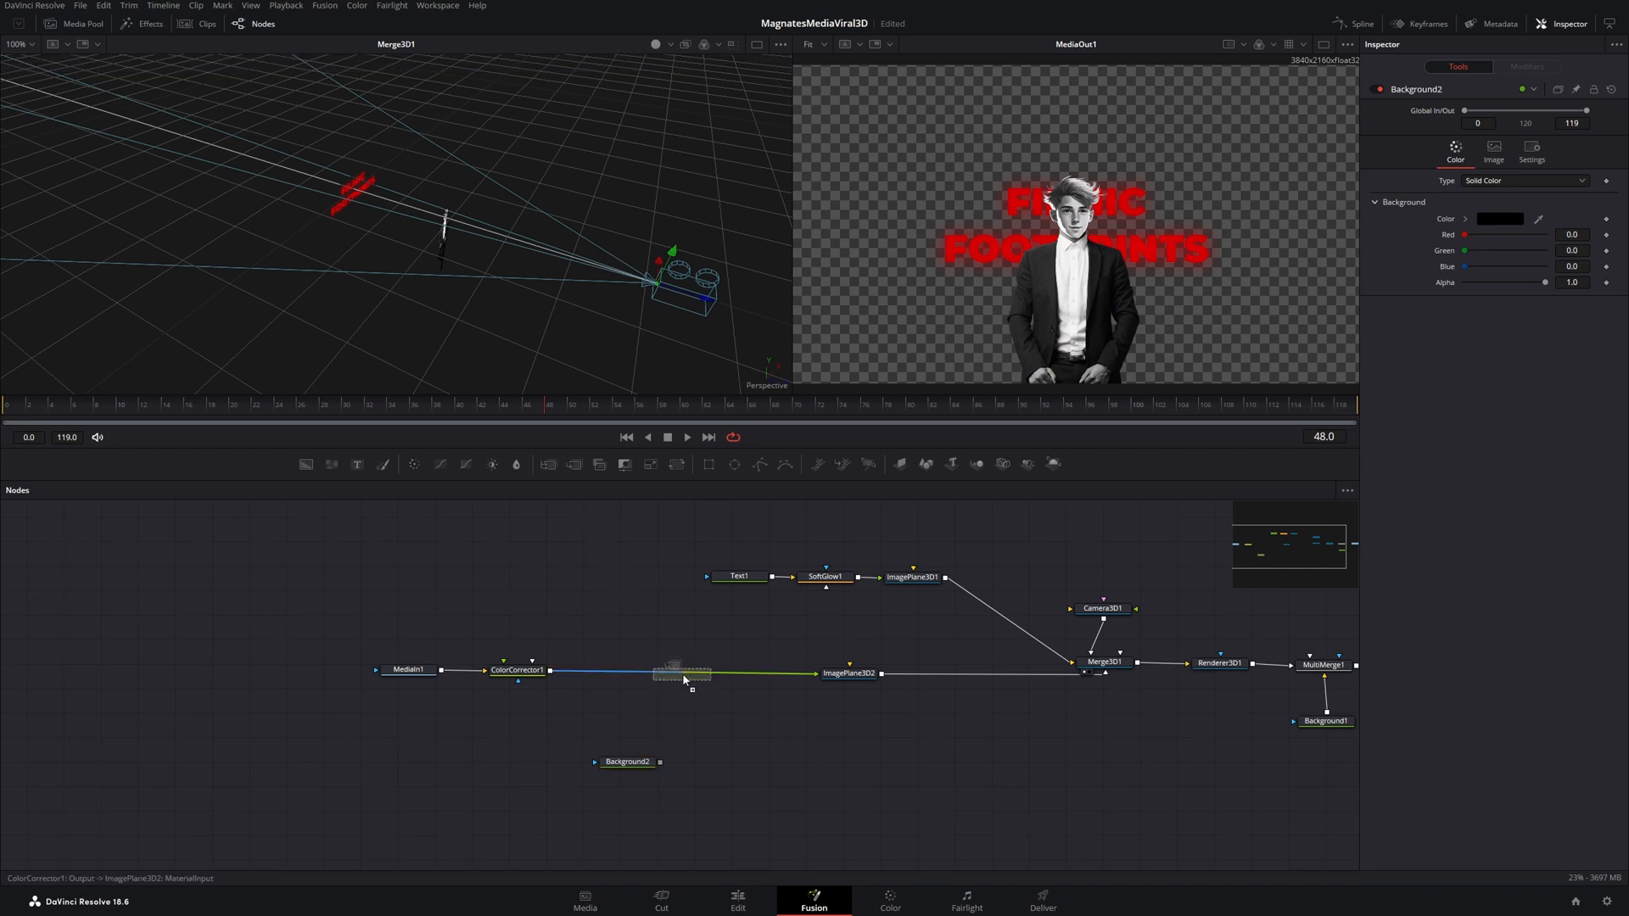
Merge a Background over the man, set it to a red Gradient and tune the gradient stops
{"action": "left_click_drag", "start_coordinate": [684, 672], "coordinate": [684, 671]}
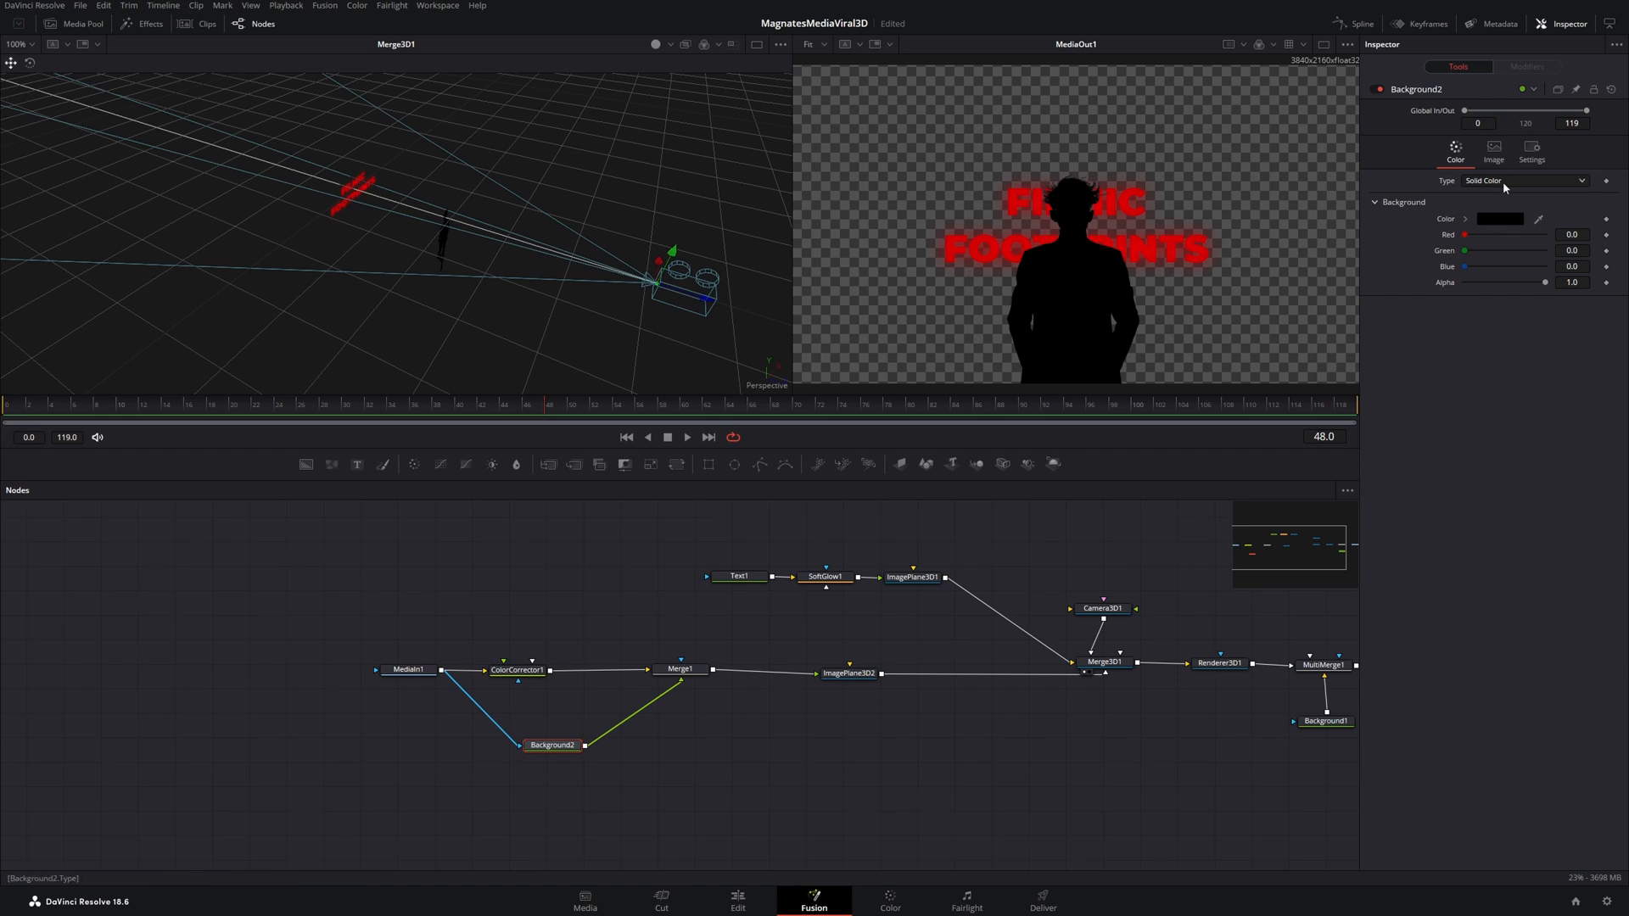
{"action": "left_click", "coordinate": [1523, 179]}
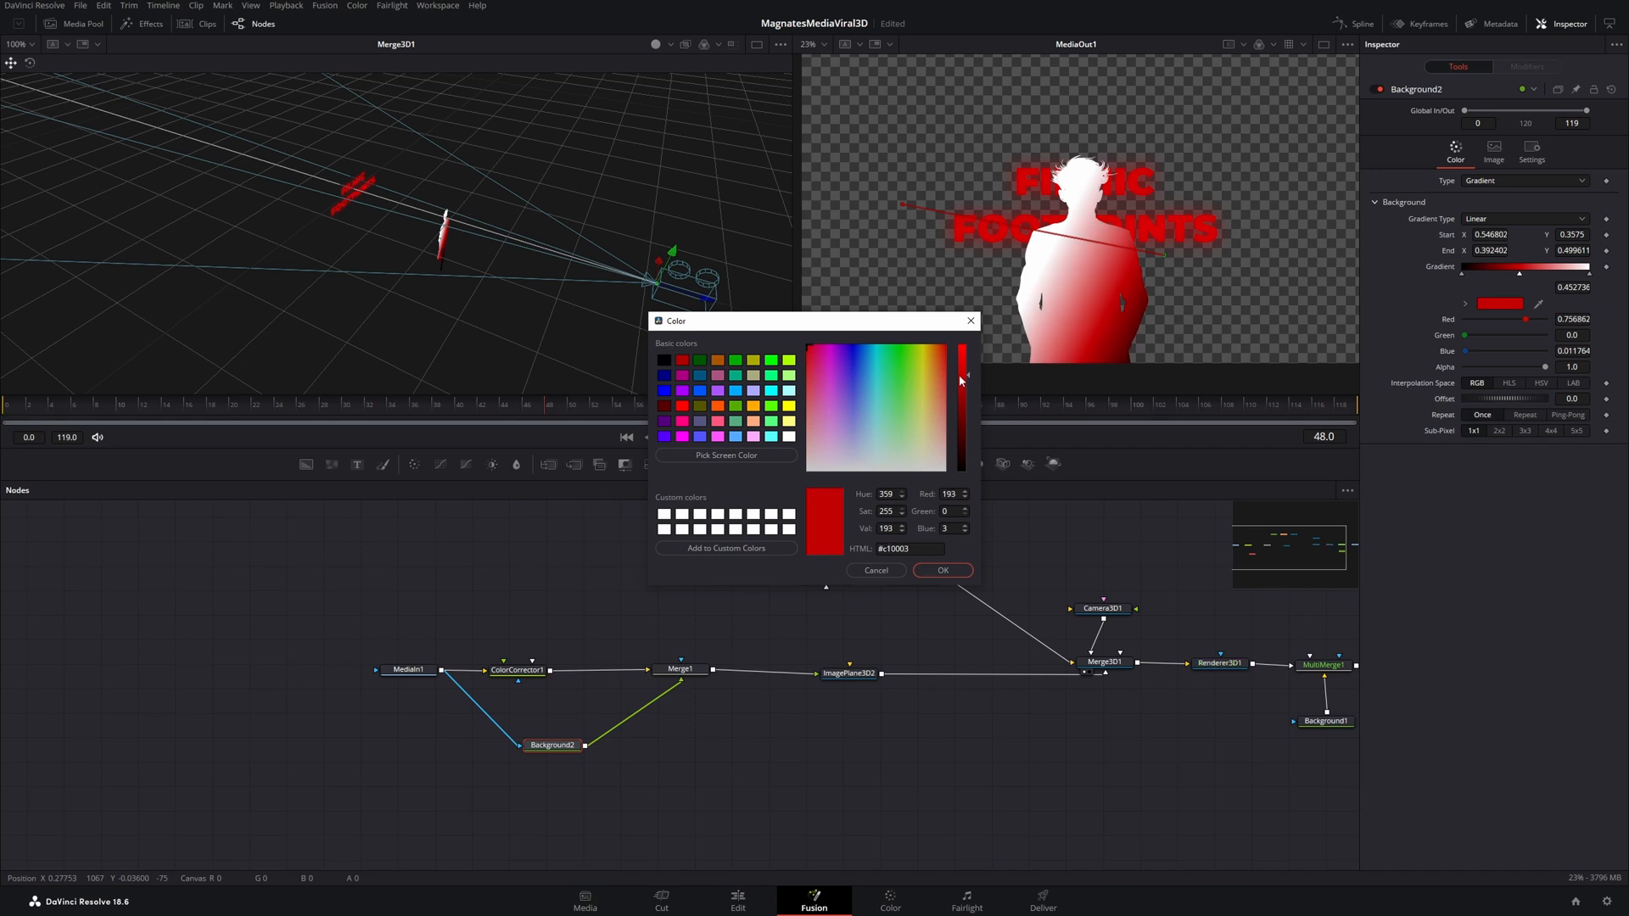
{"action": "left_click", "coordinate": [939, 570]}
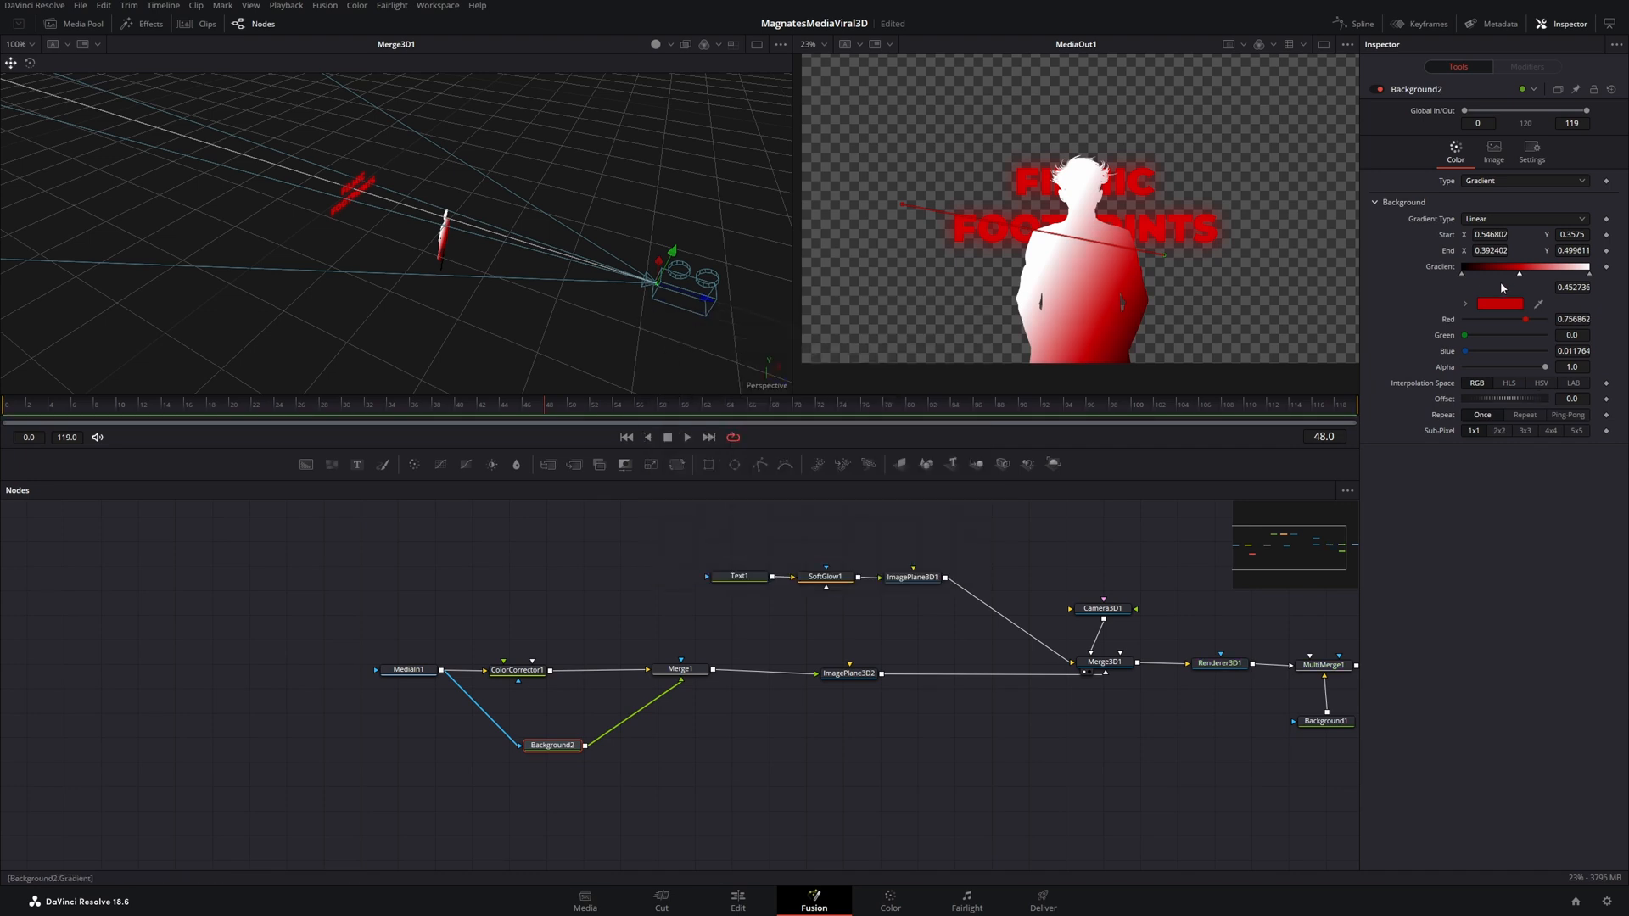
{"action": "left_click_drag", "start_coordinate": [1517, 273], "coordinate": [1532, 274]}
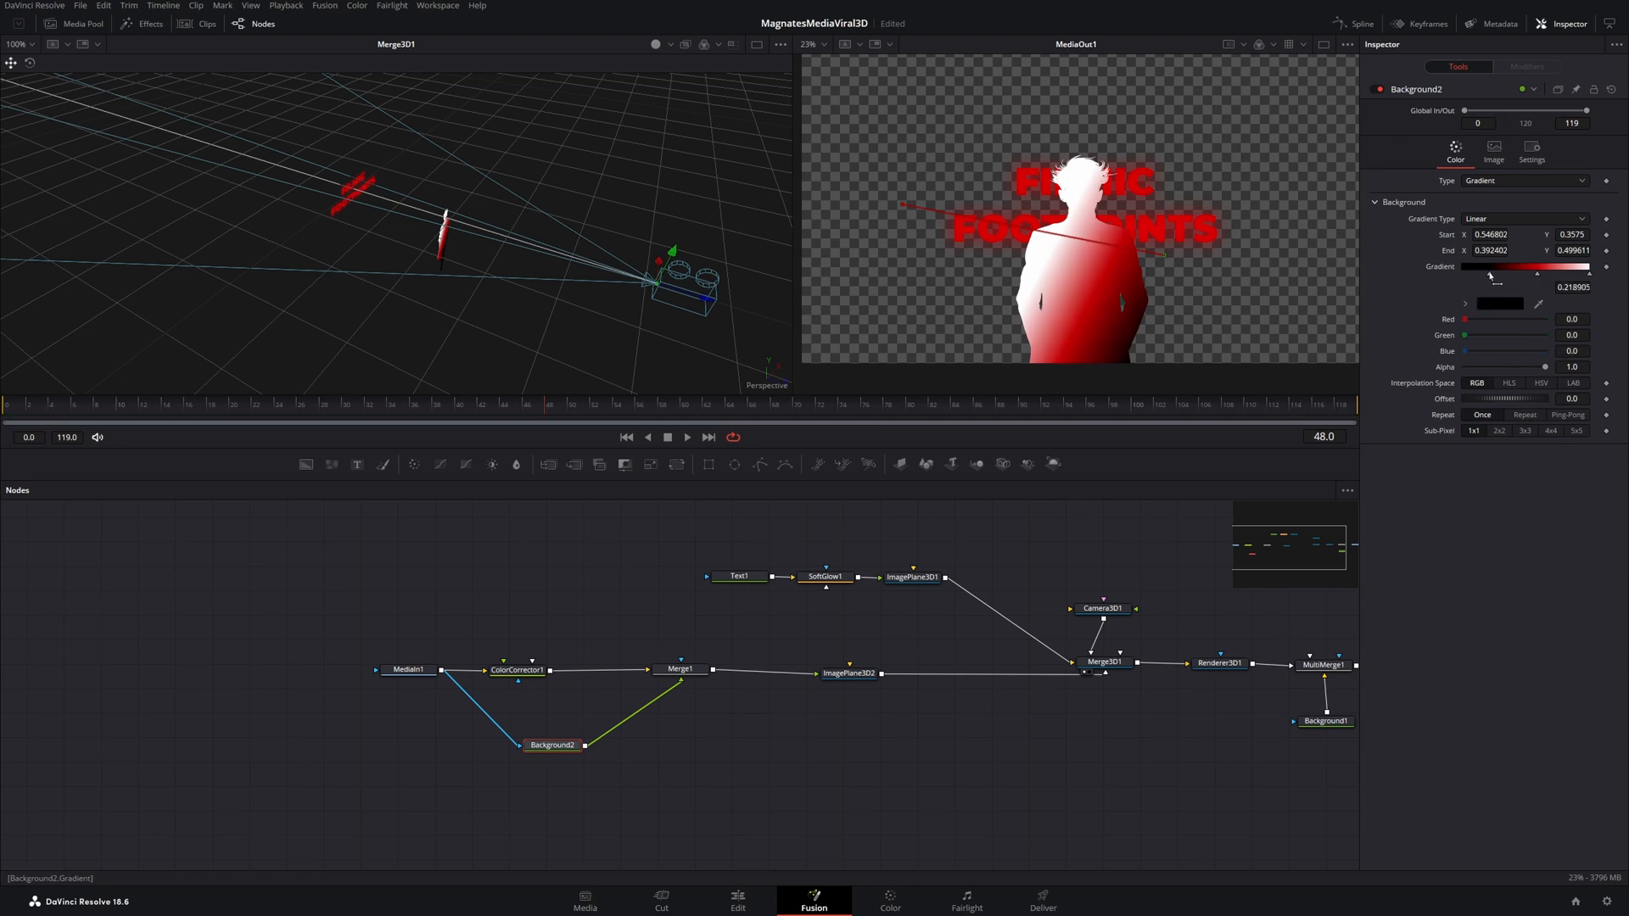
{"action": "left_click_drag", "start_coordinate": [1488, 273], "coordinate": [1493, 273]}
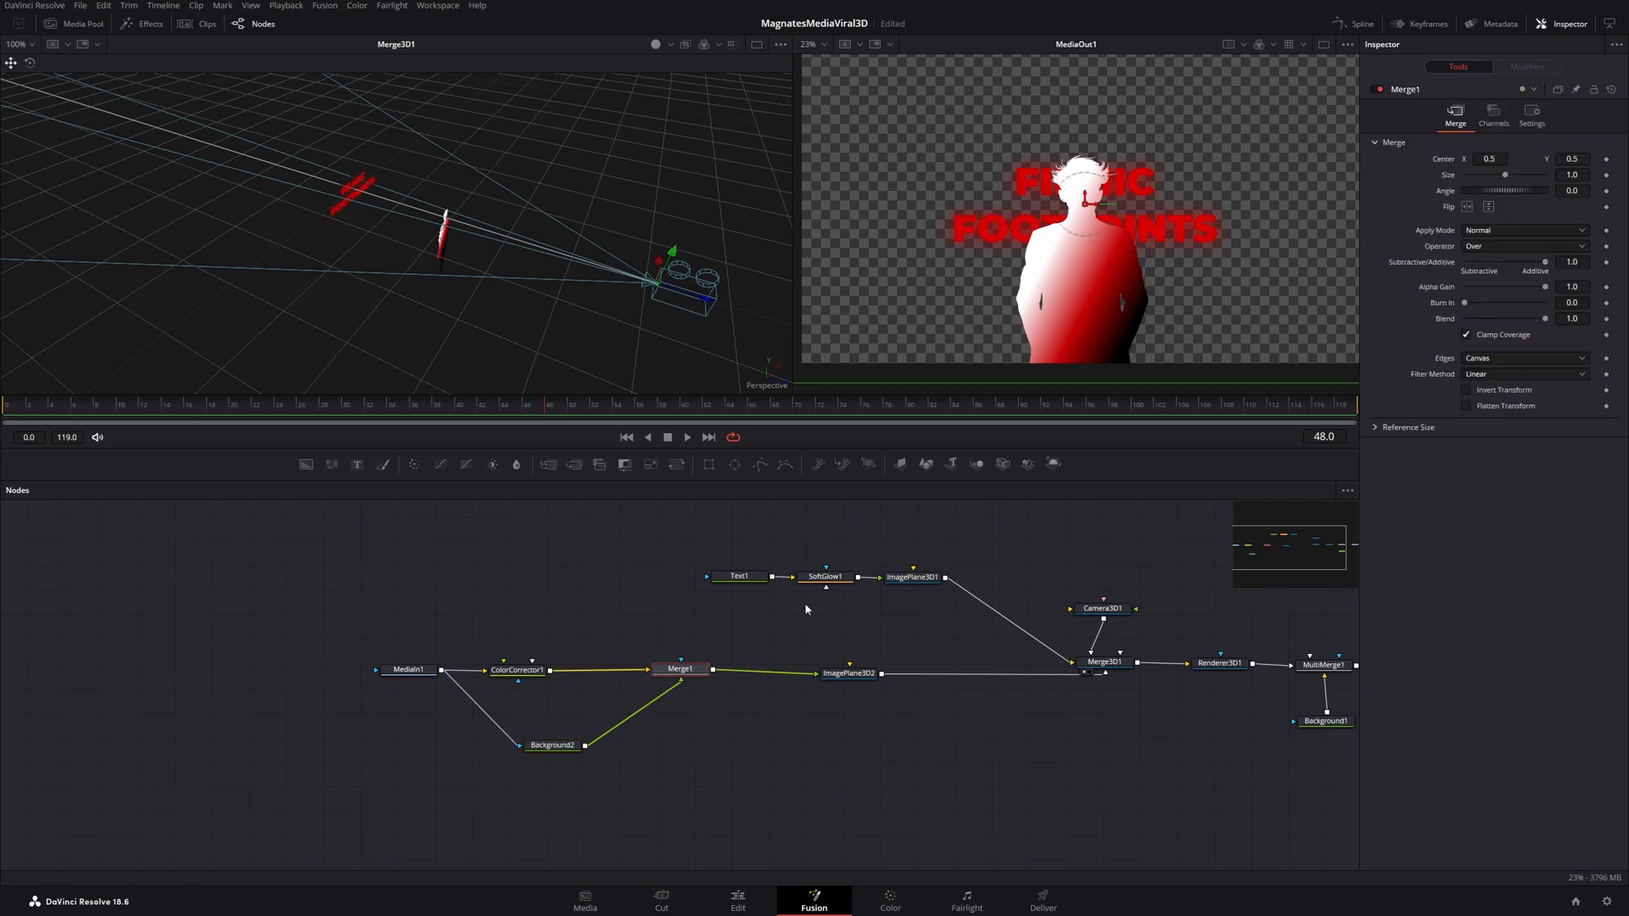
Change Merge1's Apply Mode from Normal to Multiply so the photo shows through tinted red
{"action": "left_click", "coordinate": [1524, 229]}
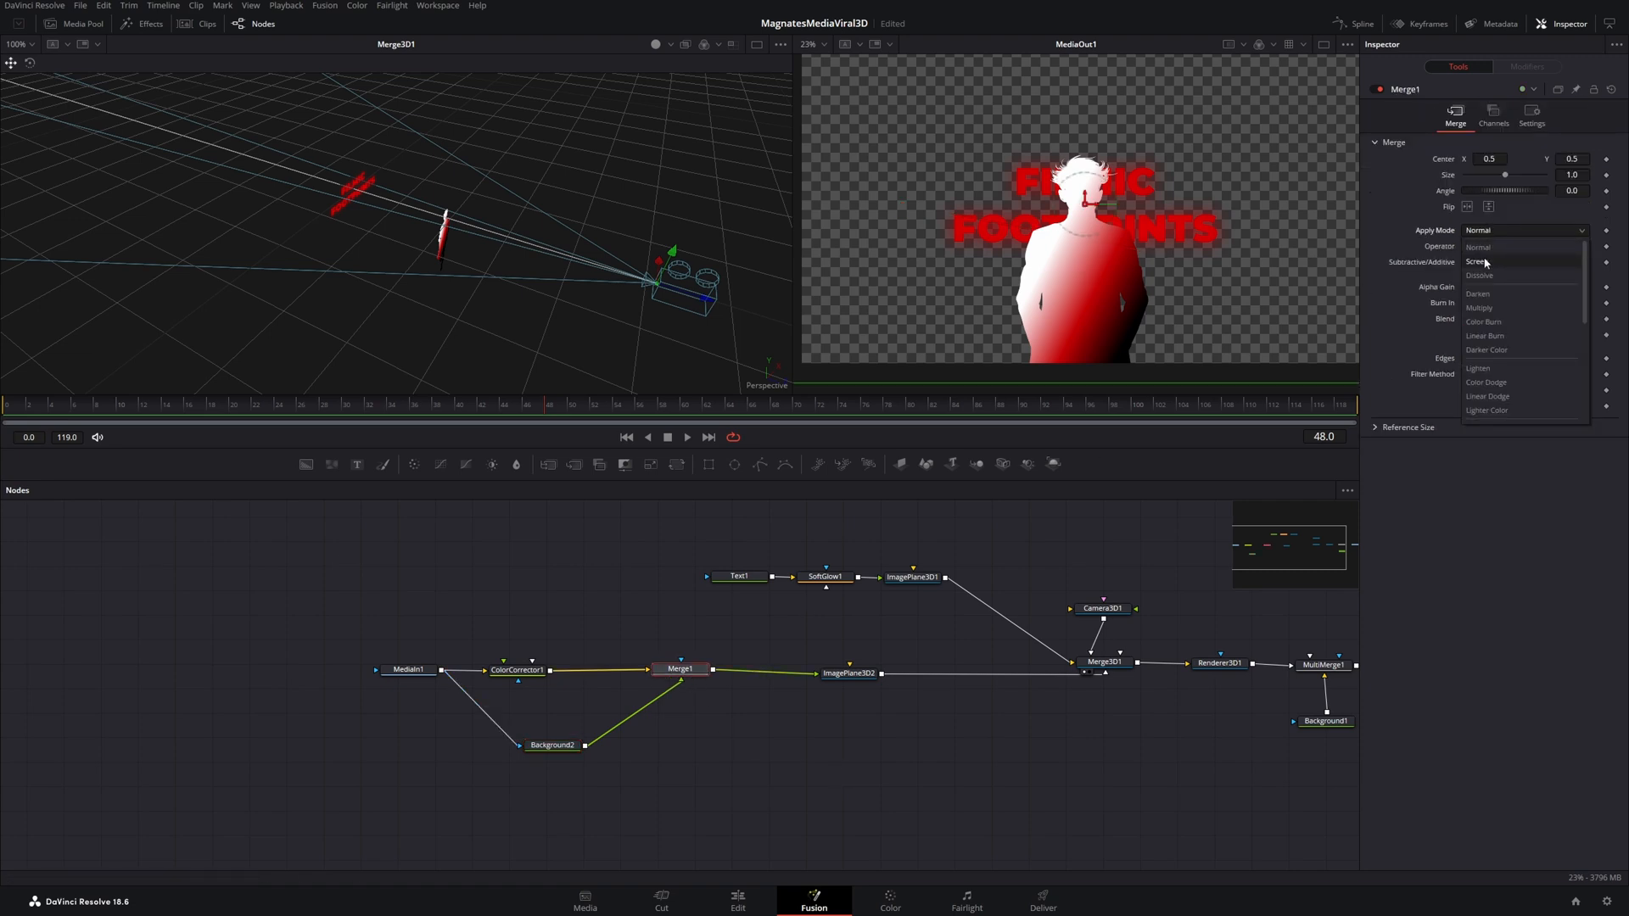
{"action": "left_click", "coordinate": [1478, 307]}
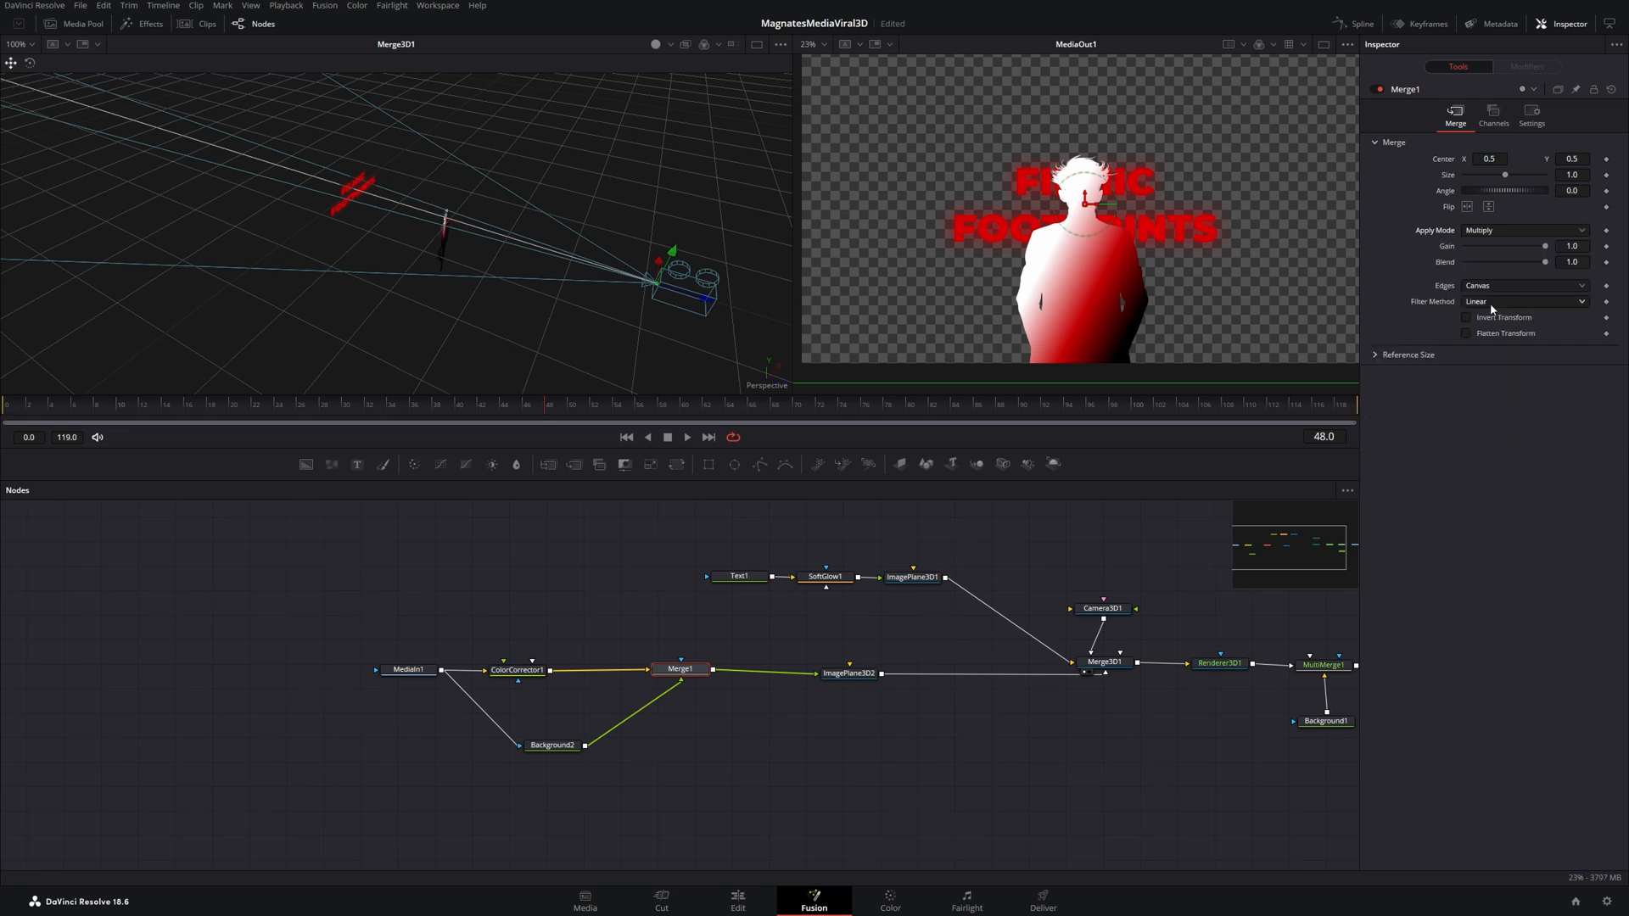
{"action": "left_click", "coordinate": [553, 741]}
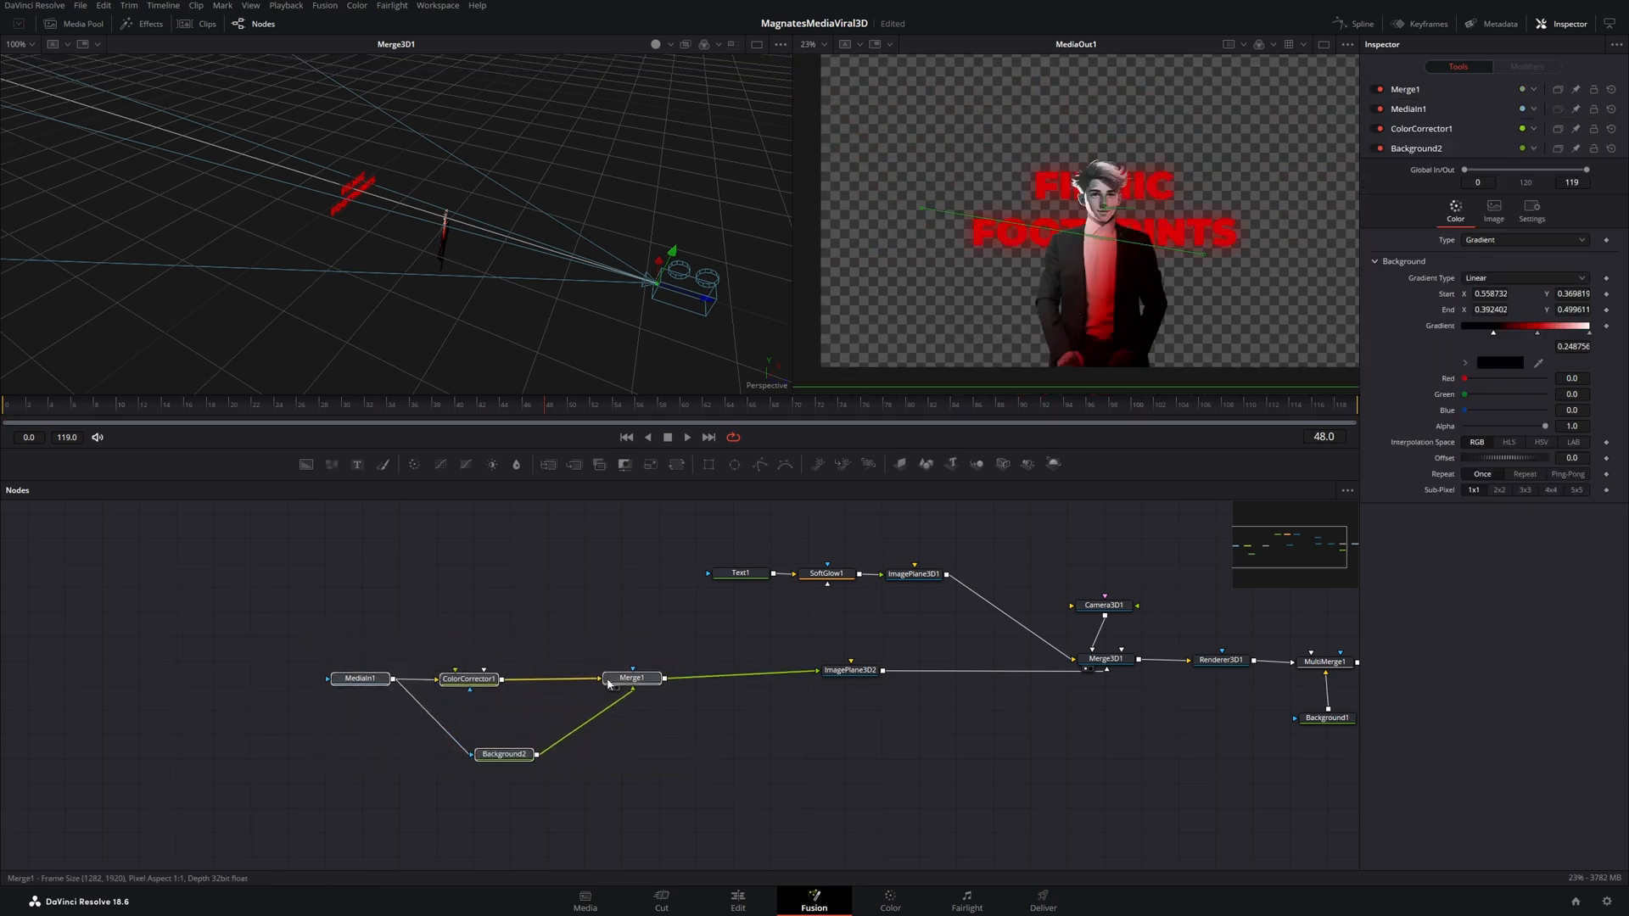
Add a Drop Shadow after the title's Soft Glow and copy it to the man's chain
{"action": "type", "text": "colo"}
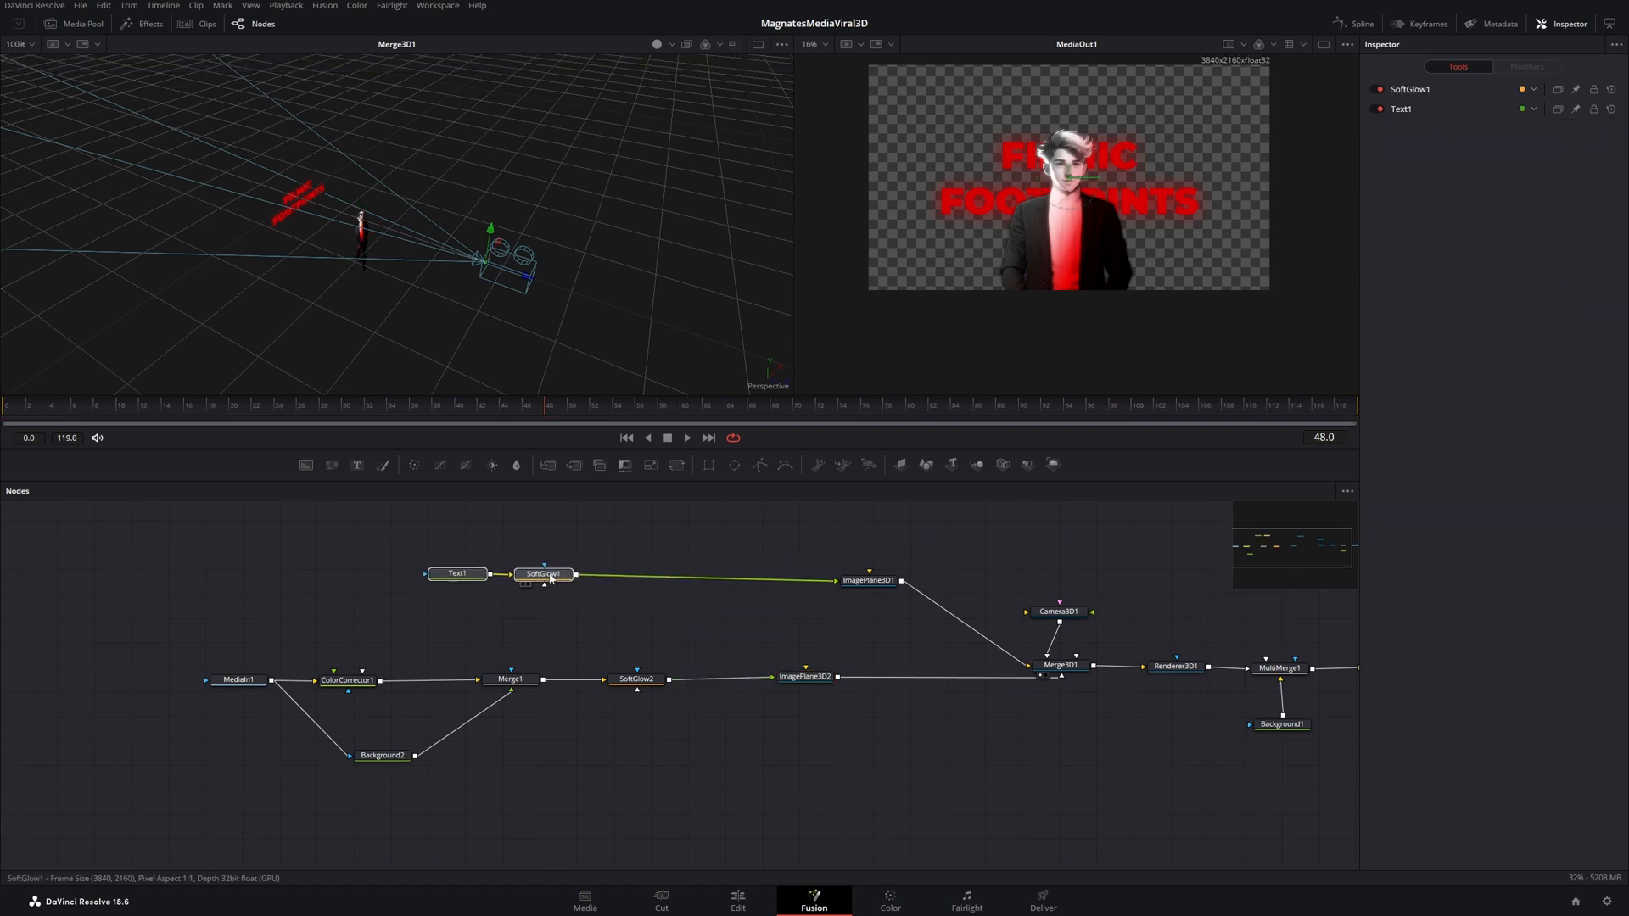
{"action": "type", "text": "drop"}
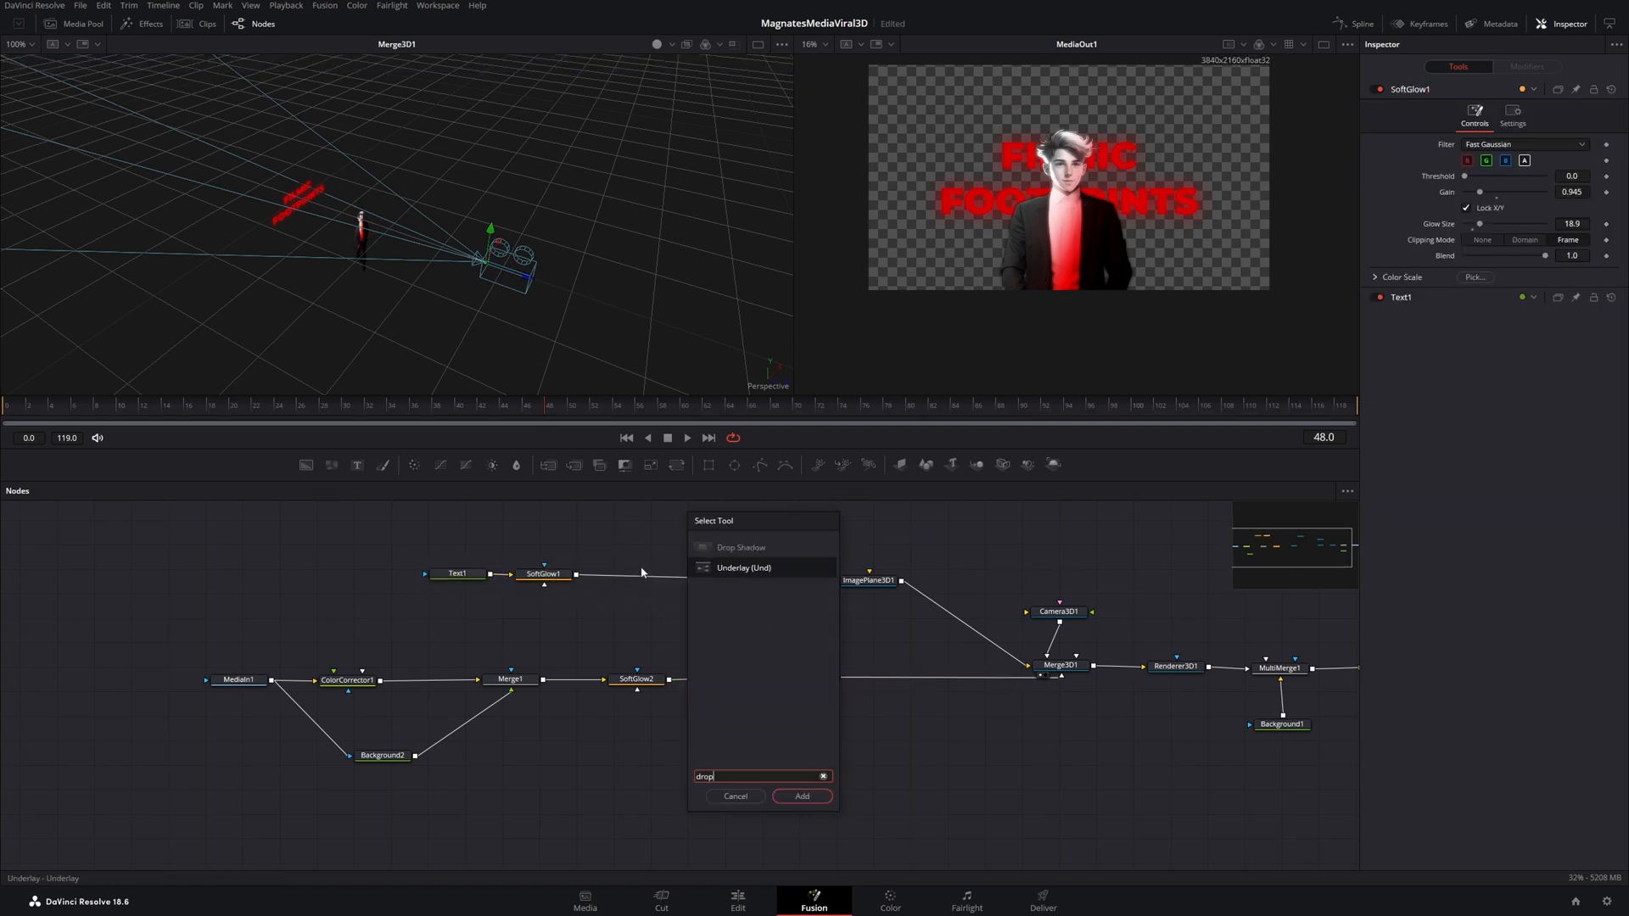
{"action": "left_click", "coordinate": [799, 796]}
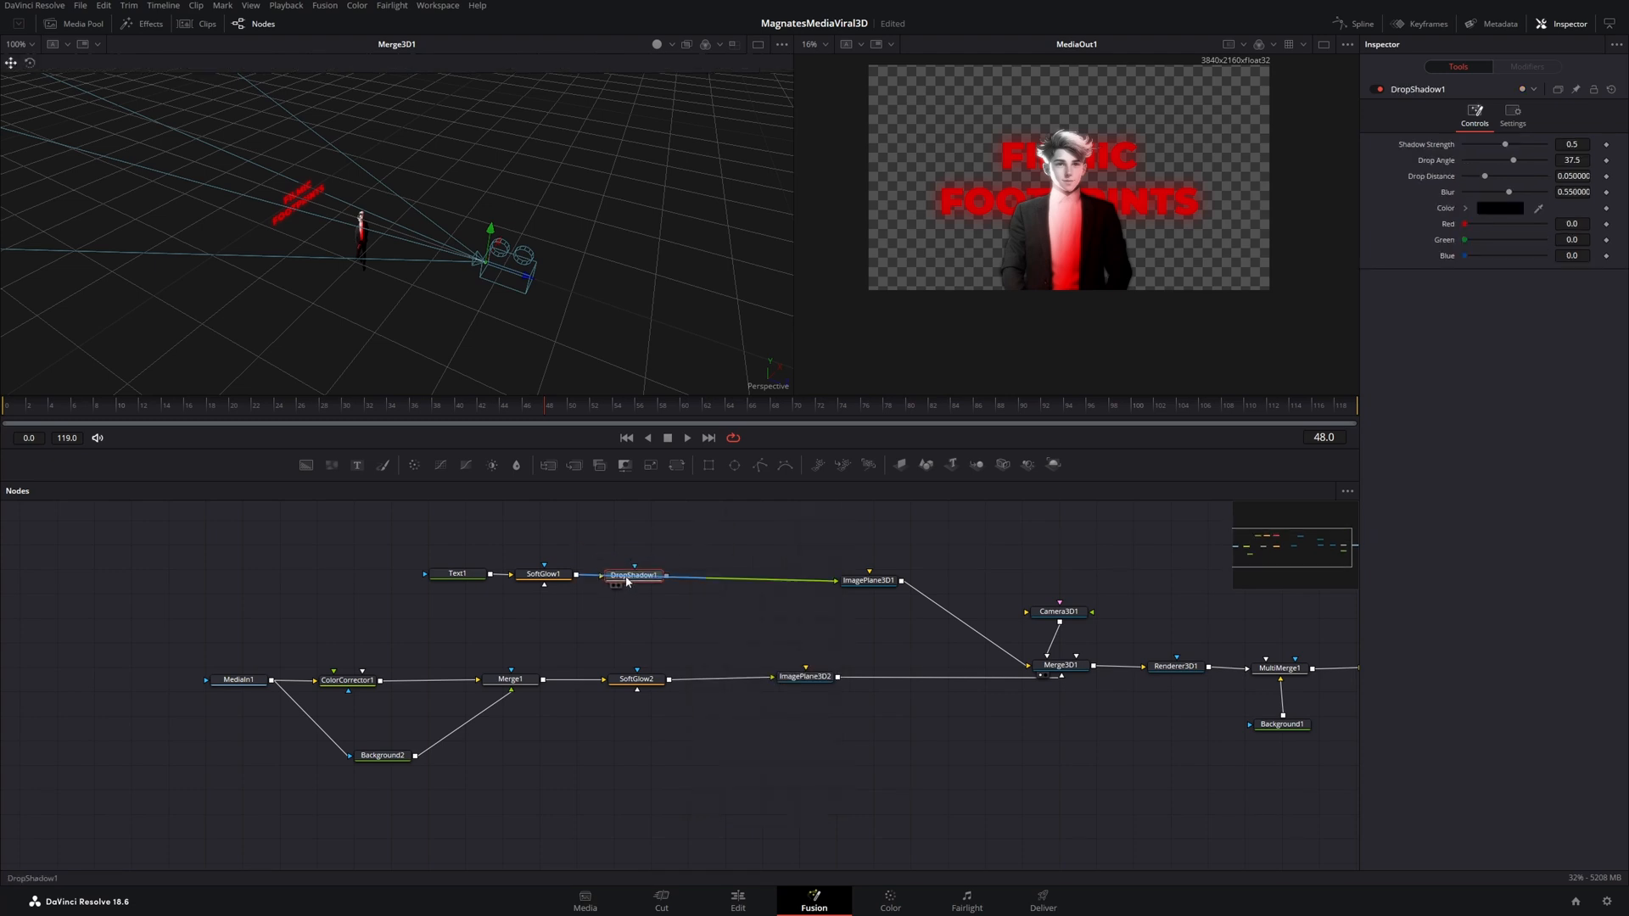
{"action": "left_click", "coordinate": [639, 575]}
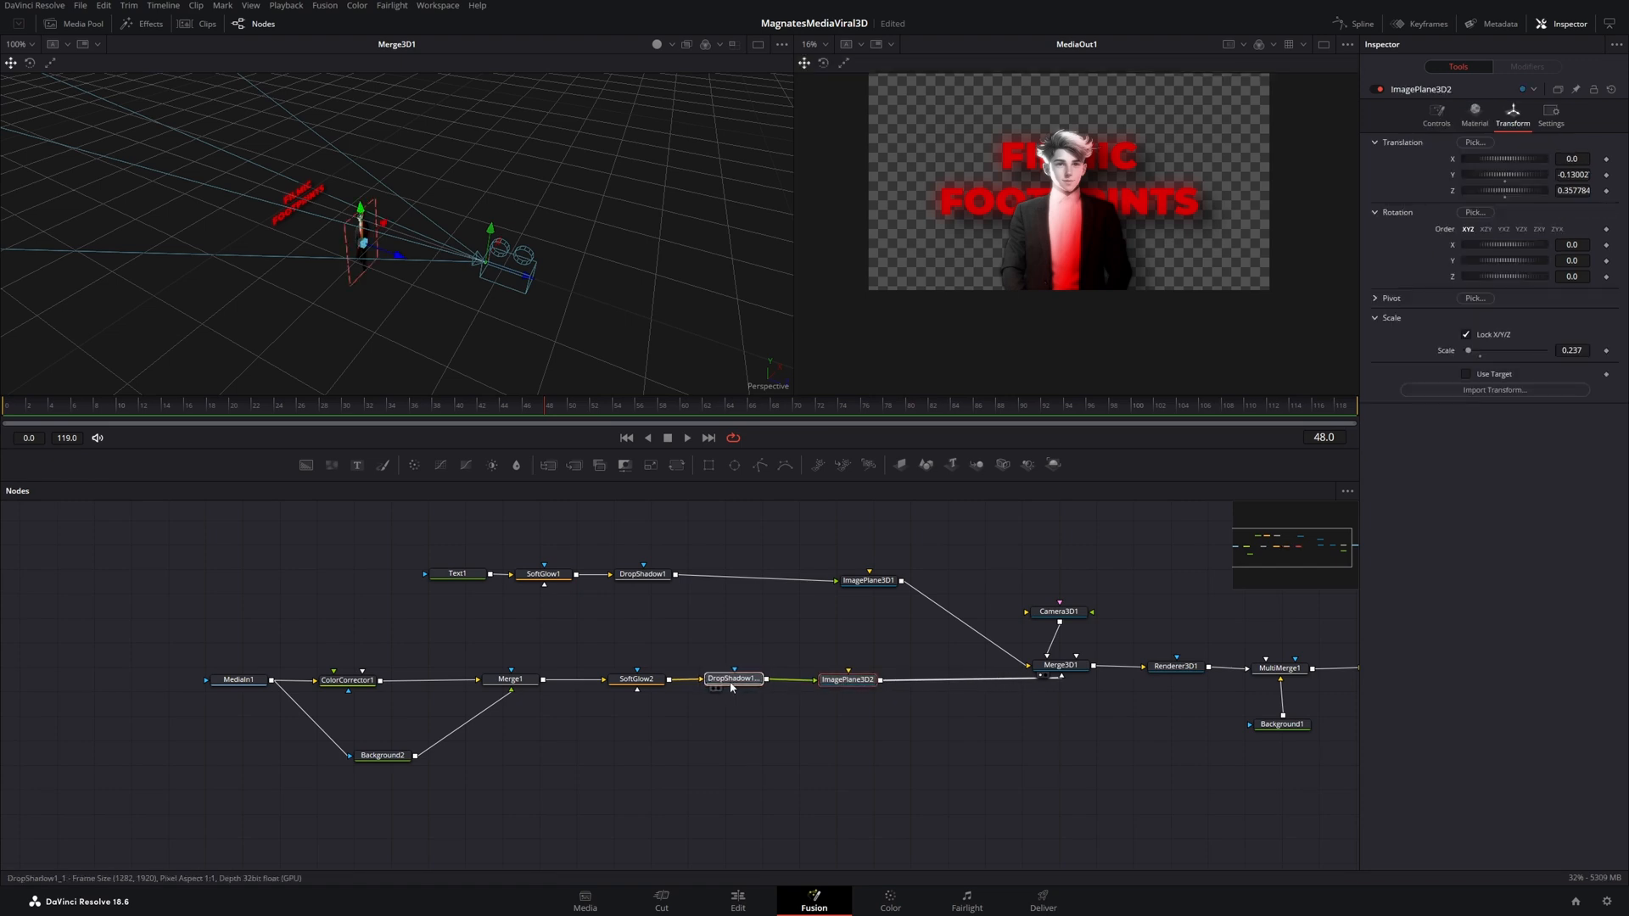
Raise the man's Shadow Strength and adjust its Blur
{"action": "left_click", "coordinate": [733, 679]}
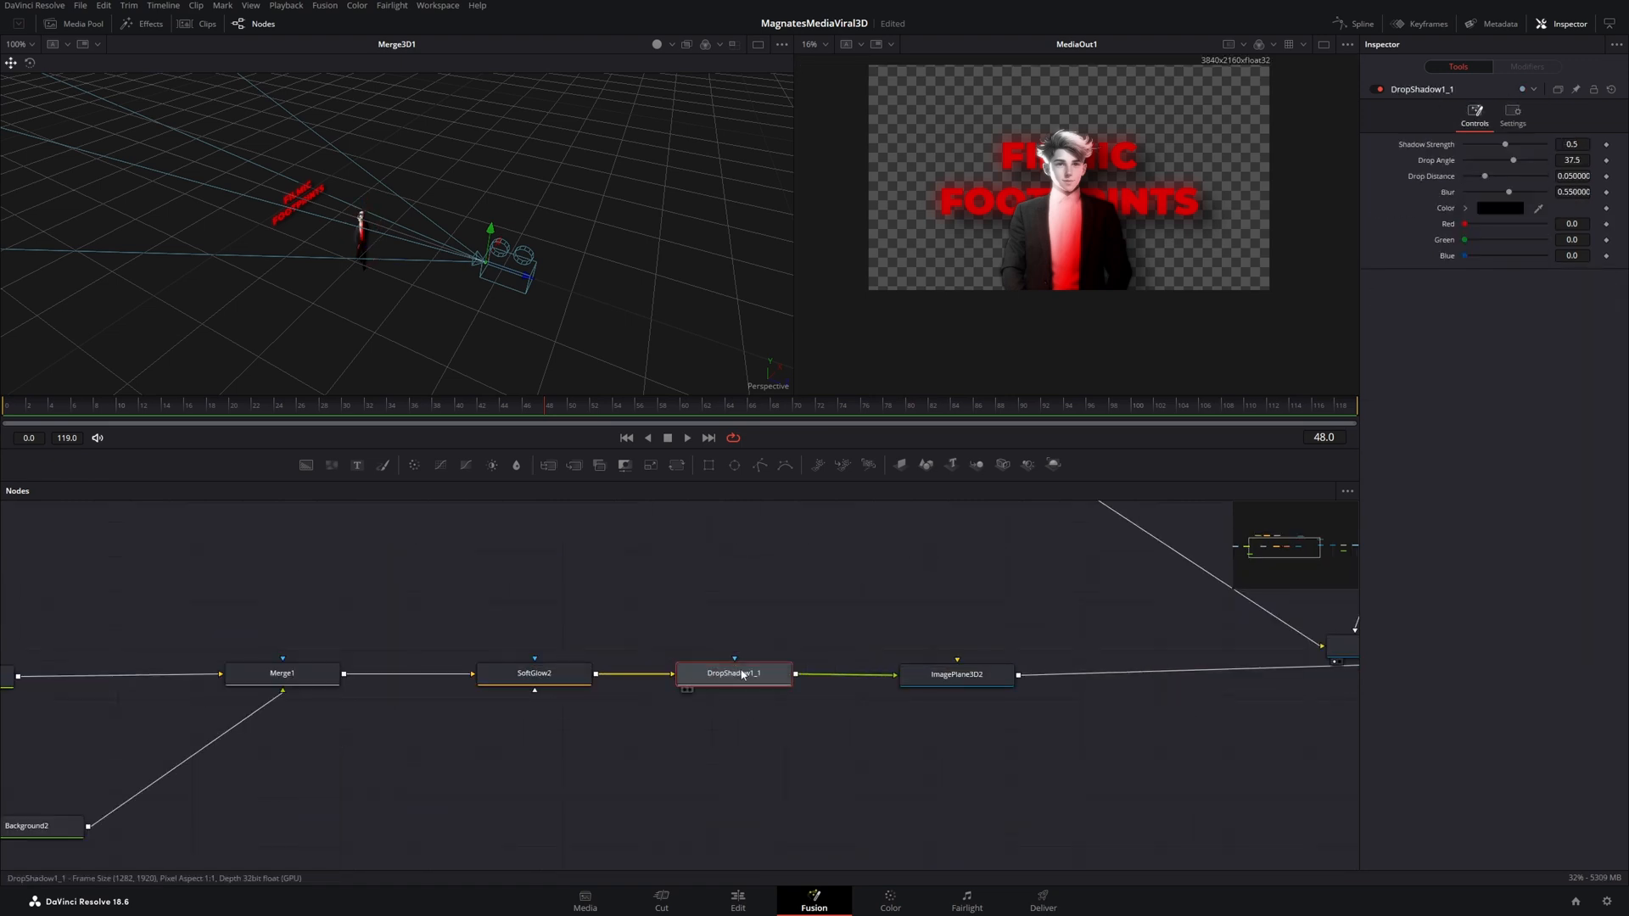
{"action": "left_click_drag", "start_coordinate": [1505, 142], "coordinate": [1543, 142]}
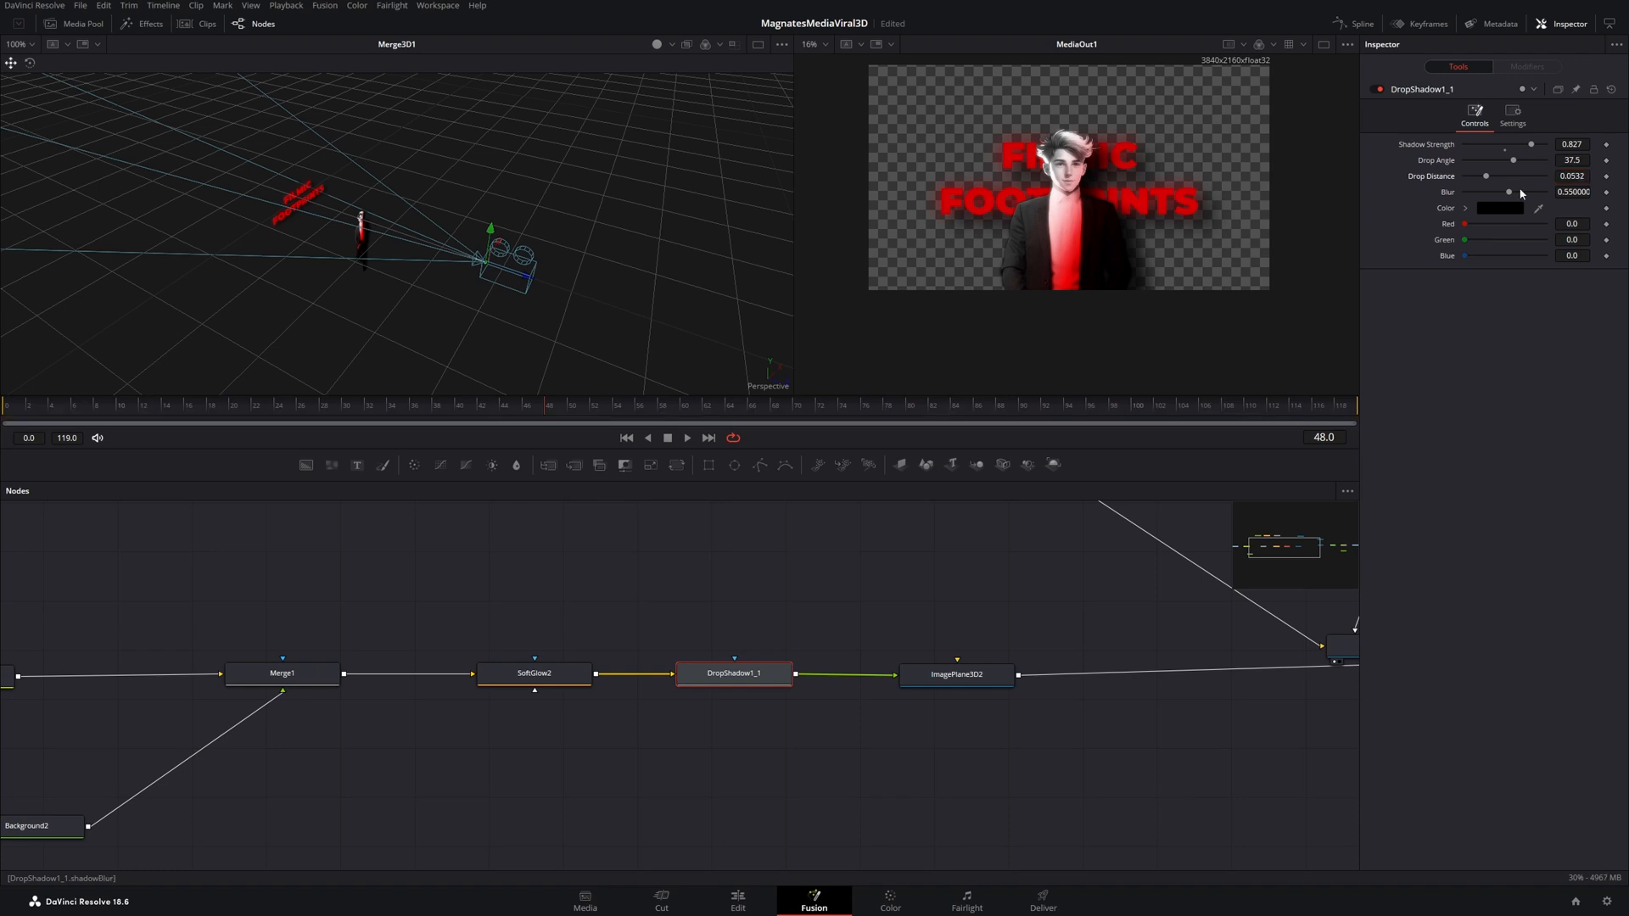
{"action": "left_click_drag", "start_coordinate": [1507, 192], "coordinate": [1519, 191]}
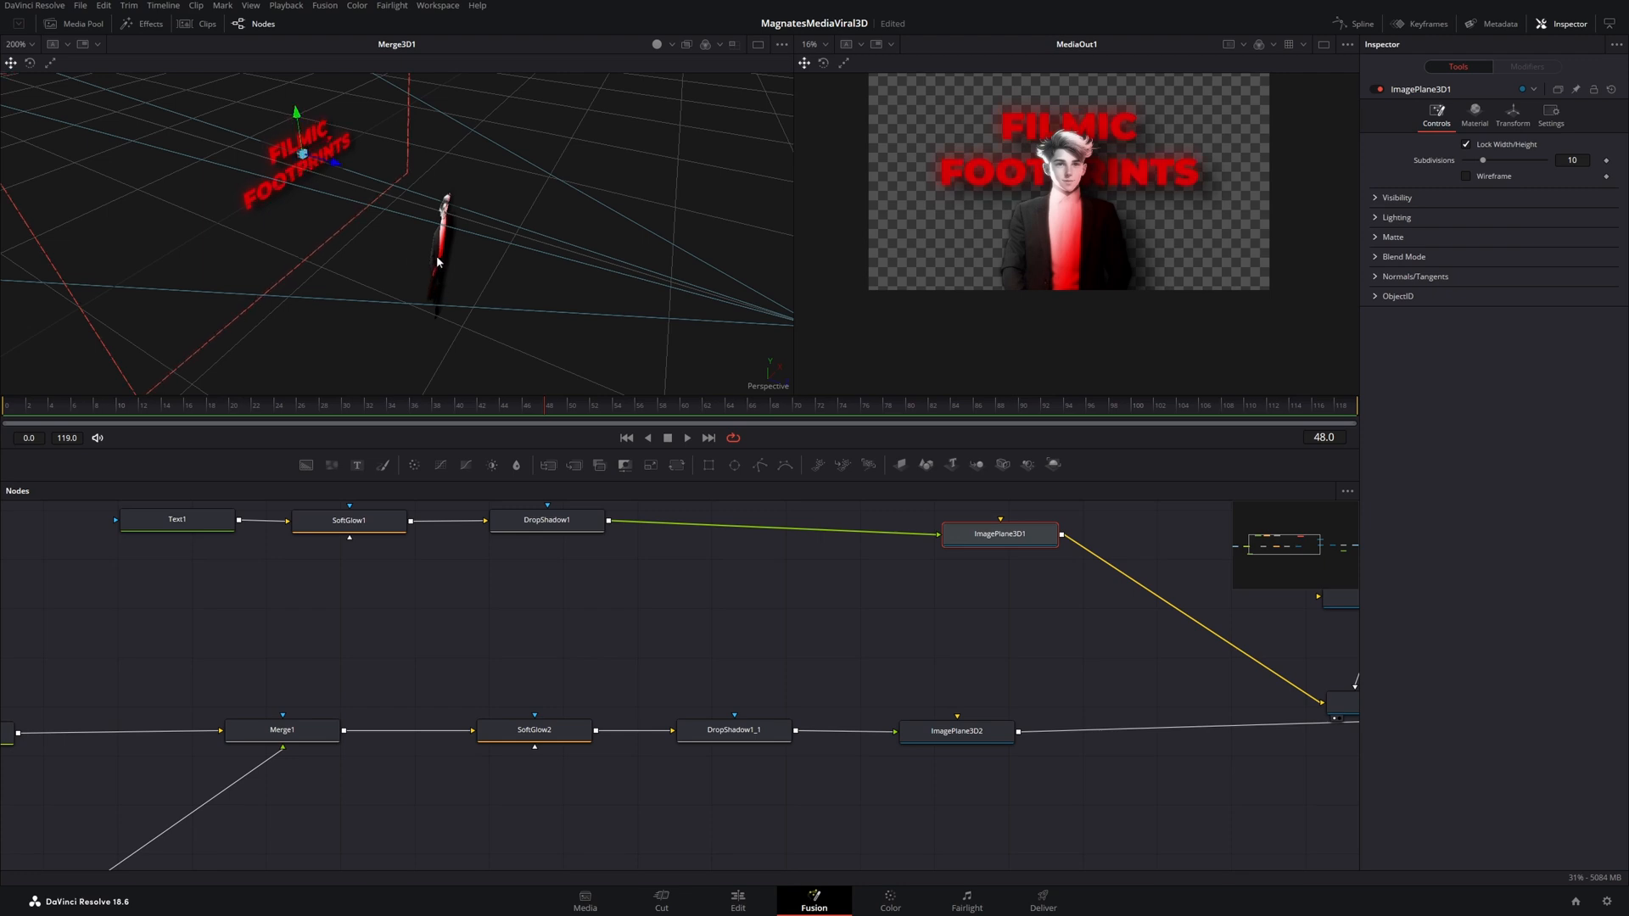
Scale ImagePlane3D2 down to about 0.237 and move the man's plane beside the title
{"action": "left_click", "coordinate": [955, 730]}
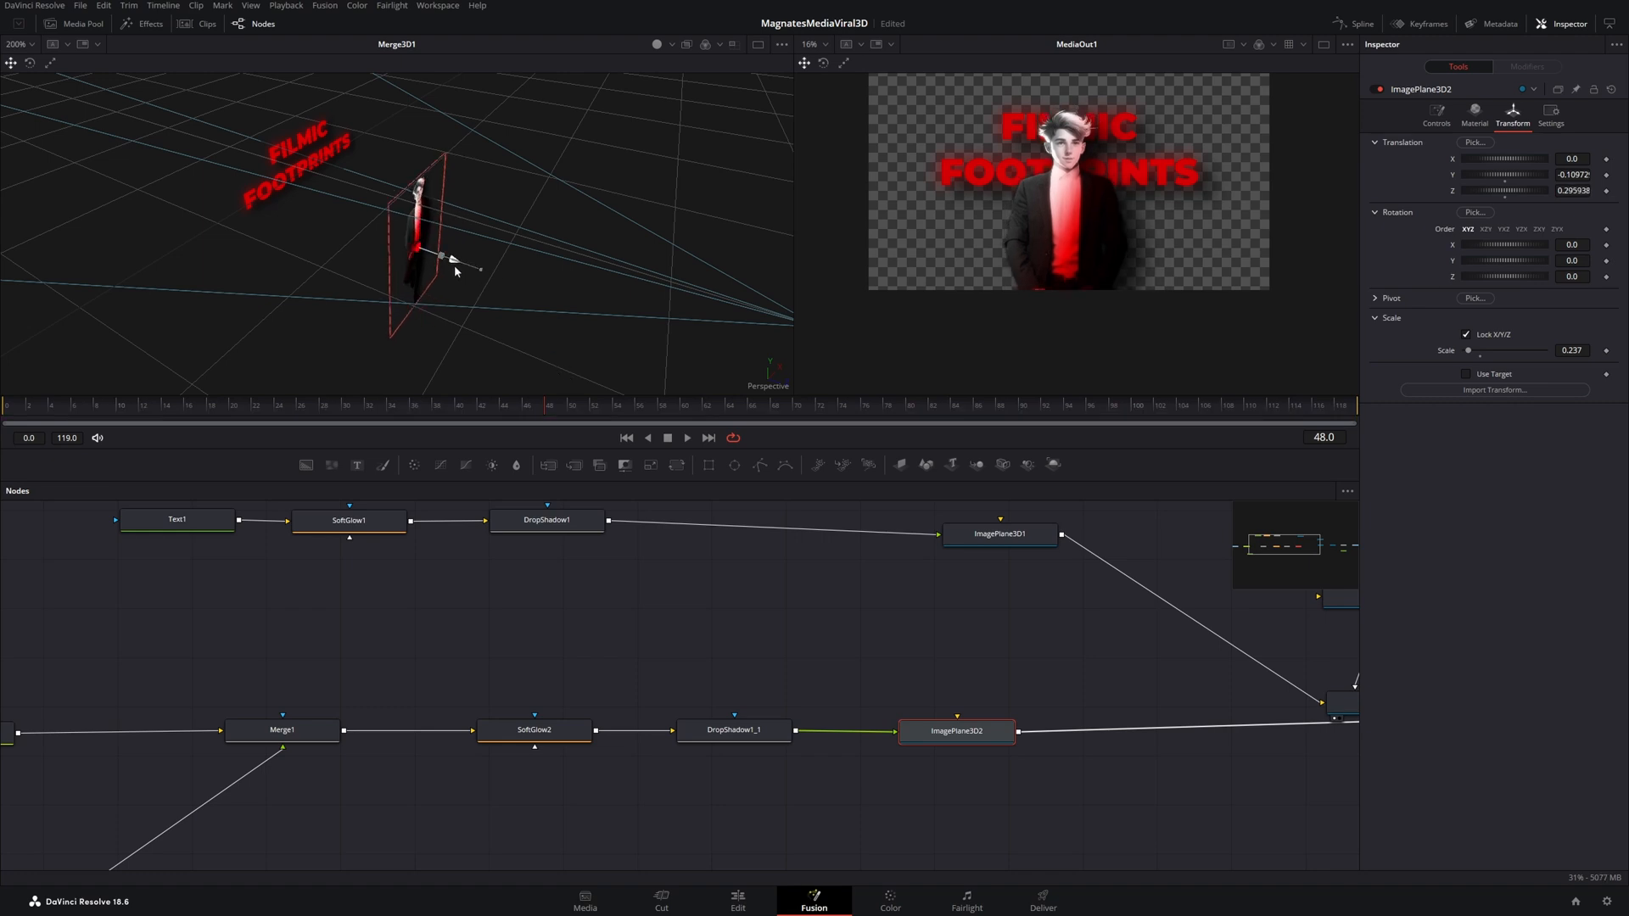
{"action": "left_click_drag", "start_coordinate": [441, 254], "coordinate": [483, 268]}
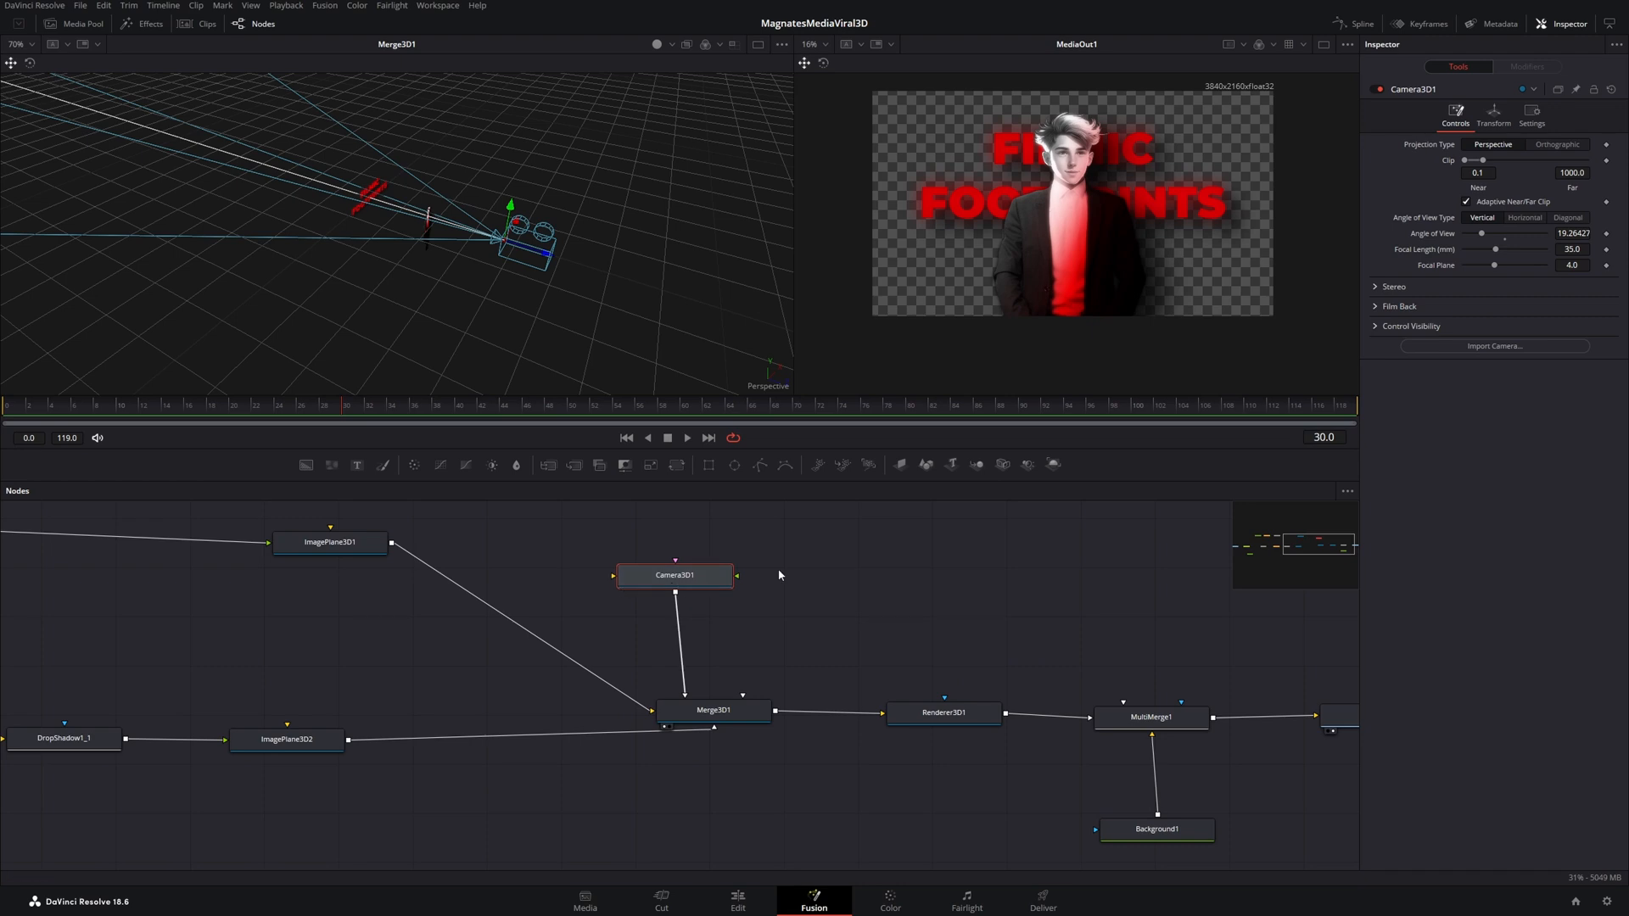
Adjust Camera3D's Z translation to frame the scene, then scrub back to frame 12
{"action": "left_click", "coordinate": [1493, 112]}
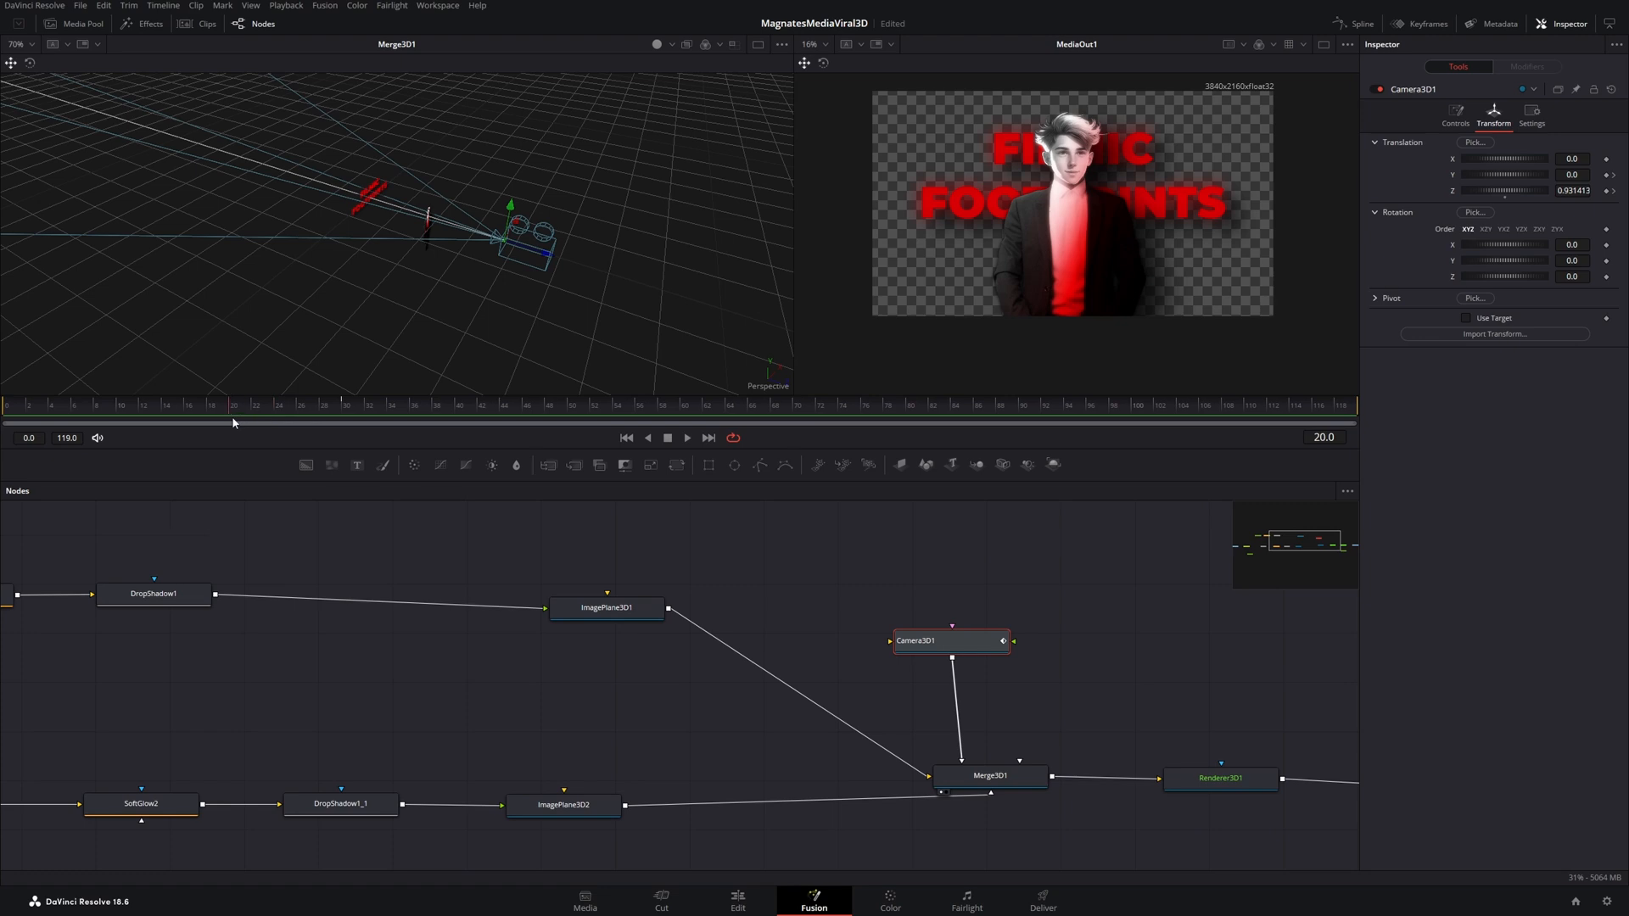
{"action": "left_click", "coordinate": [146, 405]}
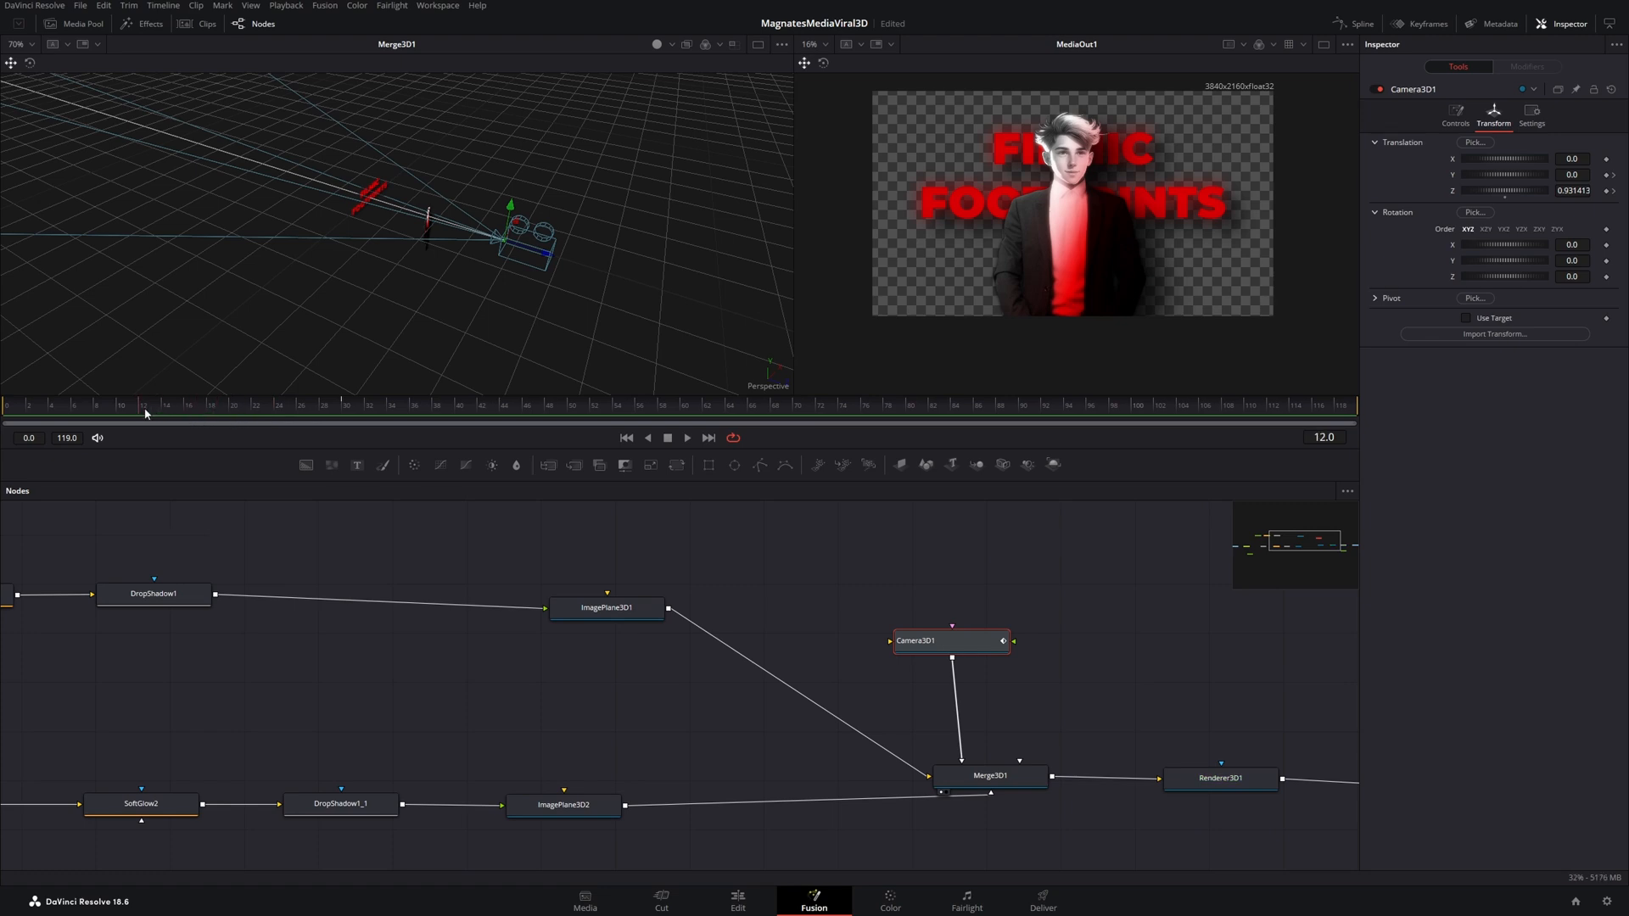
{"action": "mouse_move", "coordinate": [475, 288]}
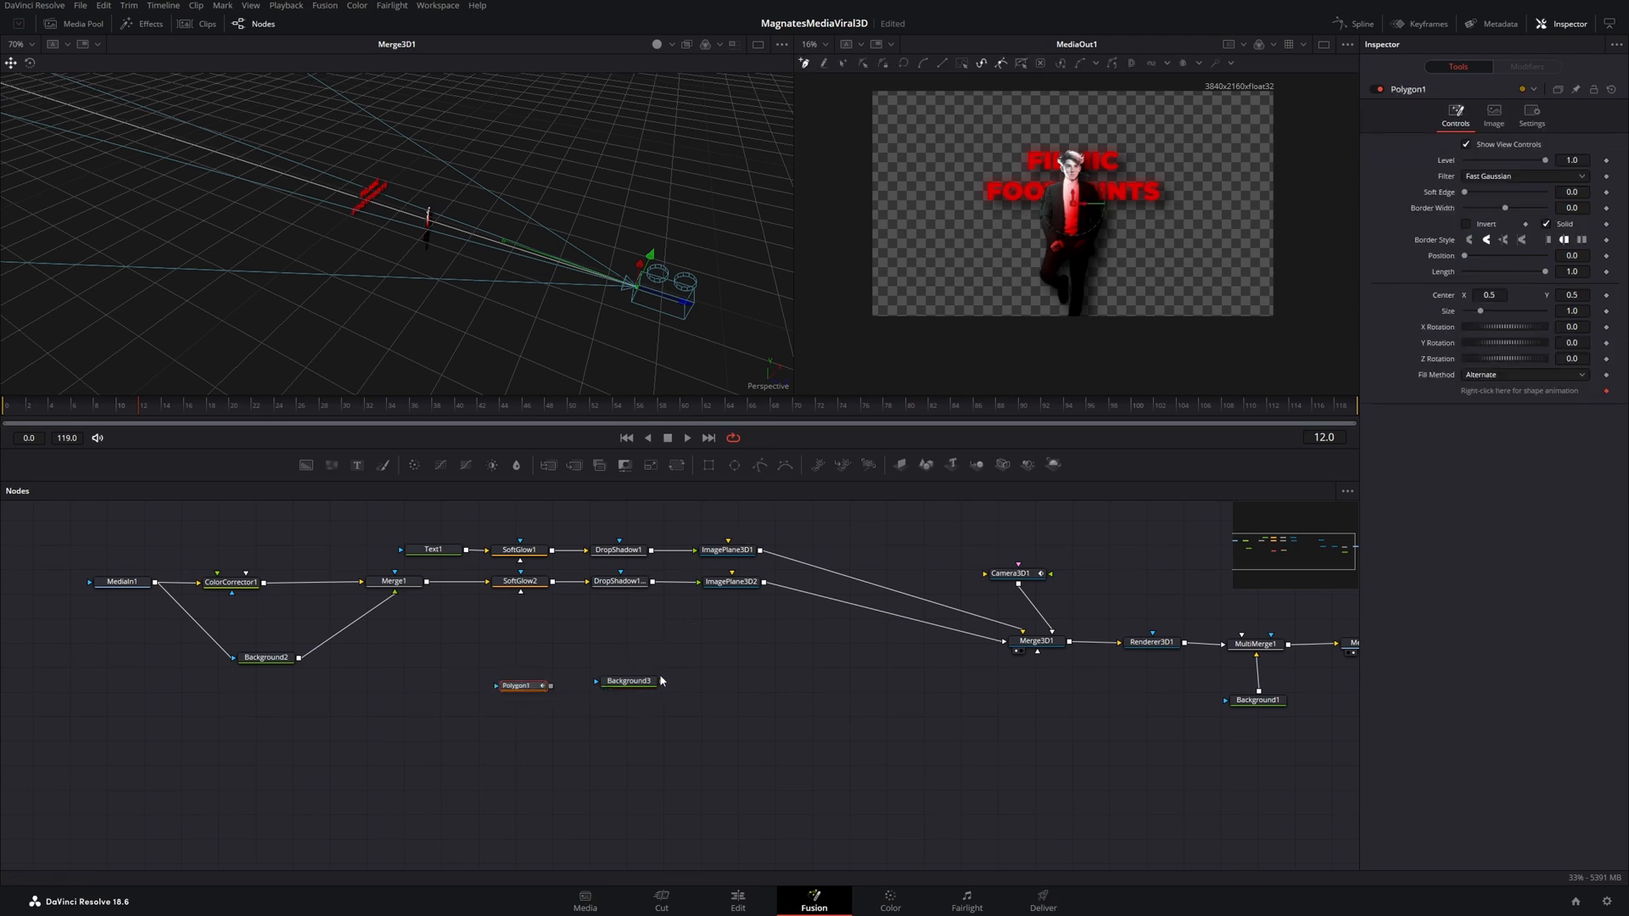
Feed Polygon1 into Background3's mask input and draw a triangle with it
{"action": "left_click", "coordinate": [624, 684]}
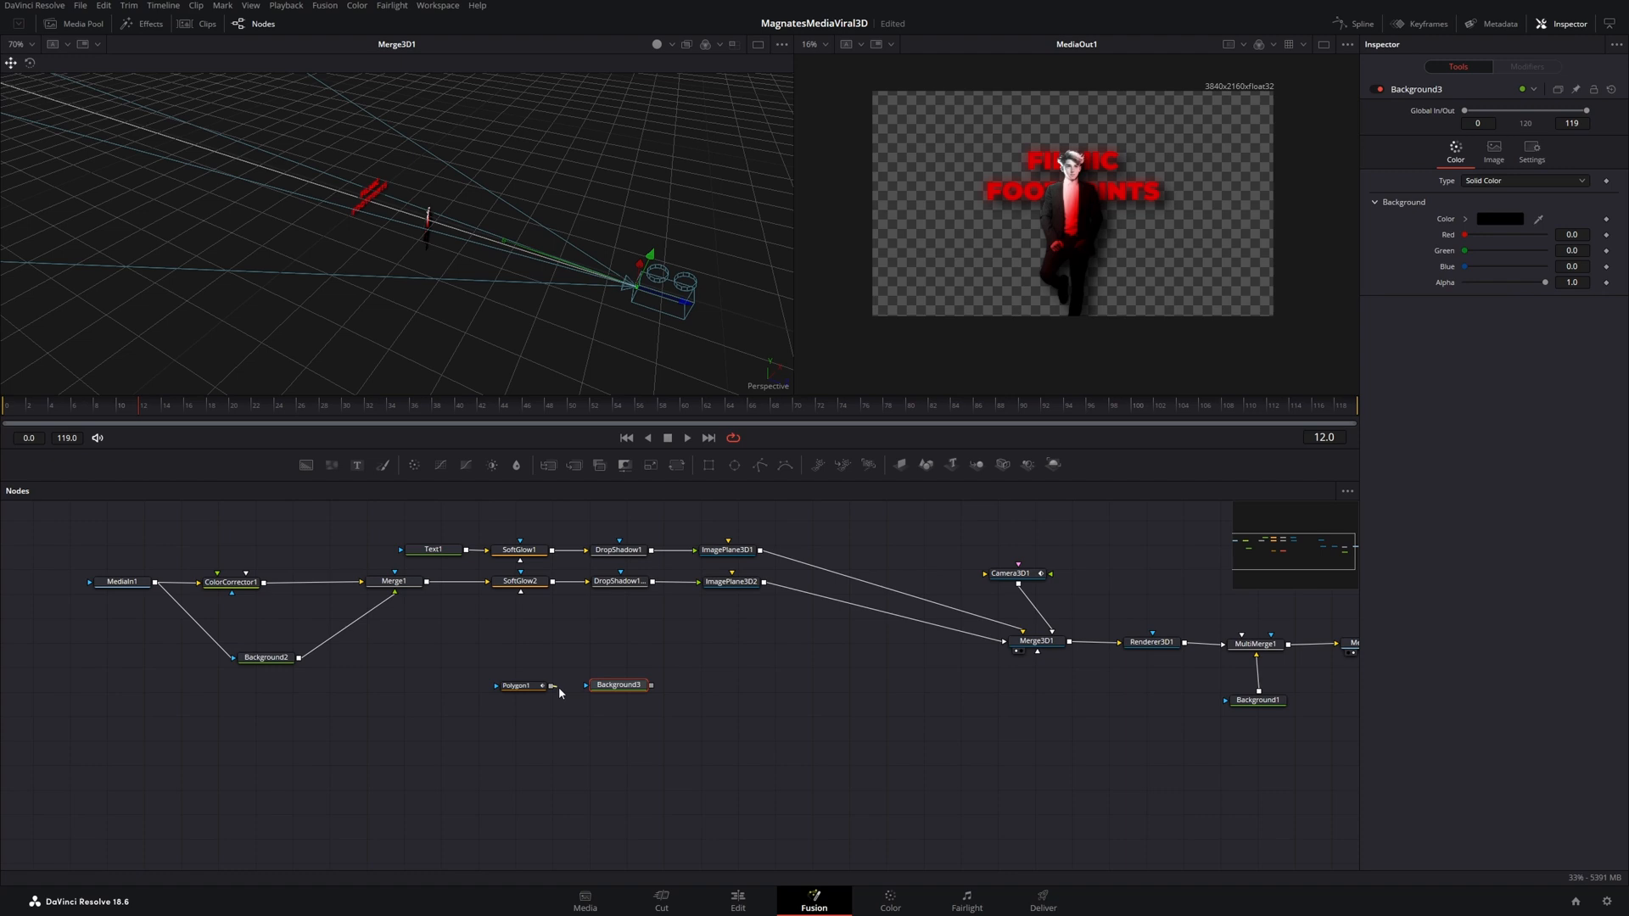
{"action": "left_click_drag", "start_coordinate": [553, 683], "coordinate": [588, 684]}
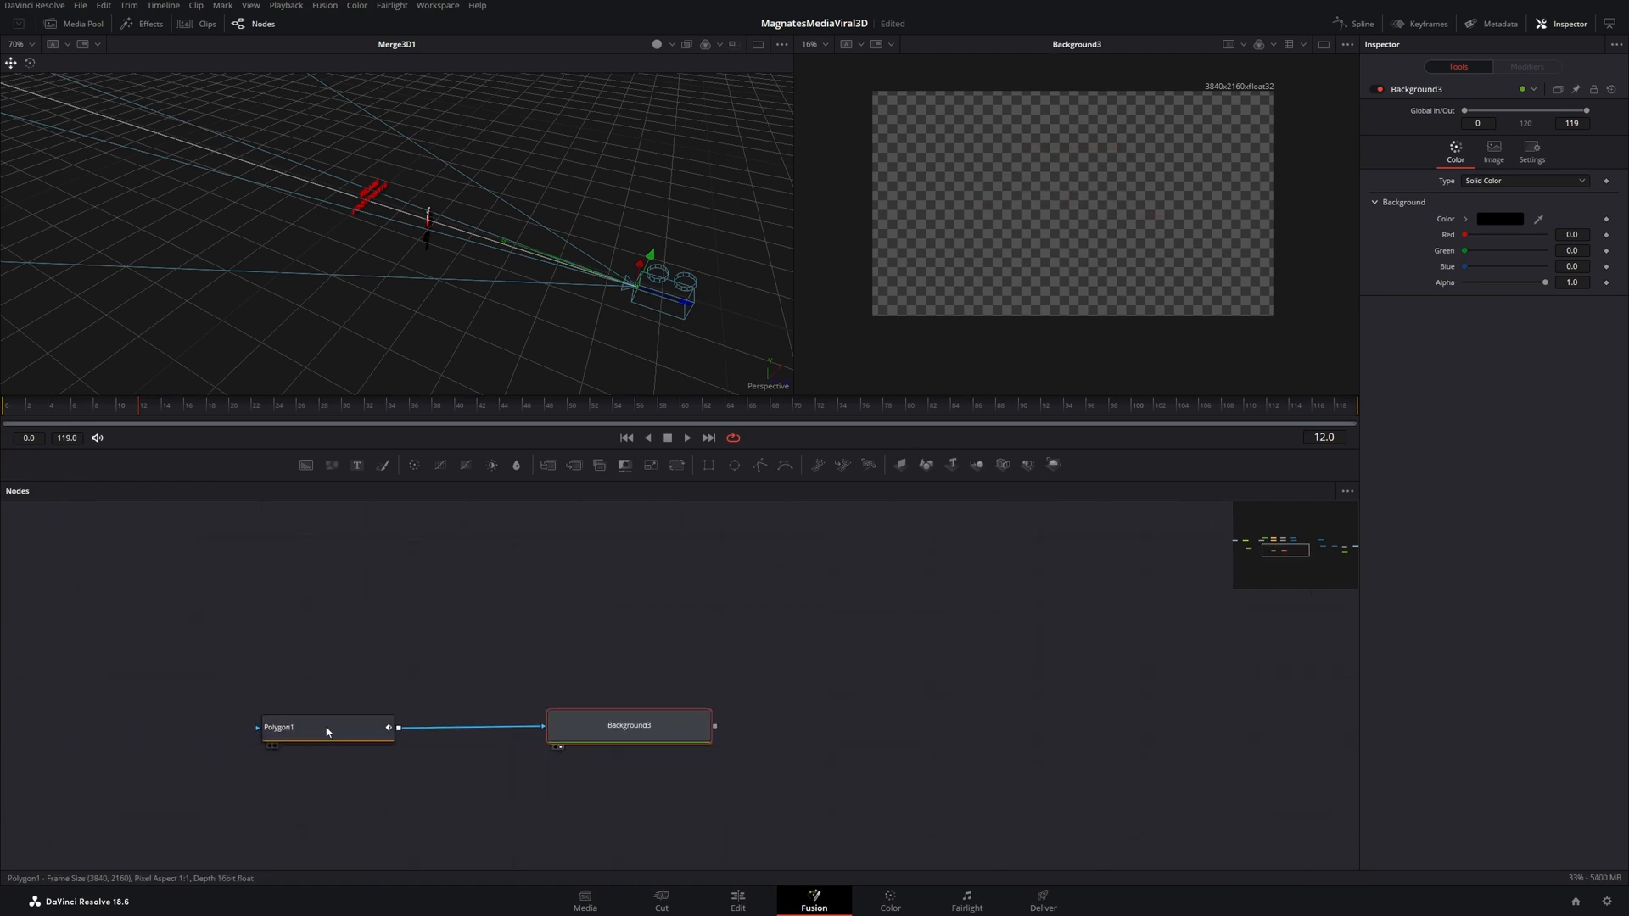
{"action": "left_click", "coordinate": [302, 726]}
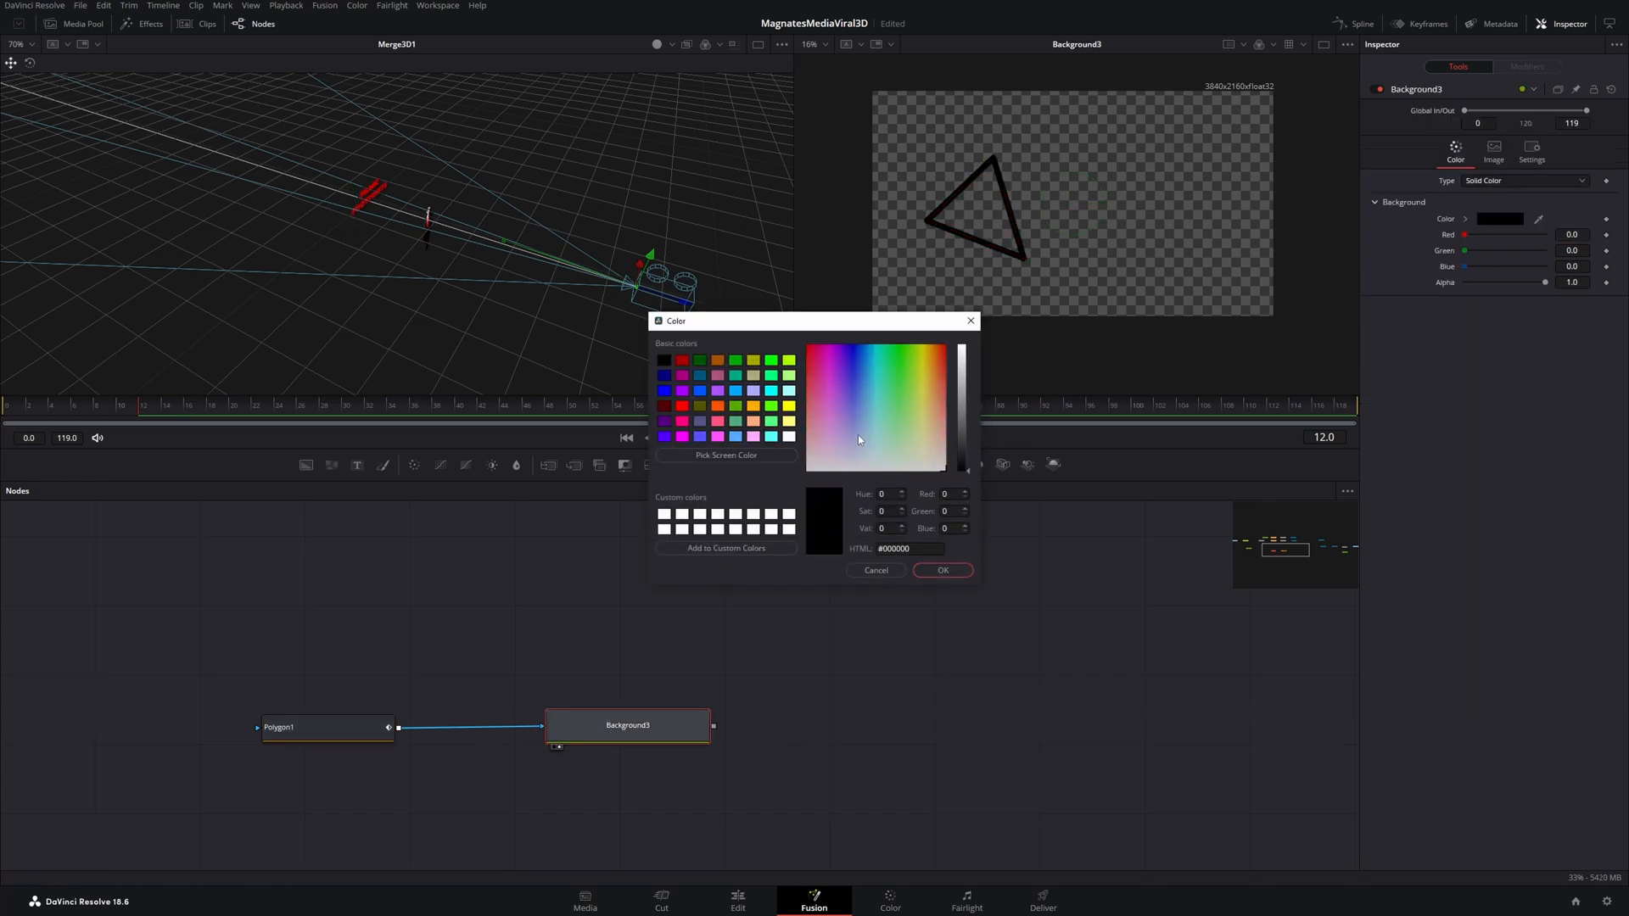
Set Background3's colour to a bright red so the triangle outline shows red
{"action": "left_click", "coordinate": [960, 377]}
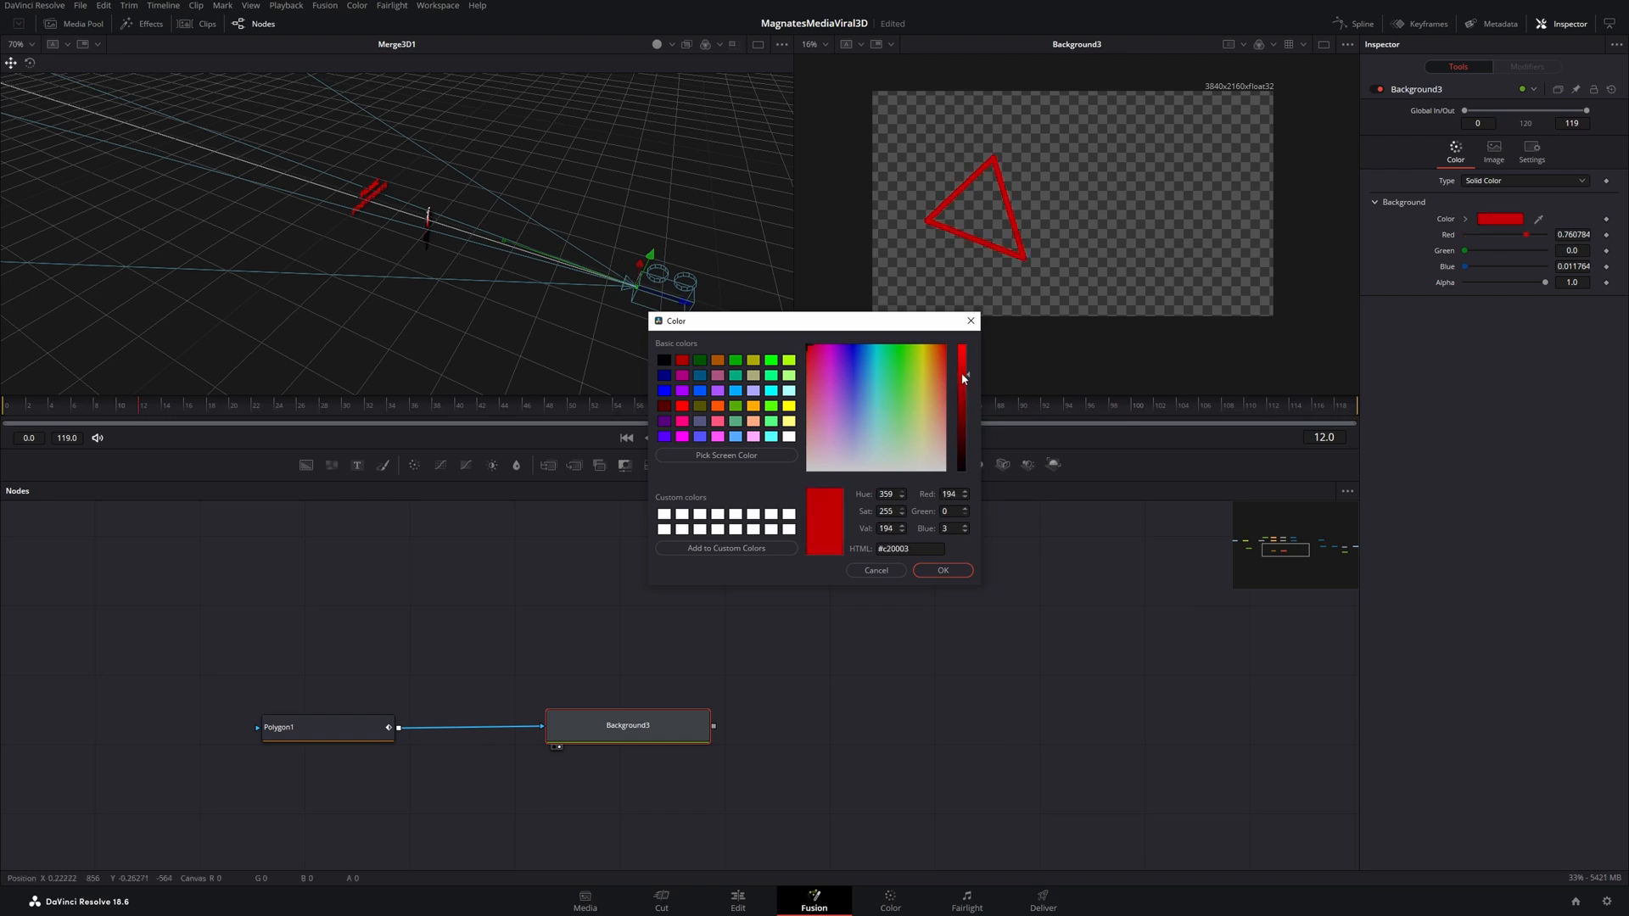
{"action": "left_click_drag", "start_coordinate": [962, 377], "coordinate": [955, 363]}
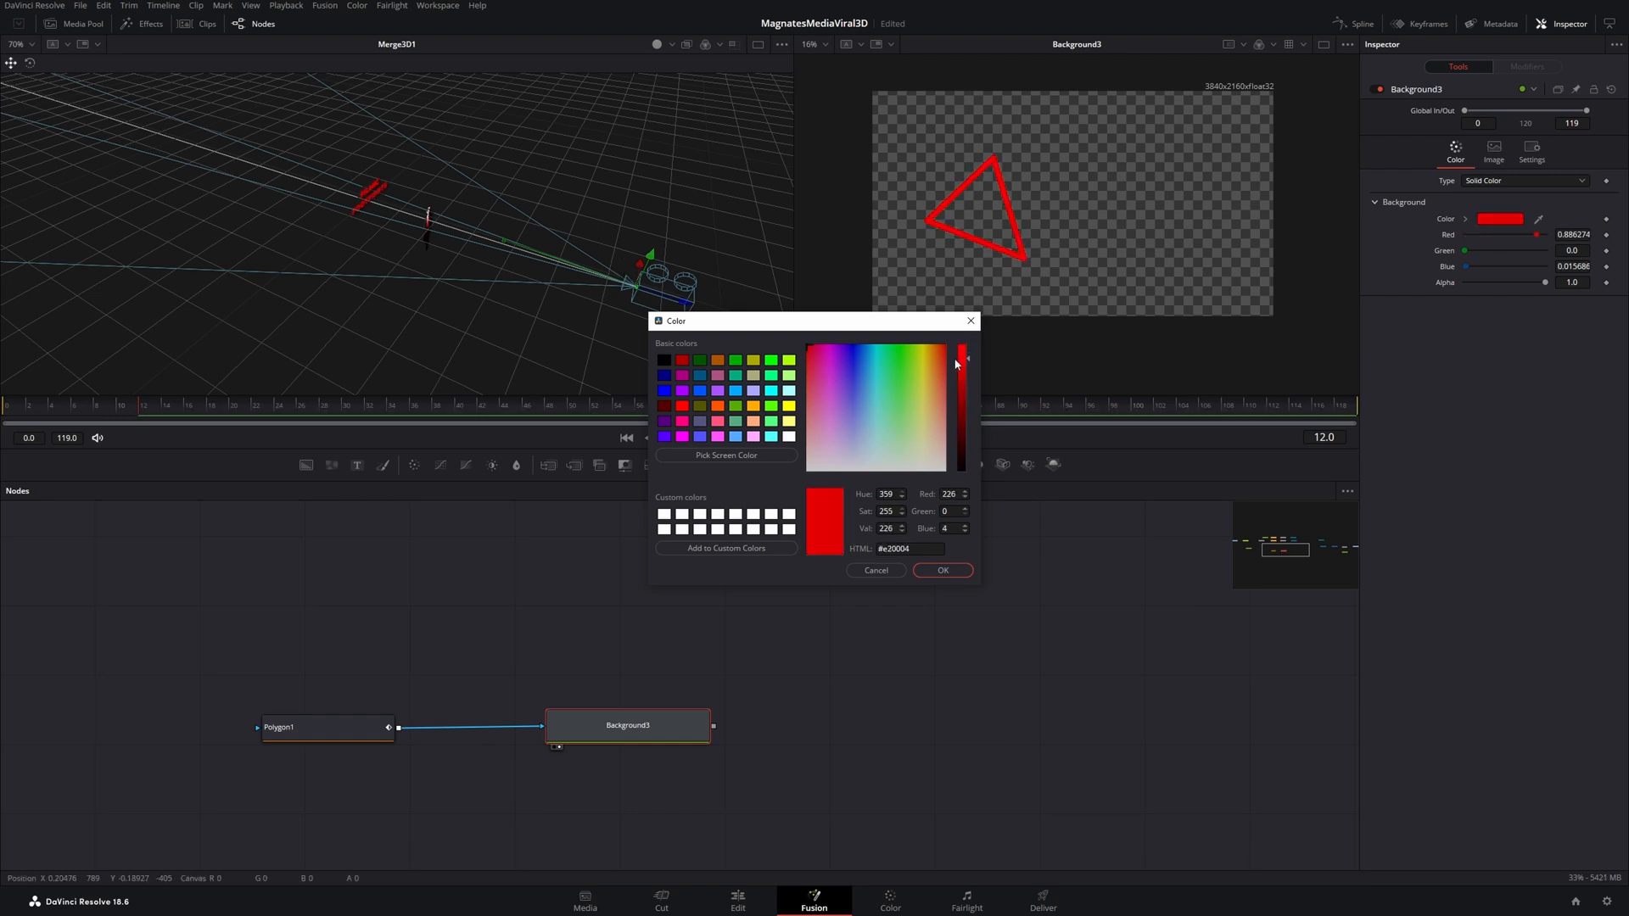
{"action": "left_click", "coordinate": [942, 570]}
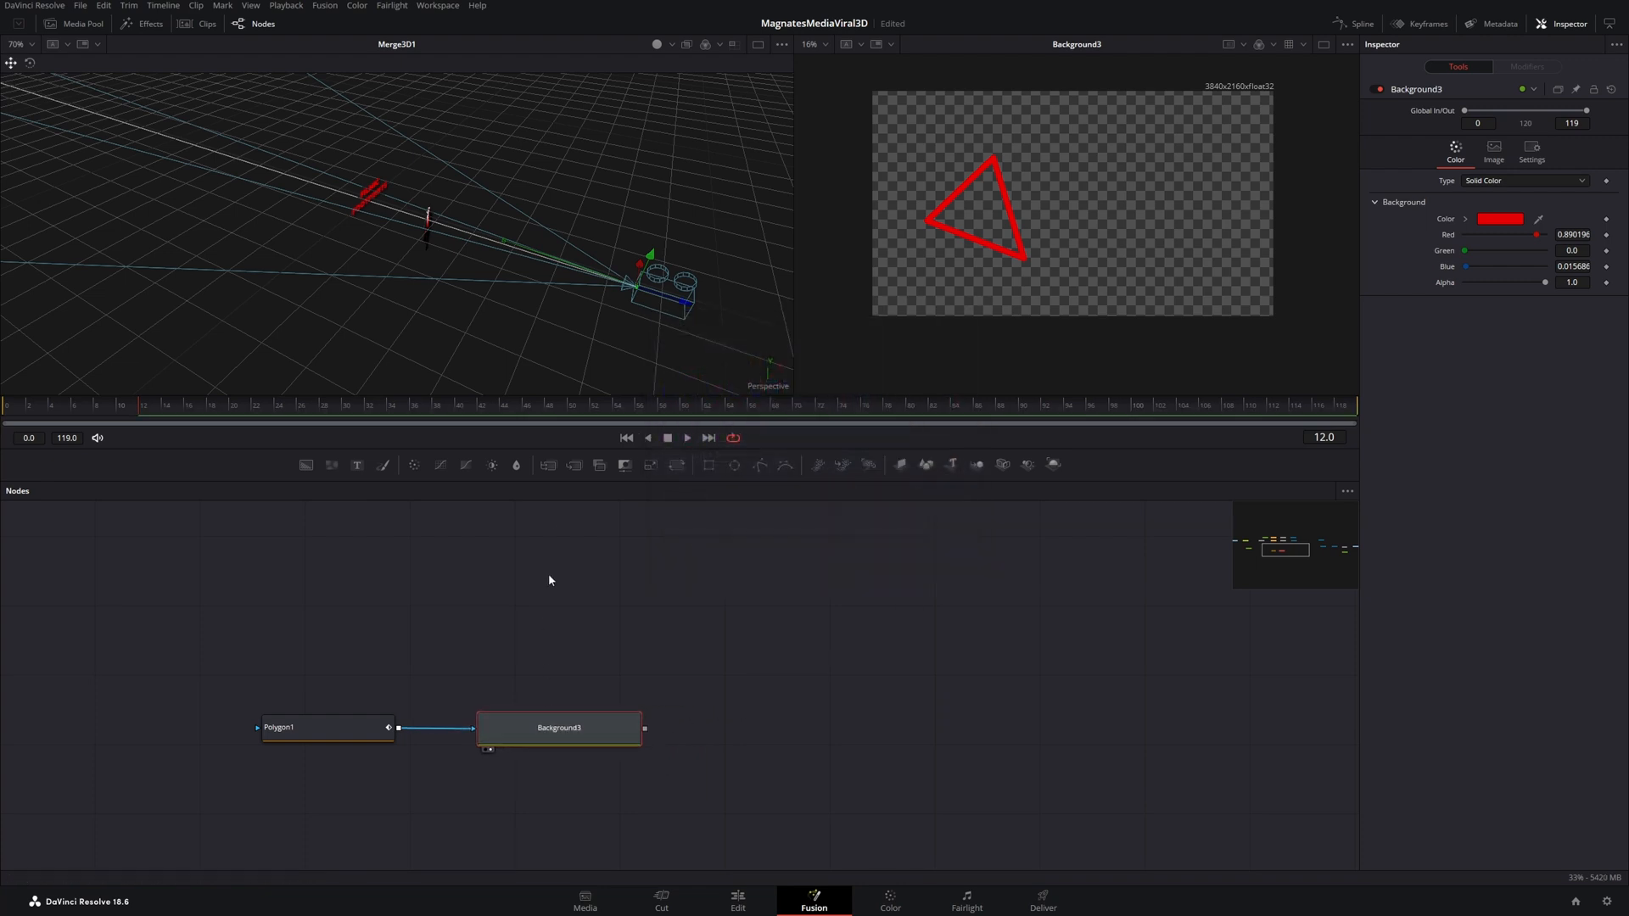
Add a Soft Glow with Glow Size about 40 to the triangle, then an Image Plane 3D
{"action": "type", "text": "drop"}
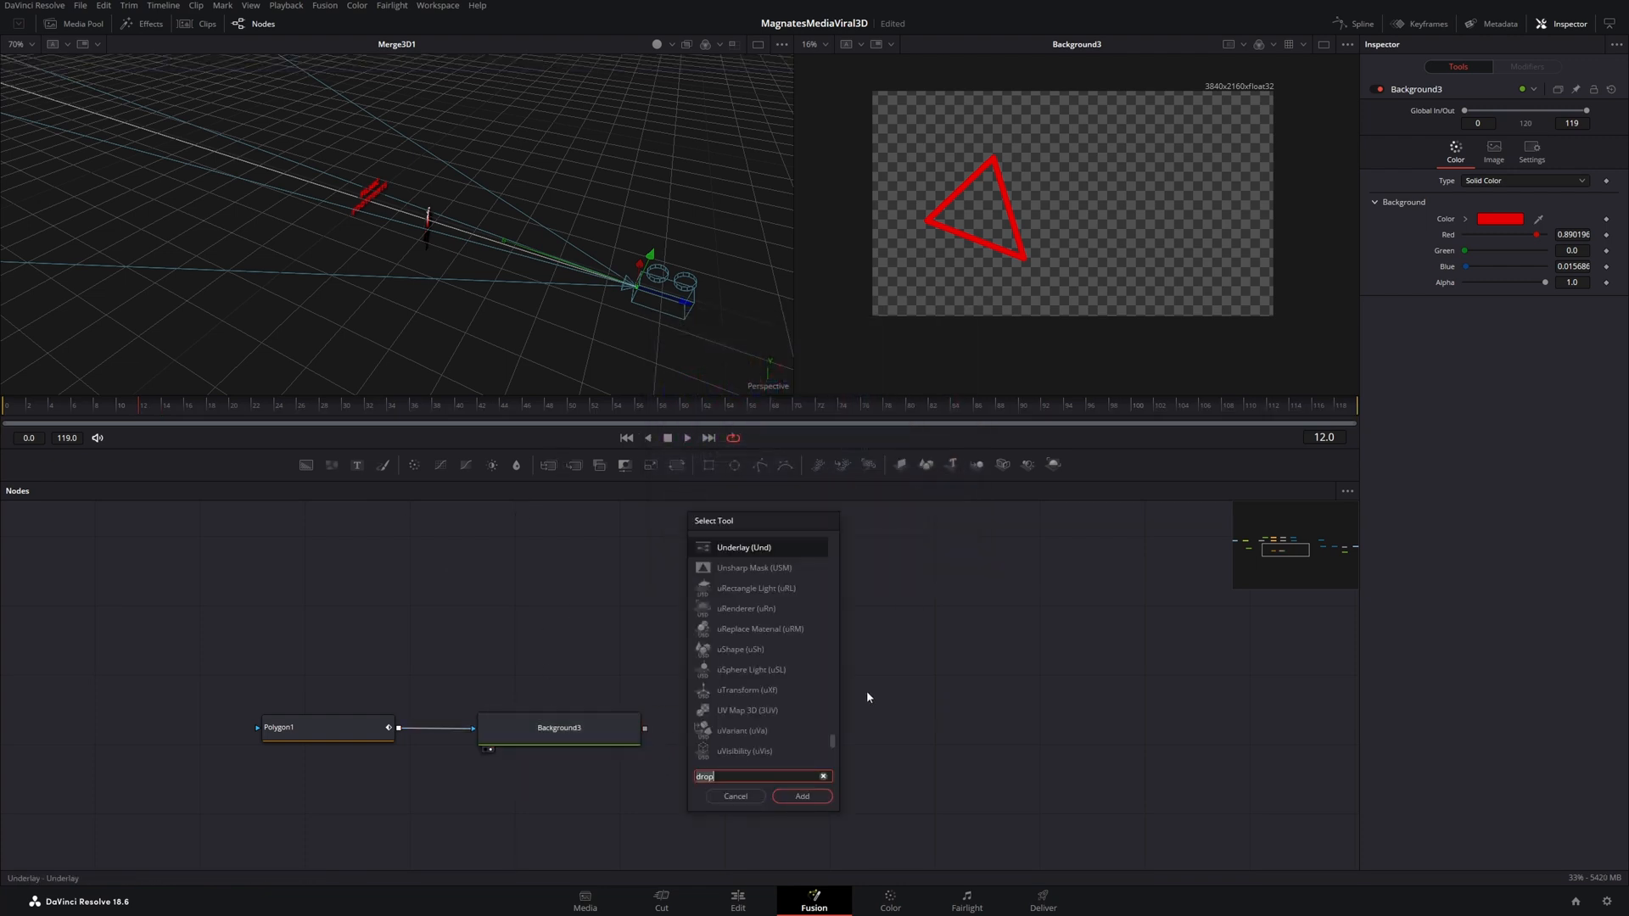
{"action": "type", "text": "soft"}
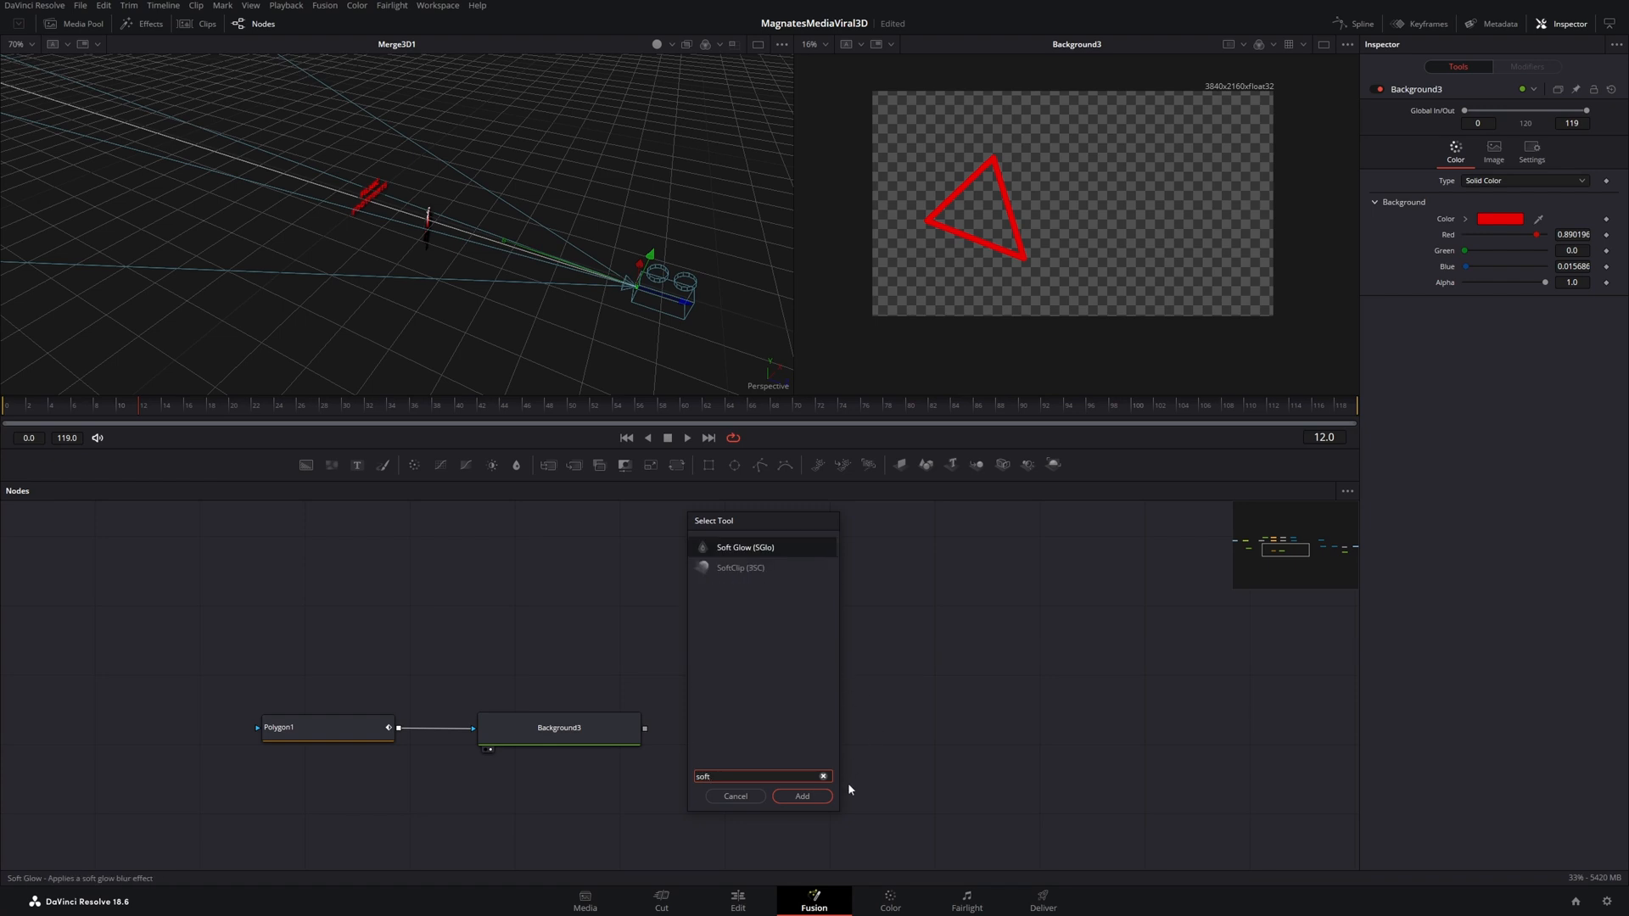
{"action": "left_click", "coordinate": [801, 796]}
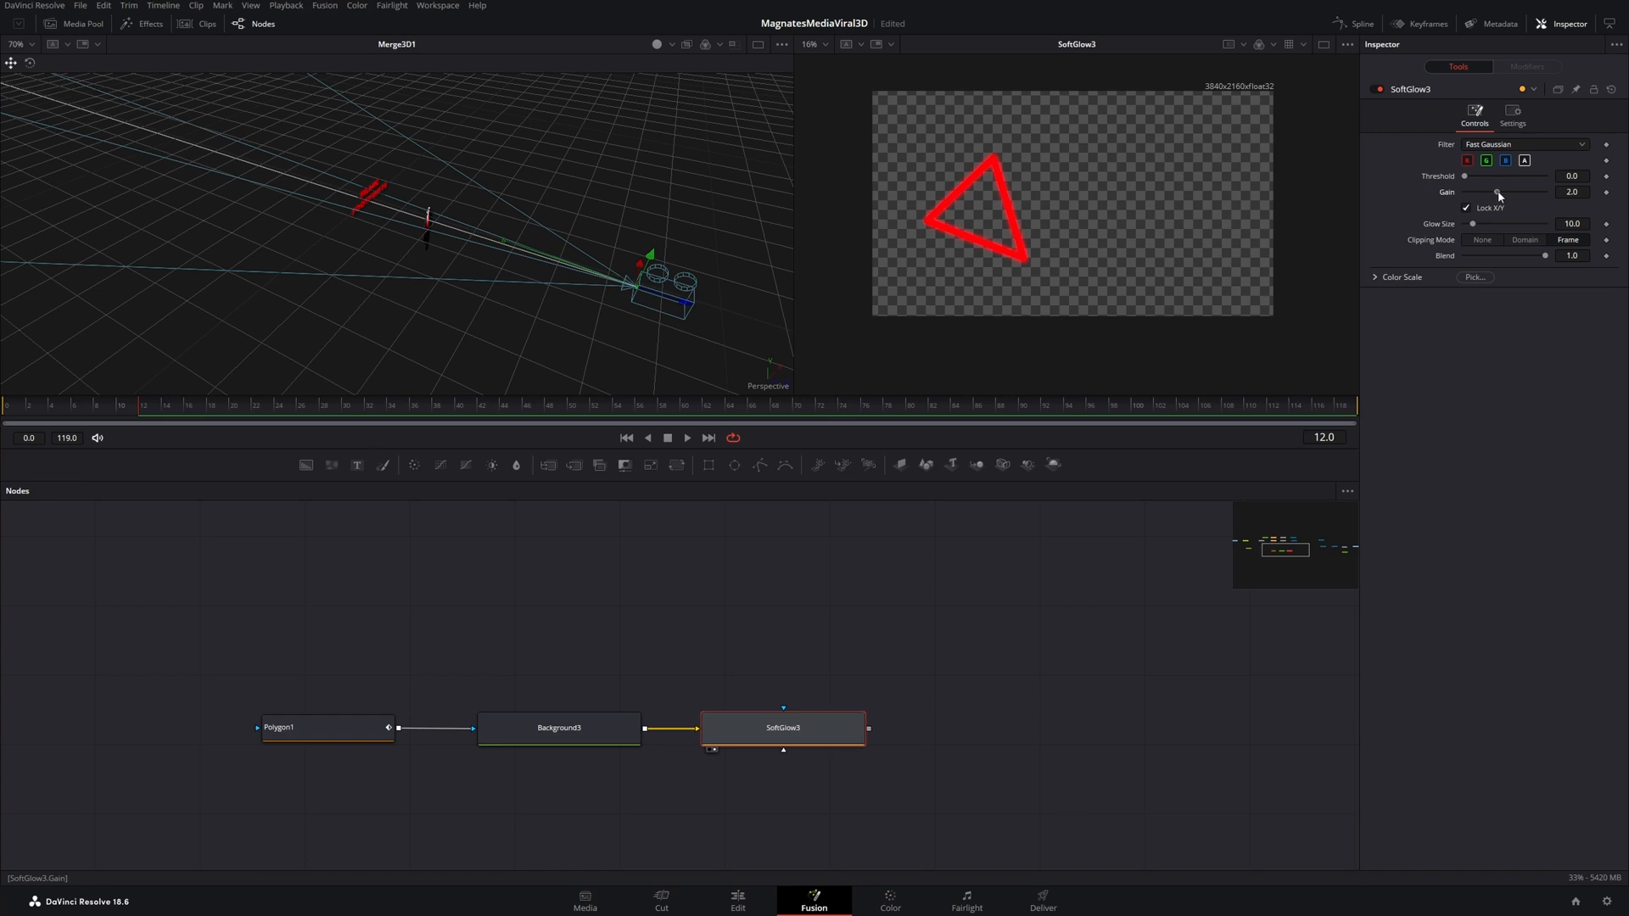
{"action": "left_click_drag", "start_coordinate": [1472, 224], "coordinate": [1486, 224]}
{"action": "type", "text": "image"}
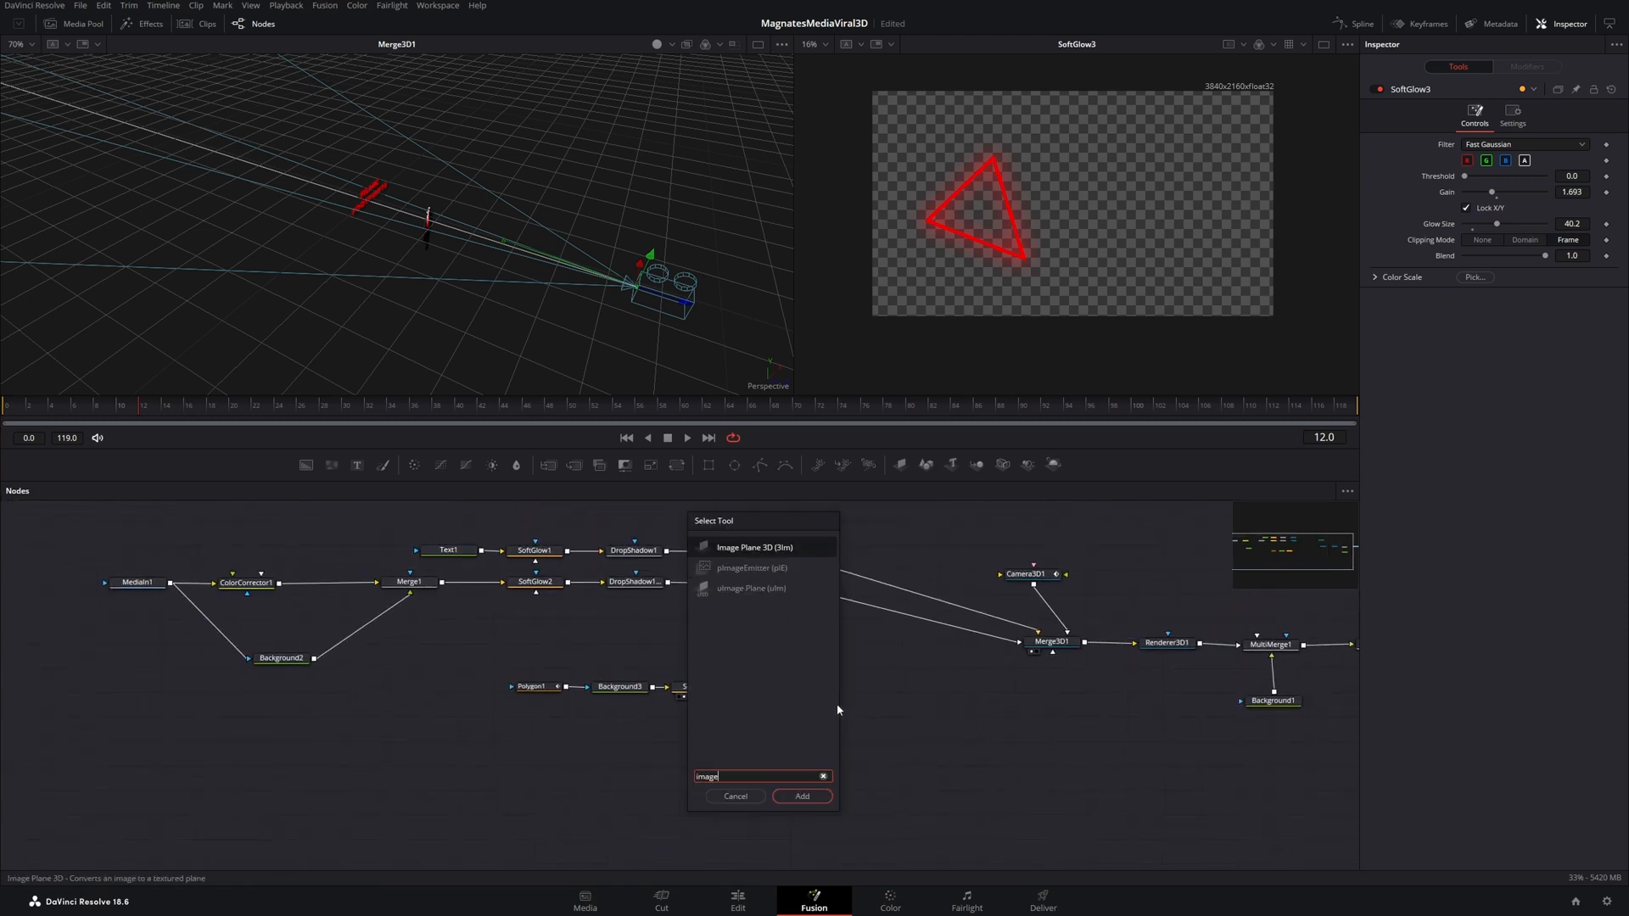
{"action": "left_click", "coordinate": [801, 795]}
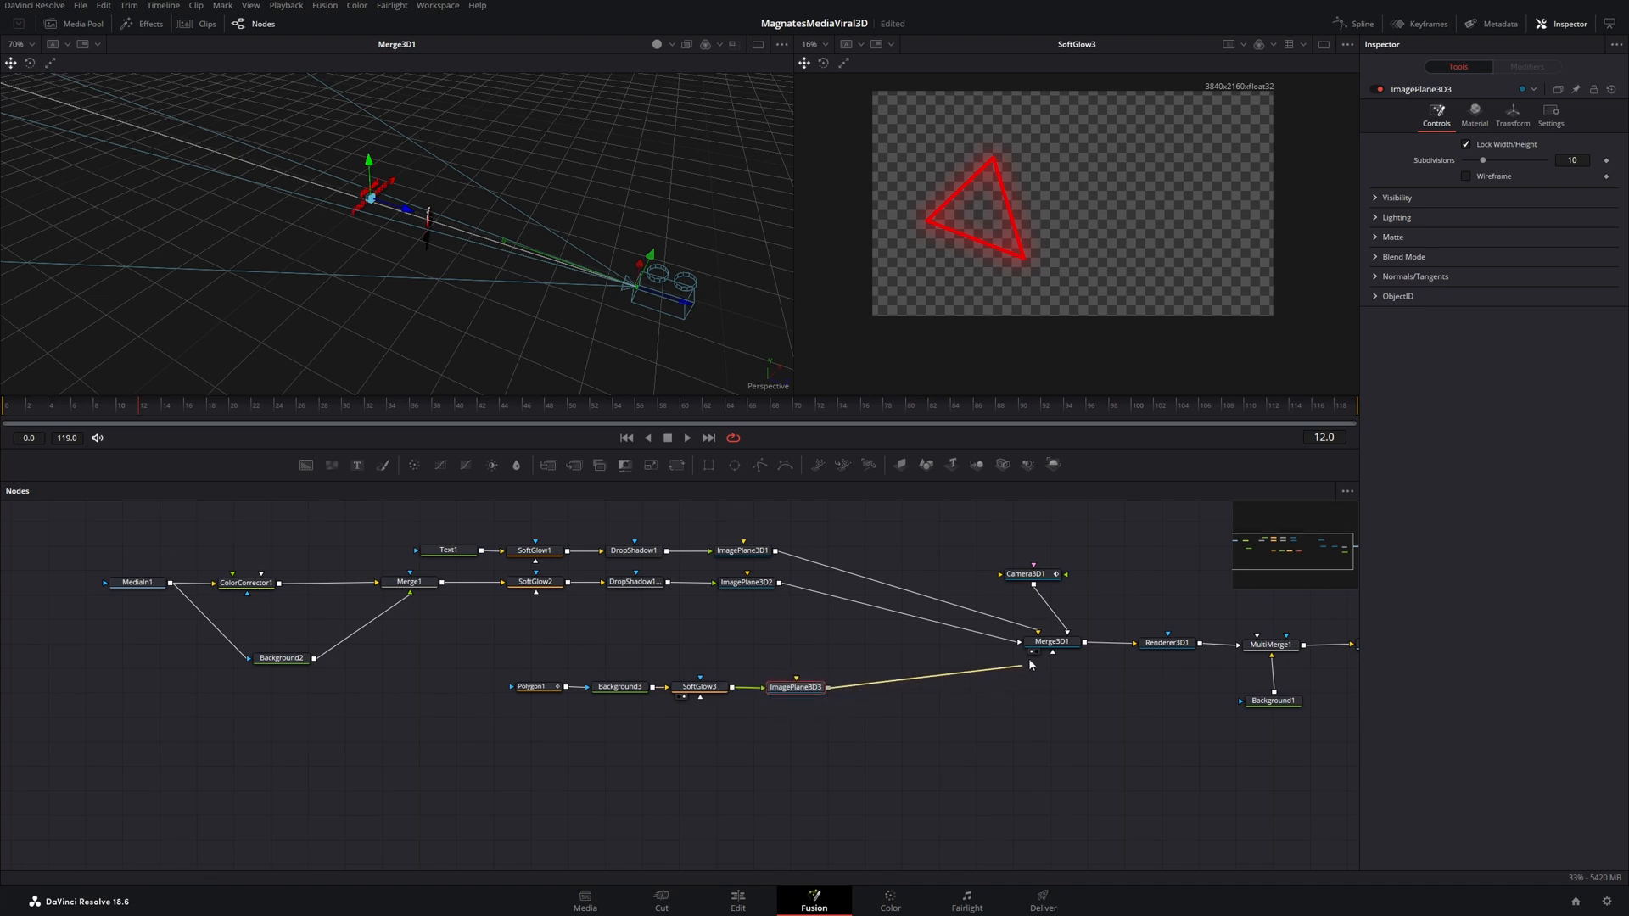
Connect ImagePlane3D3 to Merge3D1 and move the triangle left of the person
{"action": "left_click", "coordinate": [1050, 641]}
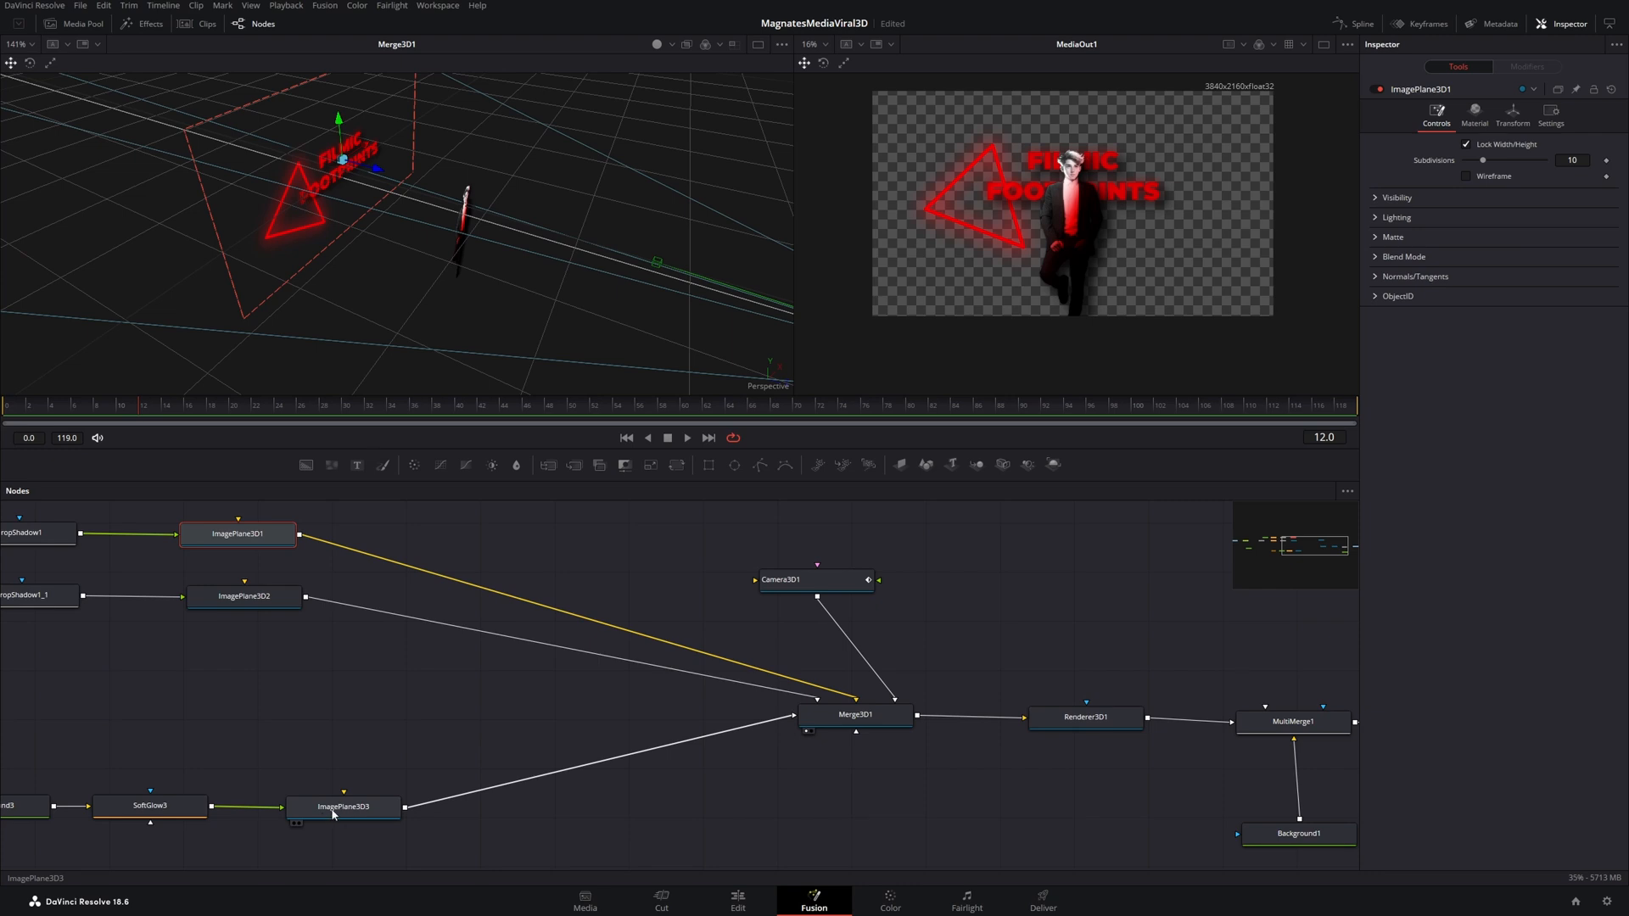
{"action": "left_click", "coordinate": [343, 808]}
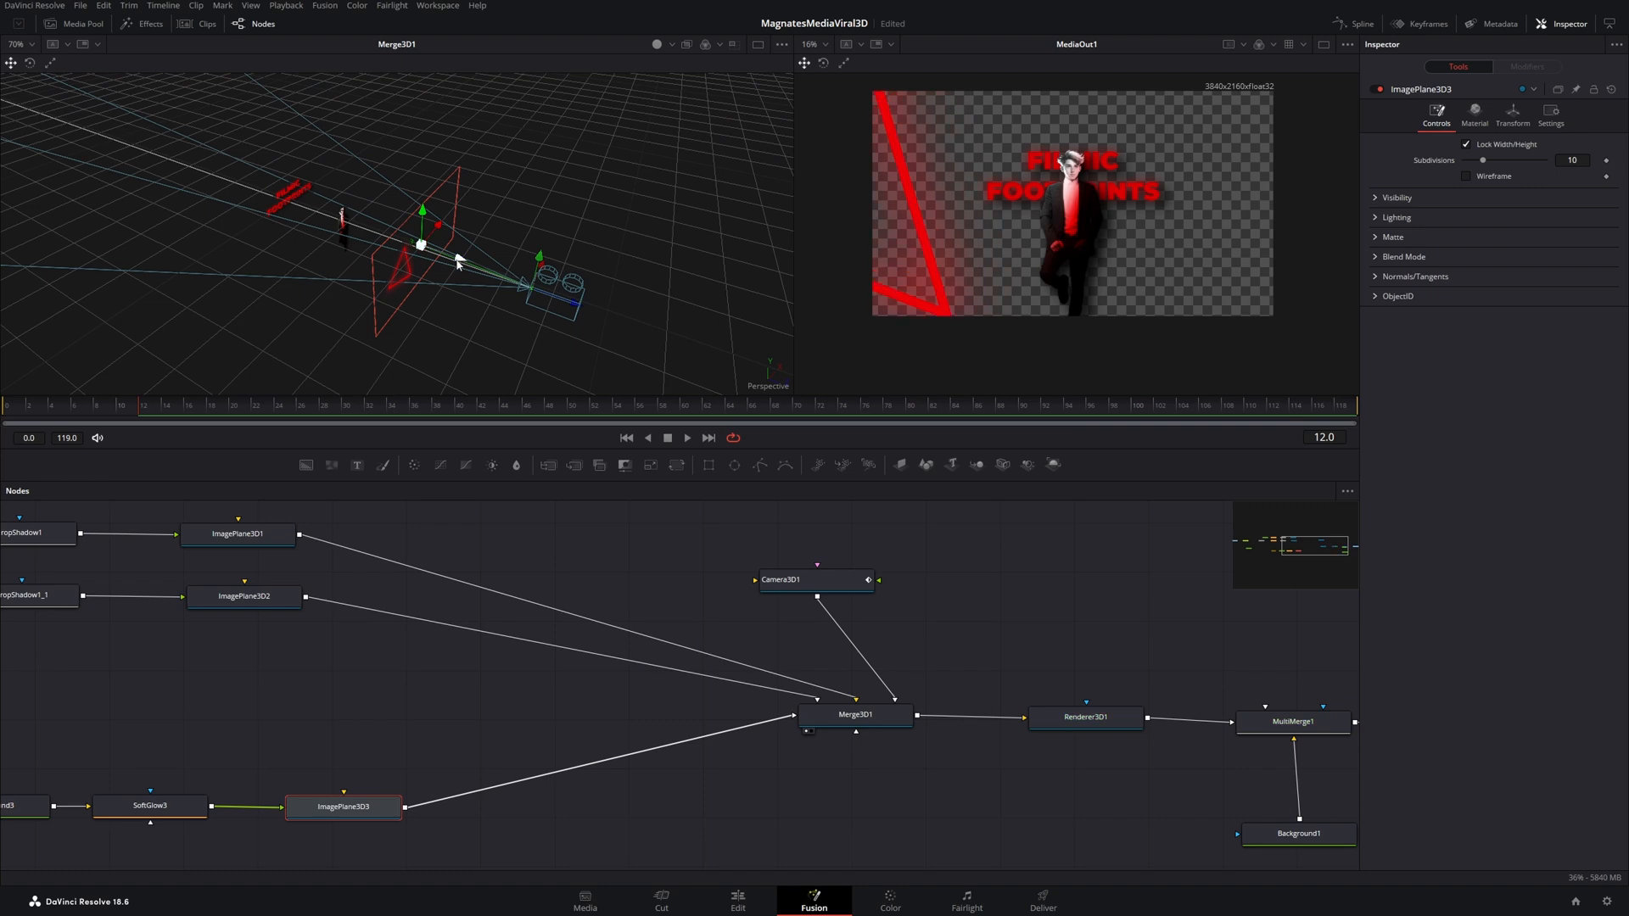
{"action": "left_click", "coordinate": [1512, 114]}
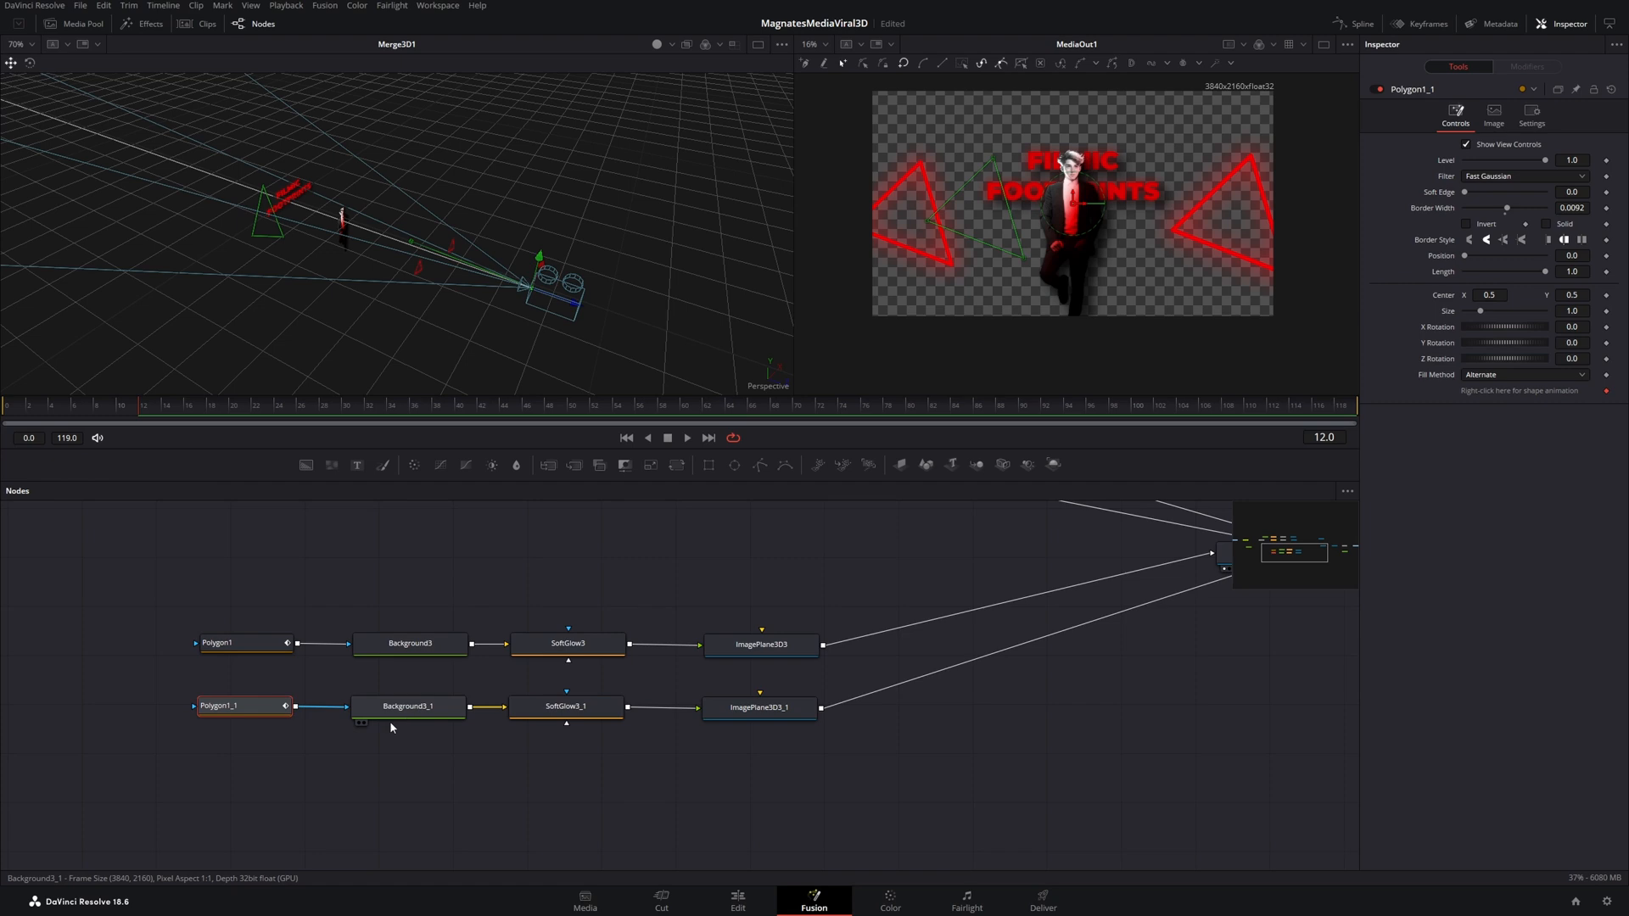
{"action": "mouse_move", "coordinate": [365, 727]}
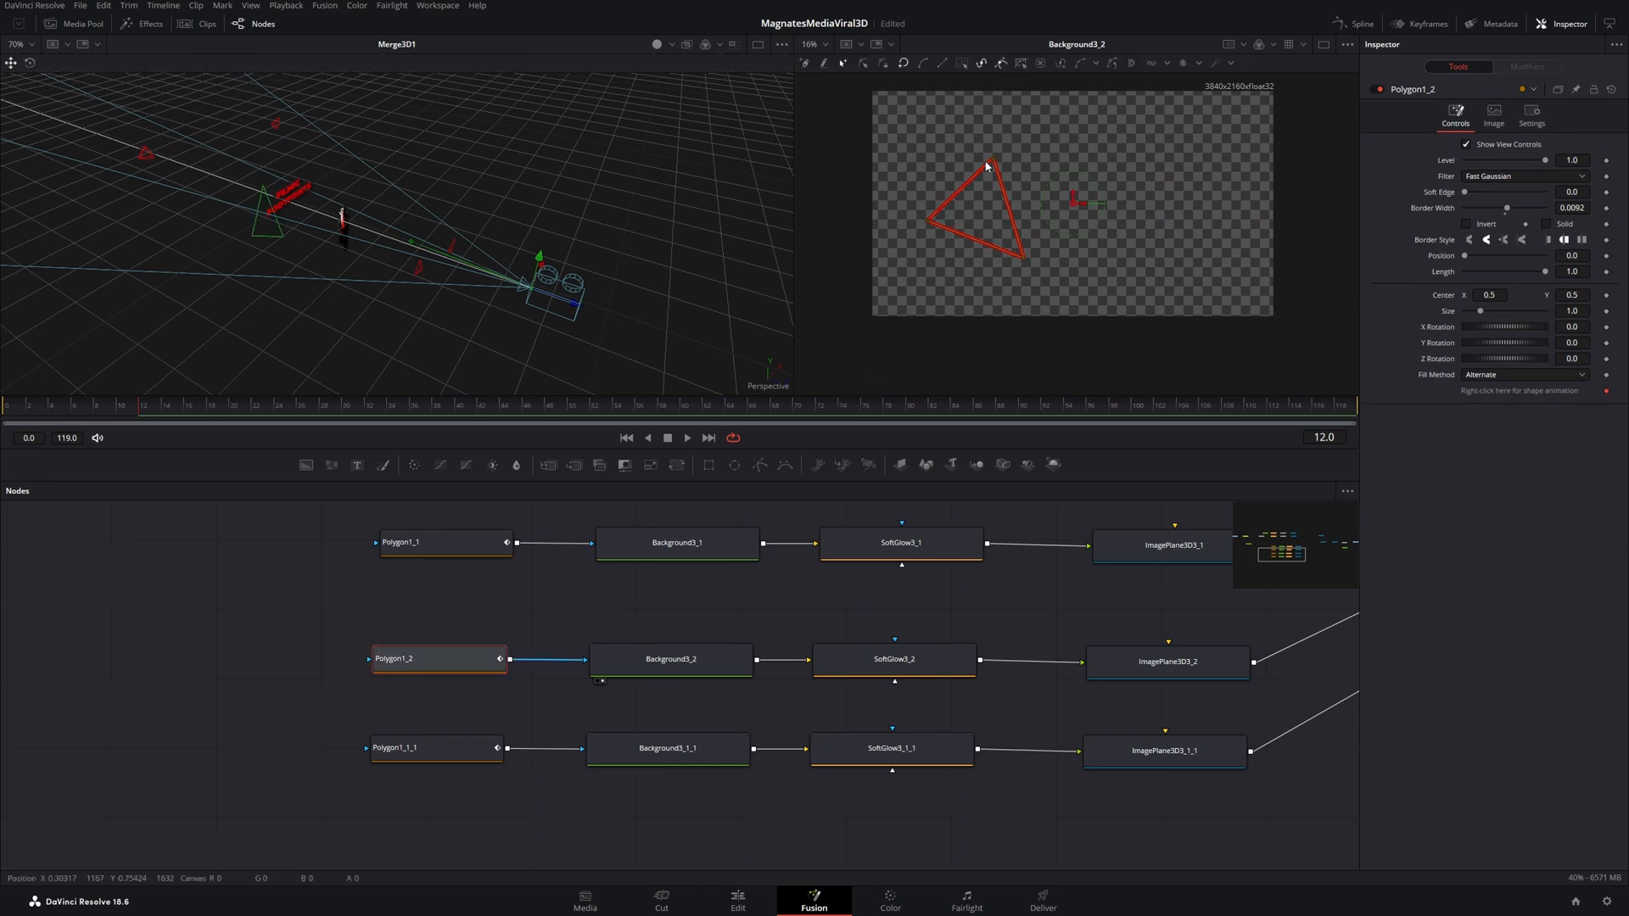
Reshape a corner of one copied triangle's polygon
{"action": "left_click_drag", "start_coordinate": [988, 166], "coordinate": [1022, 260]}
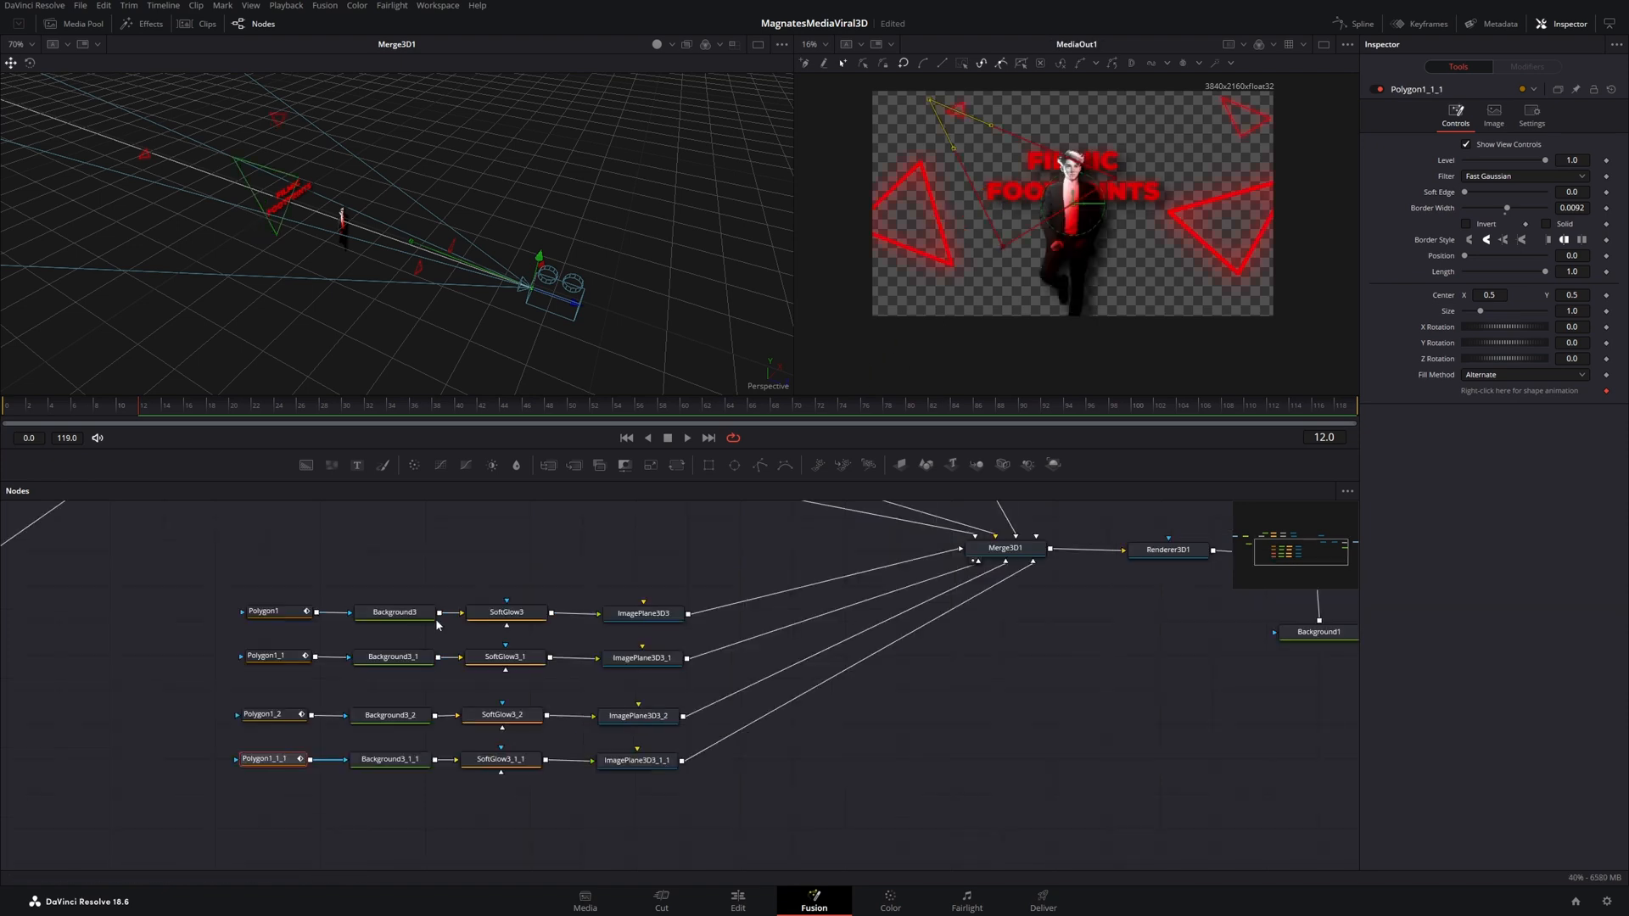
Give the Background3_2 triangle a slightly darker red in its Color dialog
{"action": "left_click", "coordinate": [392, 610]}
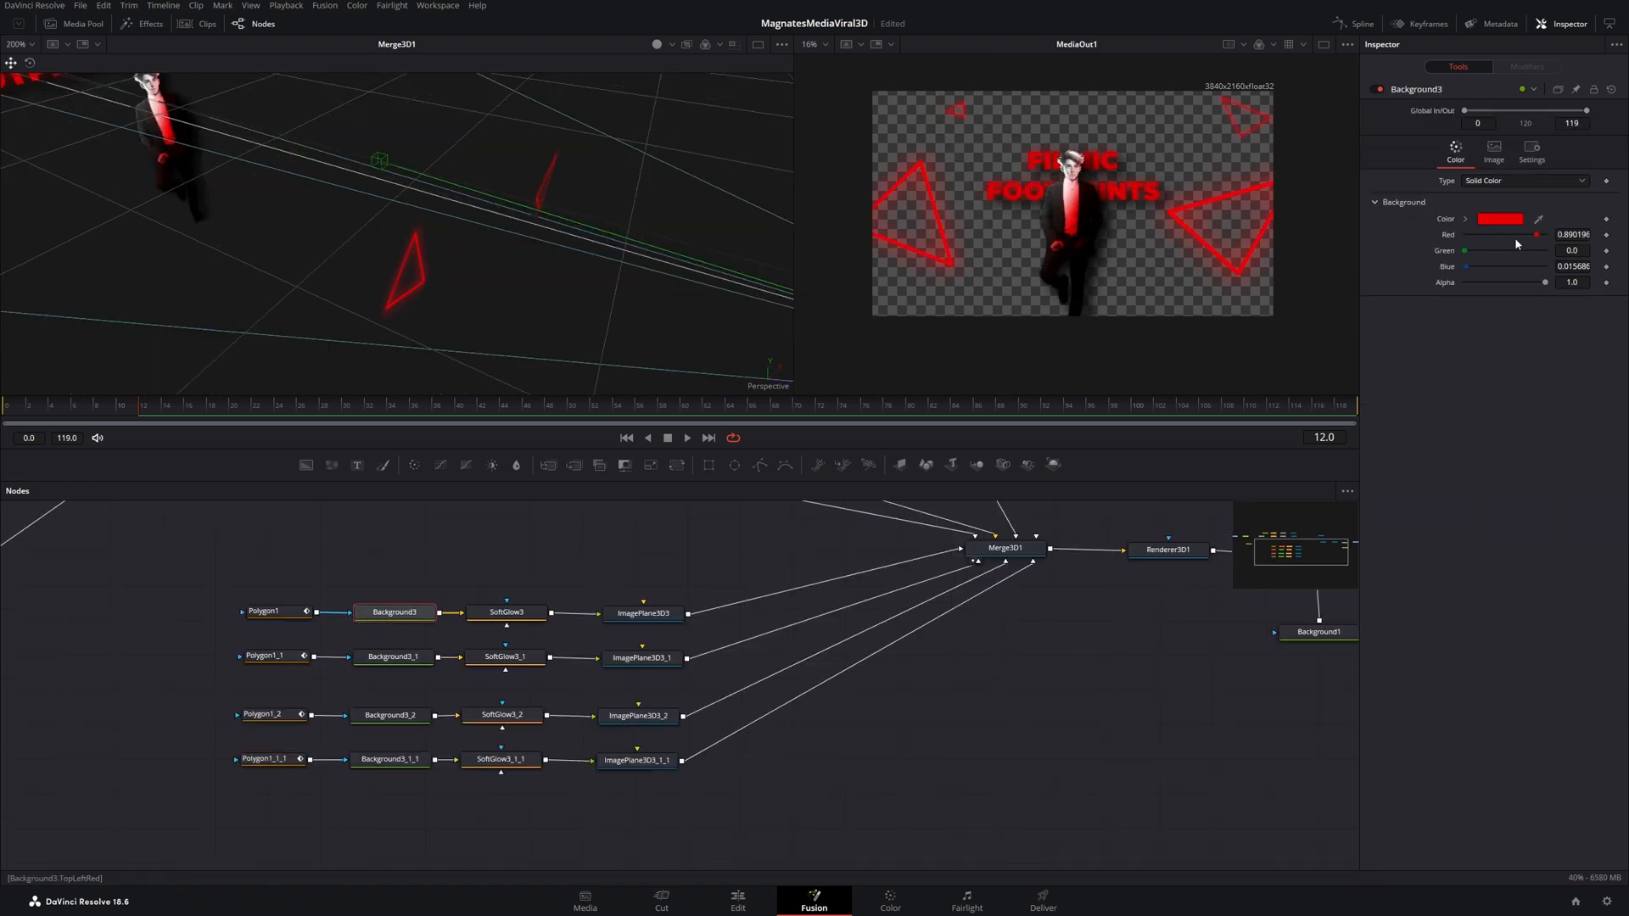
{"action": "left_click", "coordinate": [1499, 219]}
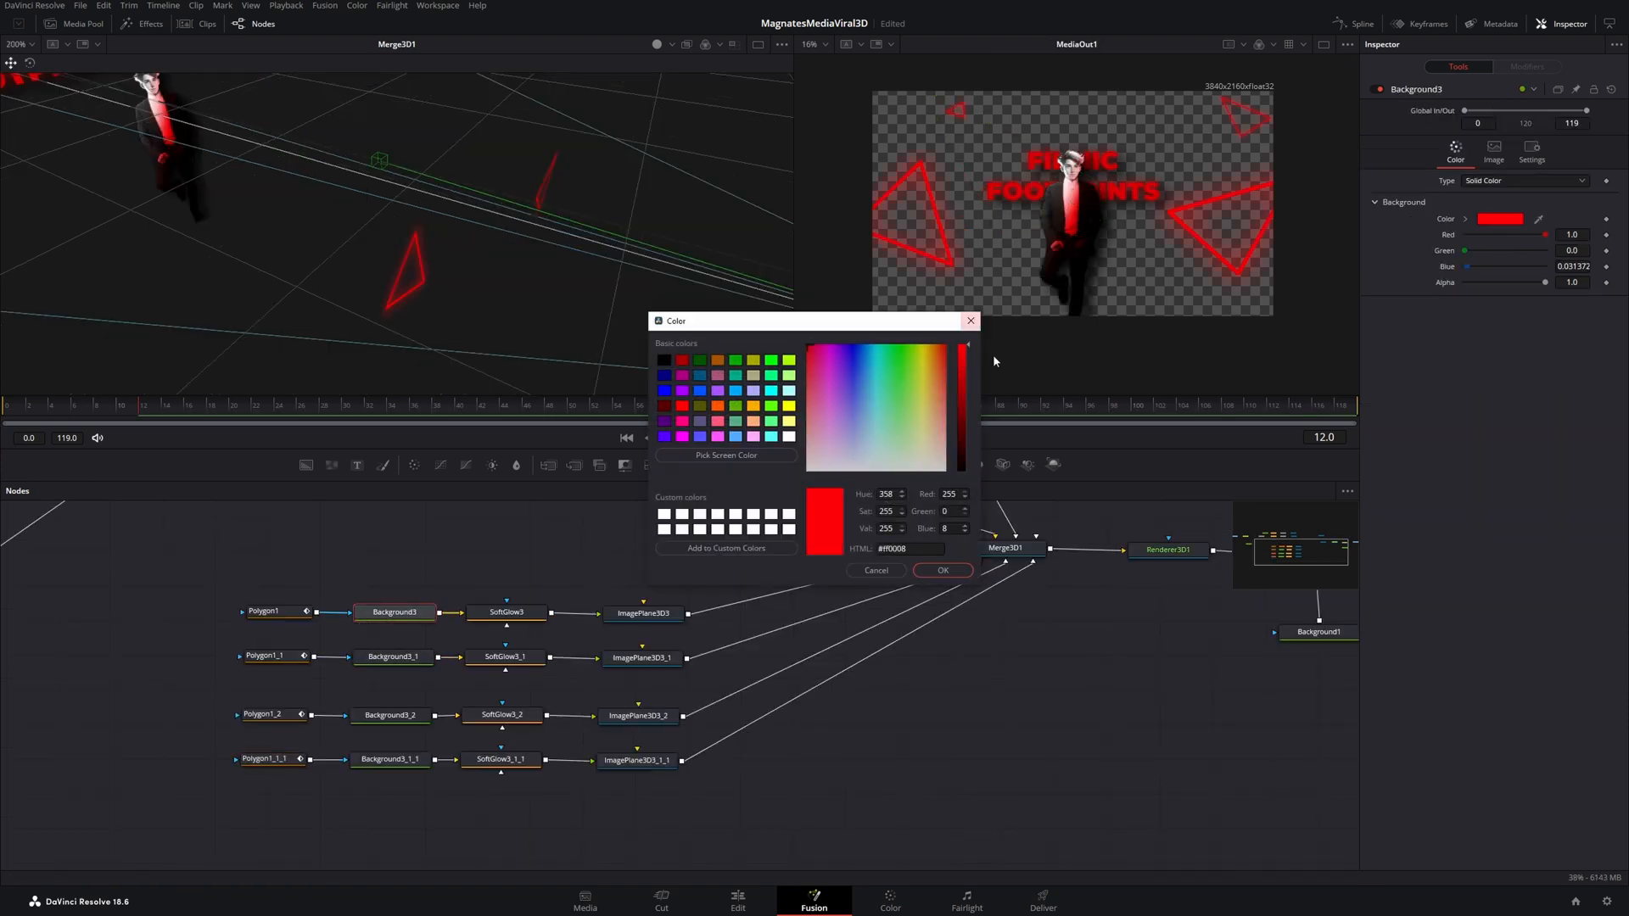
{"action": "mouse_move", "coordinate": [841, 395]}
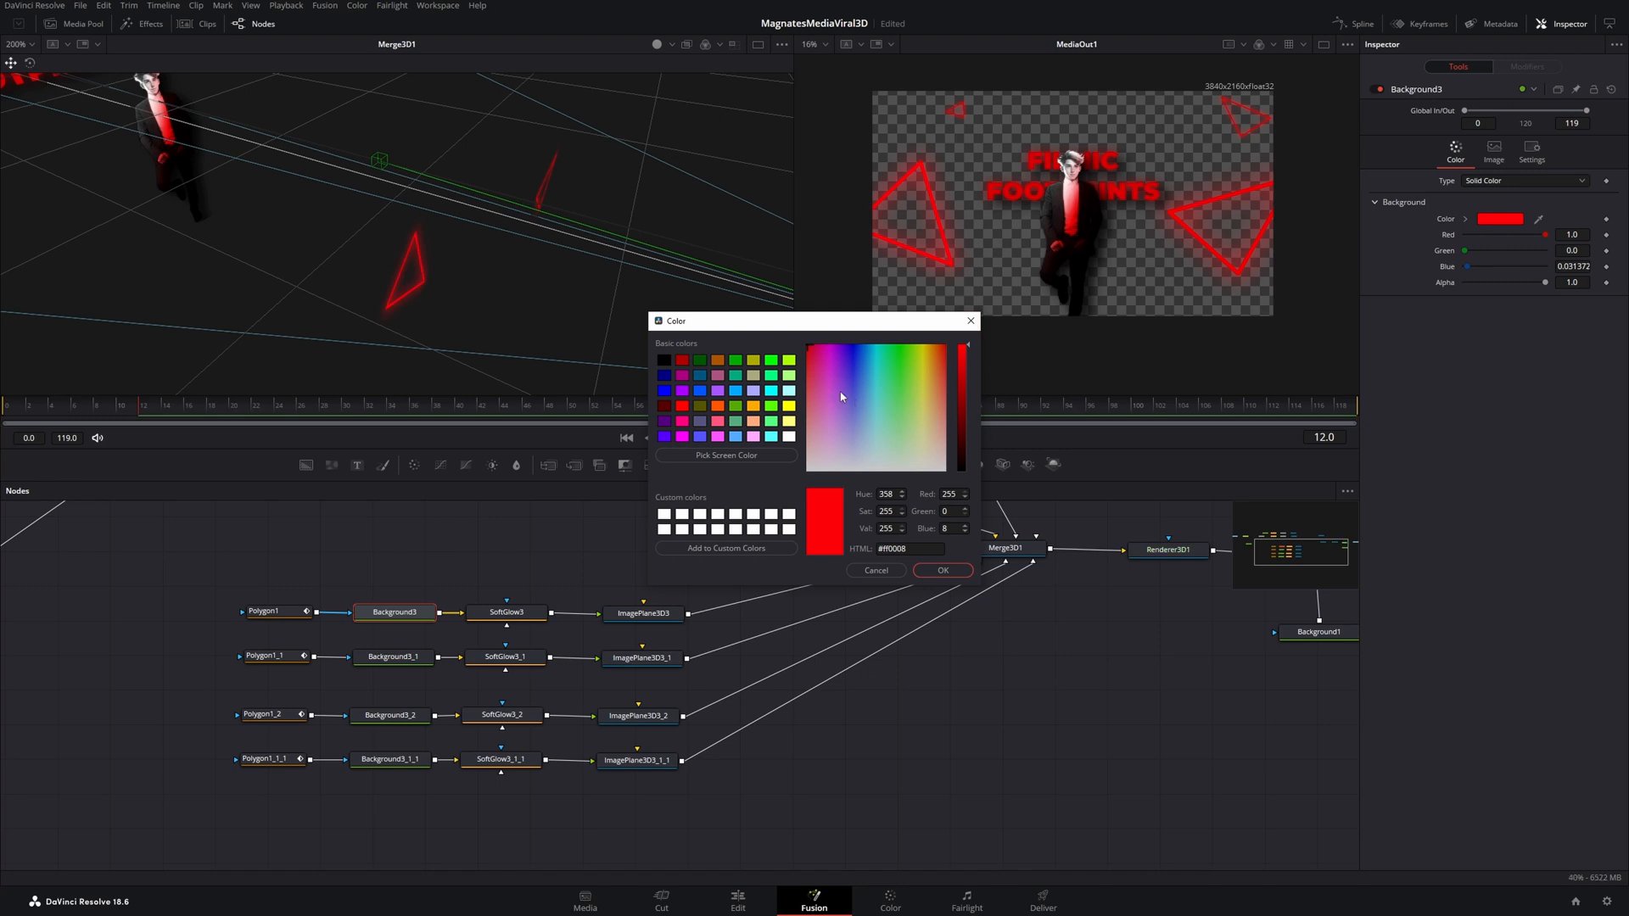
{"action": "left_click", "coordinate": [821, 384]}
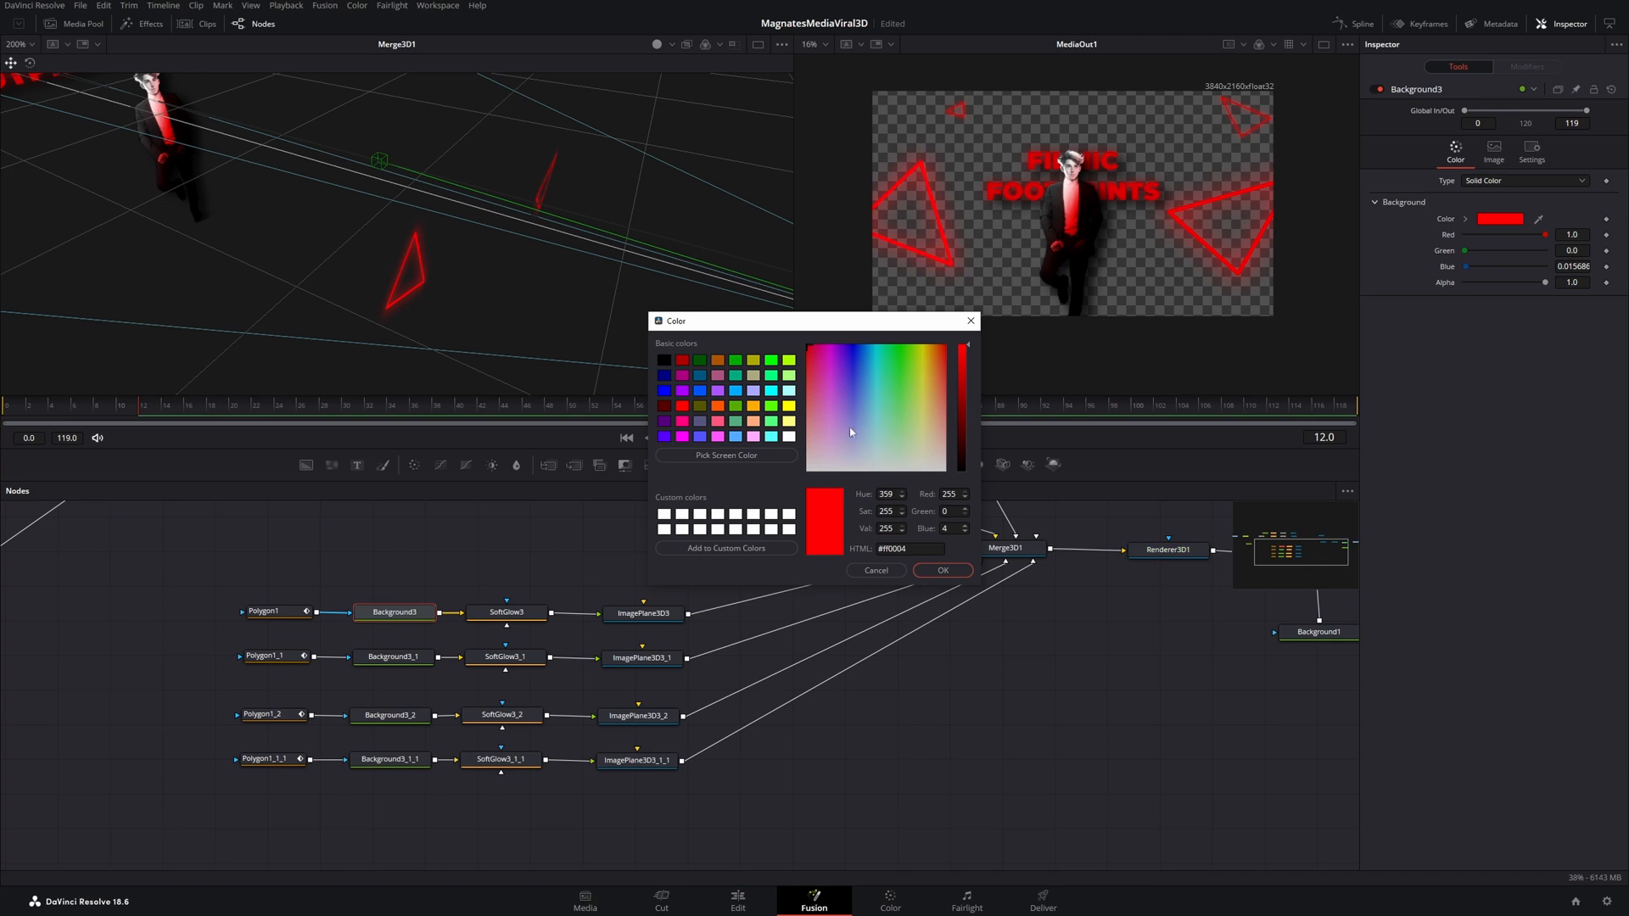
{"action": "left_click", "coordinate": [940, 570]}
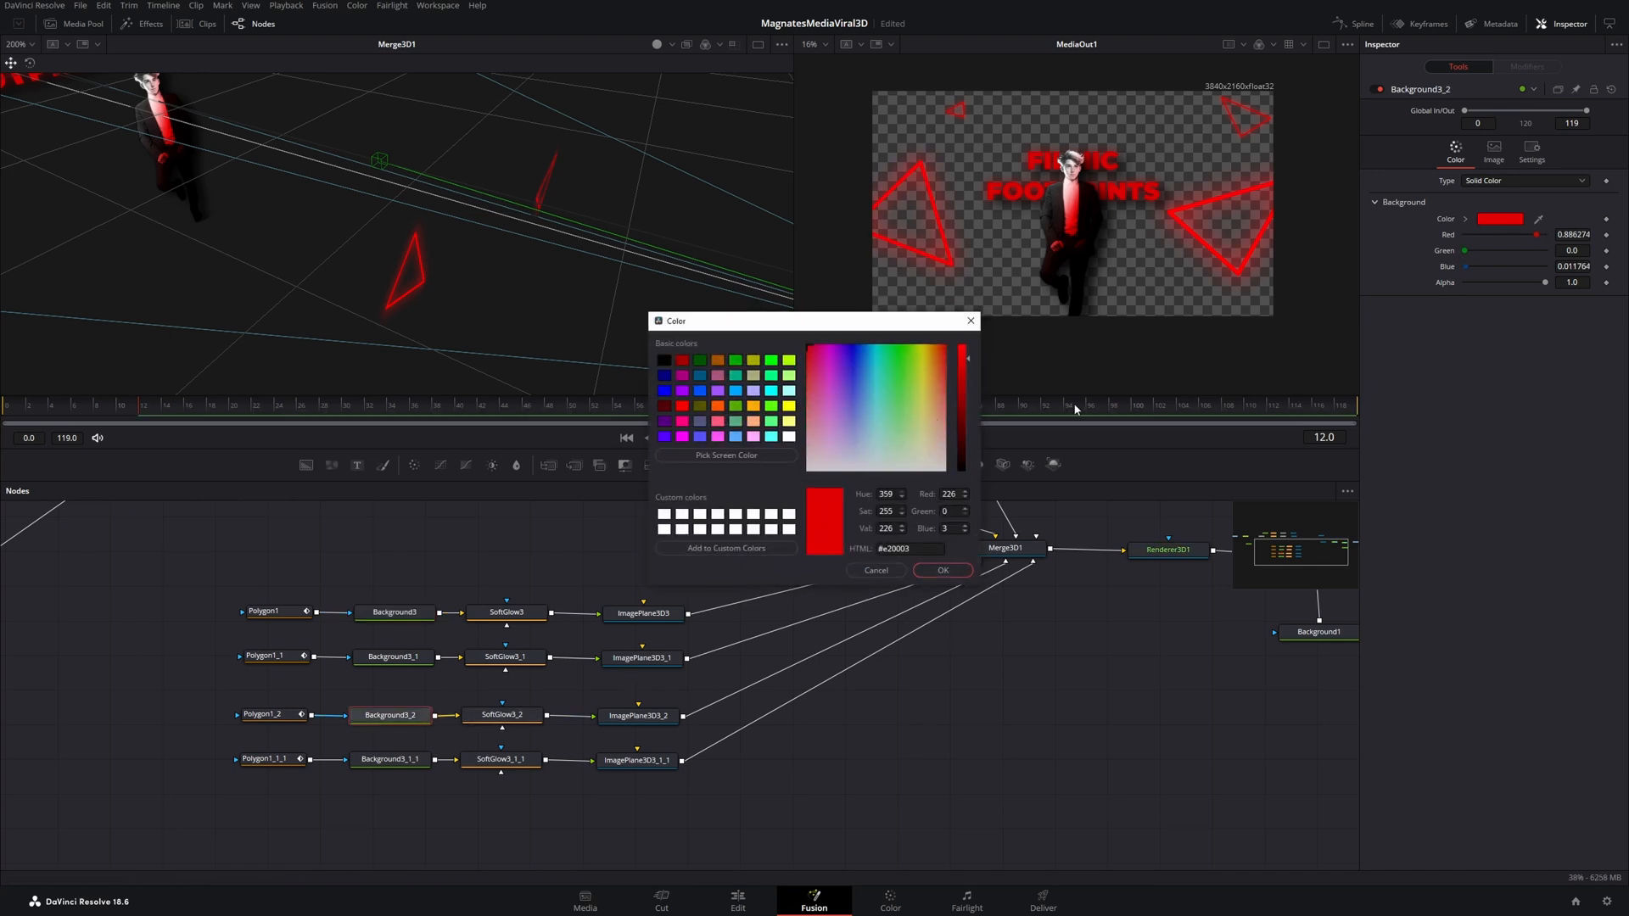
Darken the red of Background3_1_1 as well and return to the Edit page timeline
{"action": "left_click_drag", "start_coordinate": [960, 358], "coordinate": [960, 396]}
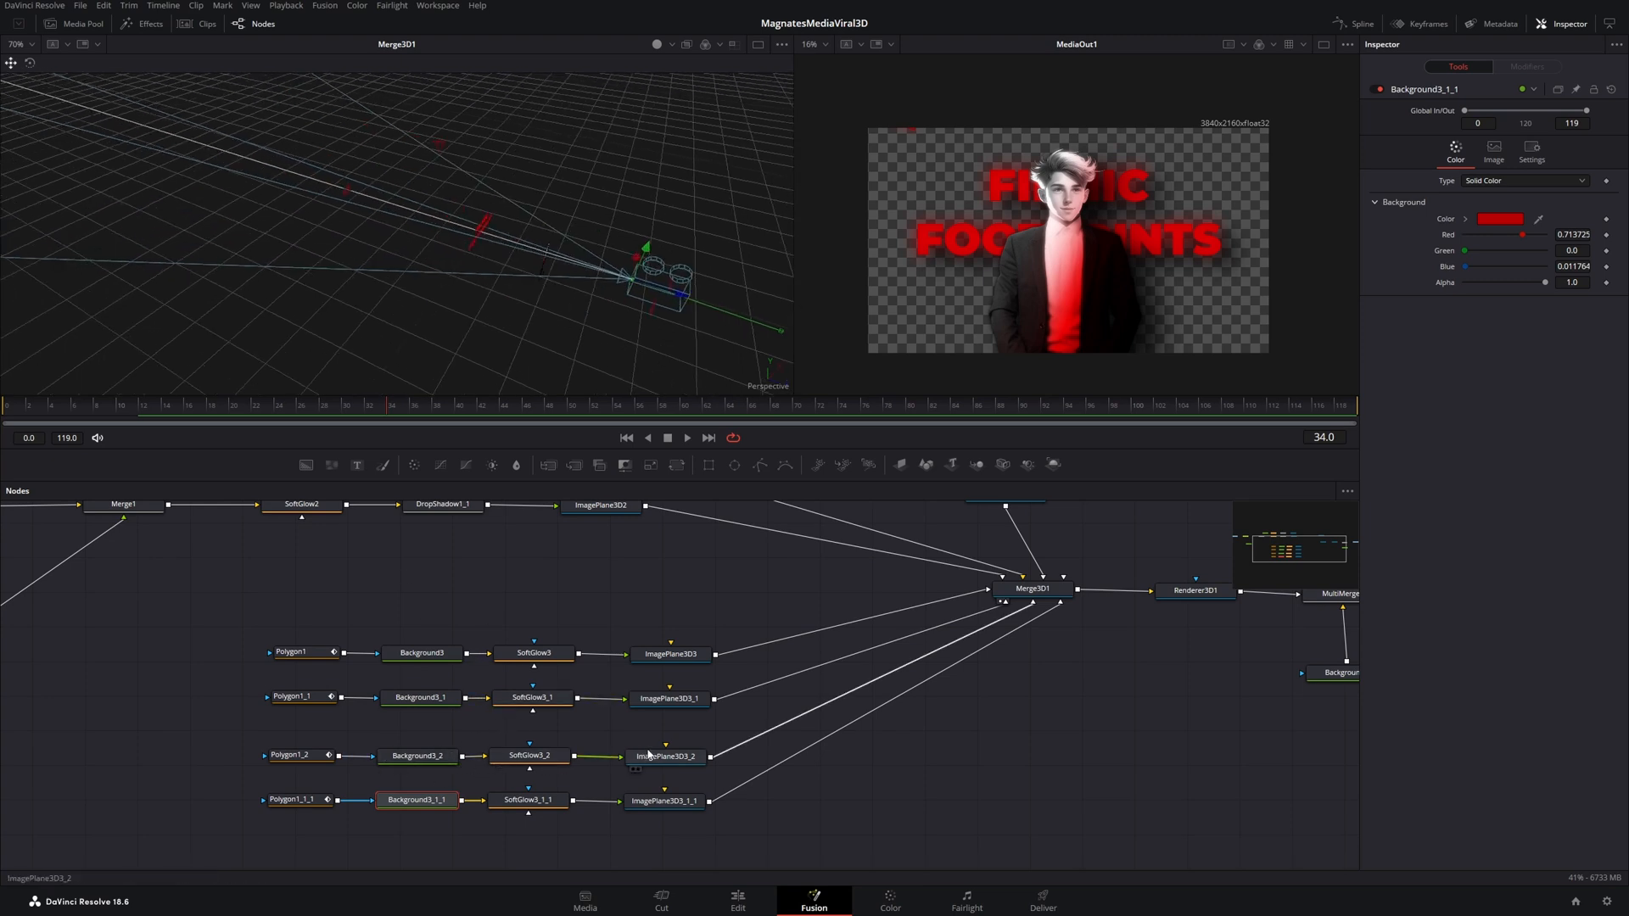
{"action": "left_click", "coordinate": [665, 756]}
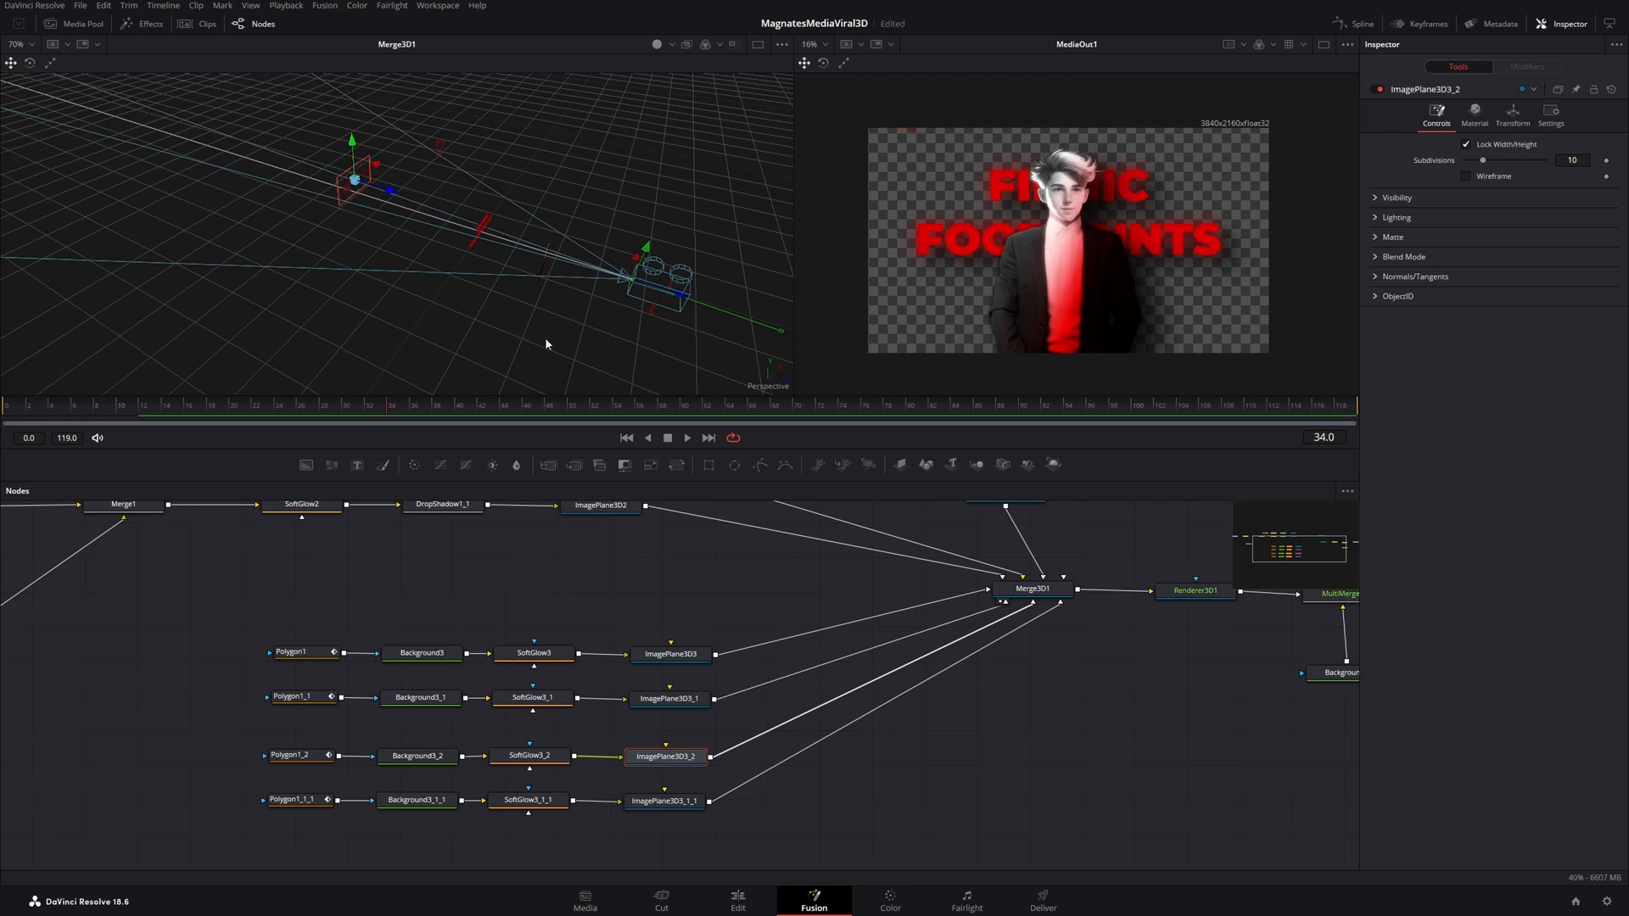
{"action": "left_click", "coordinate": [738, 901]}
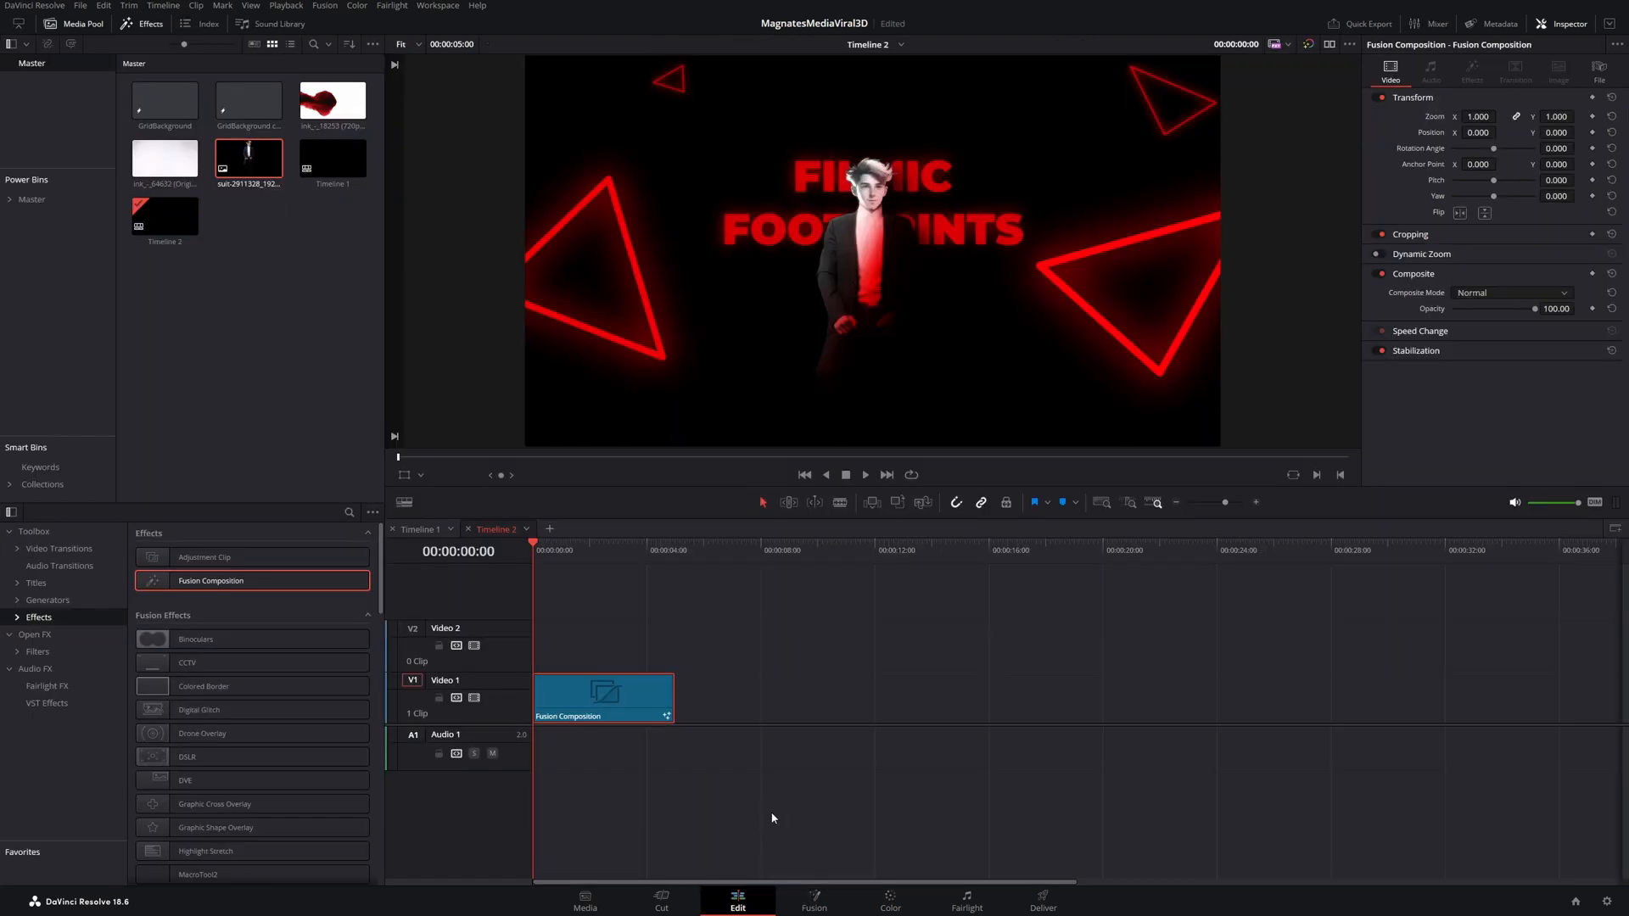
Move the Fusion Composition to Video 2 and place GridBackground beneath it on Video 1
{"action": "left_click_drag", "start_coordinate": [602, 698], "coordinate": [604, 644]}
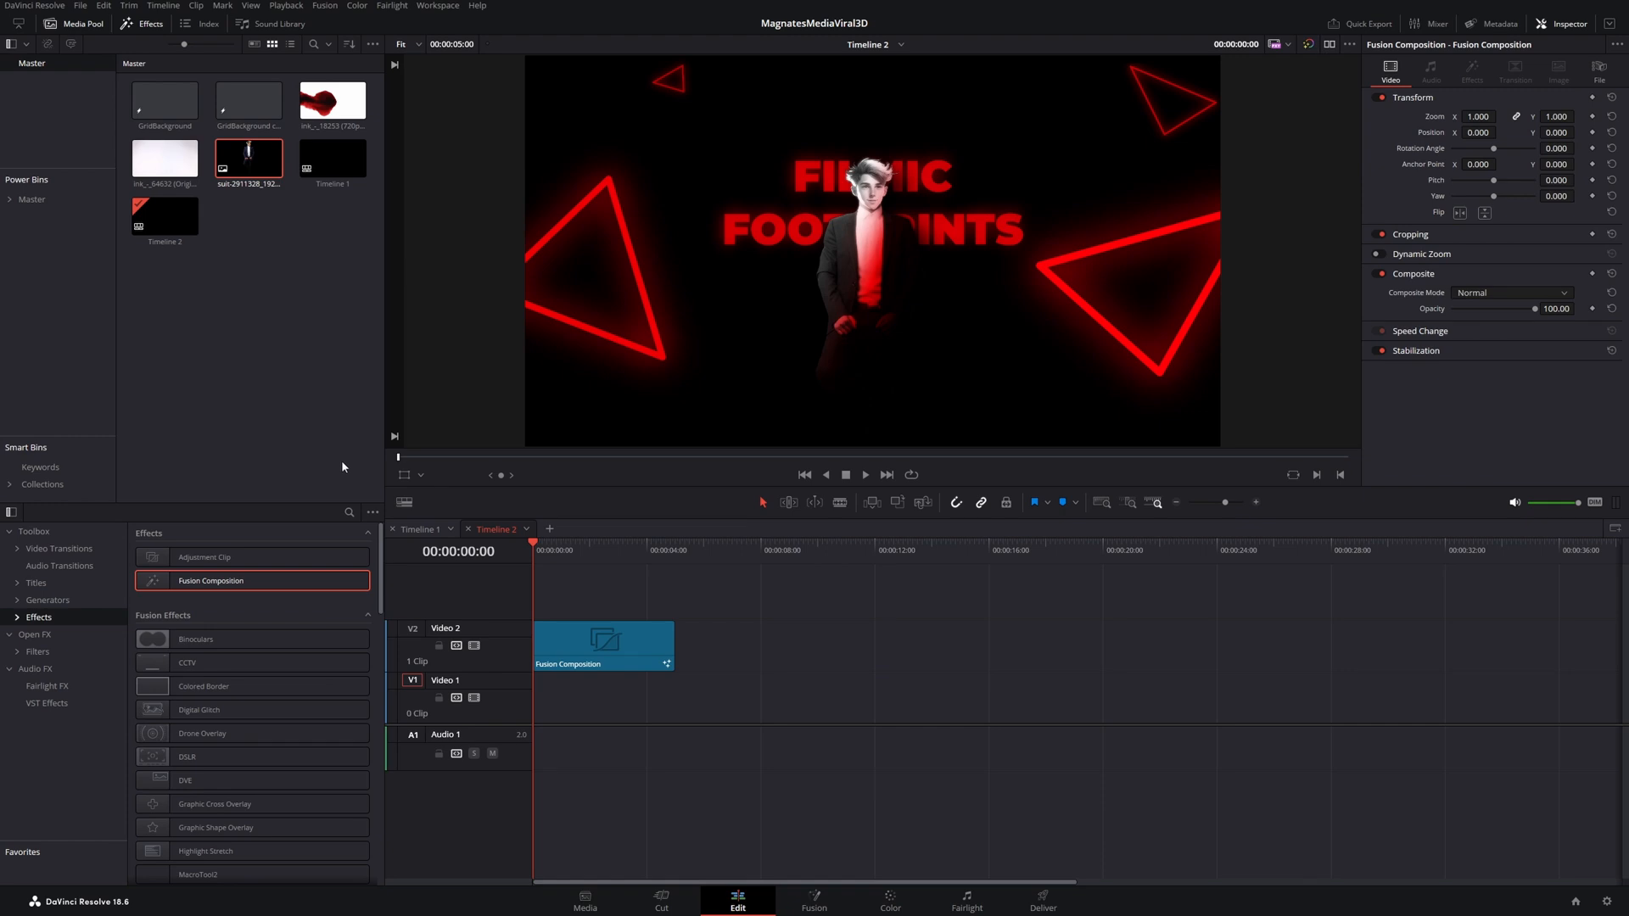
{"action": "left_click", "coordinate": [248, 100]}
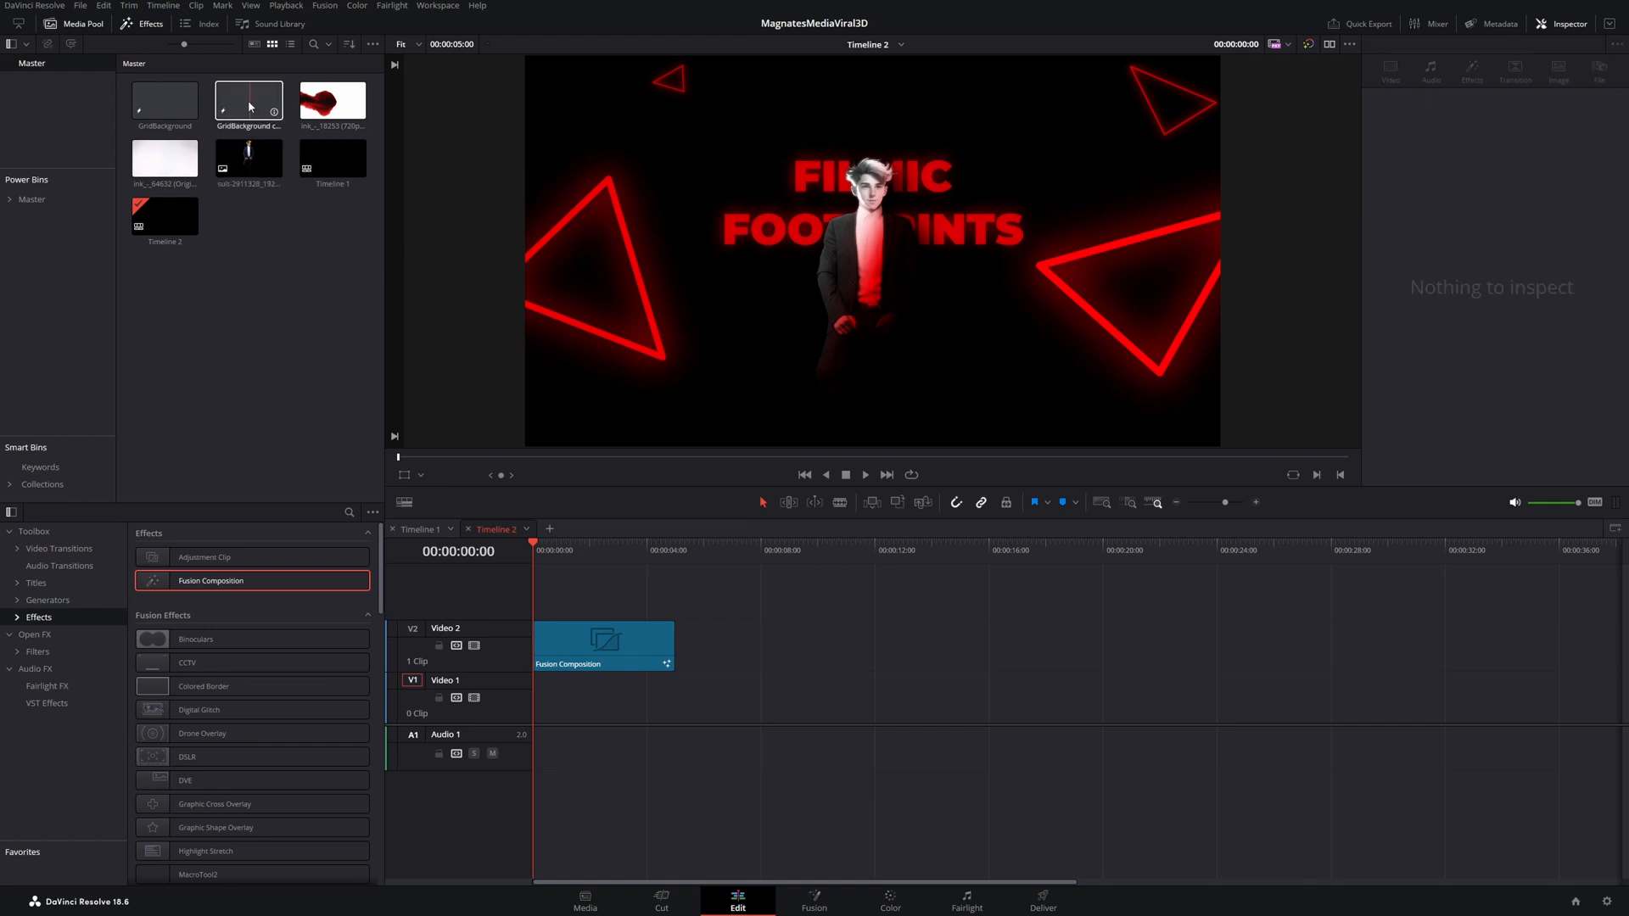
{"action": "left_click", "coordinate": [247, 100]}
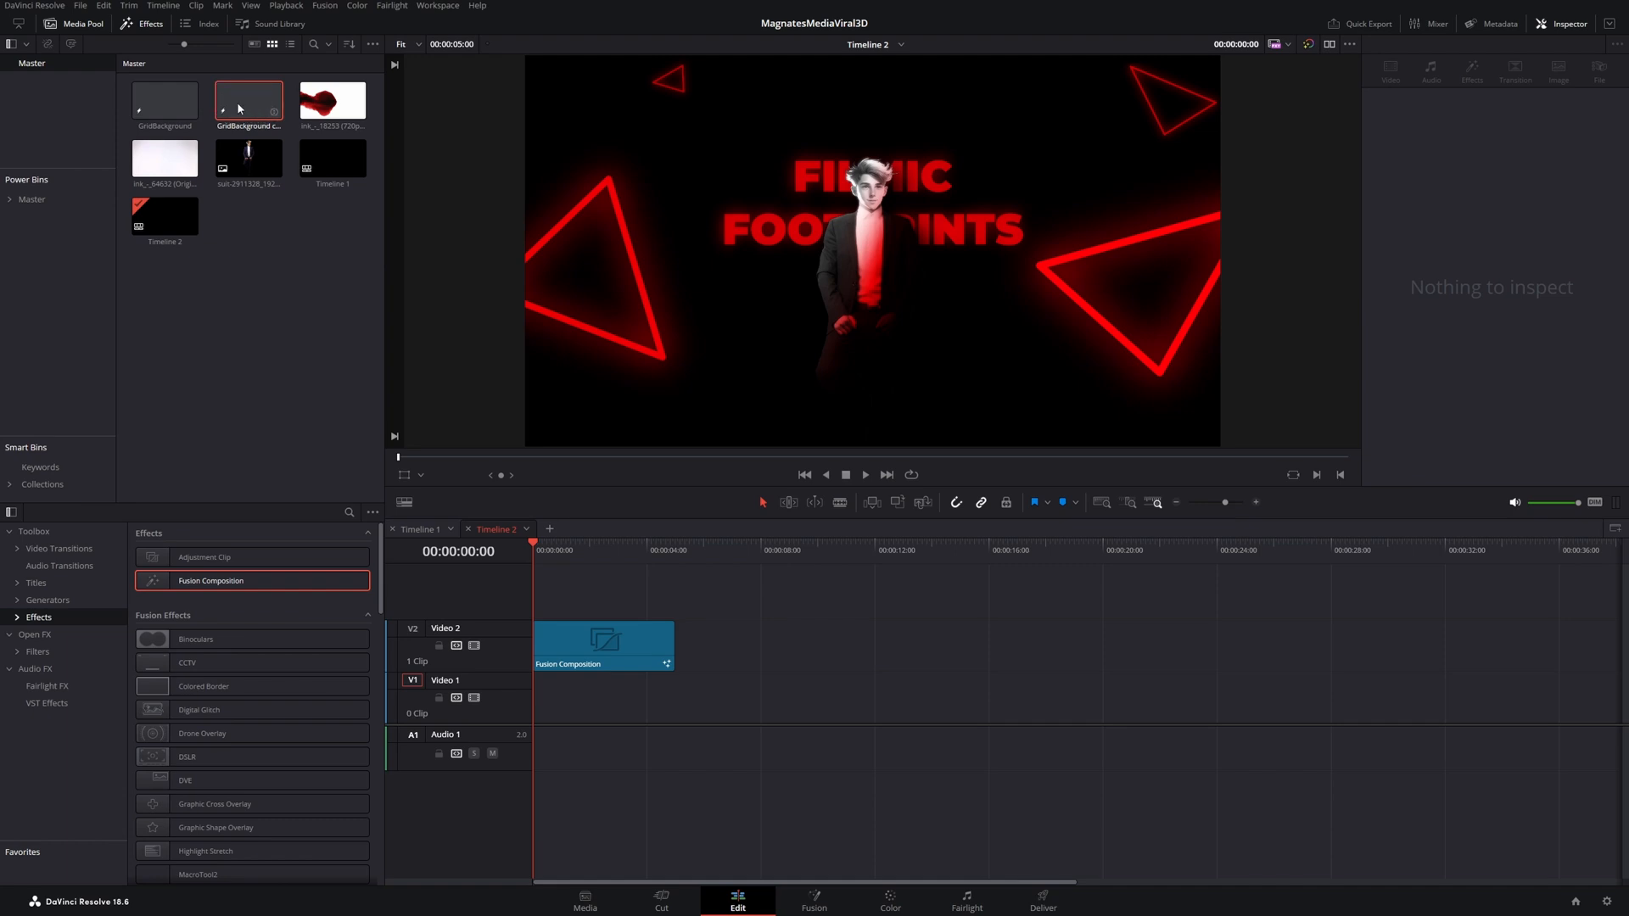
{"action": "left_click_drag", "start_coordinate": [165, 98], "coordinate": [645, 696]}
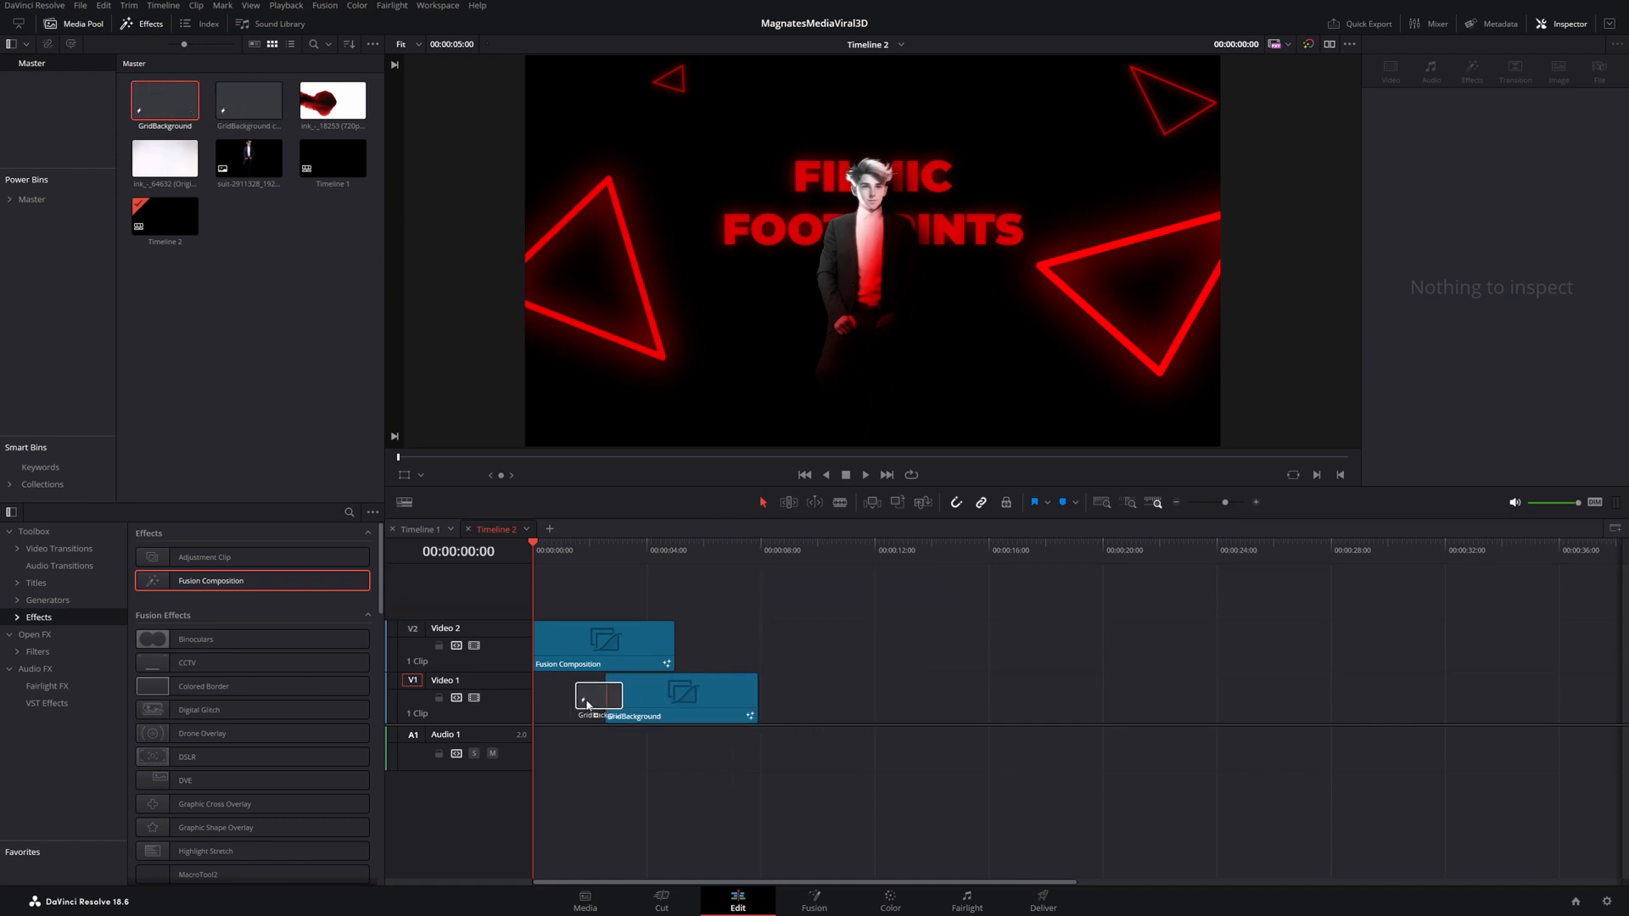
{"action": "left_click", "coordinate": [607, 695]}
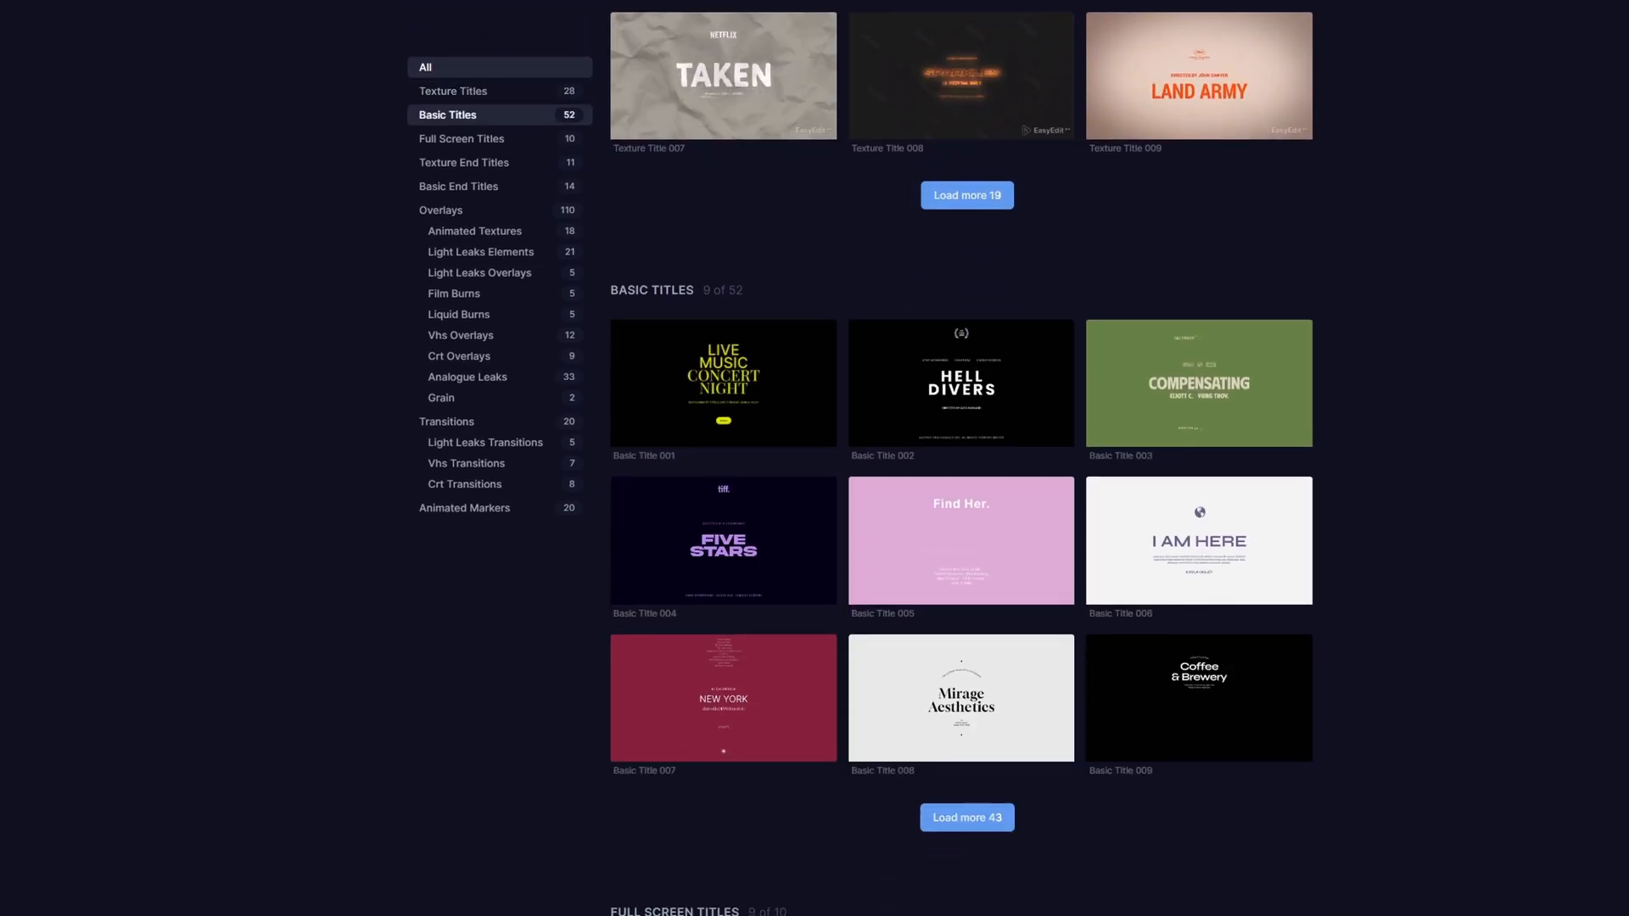
Browse the EasyEdit title collections from Basic Titles to Texture End Titles
{"action": "left_click", "coordinate": [461, 137]}
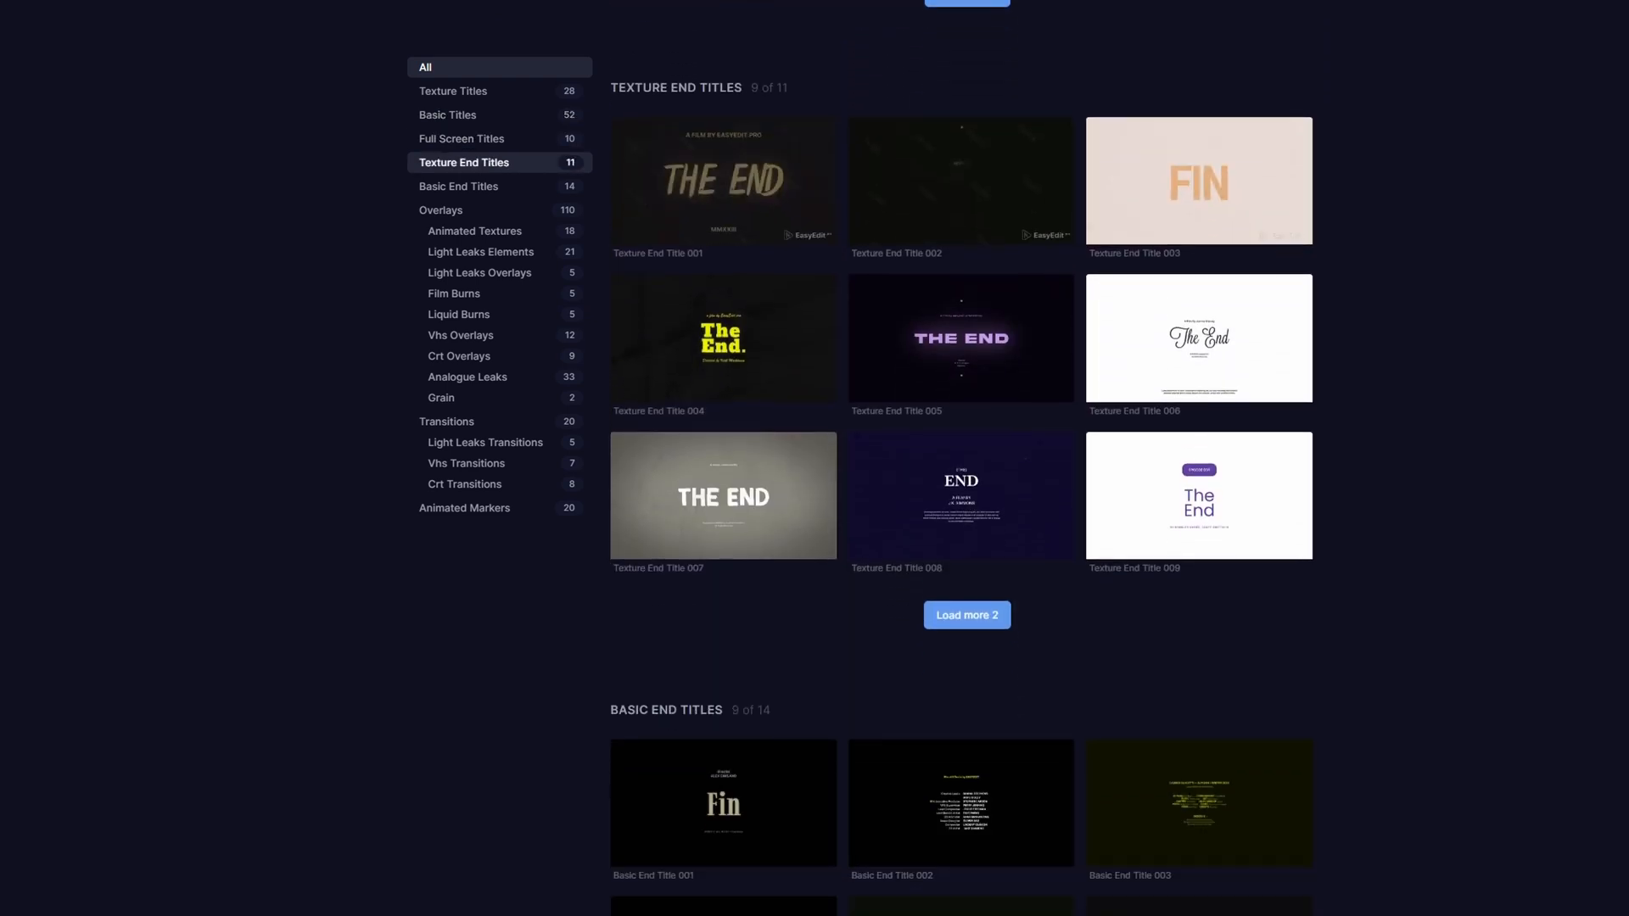
{"action": "left_click", "coordinate": [459, 187]}
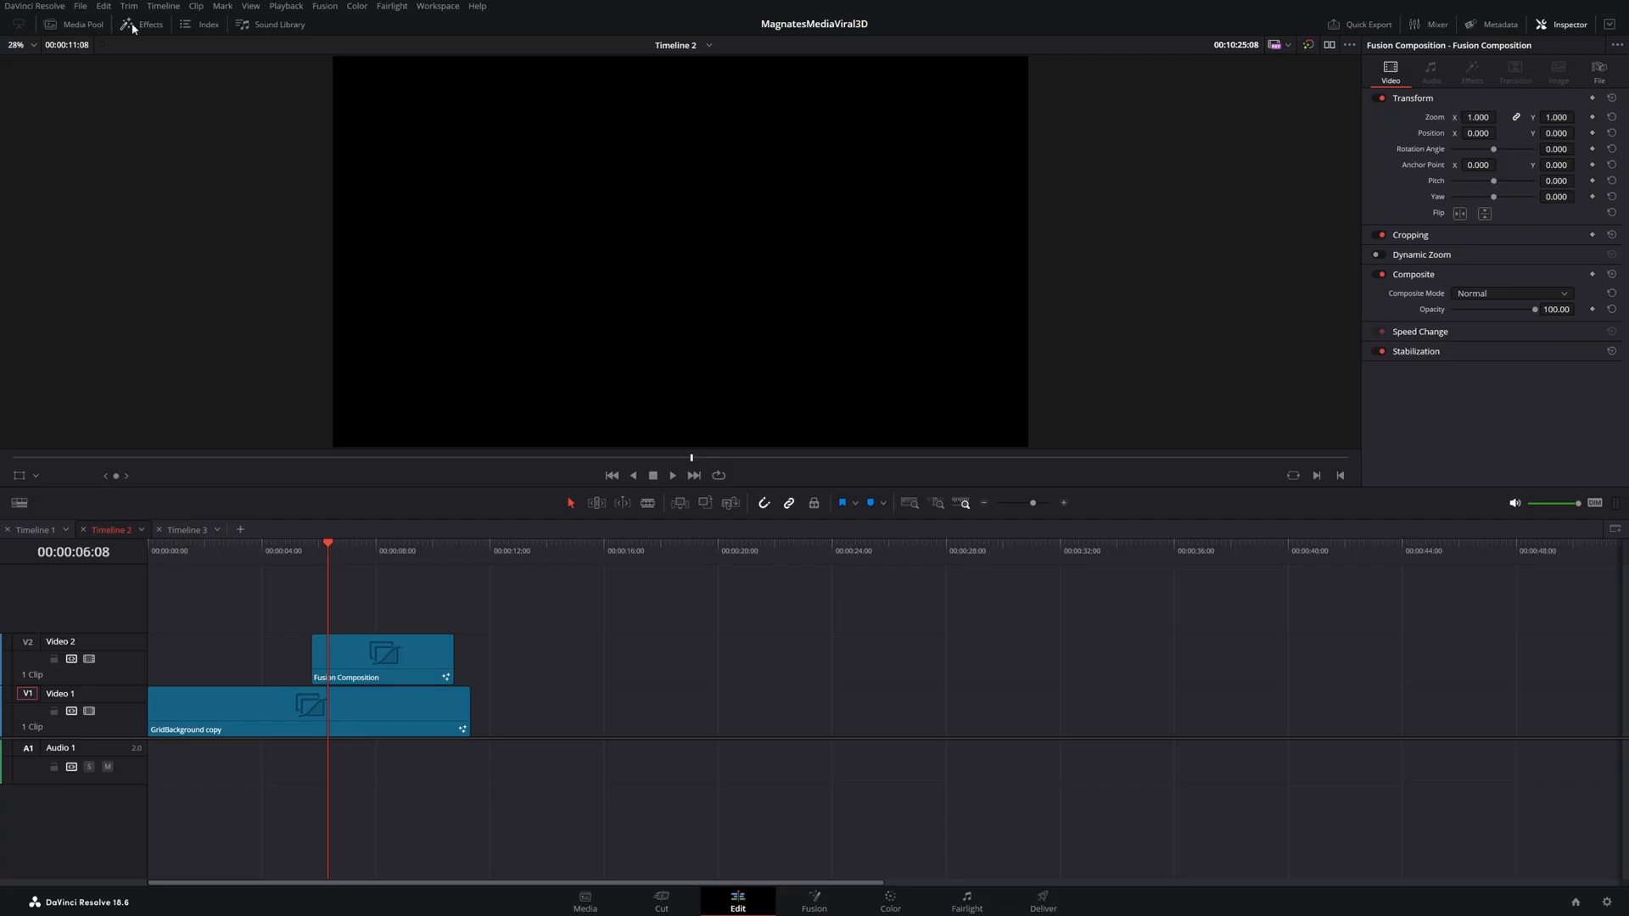
Locate Full_Screen_Title_010 in the Cinematic Titles pack of the Effects library
{"action": "left_click", "coordinate": [149, 23]}
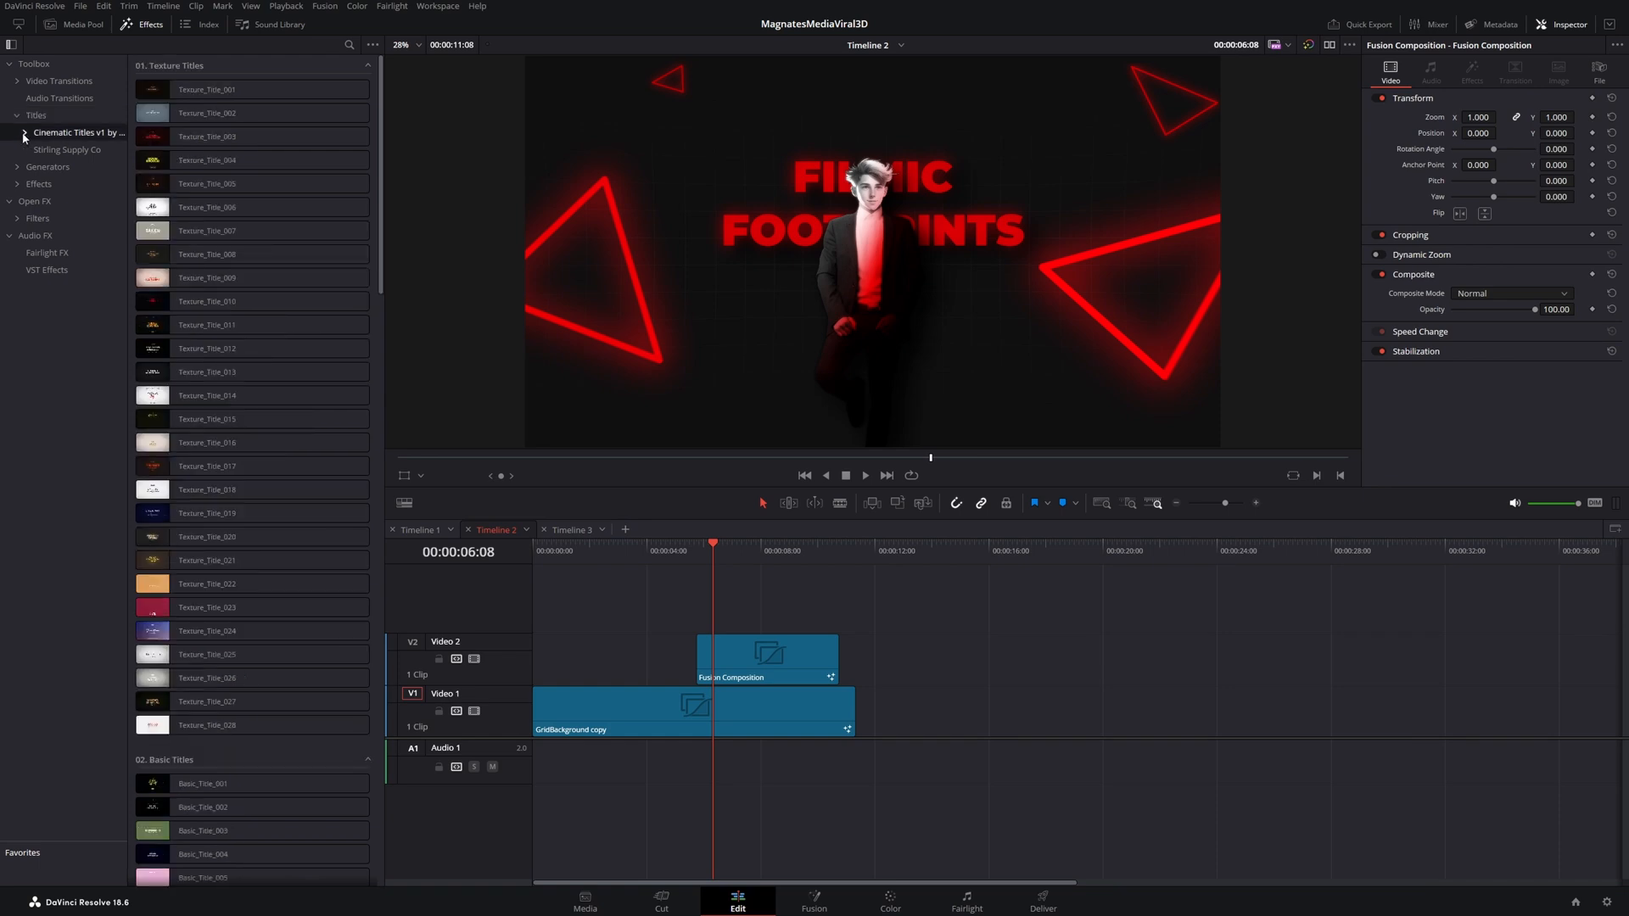
{"action": "left_click", "coordinate": [16, 132]}
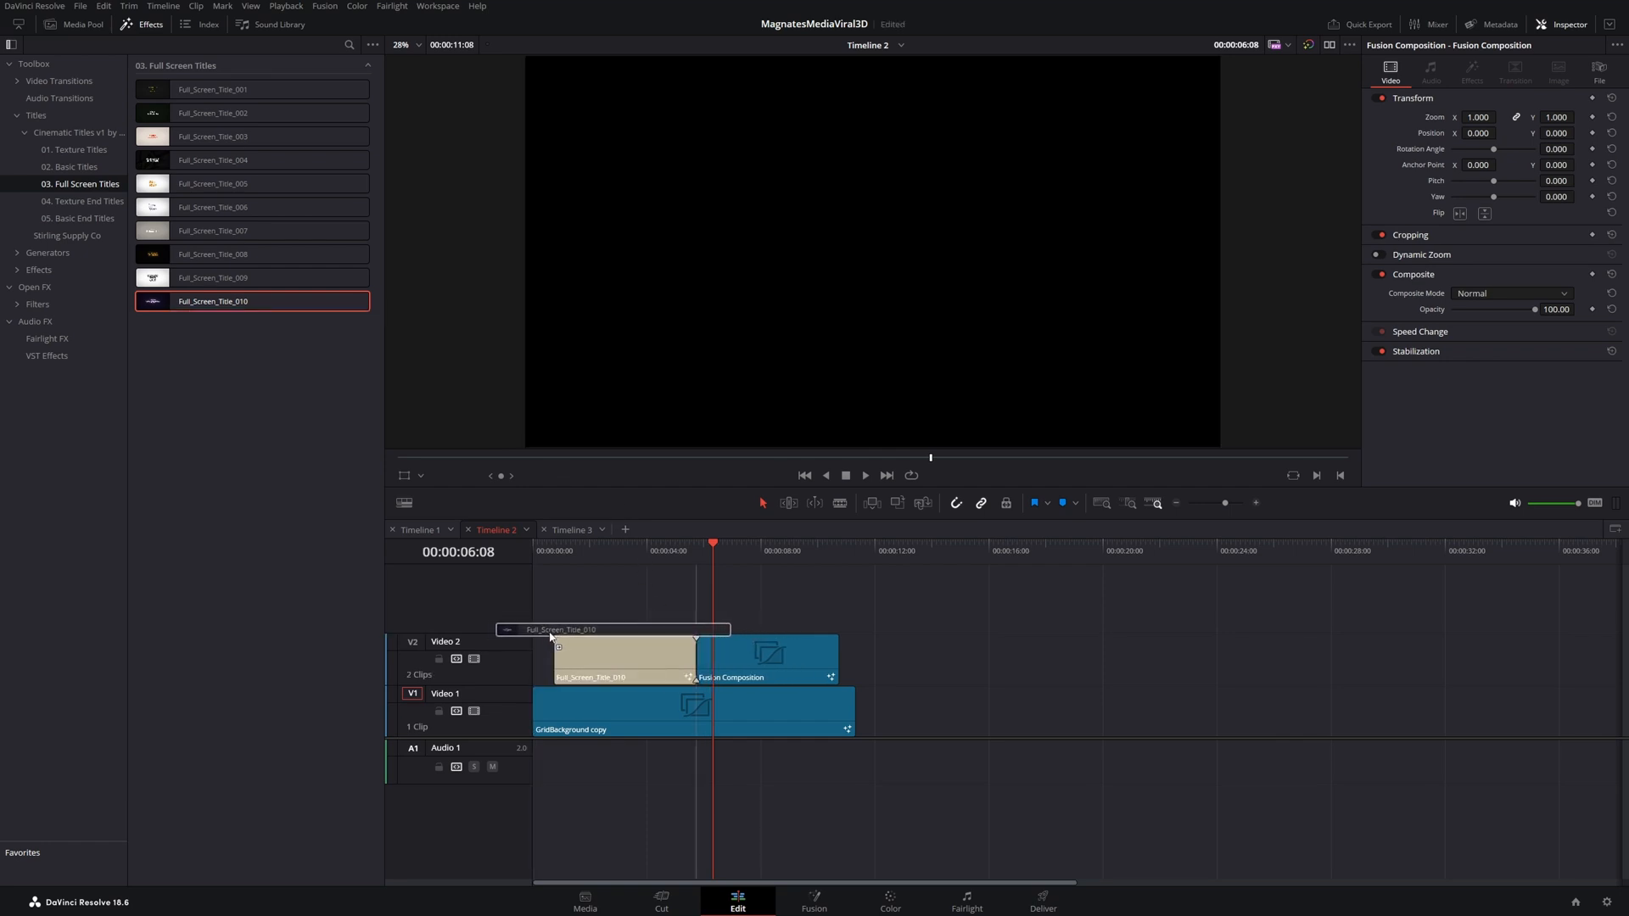
Set the title's BG Opacity to 0, its text colour to red, and its text to VIDEO EDITING
{"action": "left_click", "coordinate": [592, 654]}
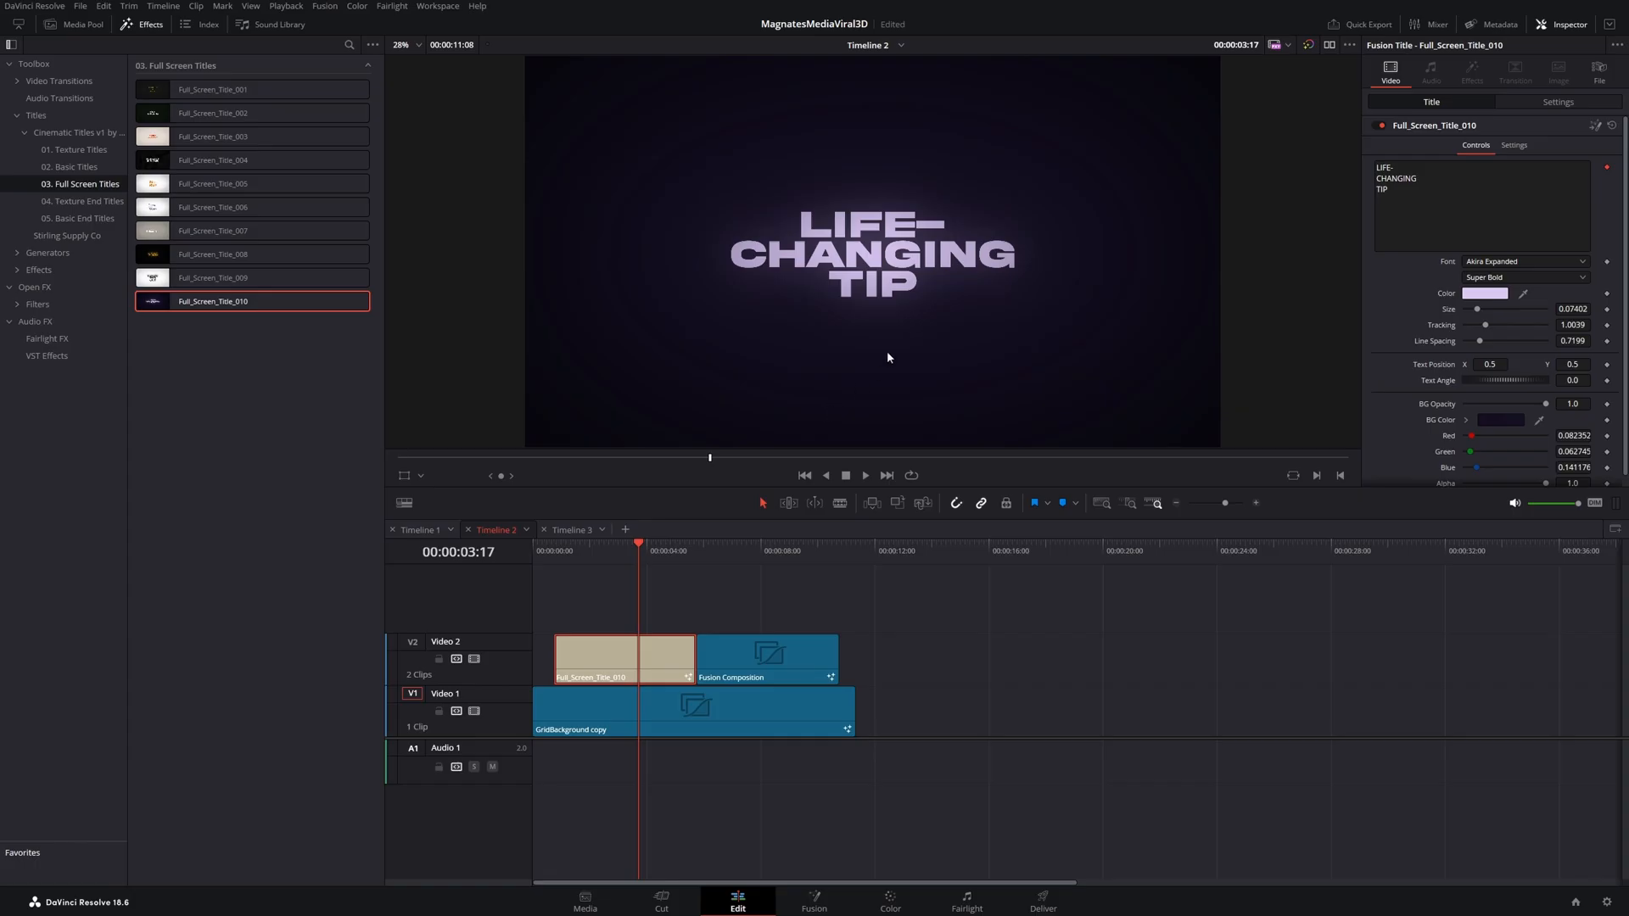
{"action": "mouse_move", "coordinate": [1091, 363]}
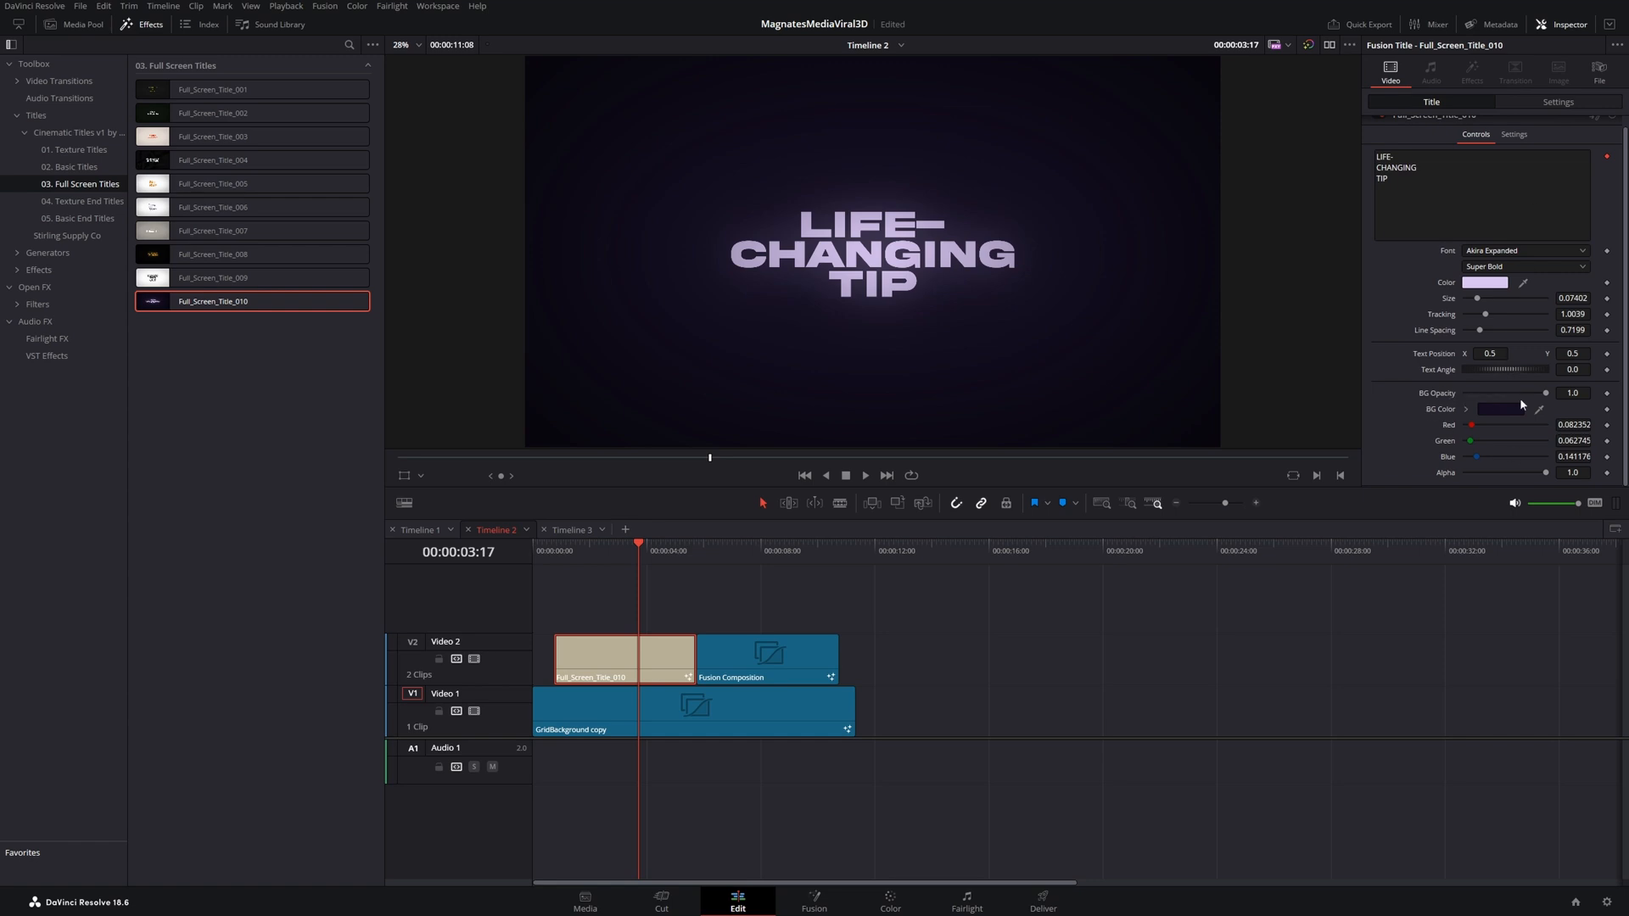
{"action": "left_click_drag", "start_coordinate": [1544, 392], "coordinate": [1476, 392]}
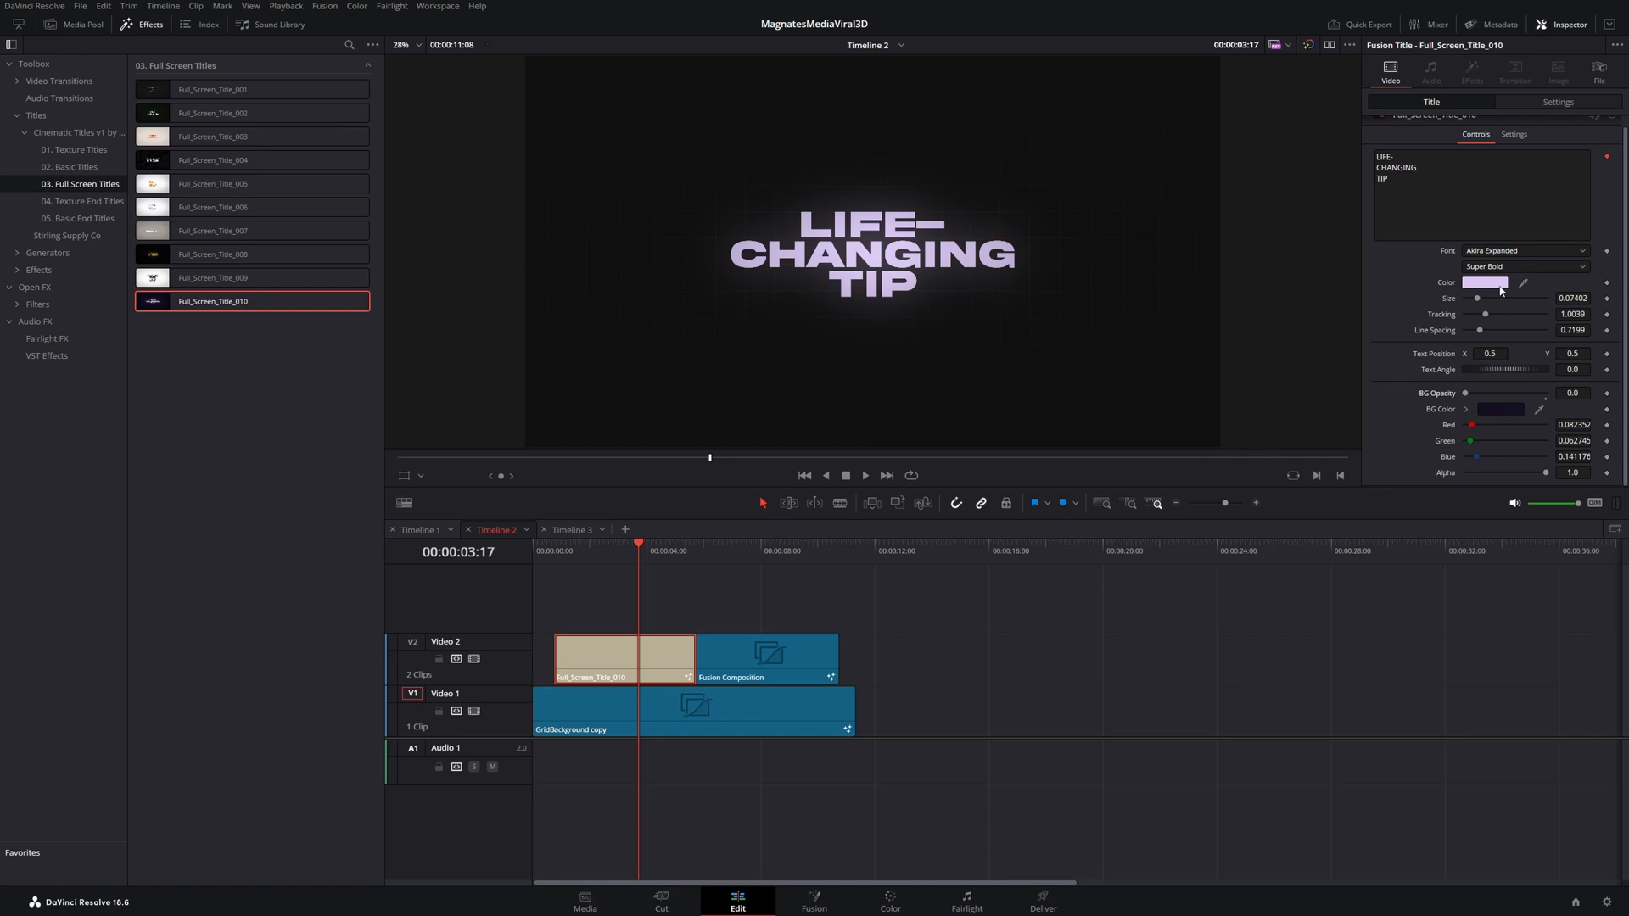
{"action": "left_click", "coordinate": [1487, 283]}
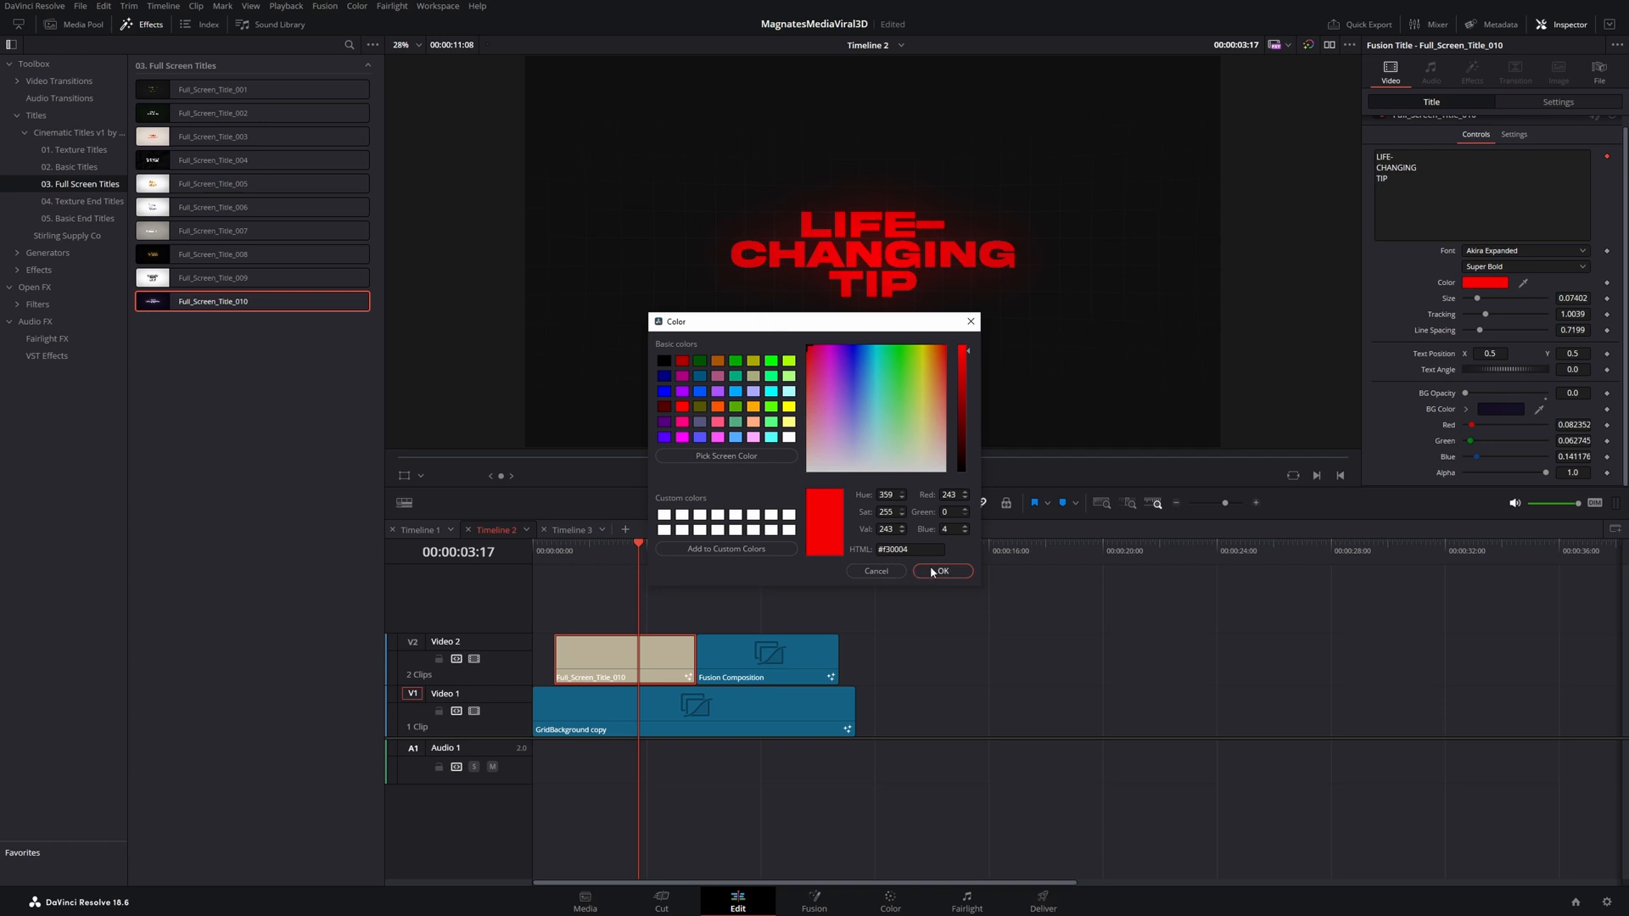
{"action": "left_click", "coordinate": [941, 570]}
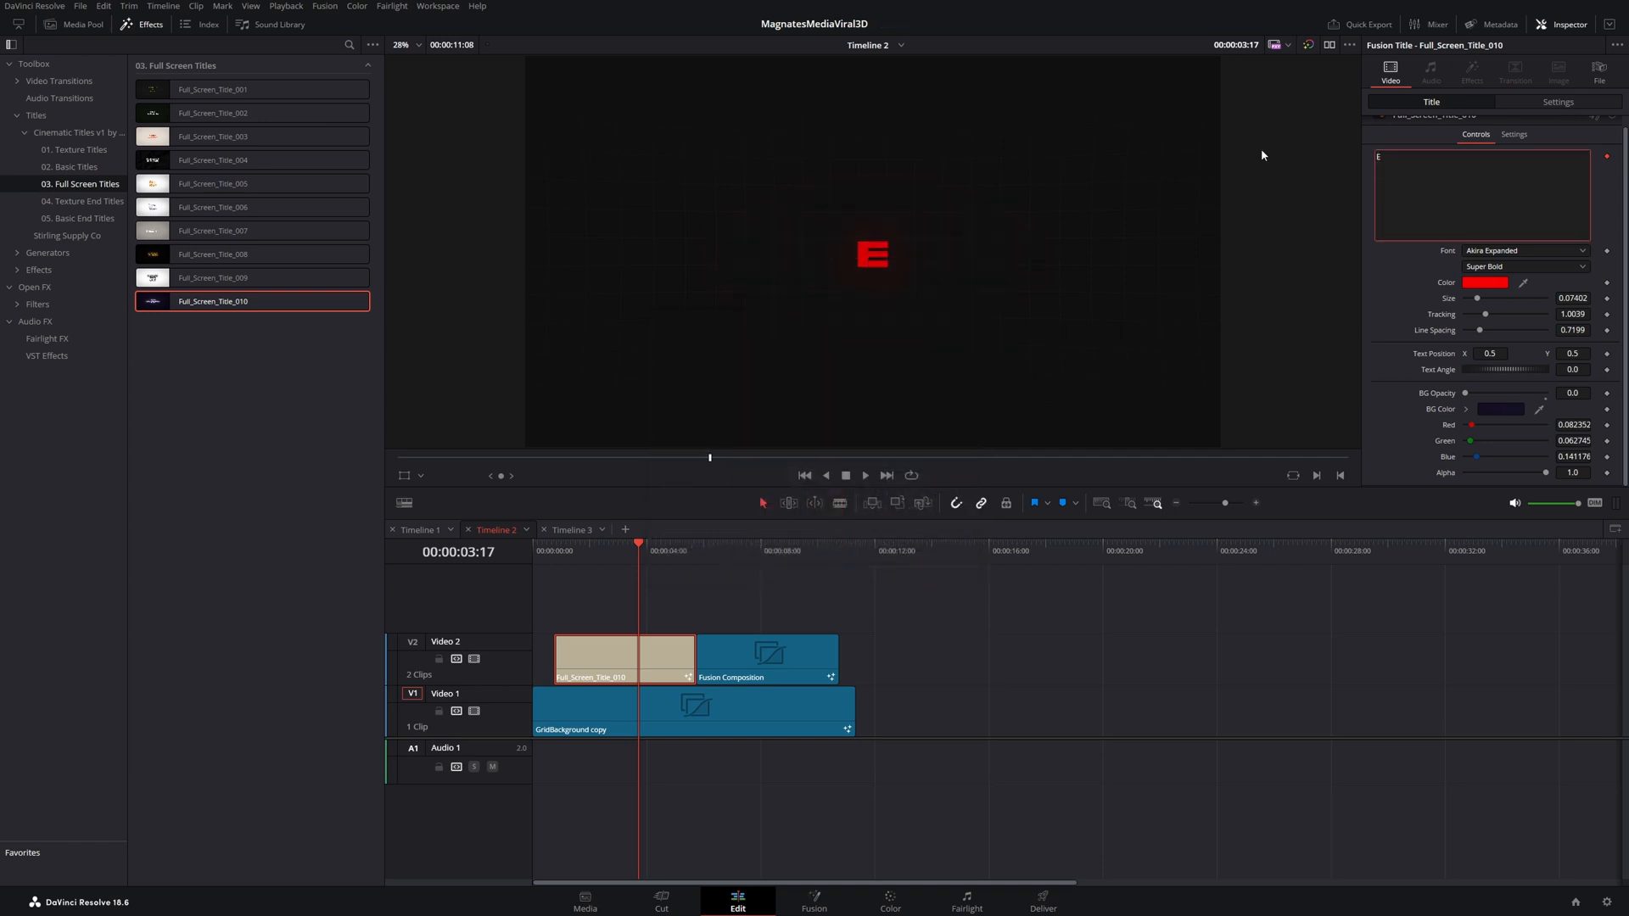
{"action": "type", "text": "VIDEO EDITING"}
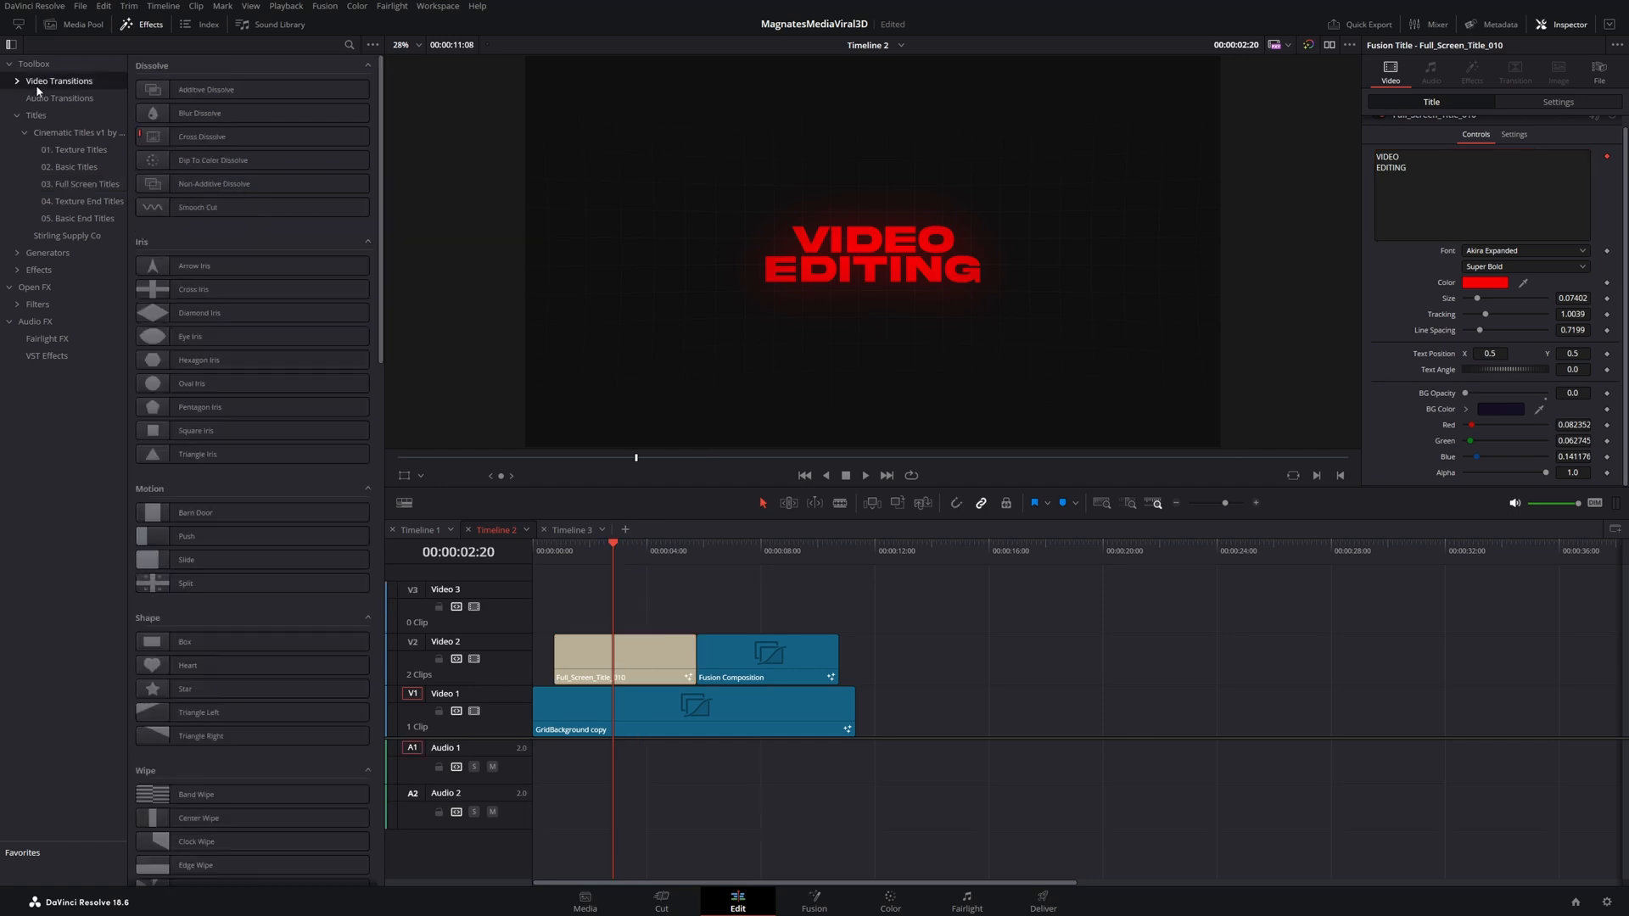
{"action": "mouse_move", "coordinate": [191, 383]}
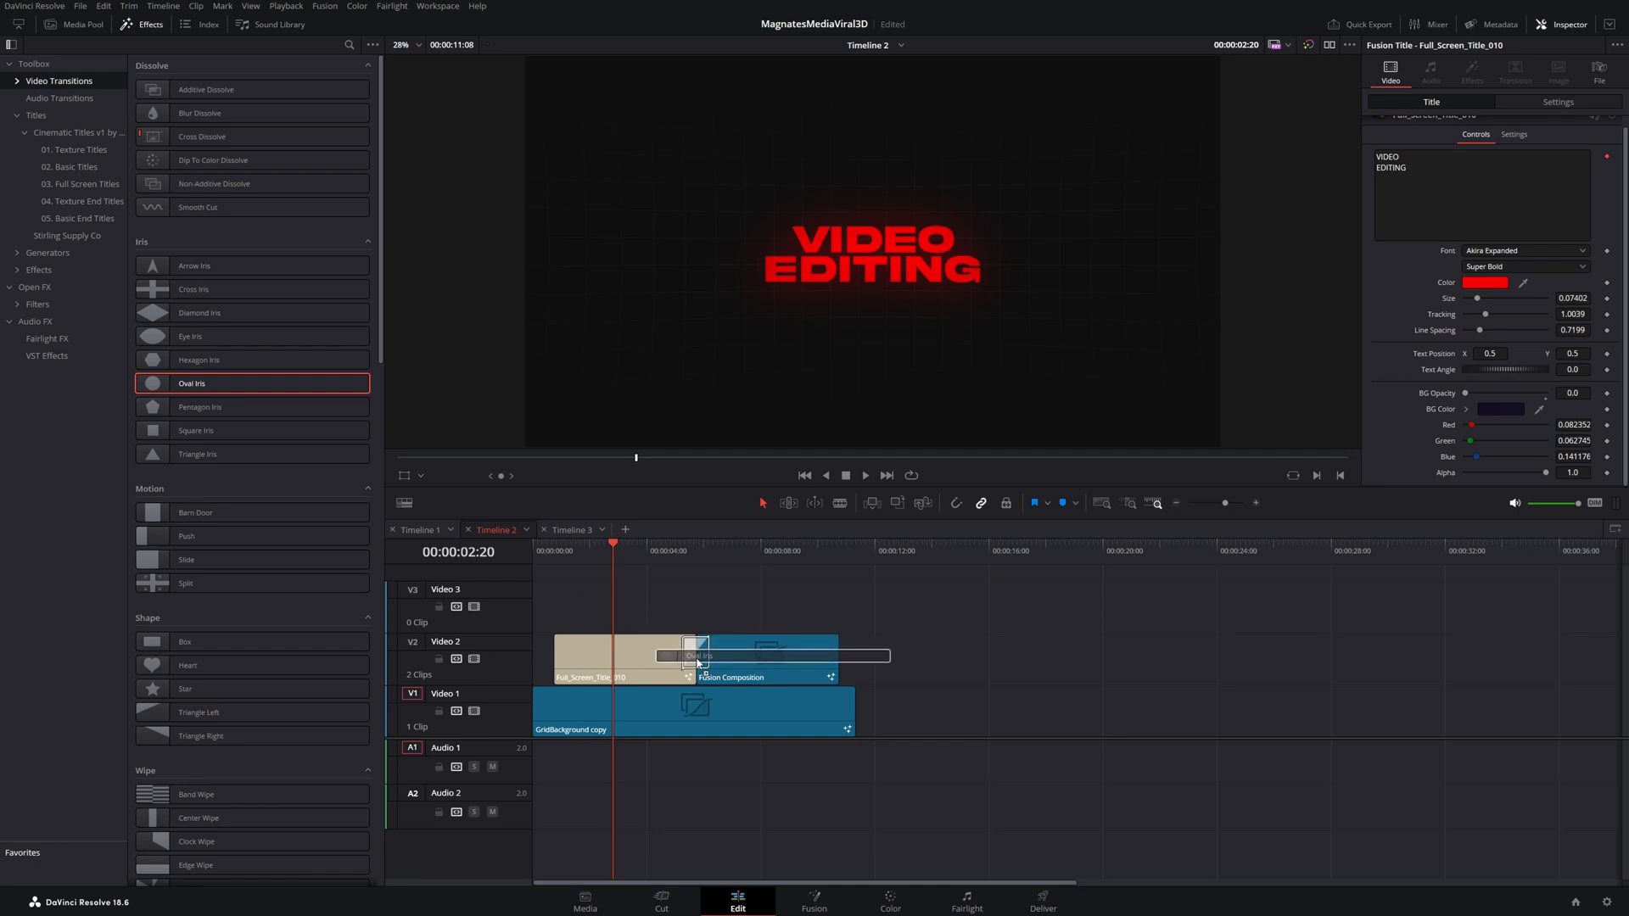
Add an Oval Iris at the title-to-composition cut and slide Leak_Overlay_005 on Video 3 over it
{"action": "left_click", "coordinate": [697, 655]}
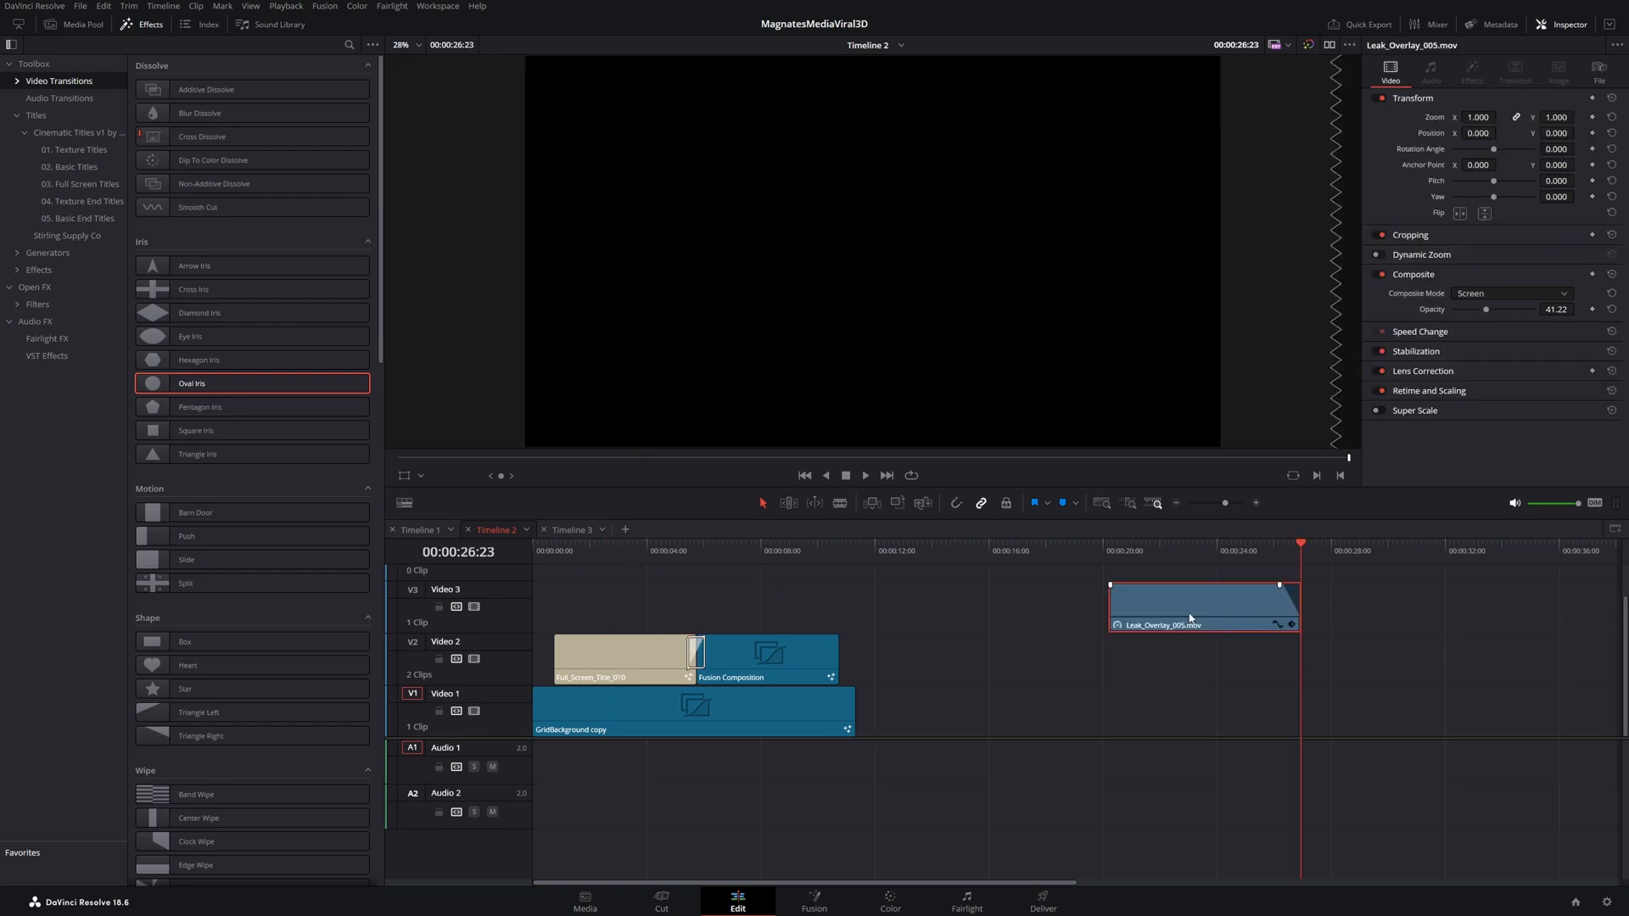
{"action": "left_click_drag", "start_coordinate": [1202, 602], "coordinate": [932, 602]}
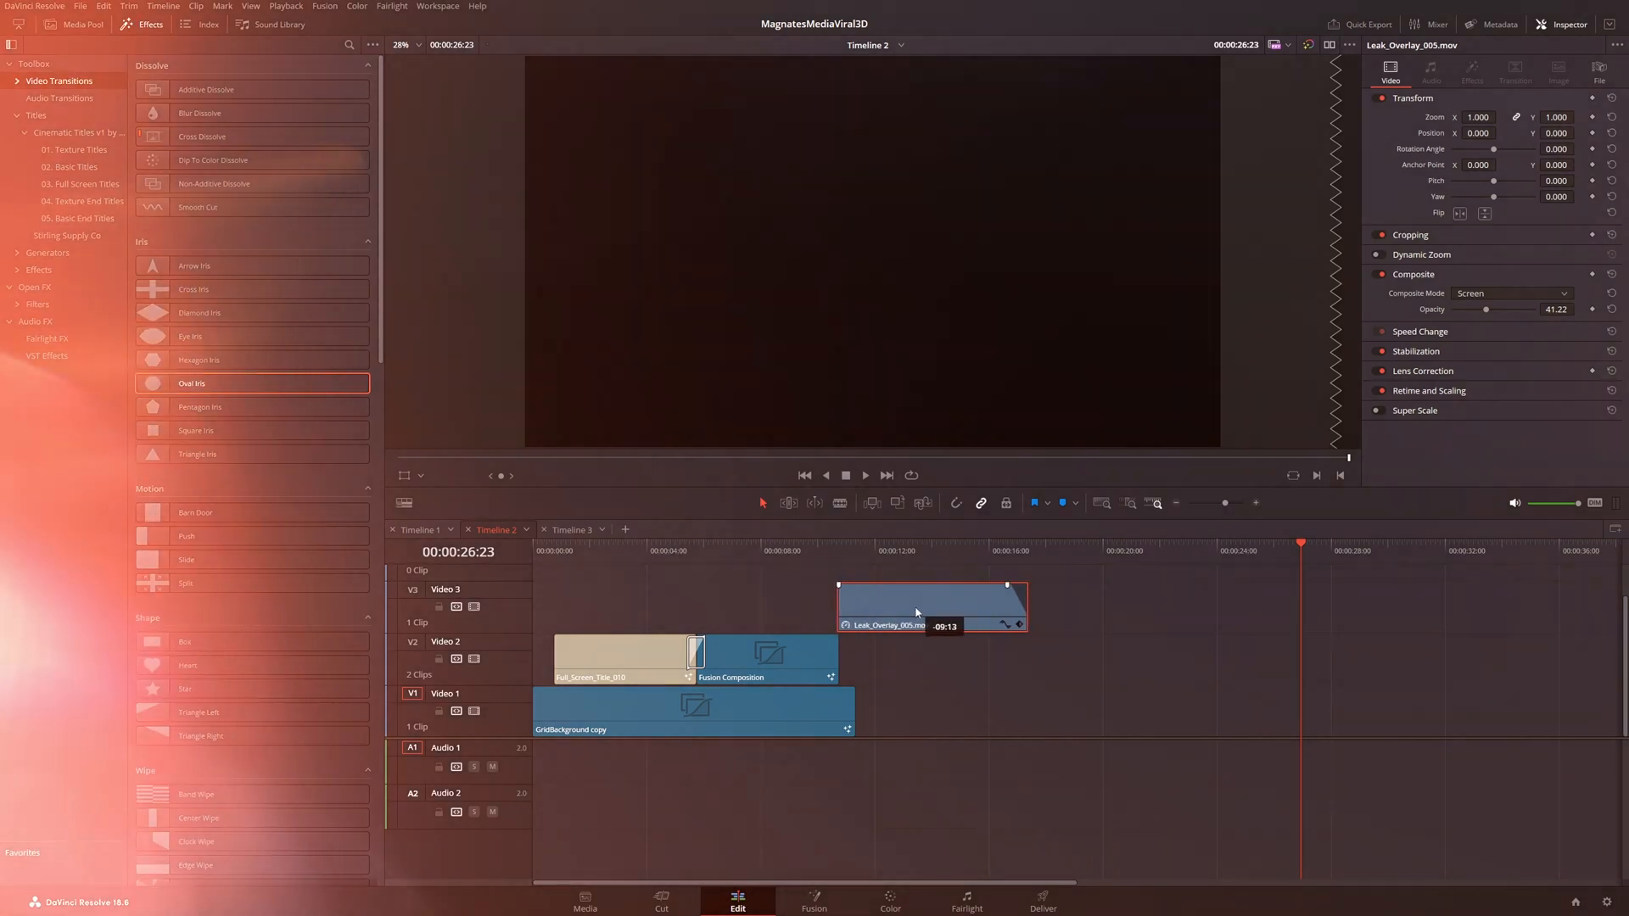
{"action": "left_click_drag", "start_coordinate": [930, 607], "coordinate": [743, 607]}
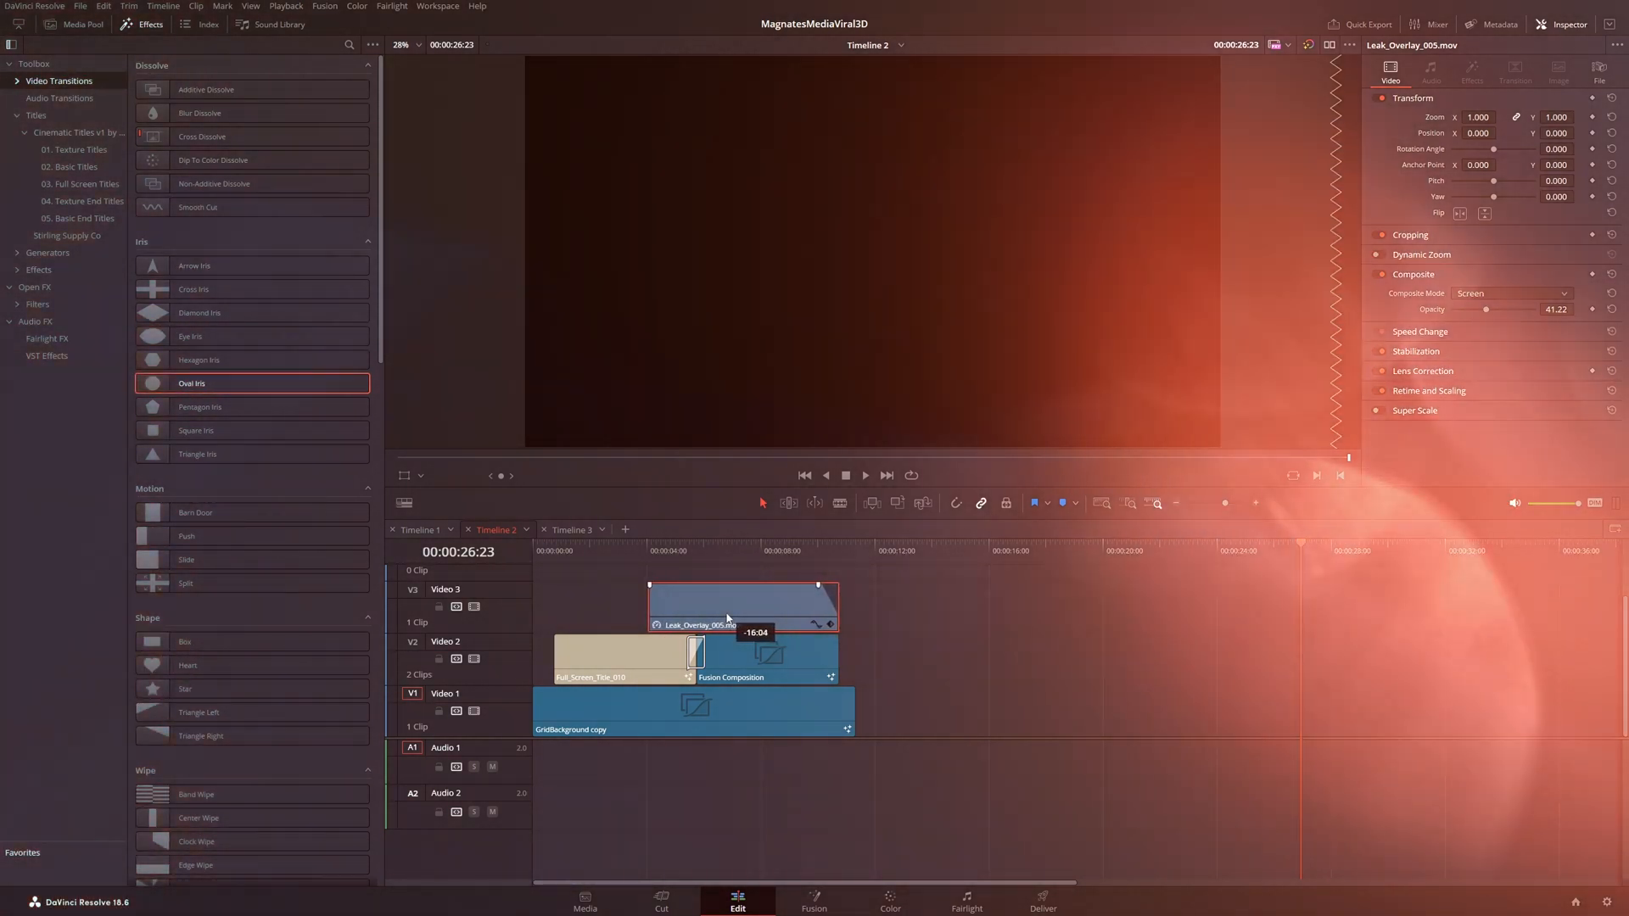